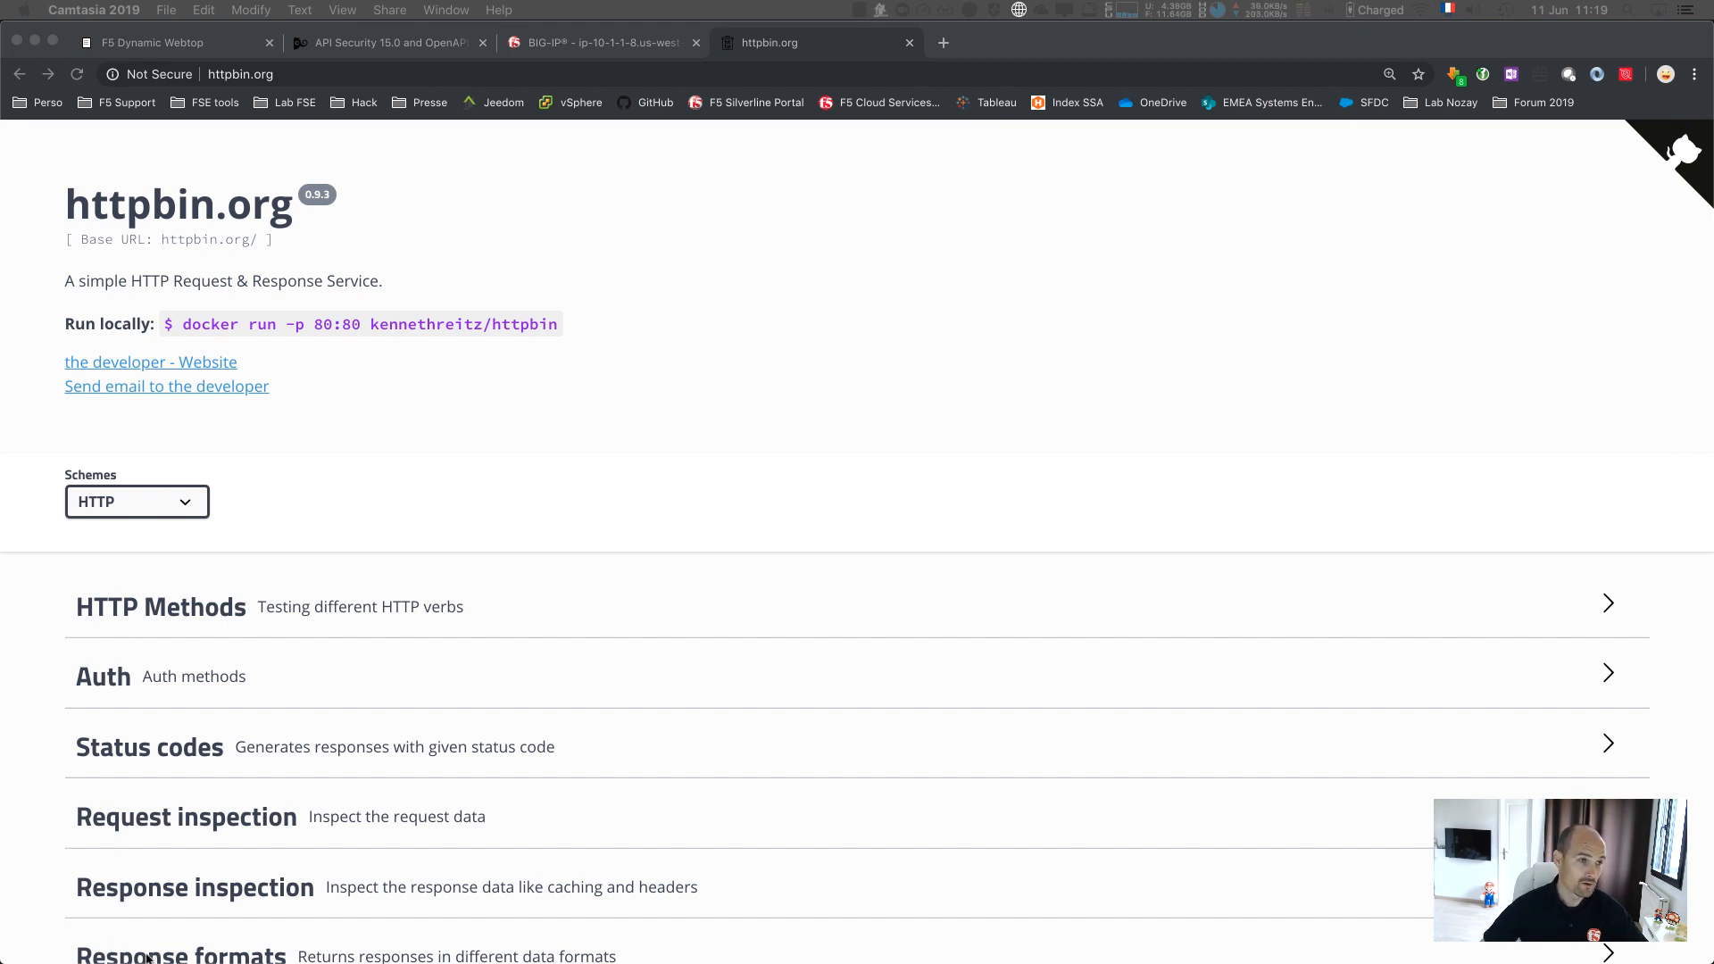
Bring up the BIG-IP virtual server list showing VS_APM and VS_HTTPBin
{"action": "left_click", "coordinate": [601, 42]}
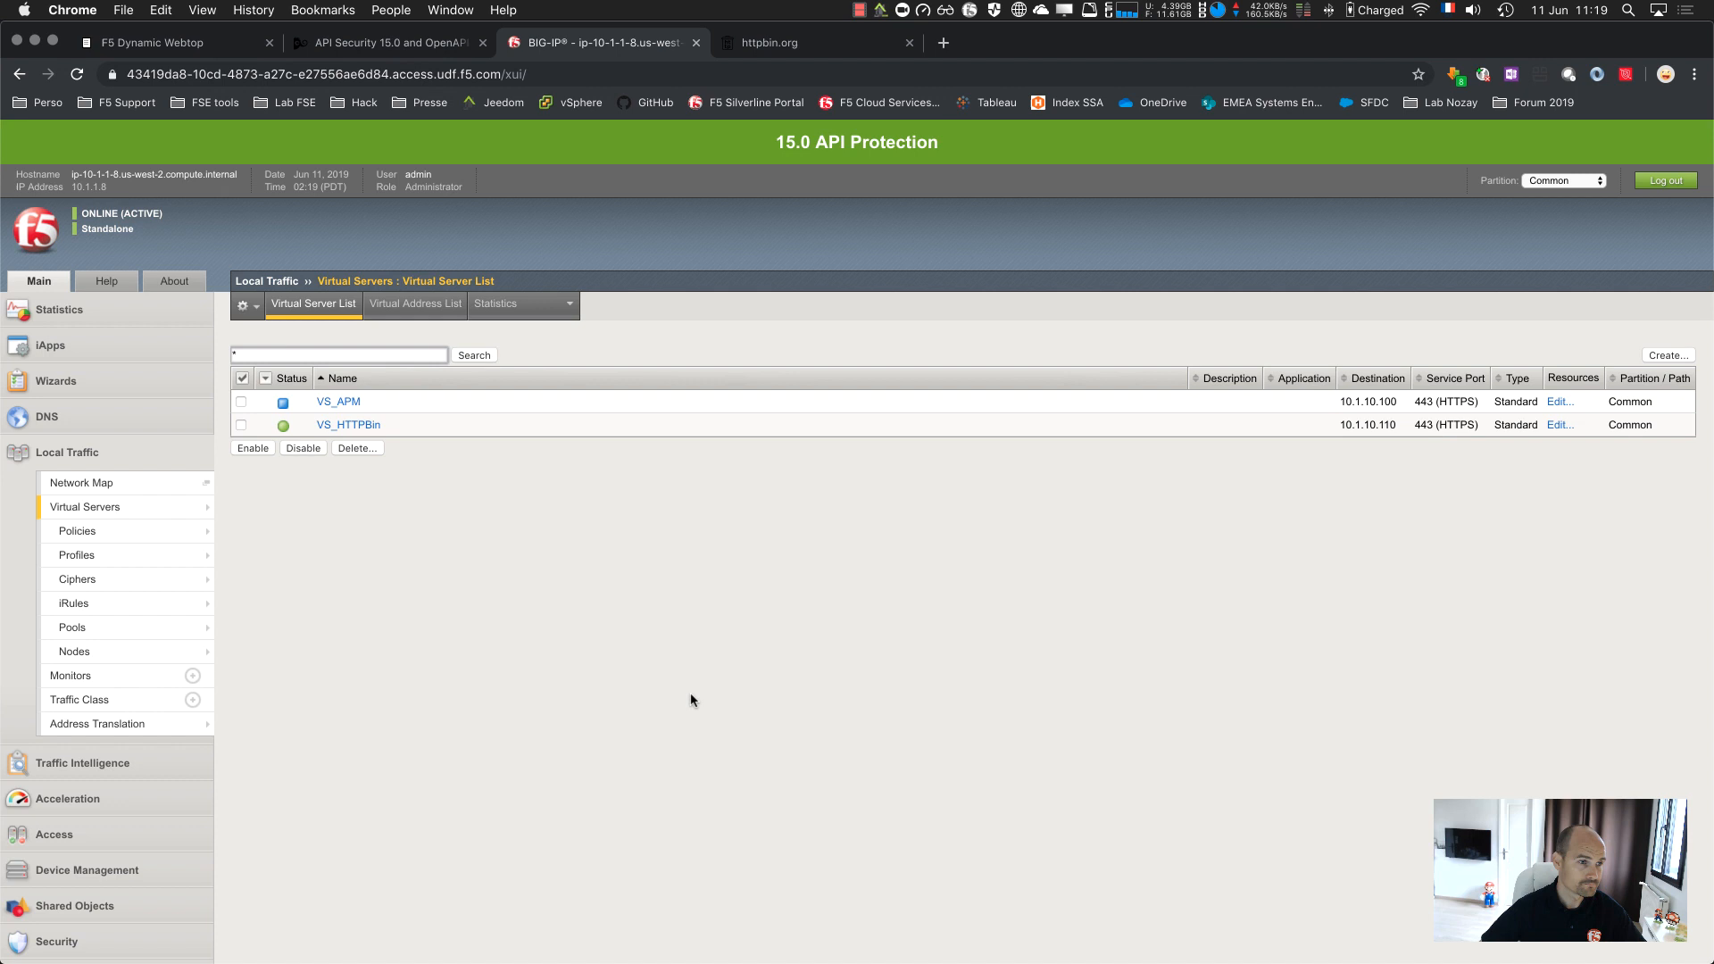
{"action": "mouse_move", "coordinate": [696, 654]}
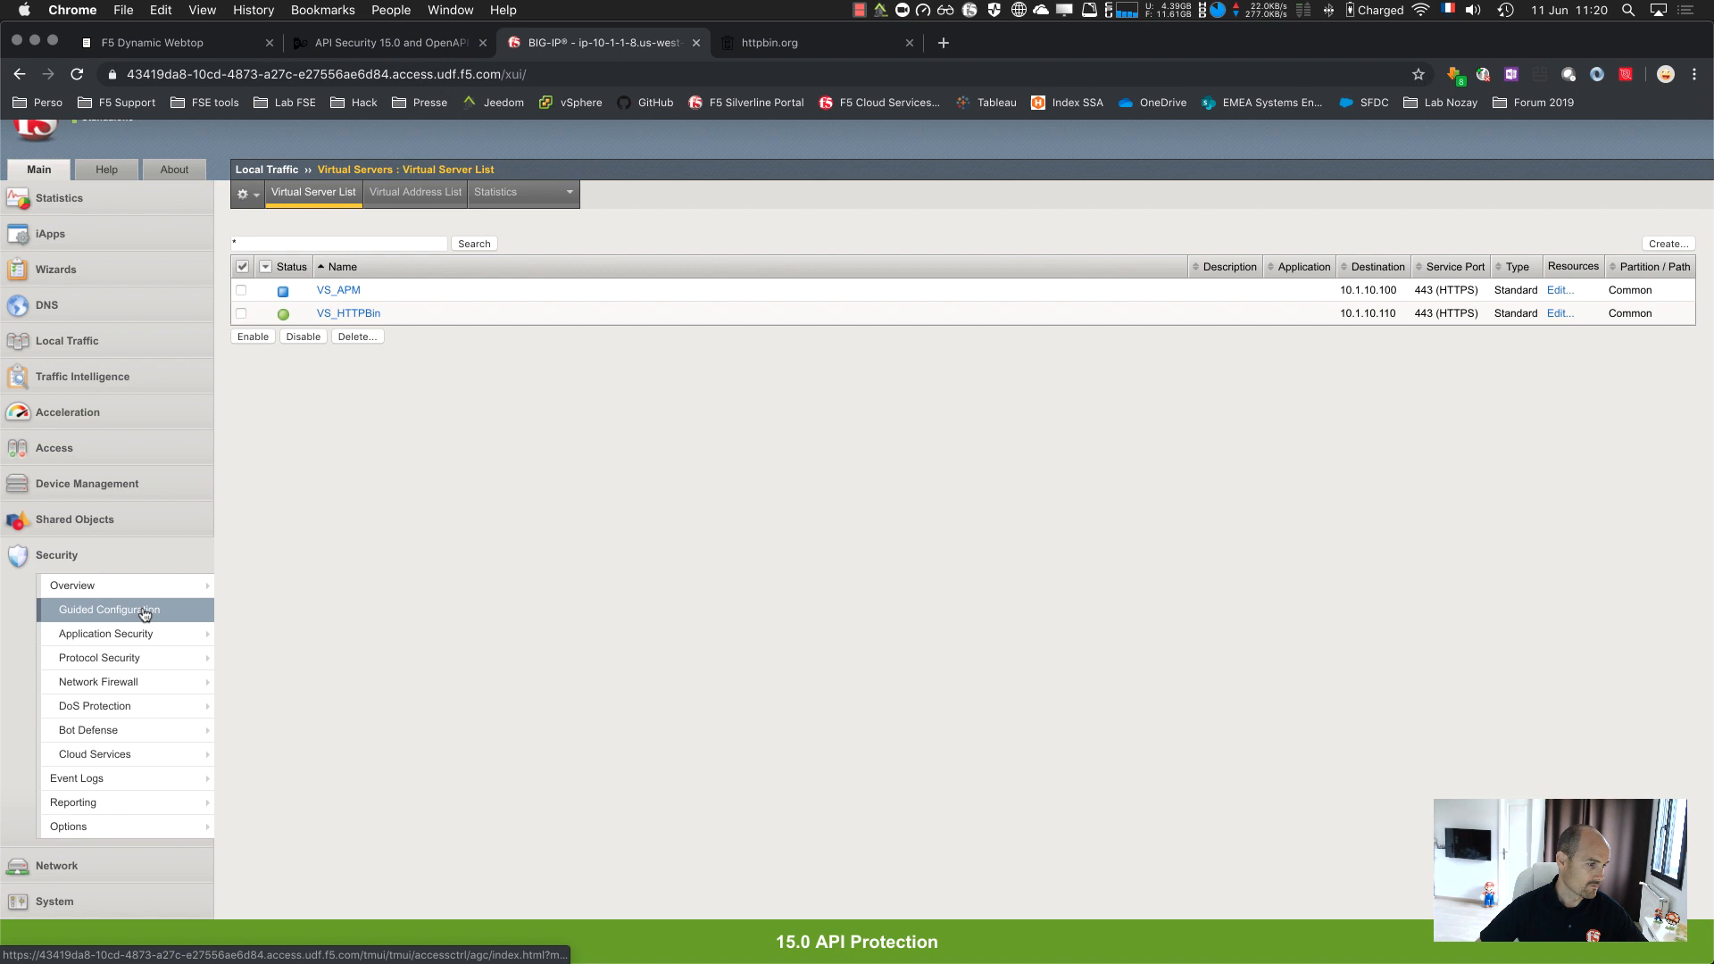
Open the guided security configurations and choose the API Security options
{"action": "left_click", "coordinate": [108, 609]}
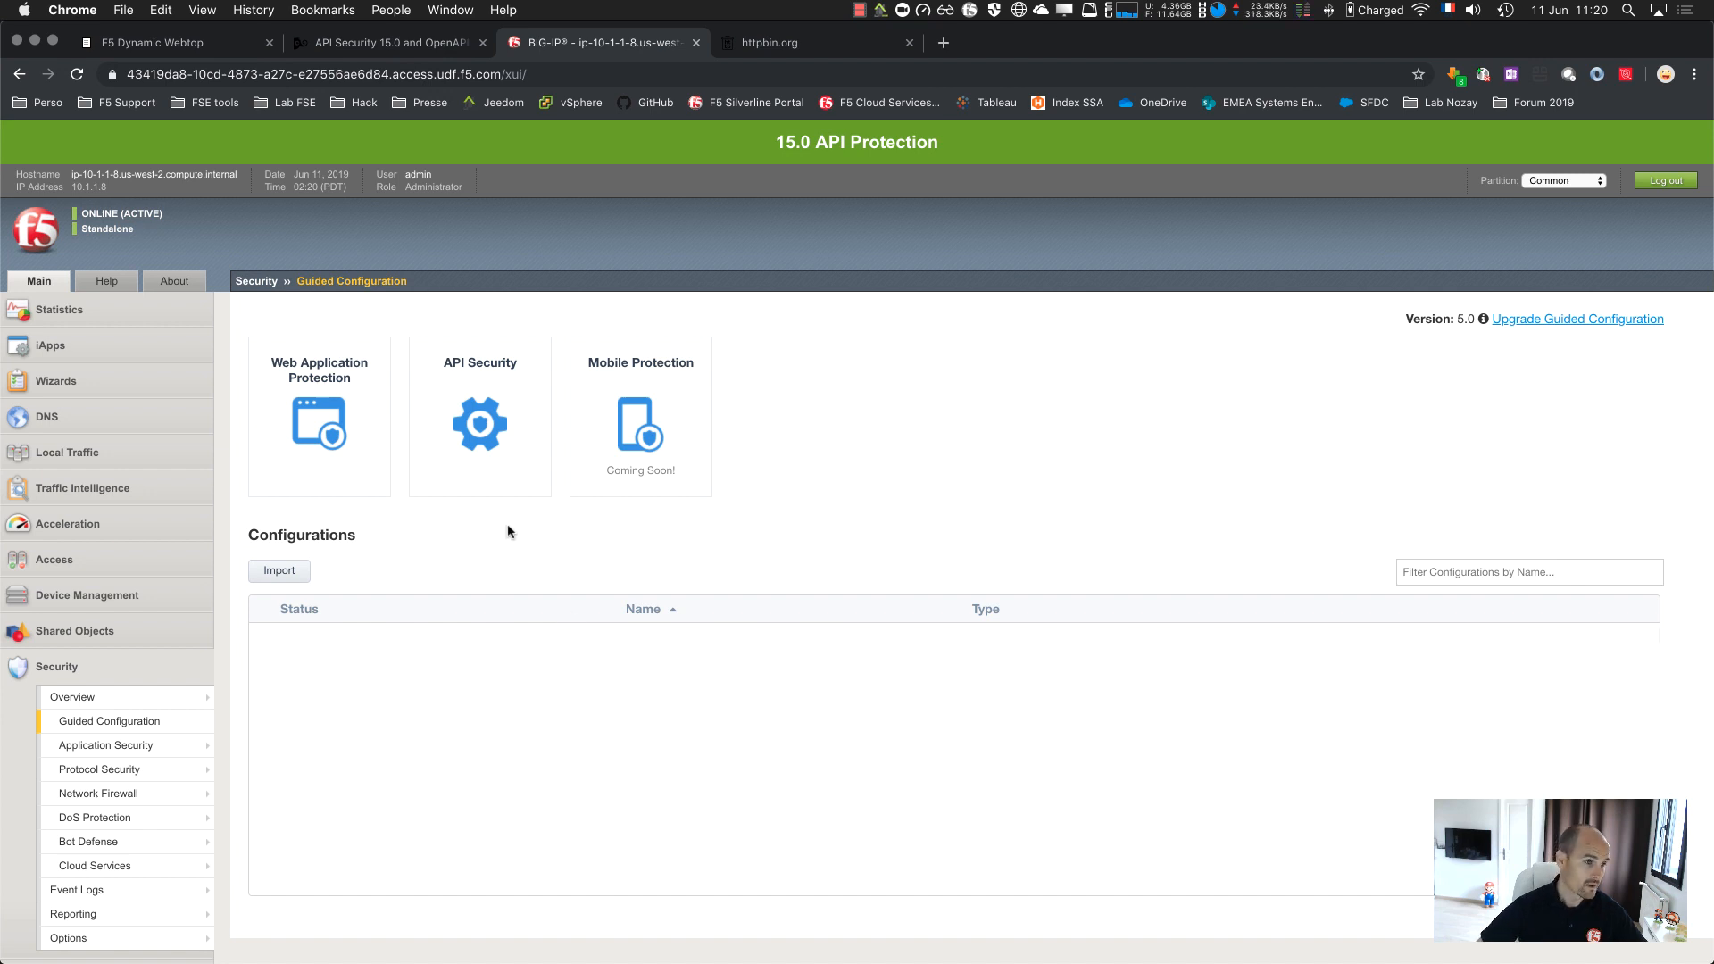
{"action": "left_click", "coordinate": [480, 424]}
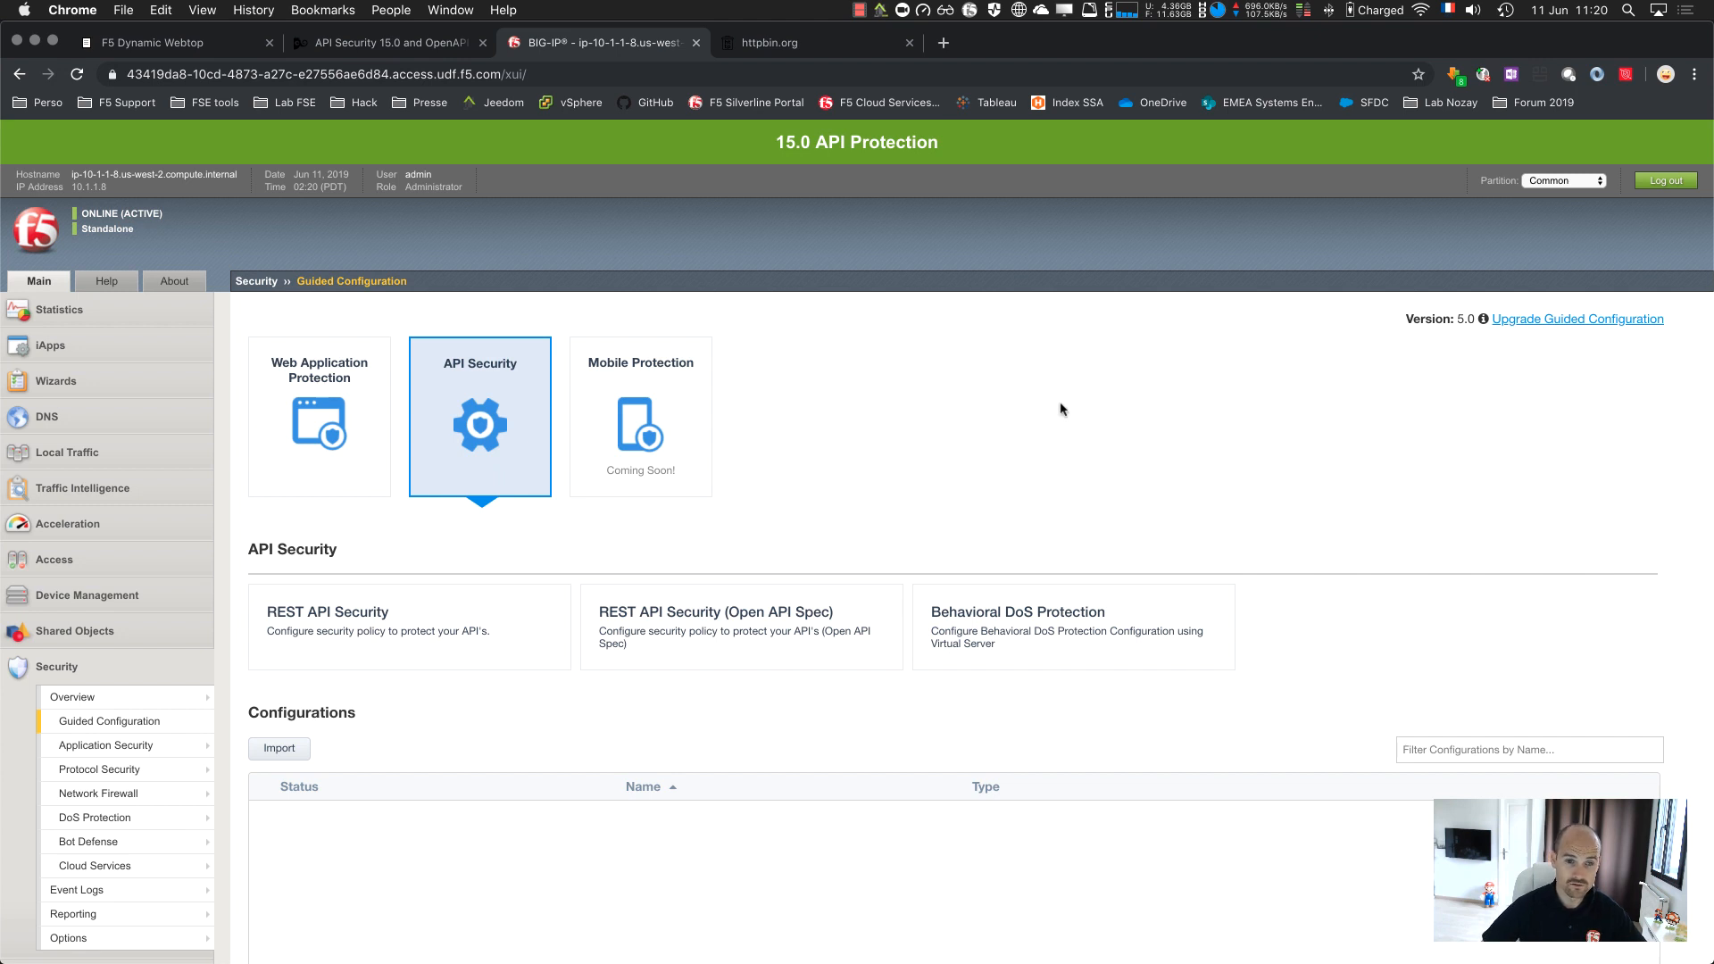
{"action": "mouse_move", "coordinate": [1390, 356]}
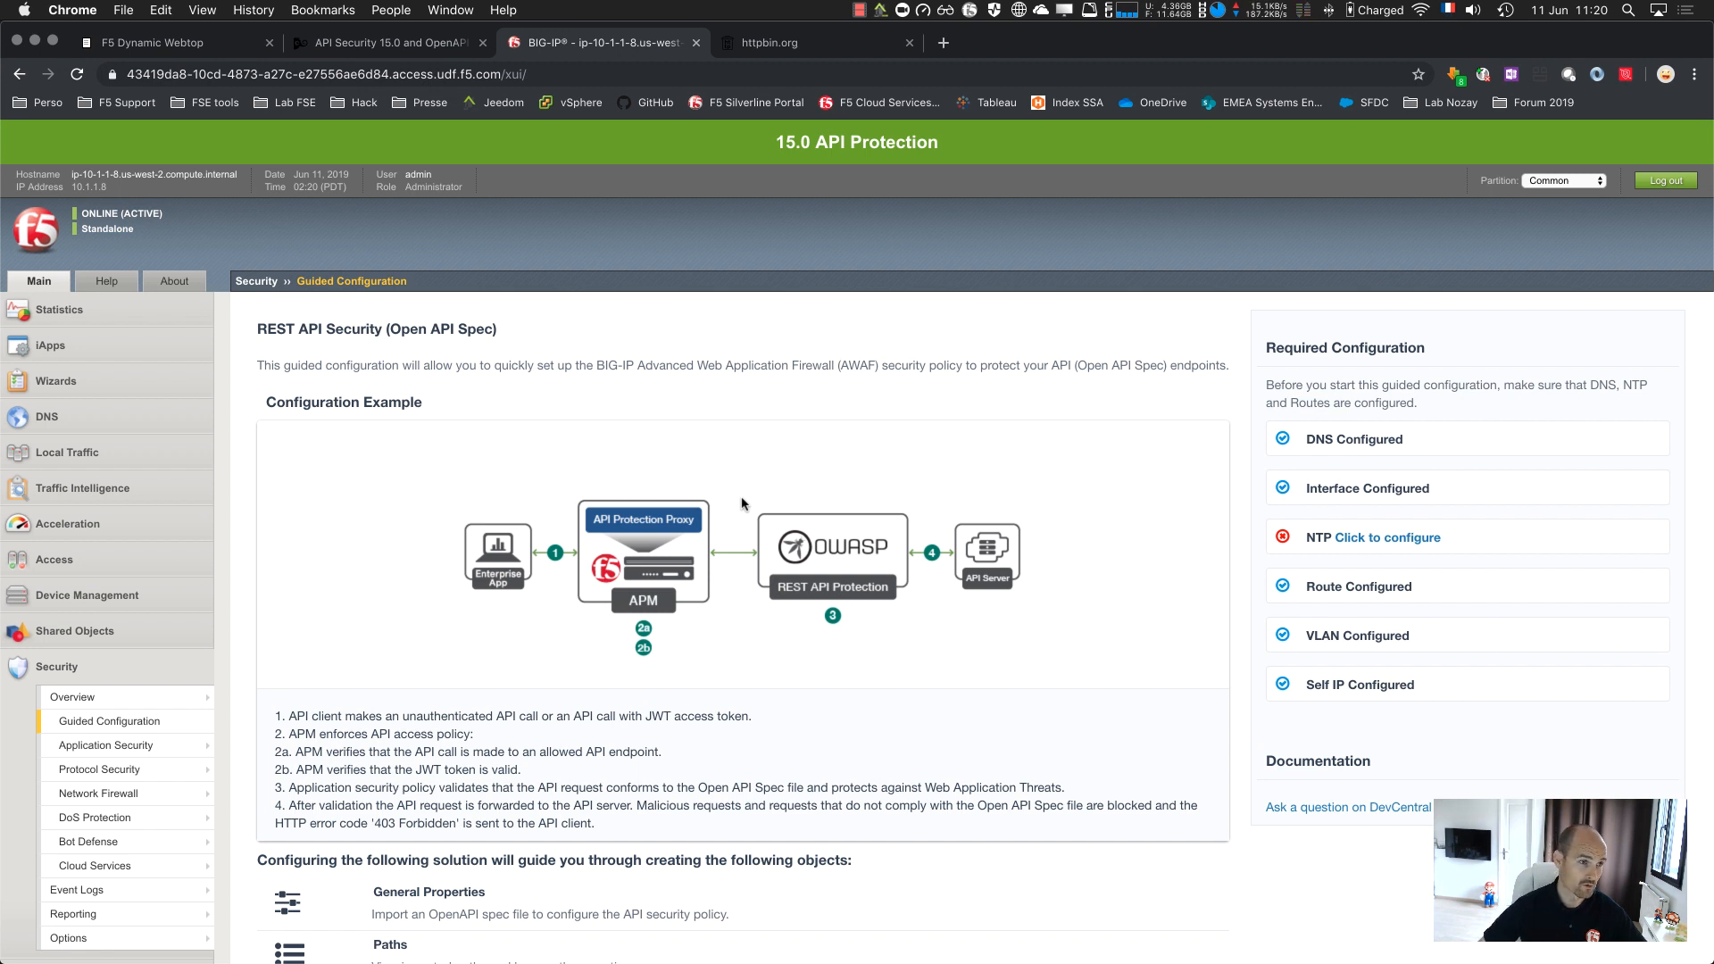
Open httpbin's spec.json and scroll through paths like /anything, /bytes/{n} and /cache
{"action": "left_click", "coordinate": [778, 42]}
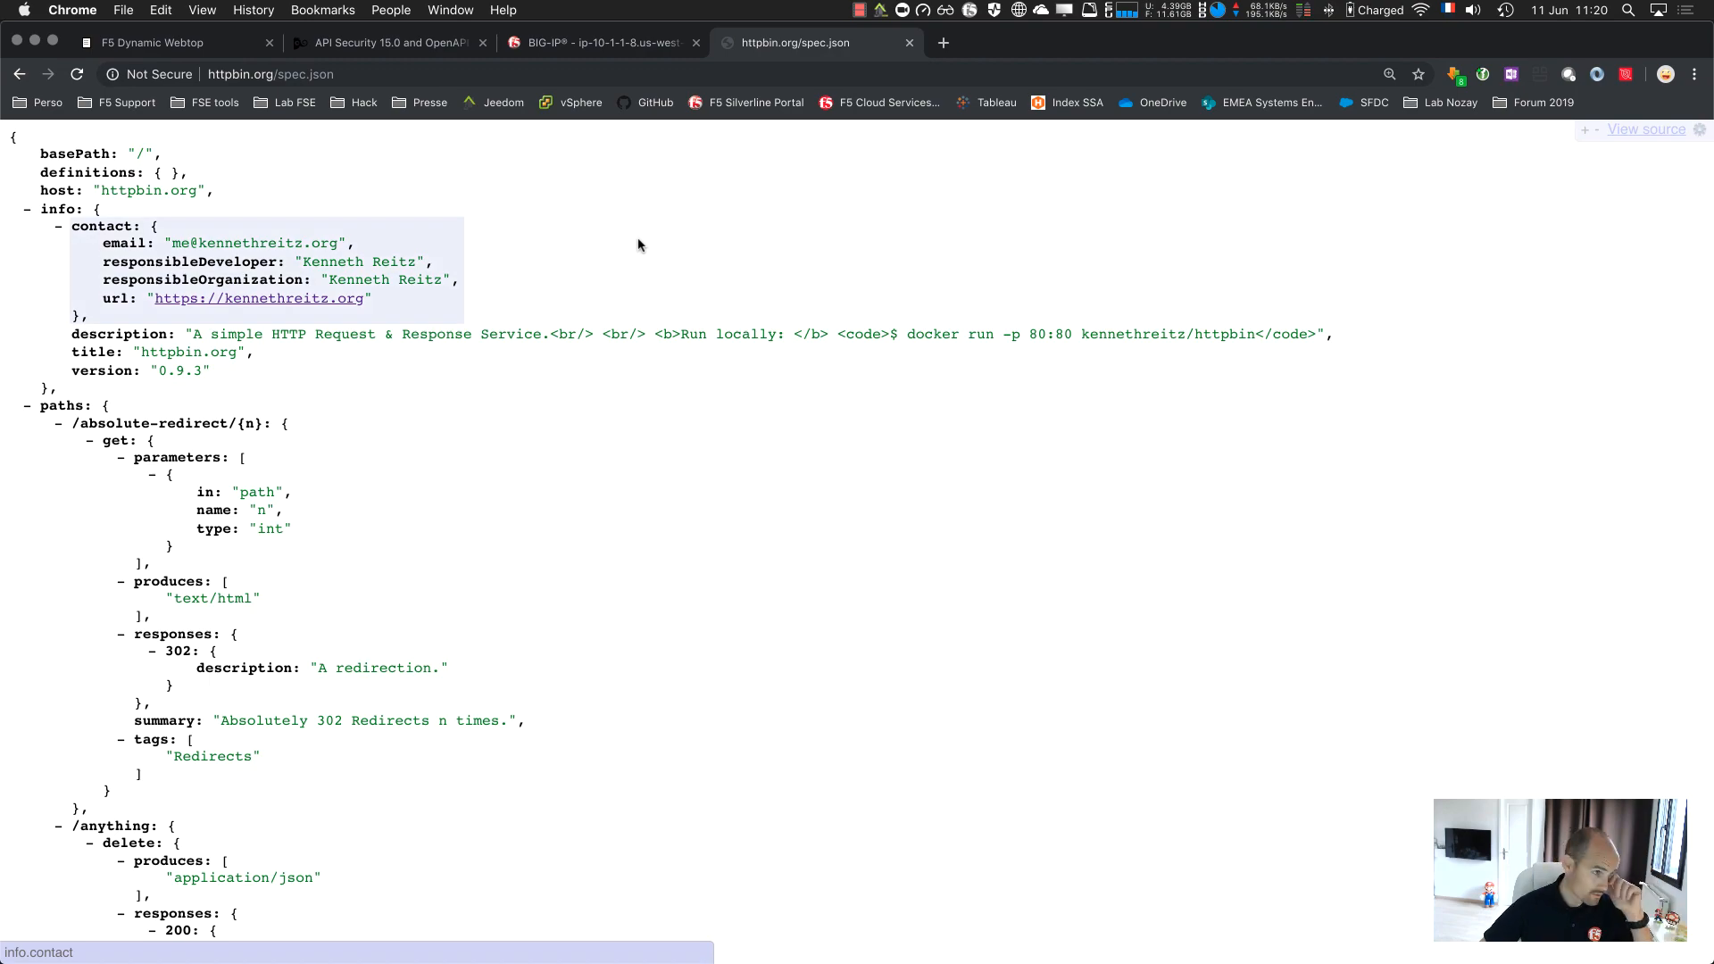
{"action": "scroll", "scroll_direction": "down", "scroll_amount": 3}
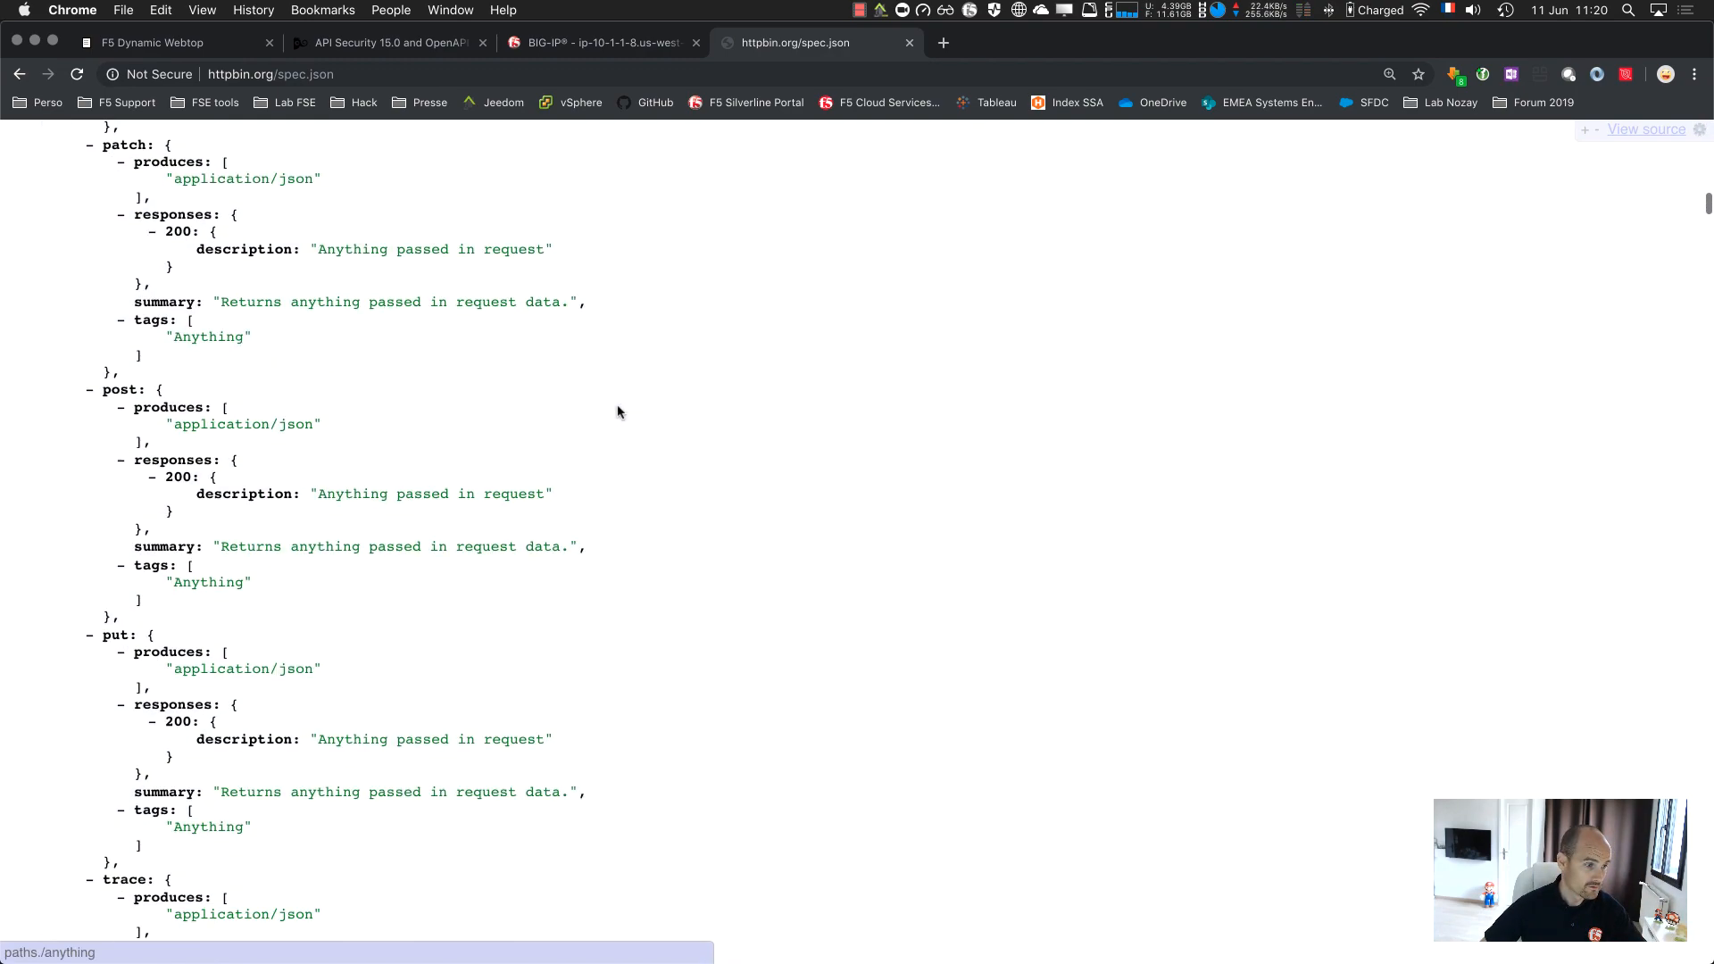
{"action": "scroll", "scroll_direction": "down", "scroll_amount": 3}
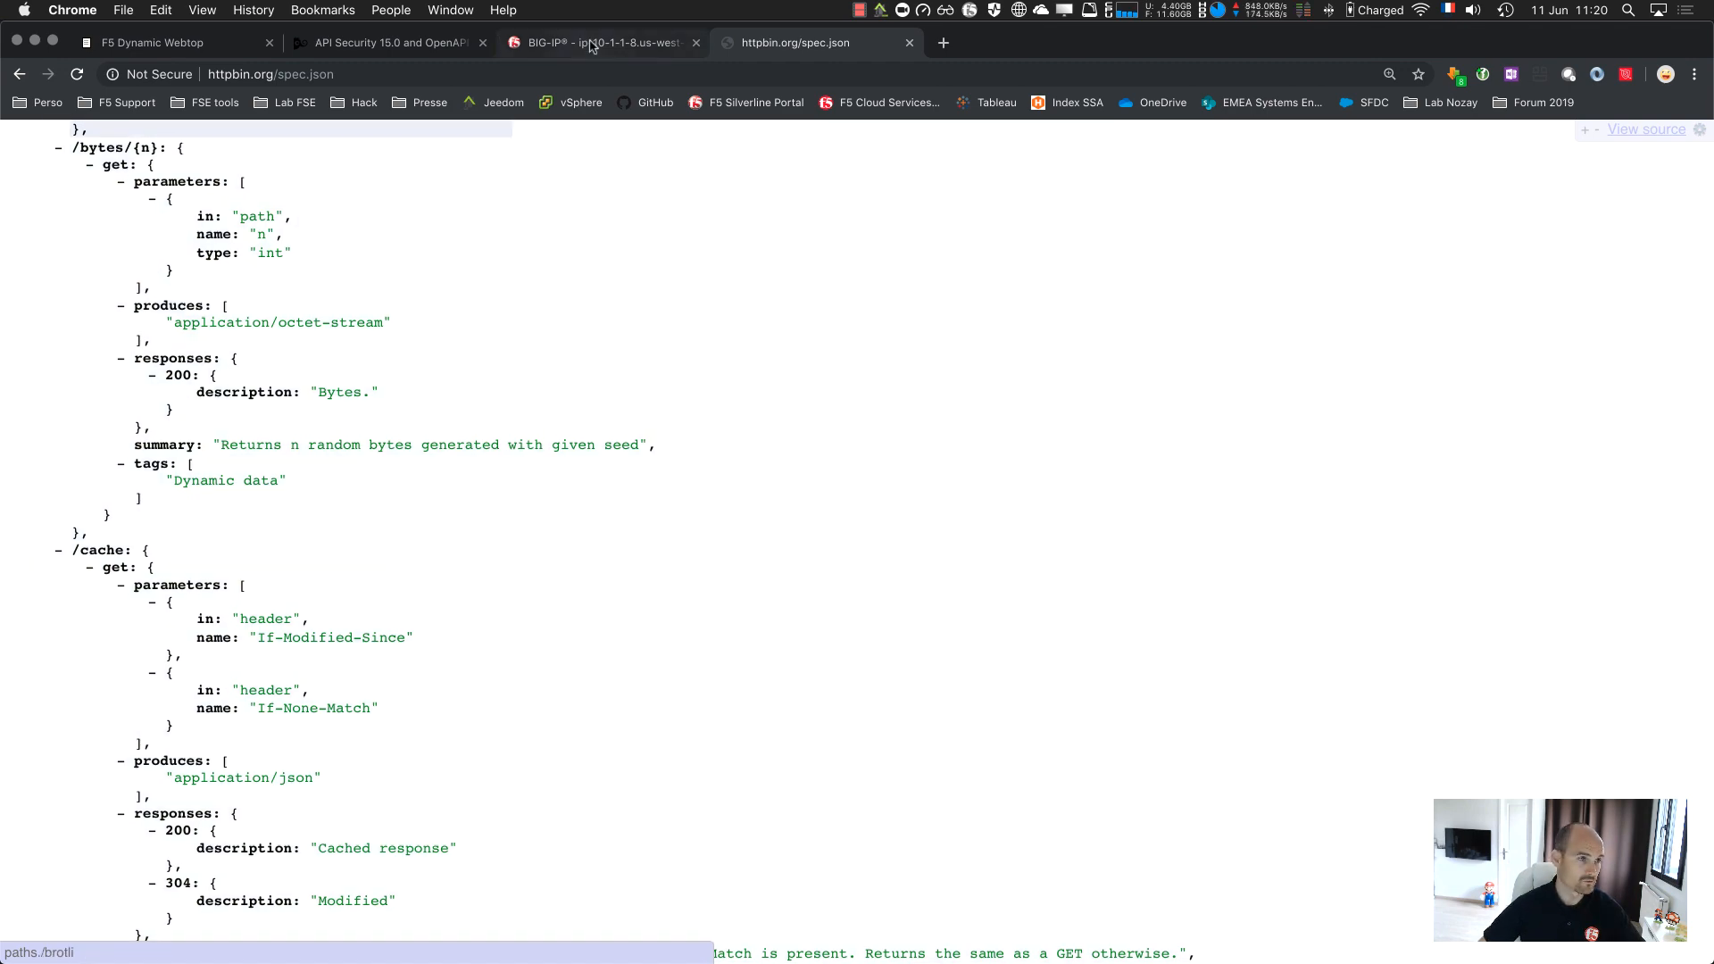
Start a REST API Security setup named httpbin using the swaggerHTTPBIN.json spec
{"action": "left_click", "coordinate": [599, 42]}
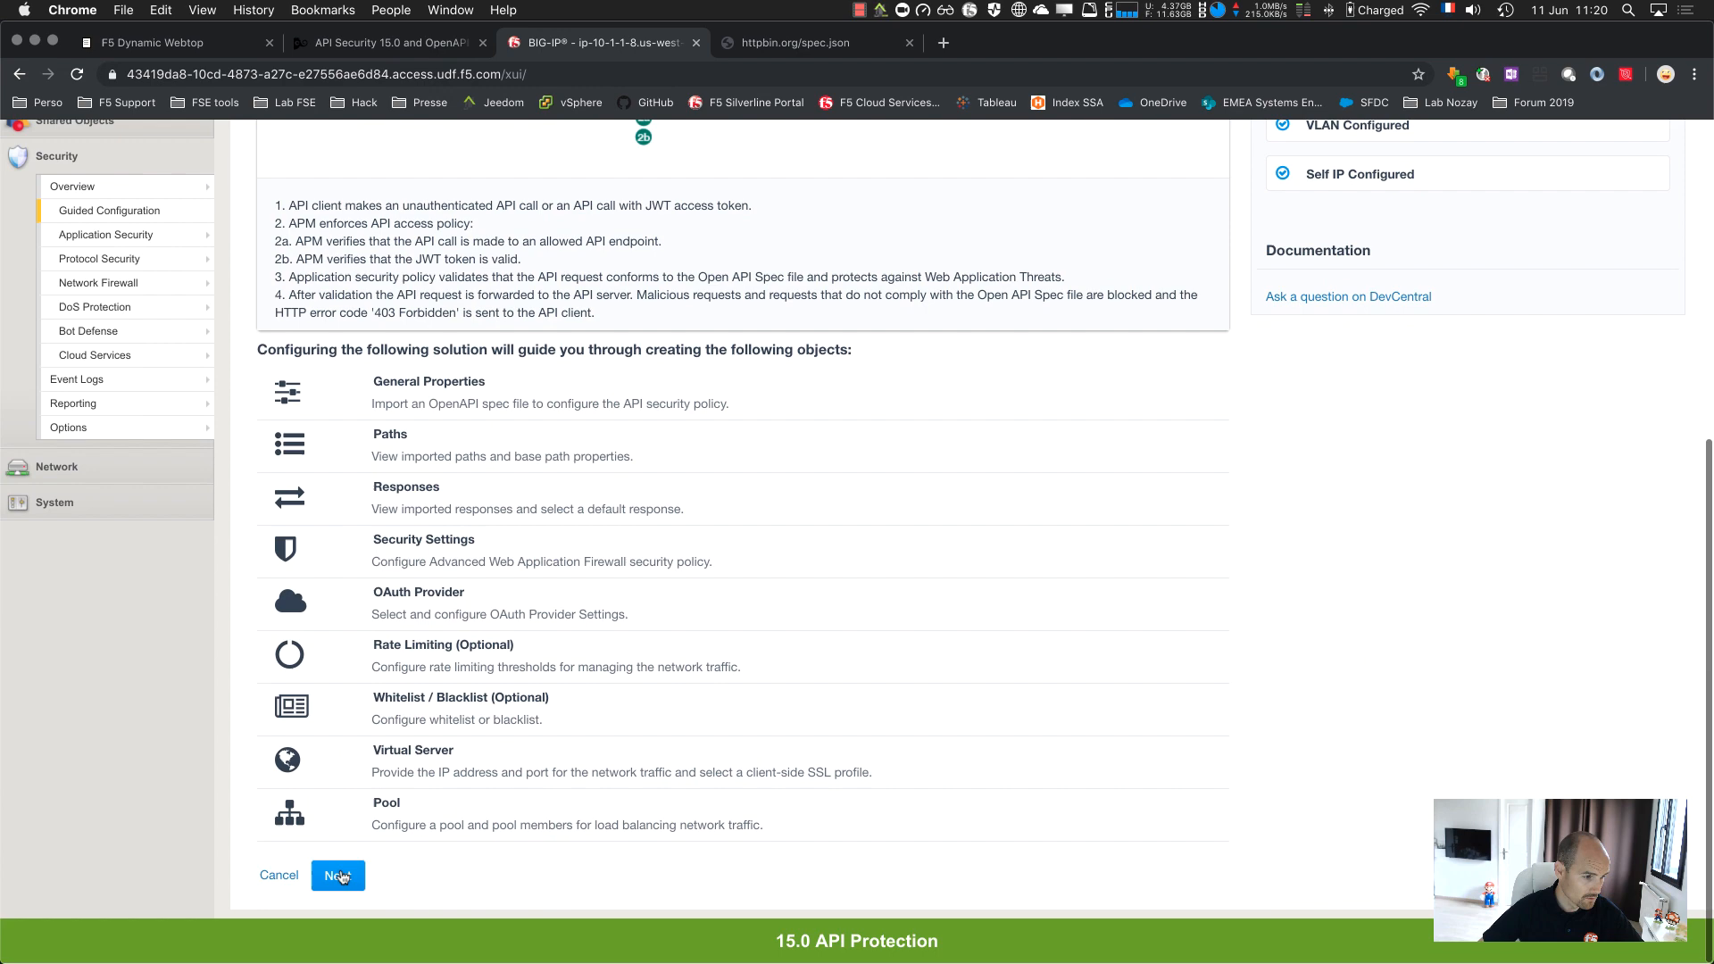
{"action": "left_click", "coordinate": [337, 875]}
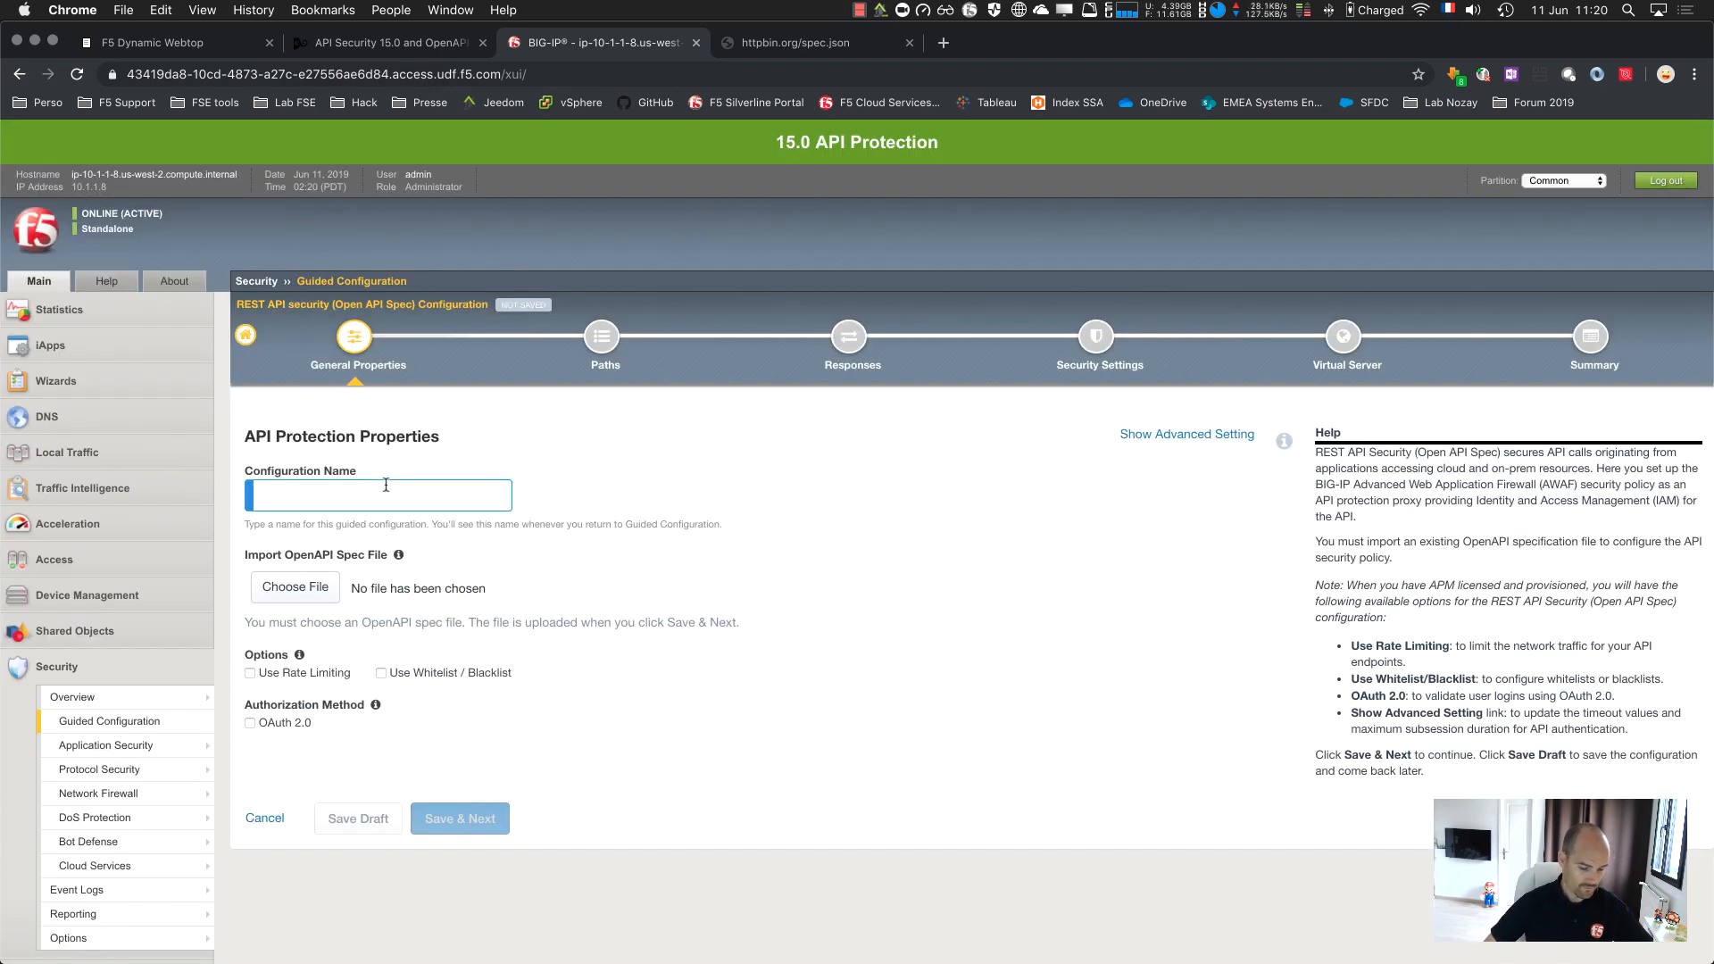
{"action": "type", "text": "httpbin"}
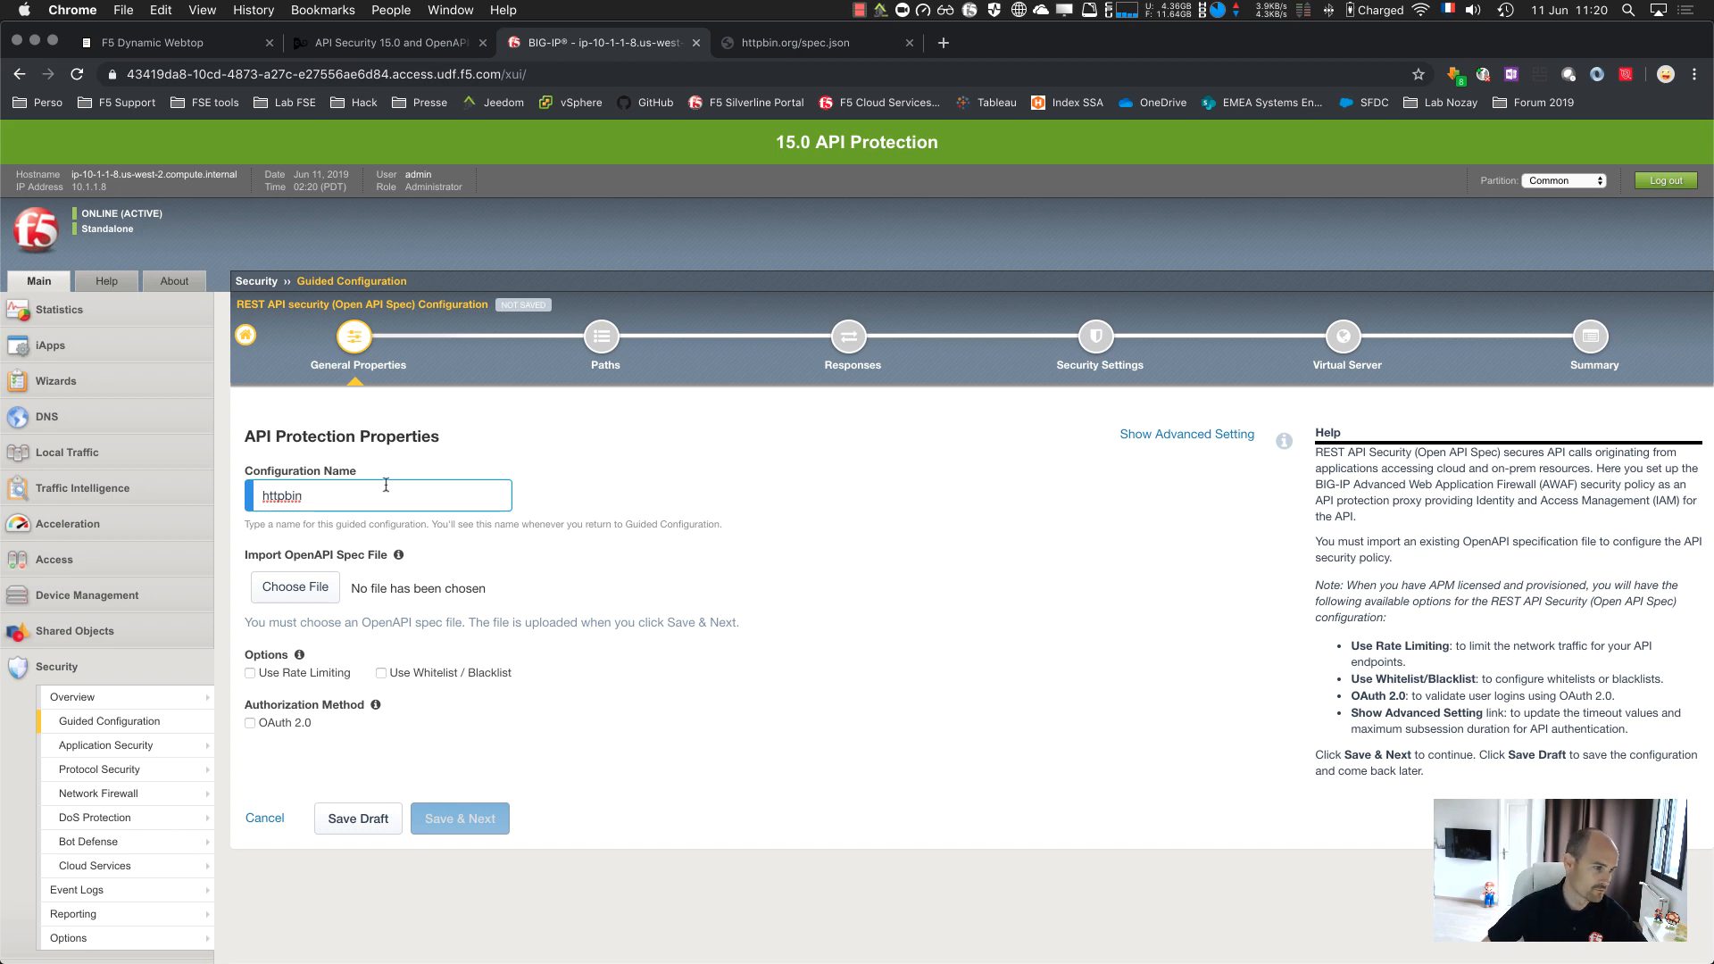
{"action": "left_click", "coordinate": [294, 587]}
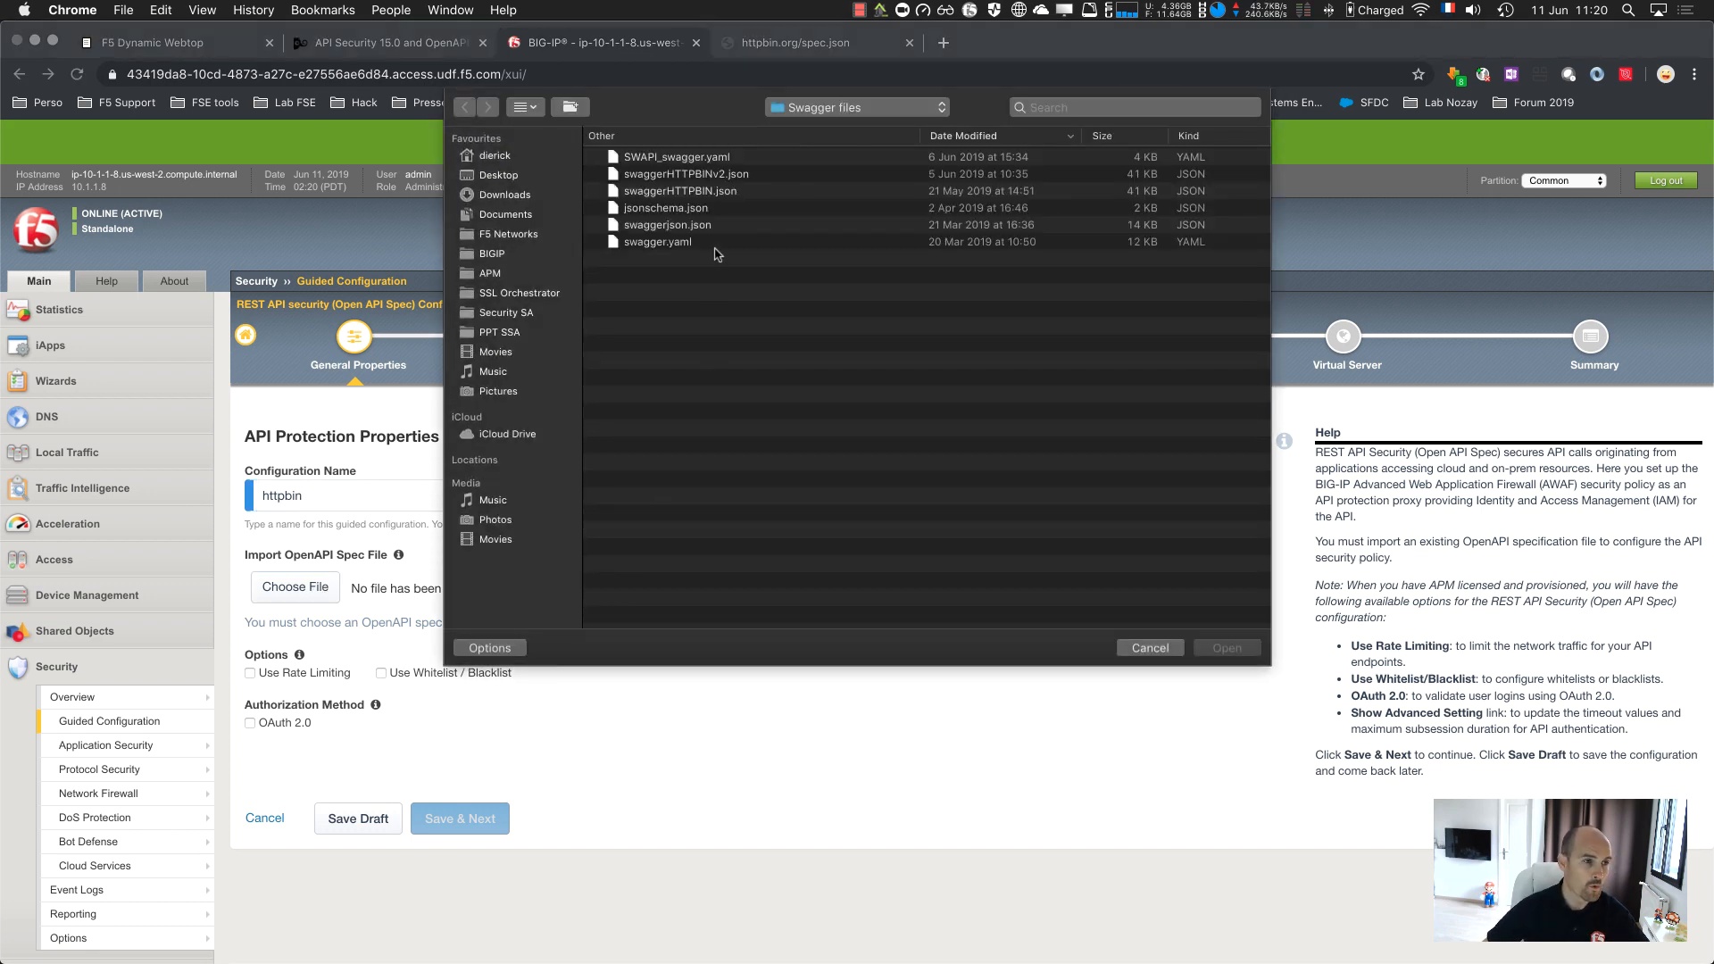
{"action": "left_click", "coordinate": [679, 190]}
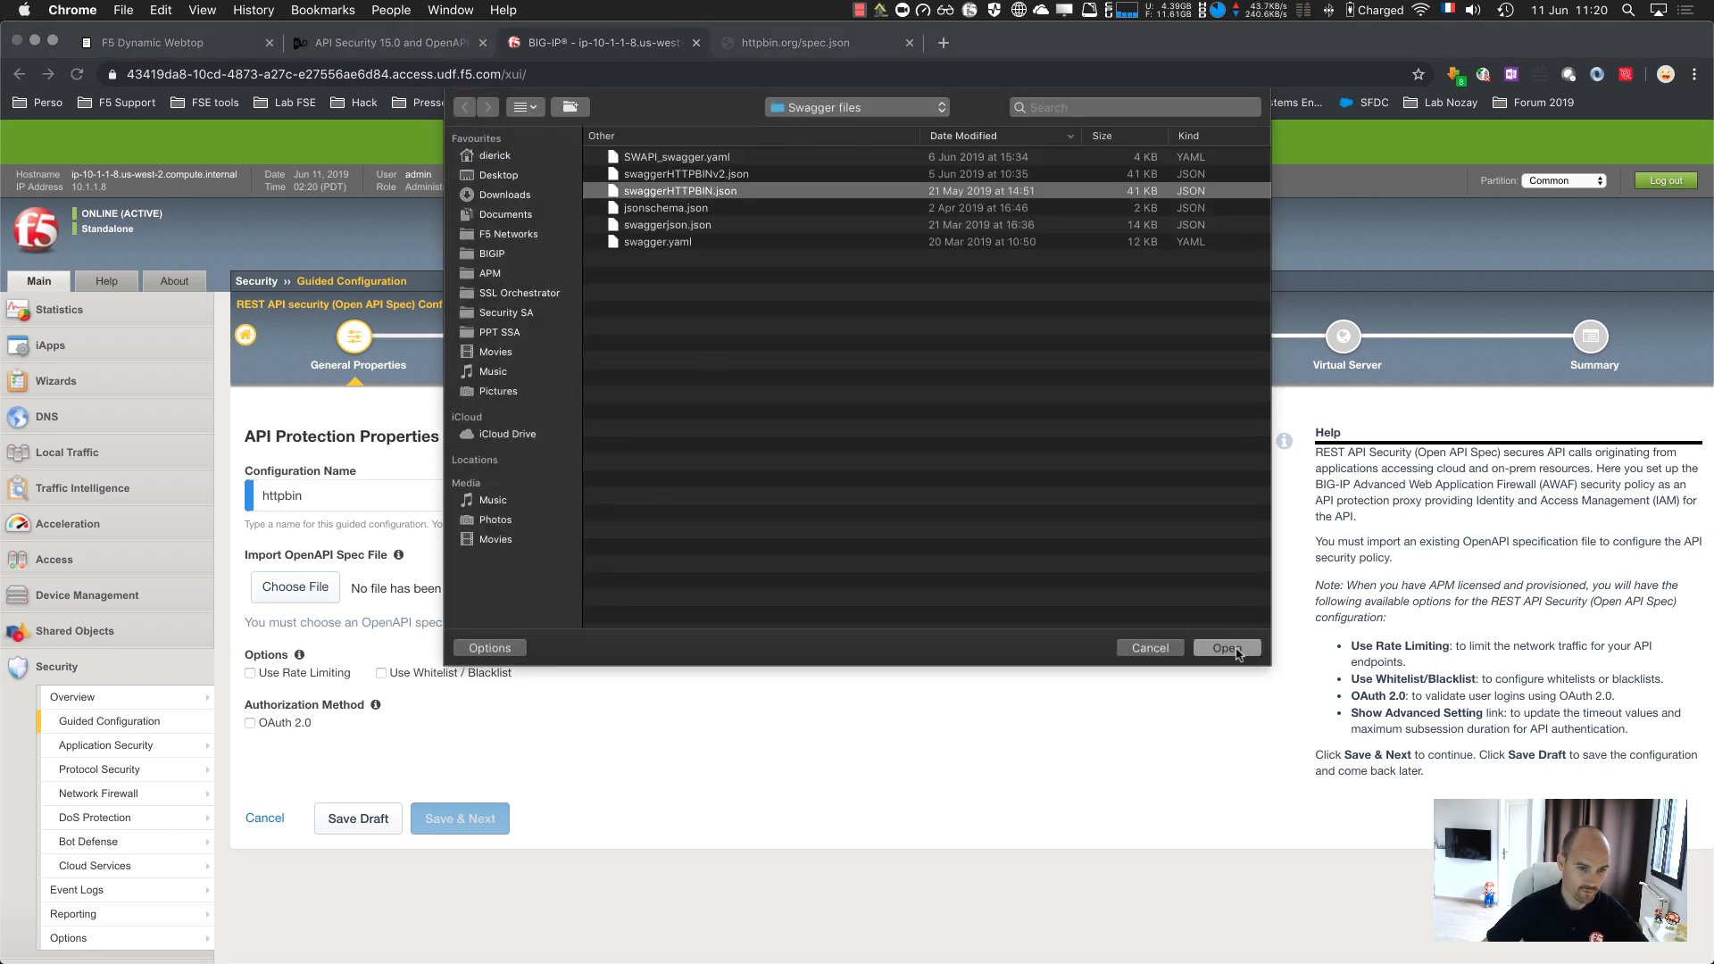
{"action": "left_click", "coordinate": [1226, 647]}
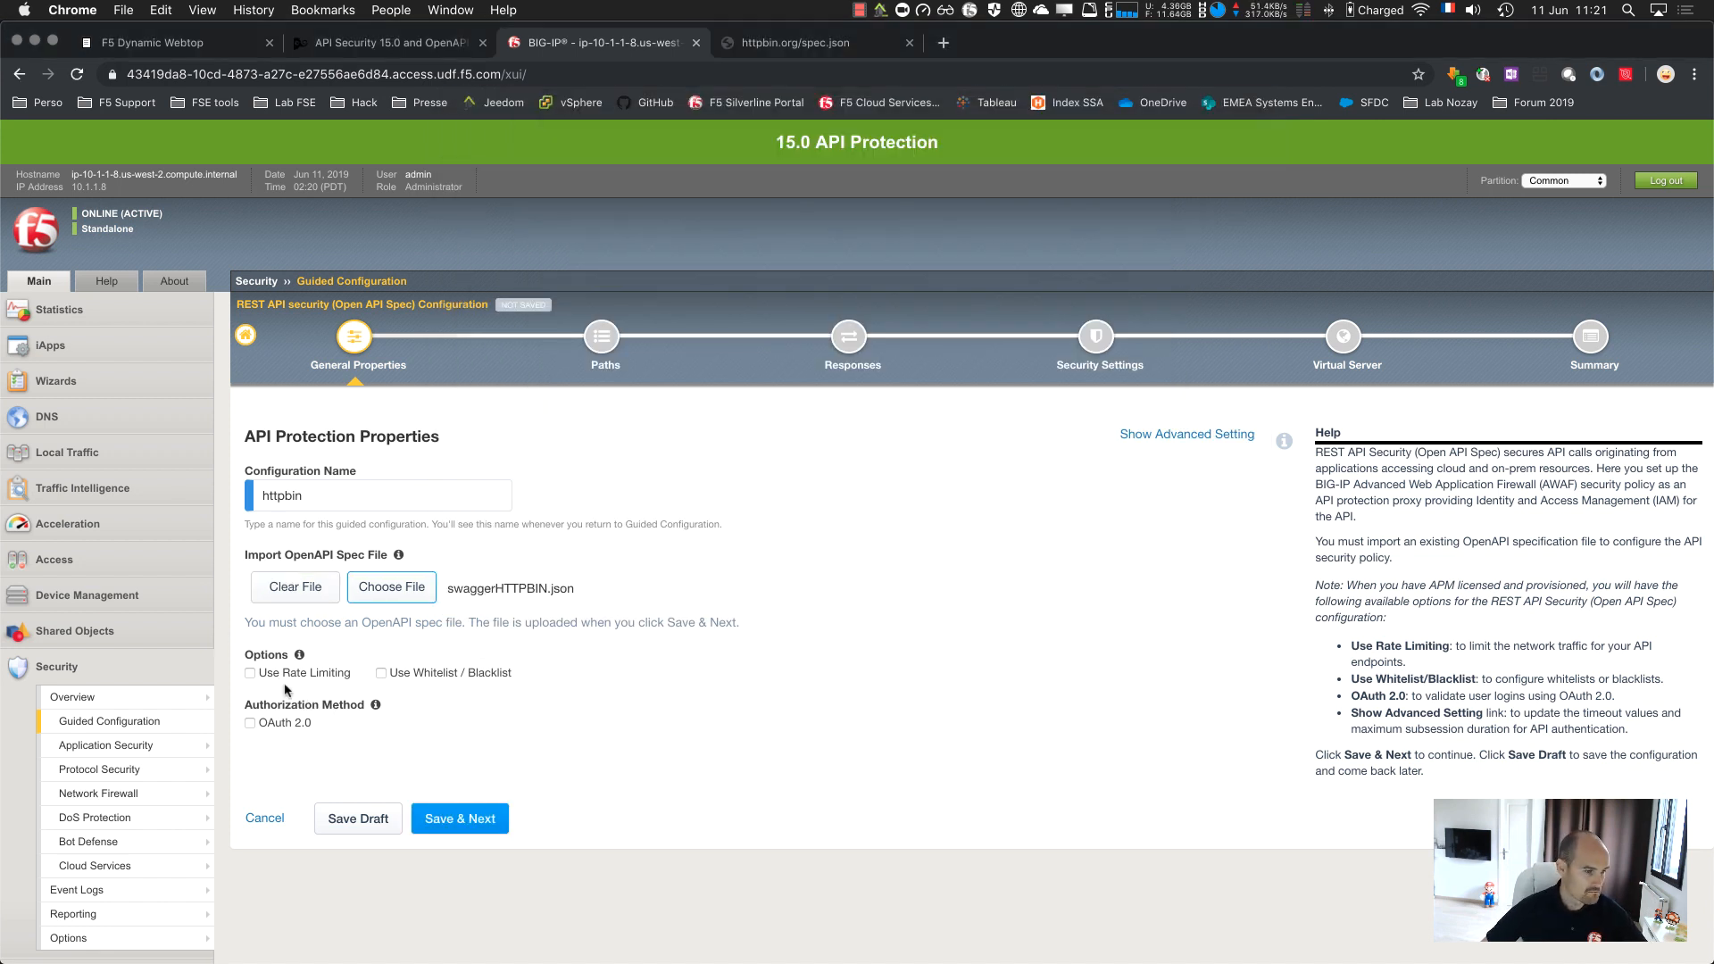
{"action": "mouse_move", "coordinate": [351, 697]}
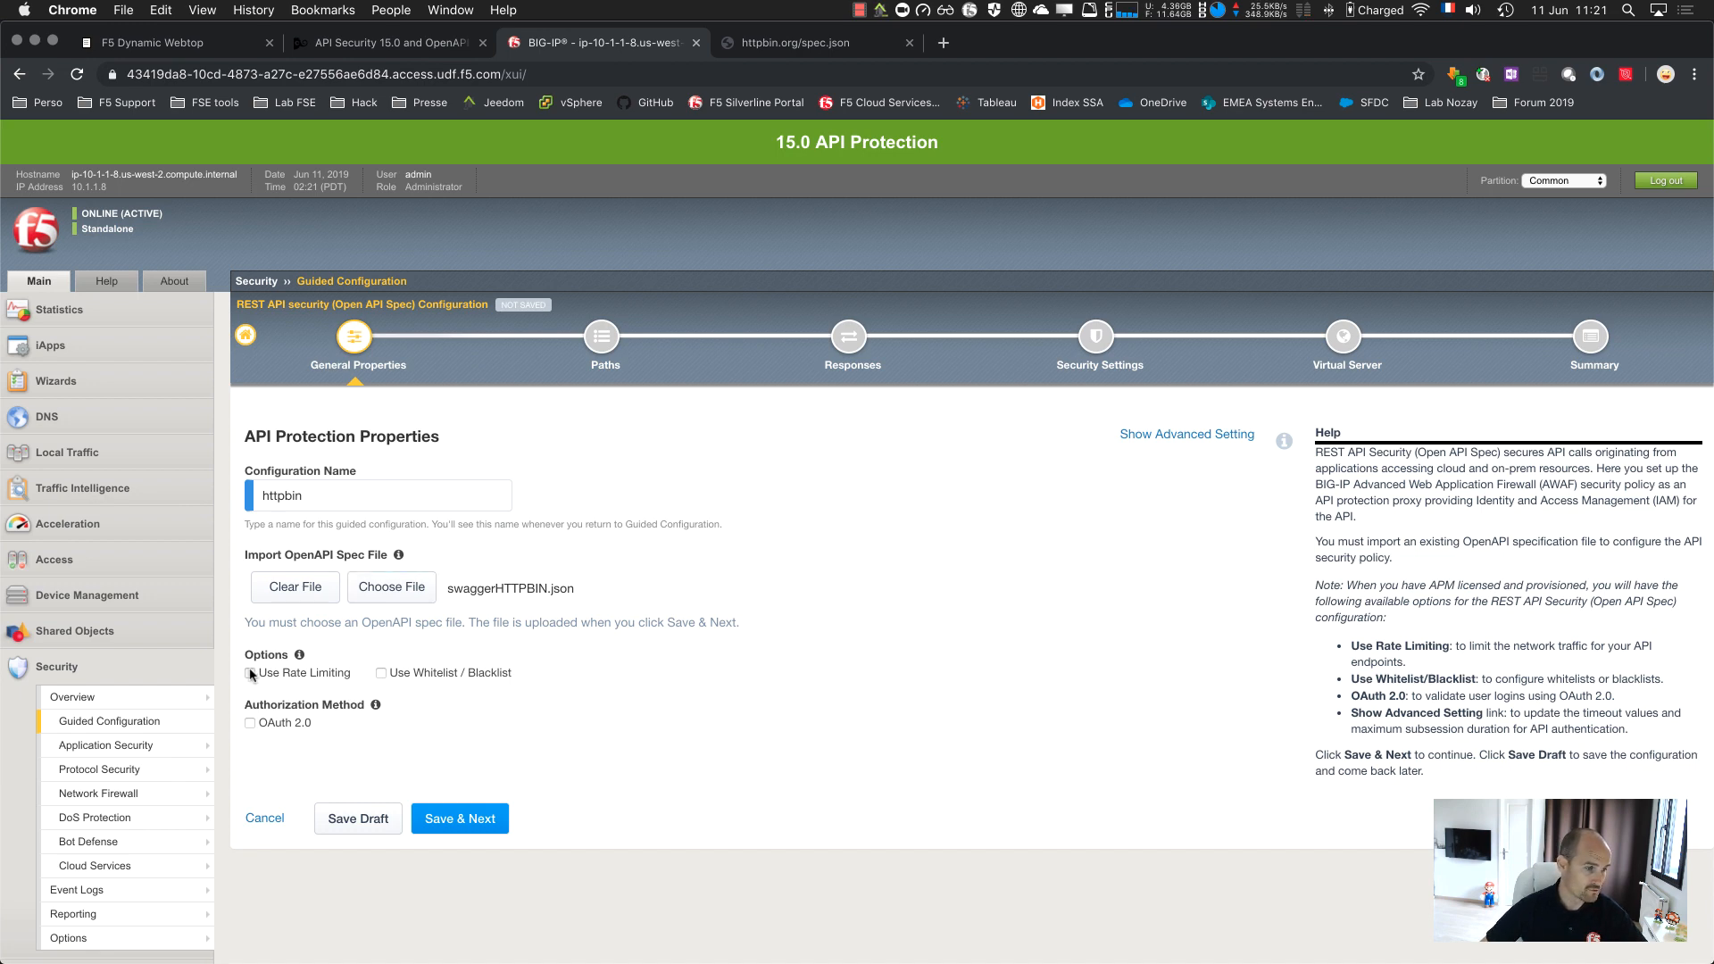
Enable Rate Limiting and OAuth 2.0 authorization, then save the general properties
{"action": "left_click", "coordinate": [250, 673]}
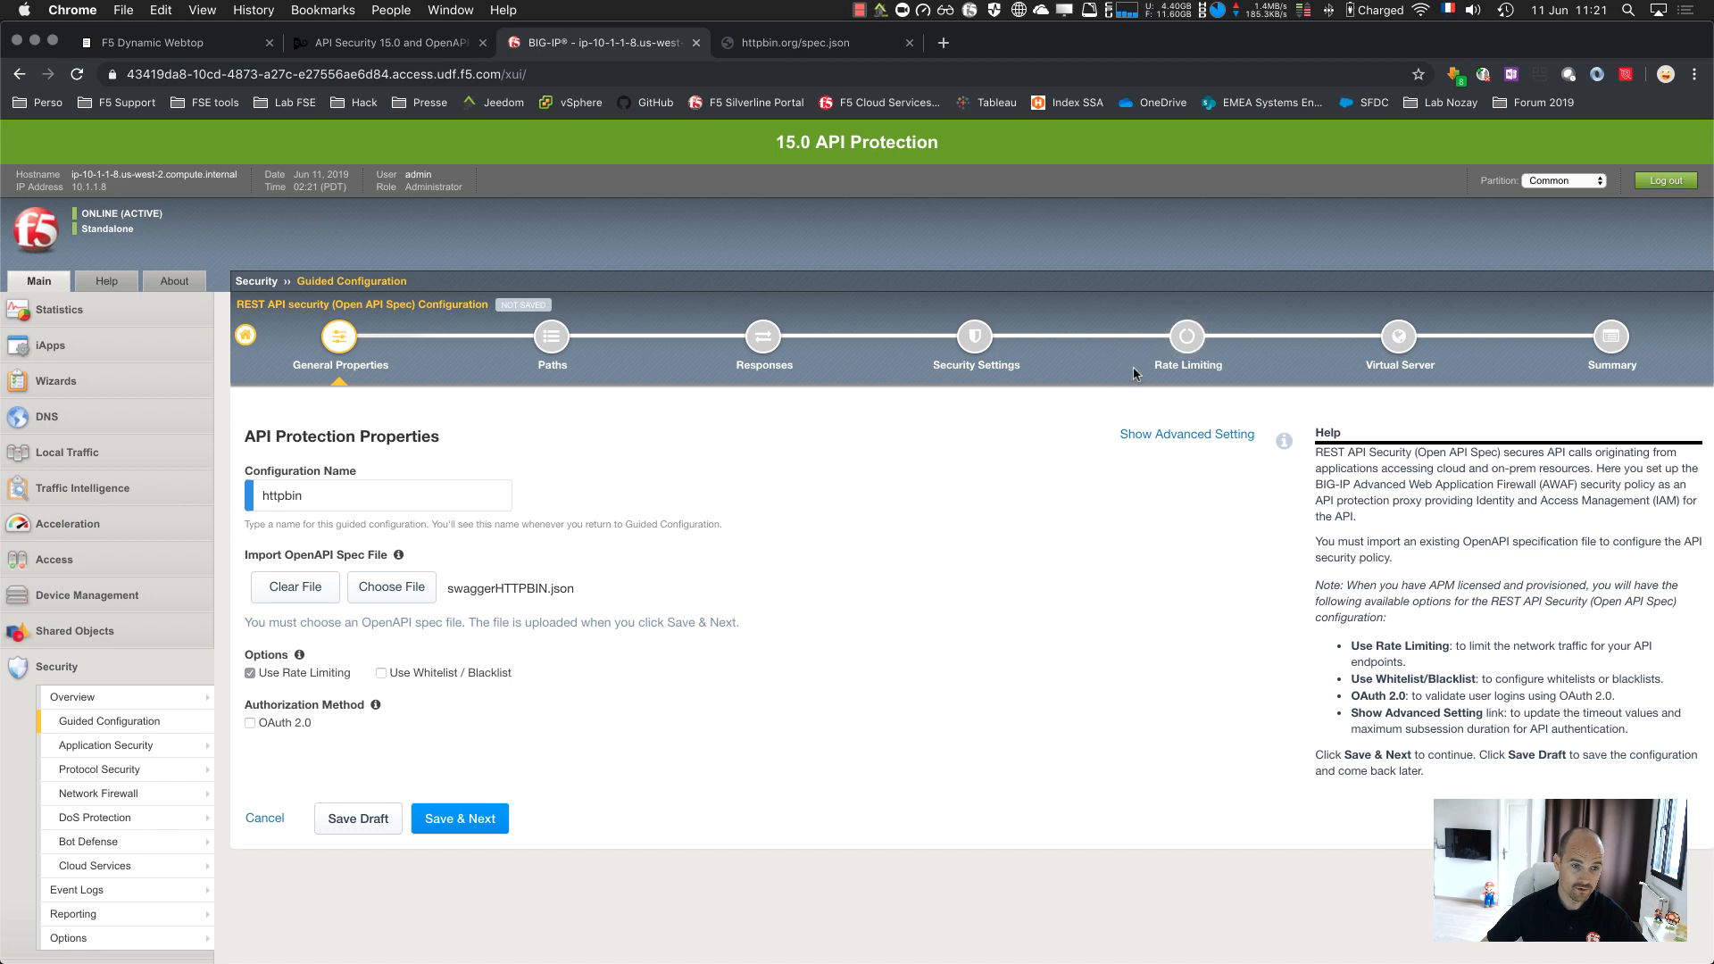
{"action": "mouse_move", "coordinate": [513, 732]}
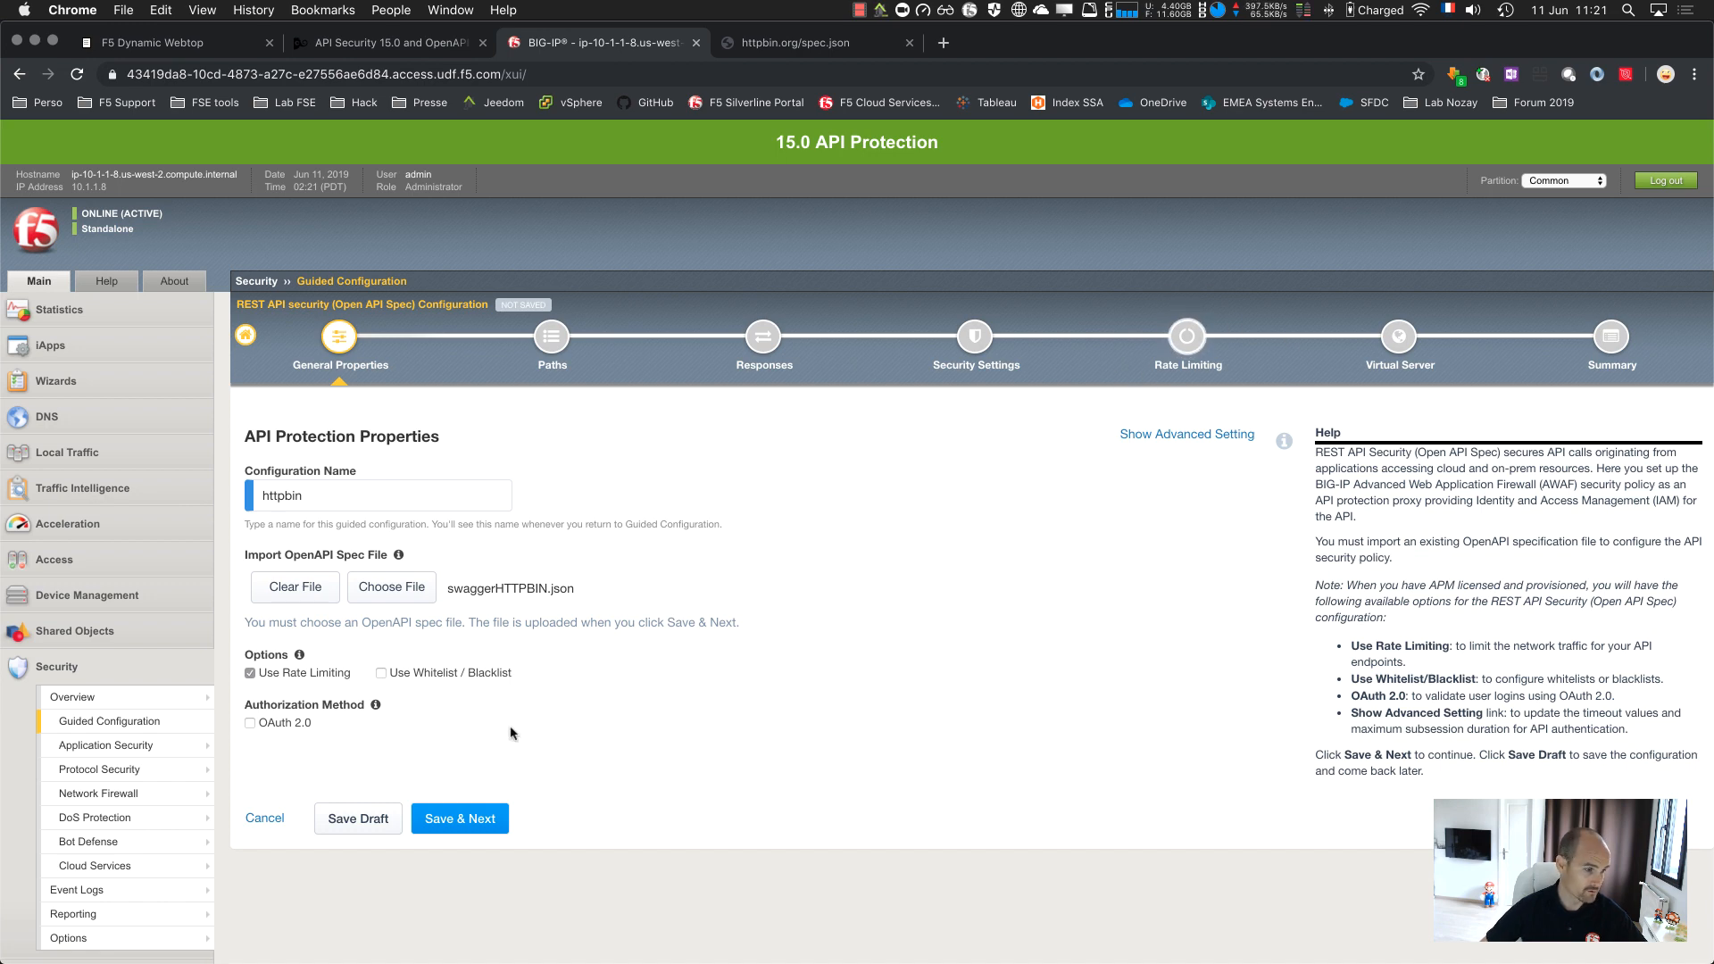
{"action": "left_click", "coordinate": [250, 723]}
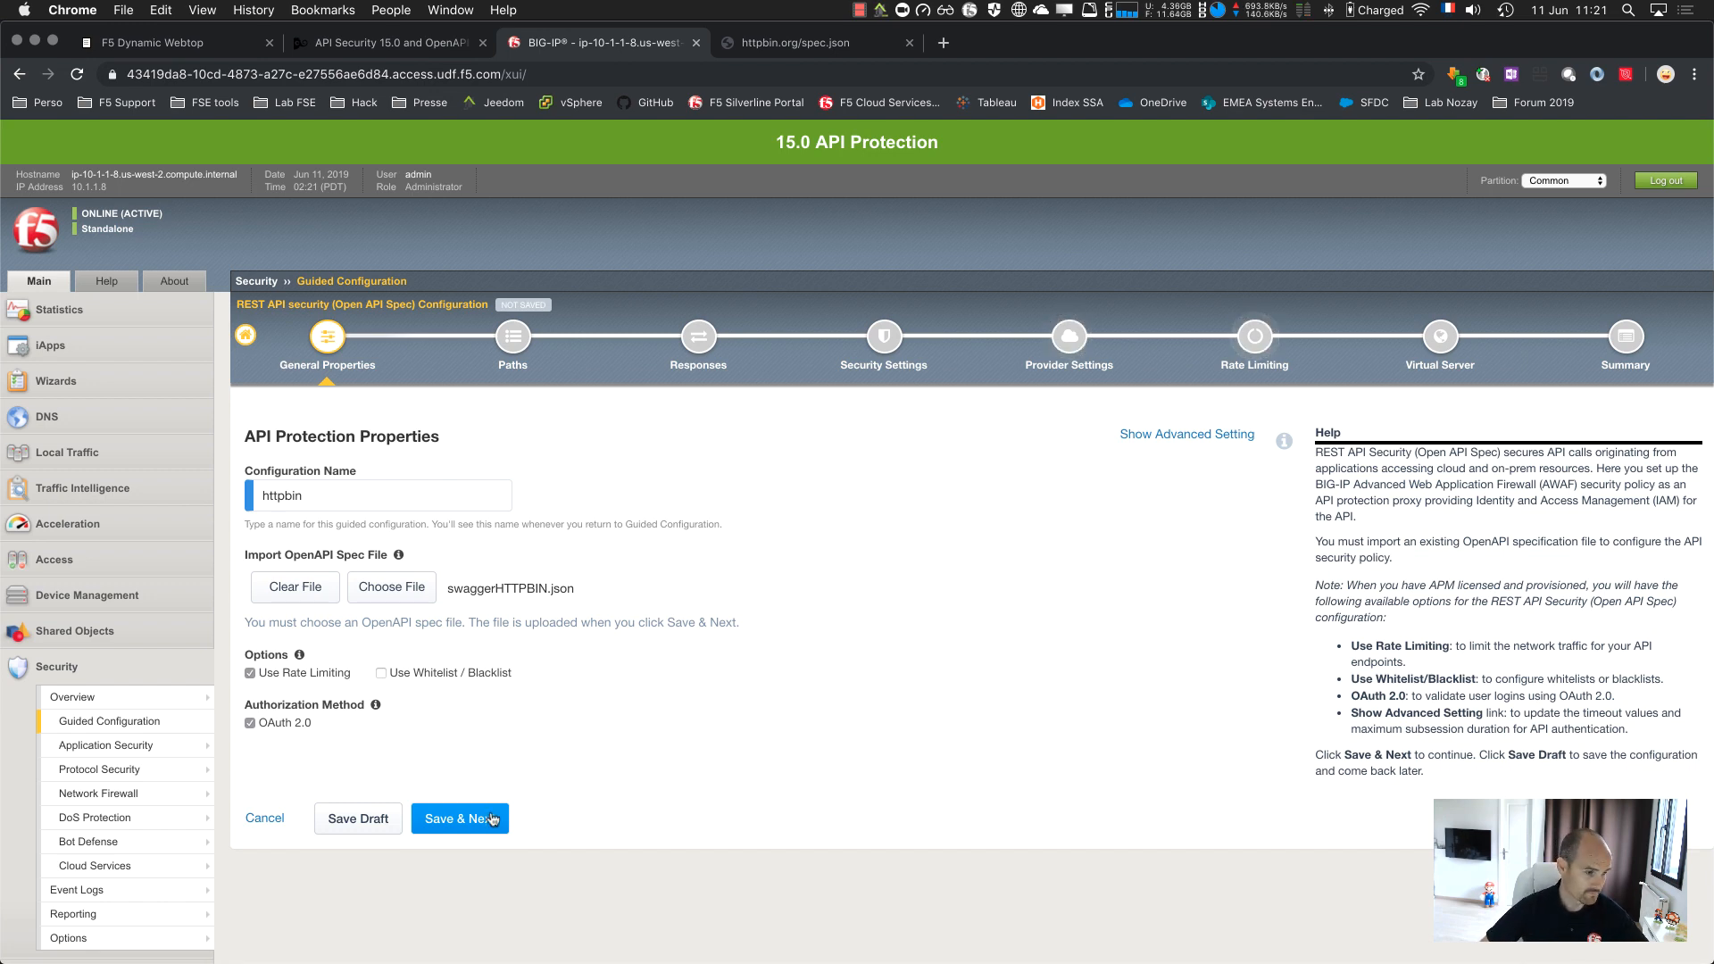
{"action": "left_click", "coordinate": [460, 818]}
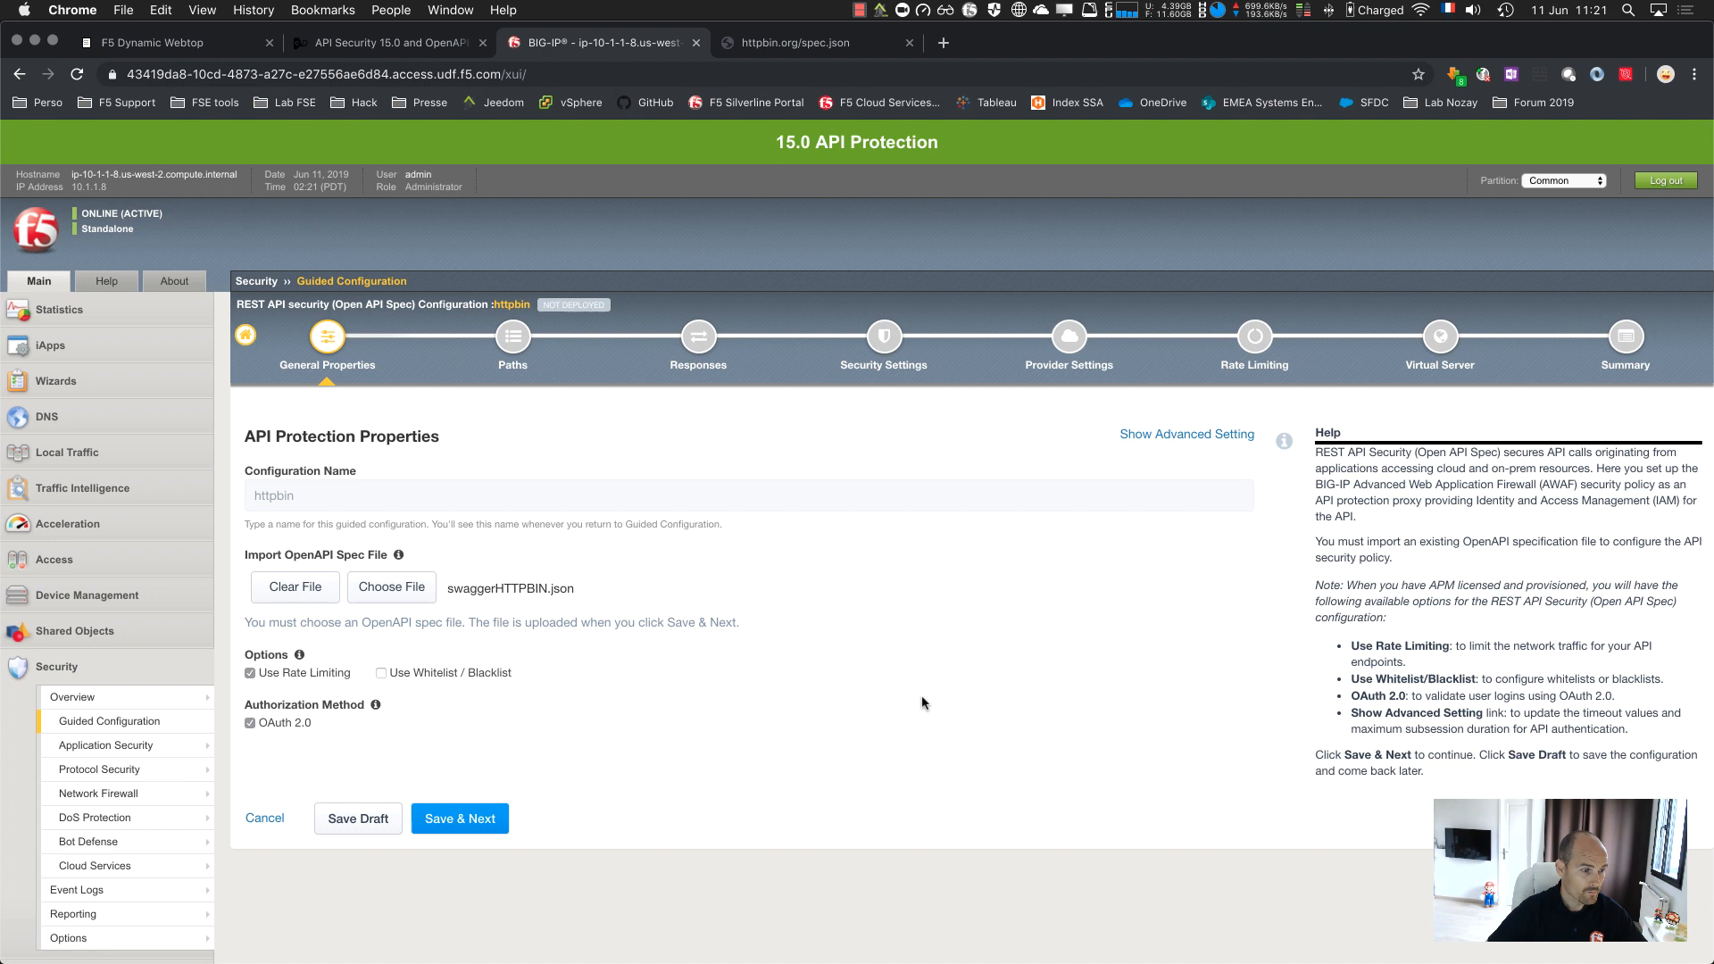
Scroll through the httpbin paths imported from the spec, then continue to Responses
{"action": "left_click", "coordinate": [459, 818]}
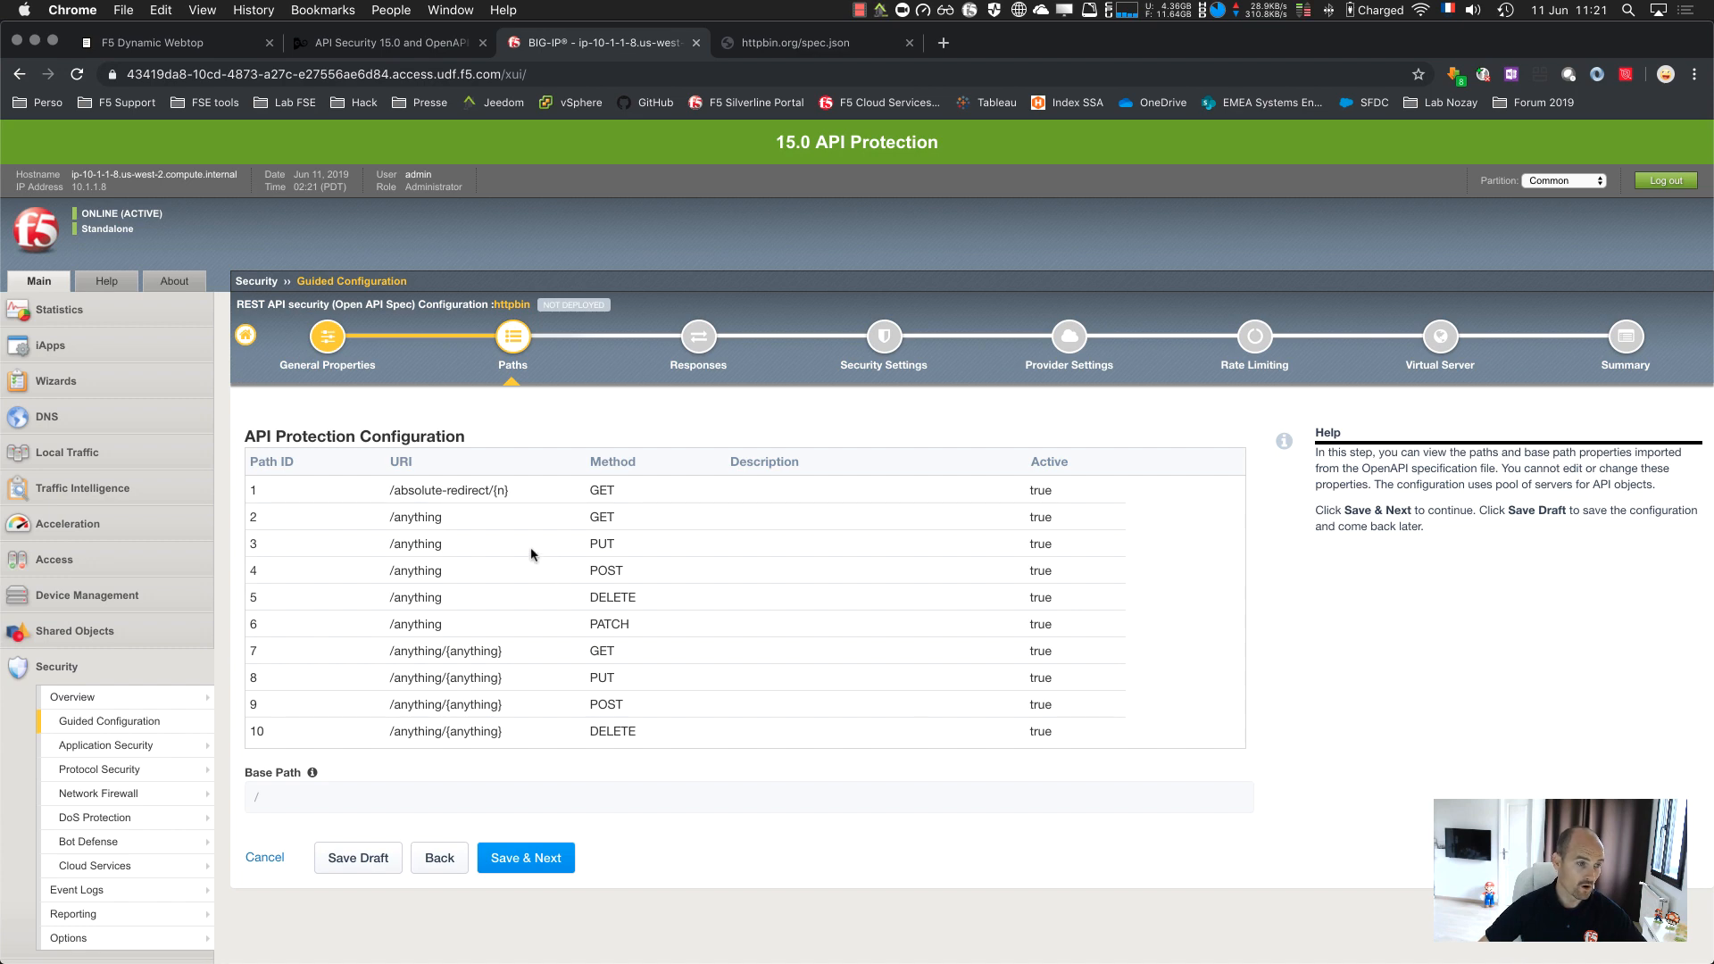
{"action": "scroll", "scroll_direction": "down", "scroll_amount": 3}
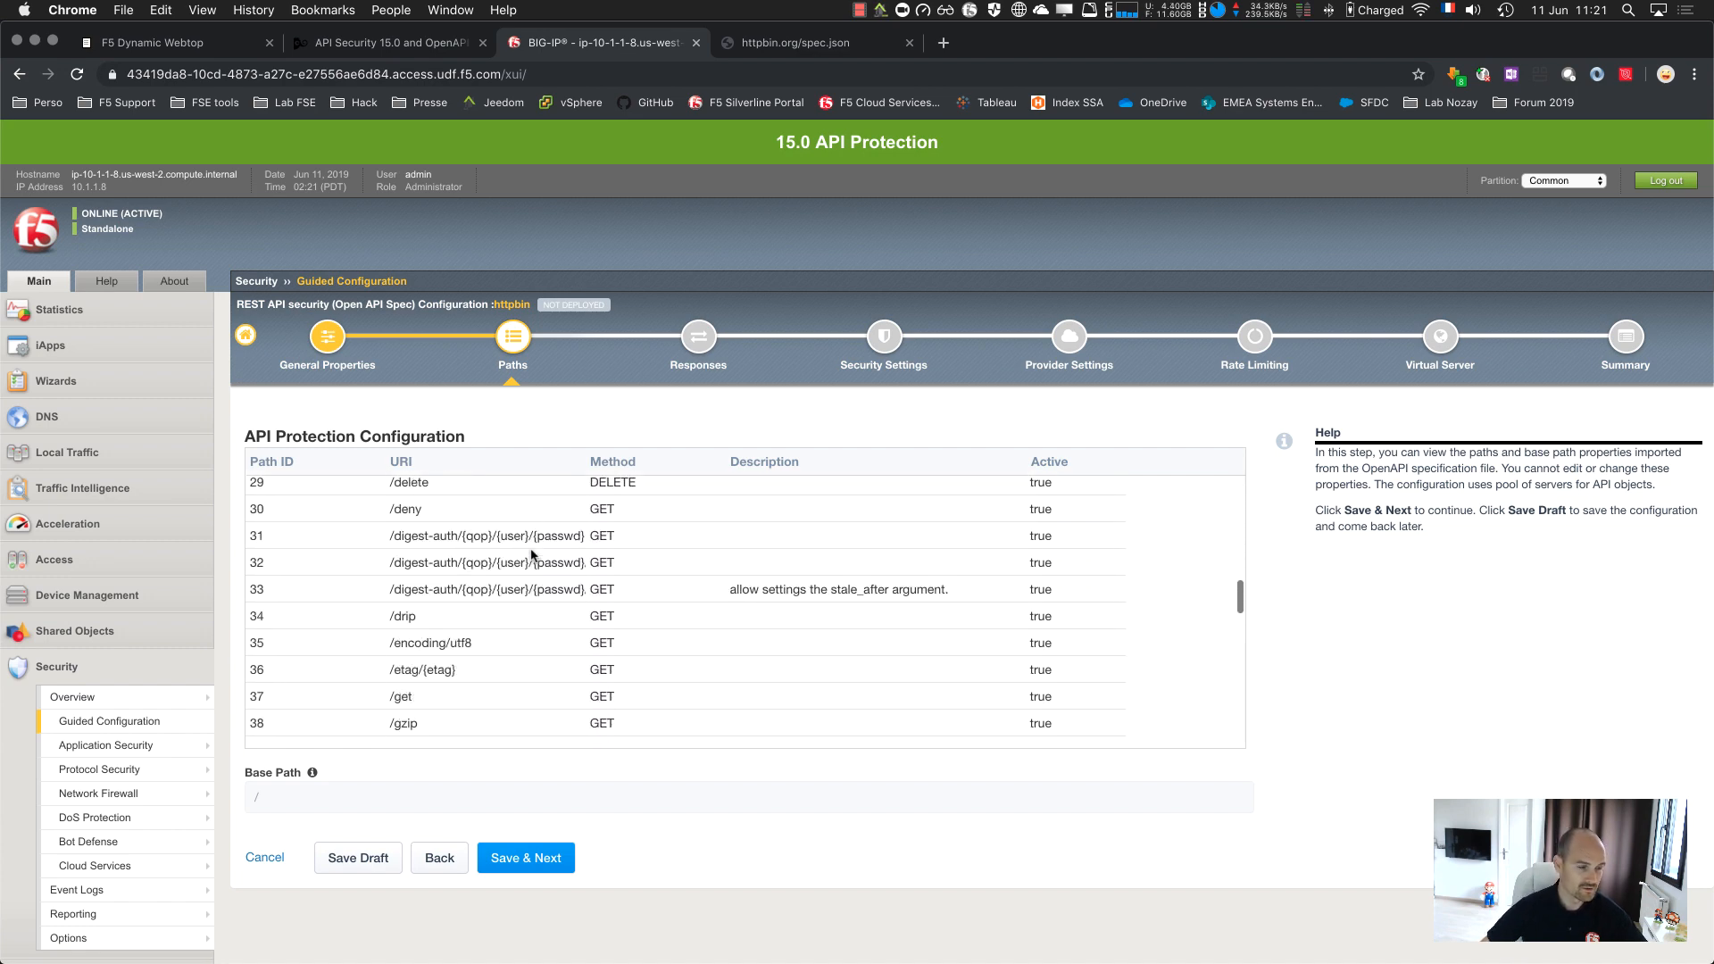
{"action": "scroll", "scroll_direction": "down", "scroll_amount": 3}
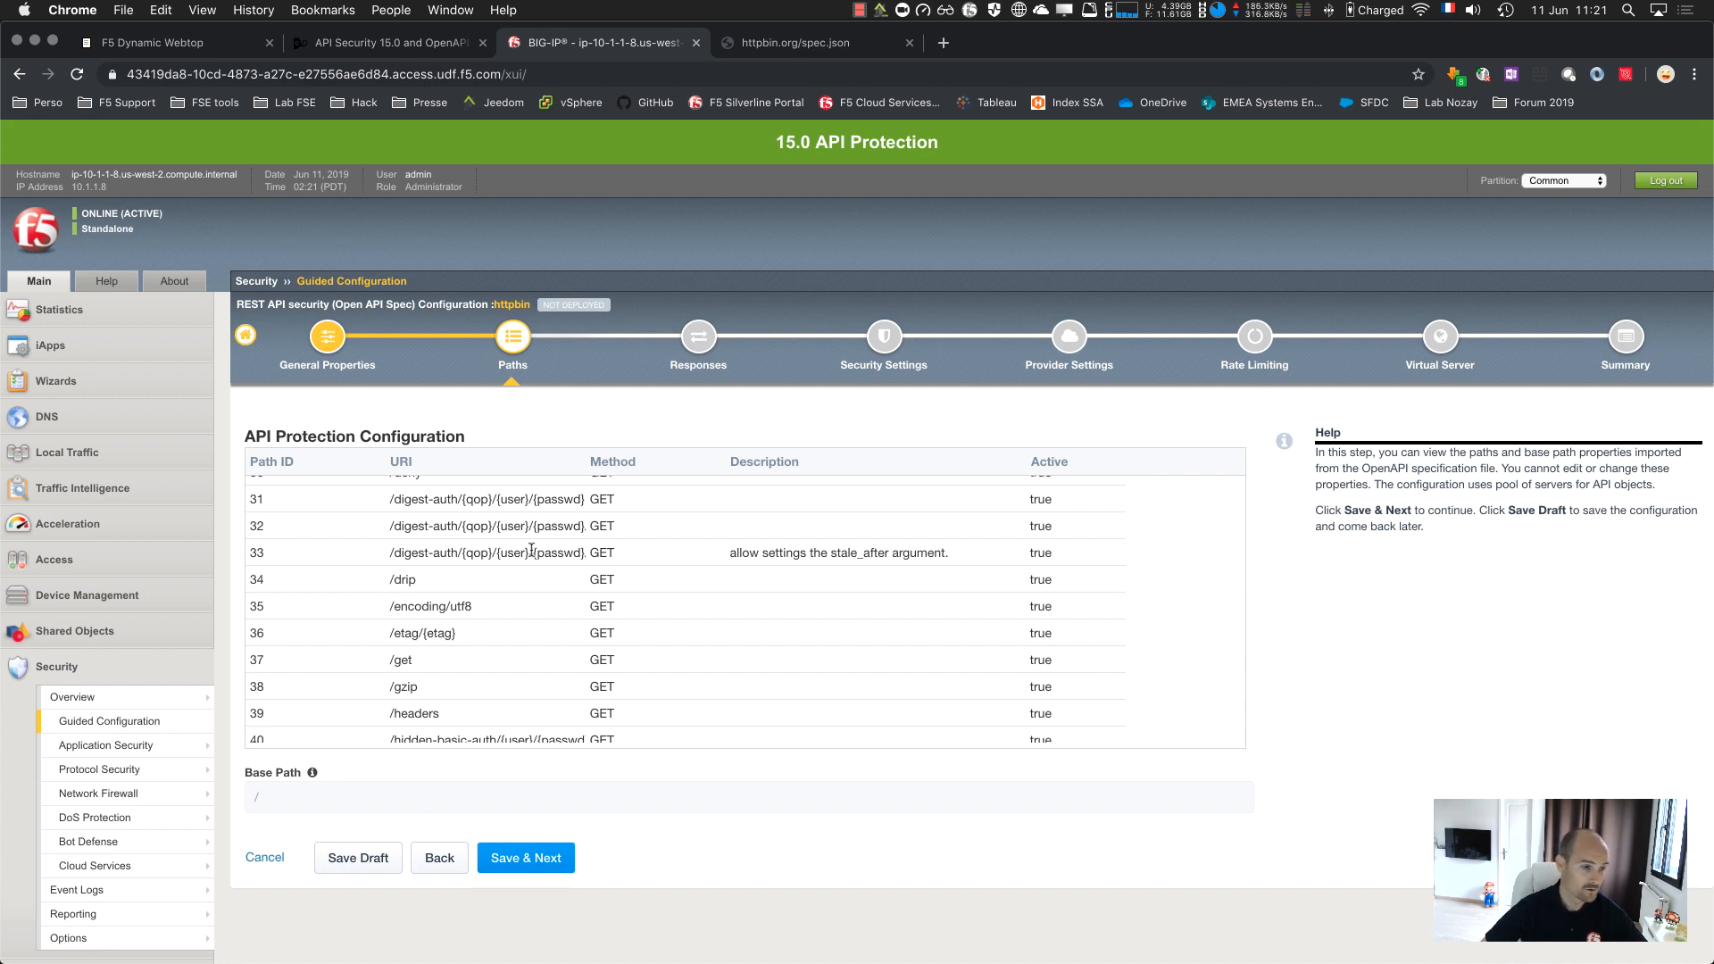
{"action": "scroll", "scroll_direction": "down", "scroll_amount": 3}
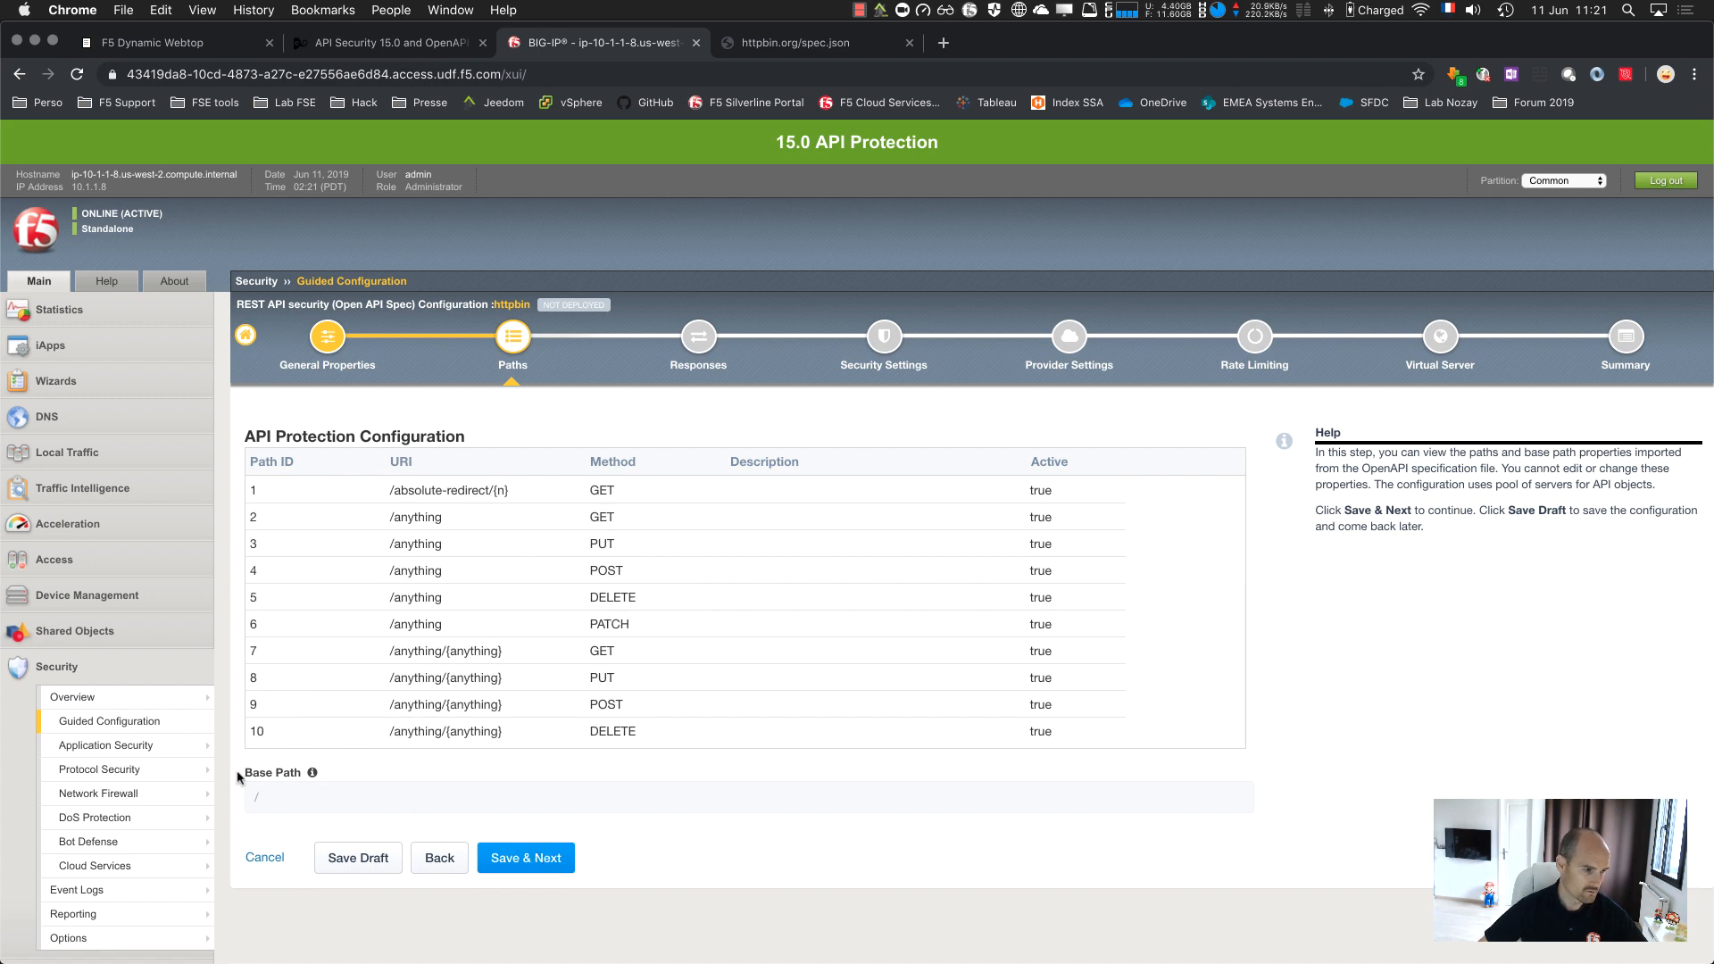
{"action": "left_click", "coordinate": [525, 858]}
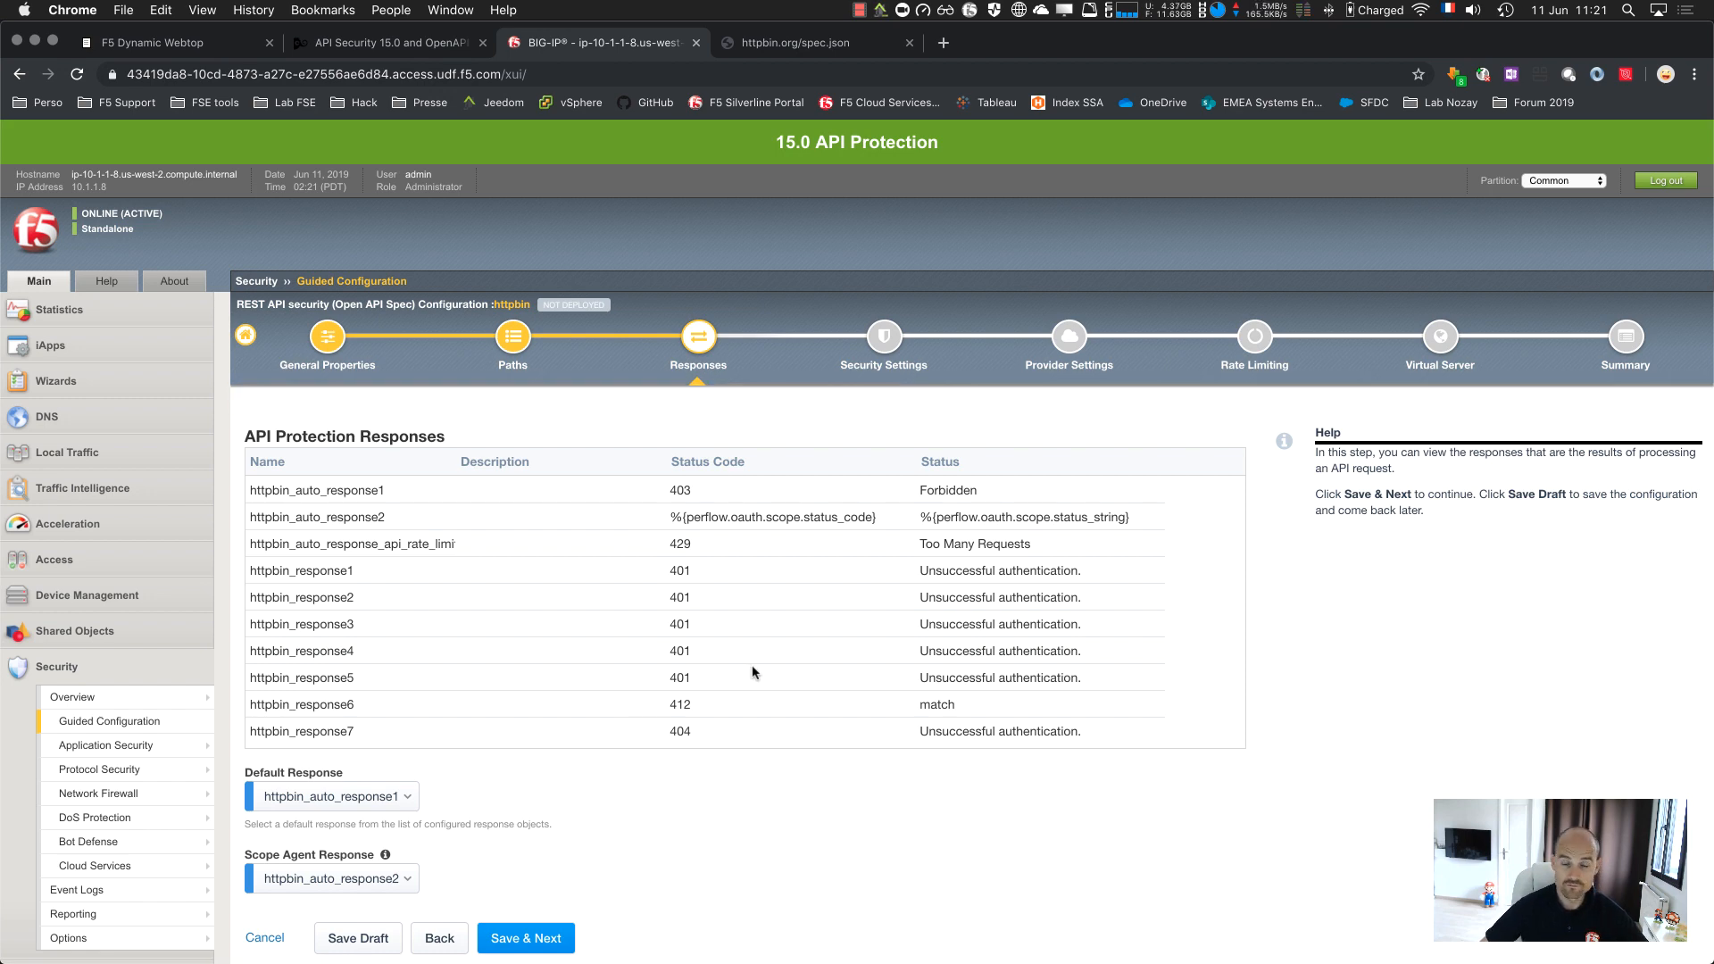
Keep the default API responses and advance to Security Settings, showing Blocking mode
{"action": "scroll", "scroll_direction": "down", "scroll_amount": 3}
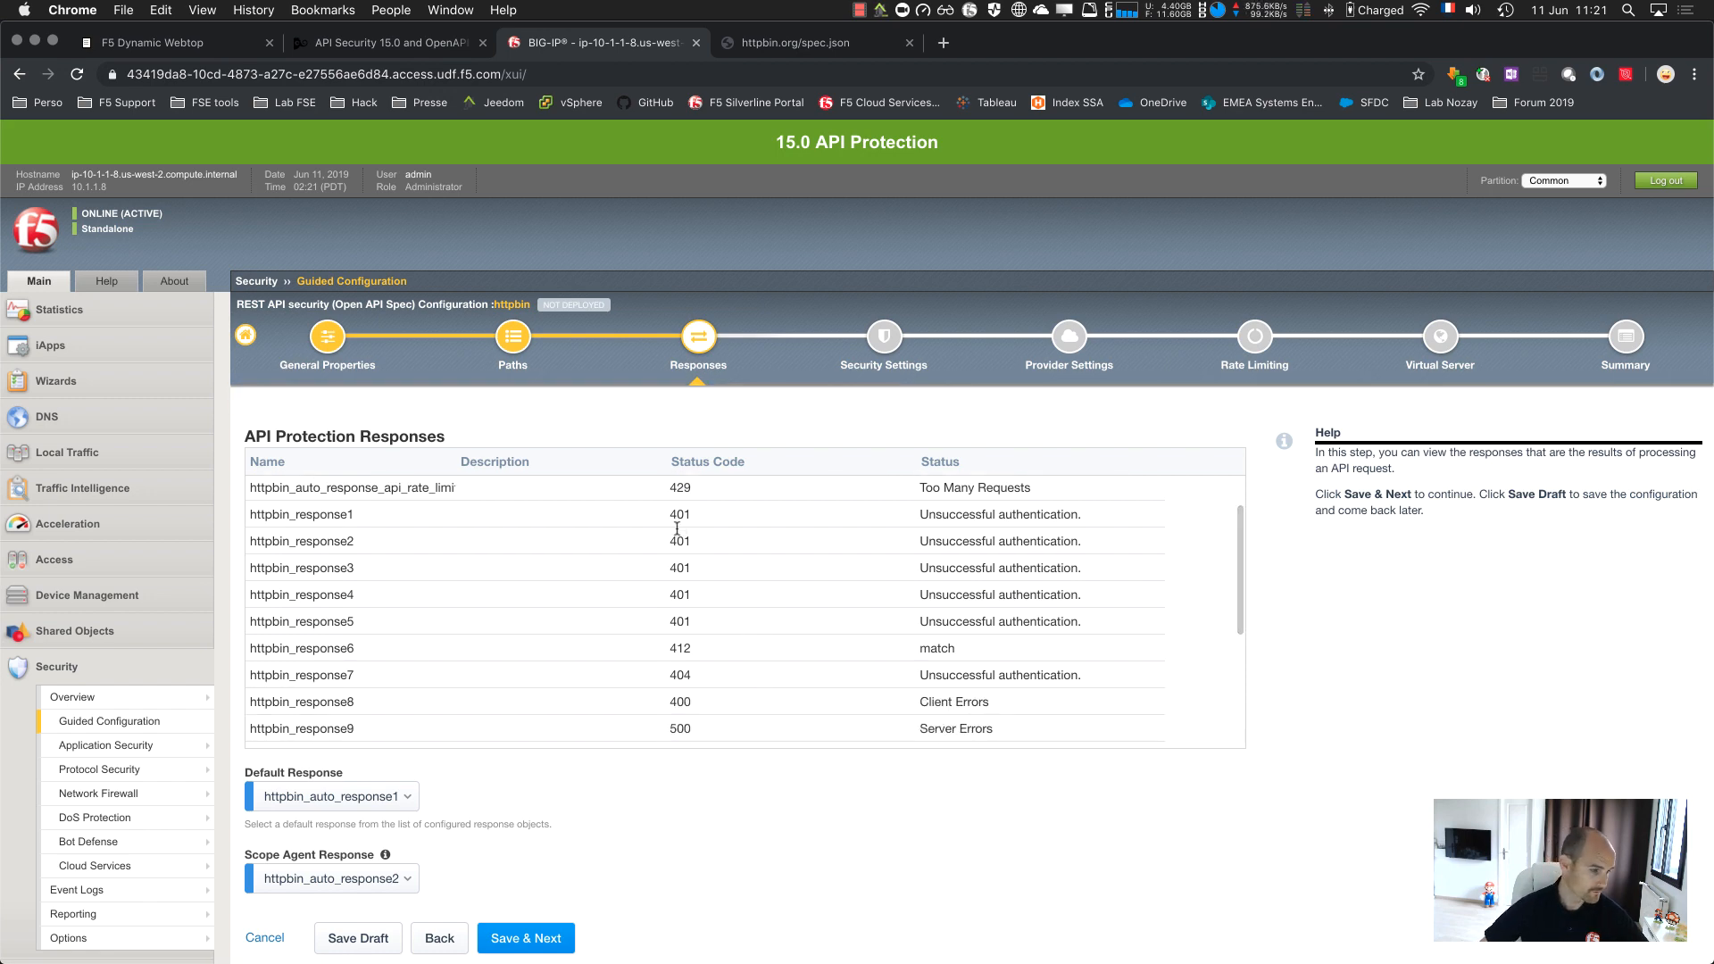
{"action": "left_click", "coordinate": [526, 938]}
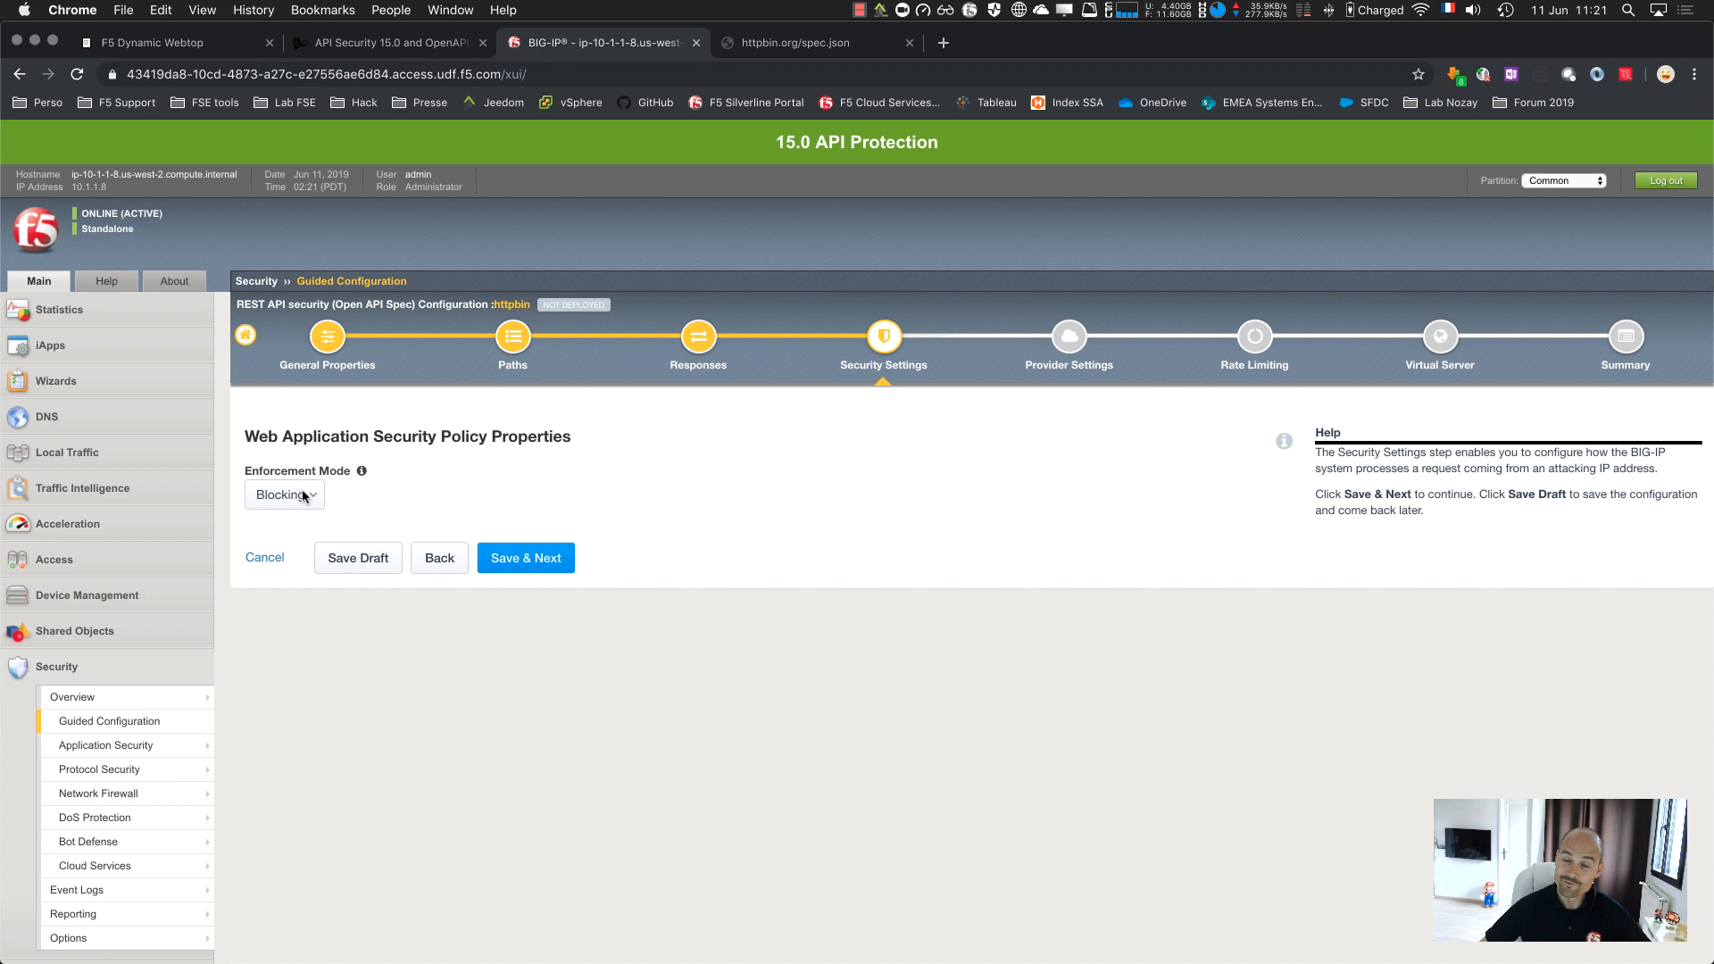
{"action": "mouse_move", "coordinate": [614, 497]}
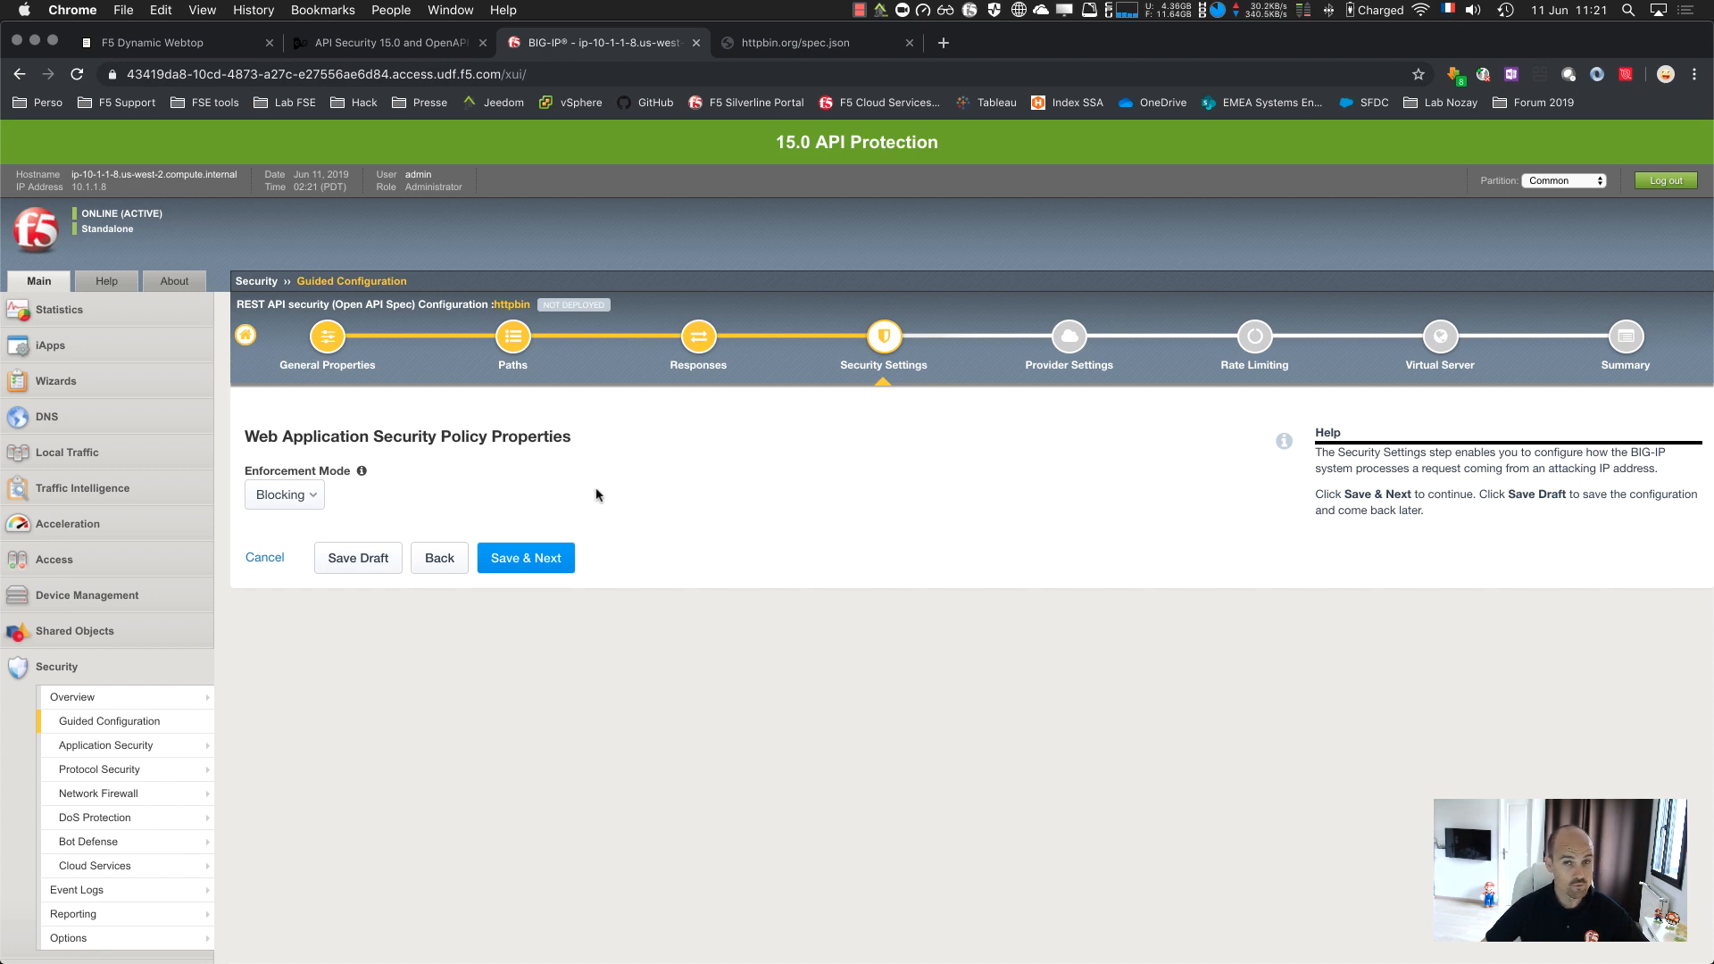
{"action": "mouse_move", "coordinate": [297, 499]}
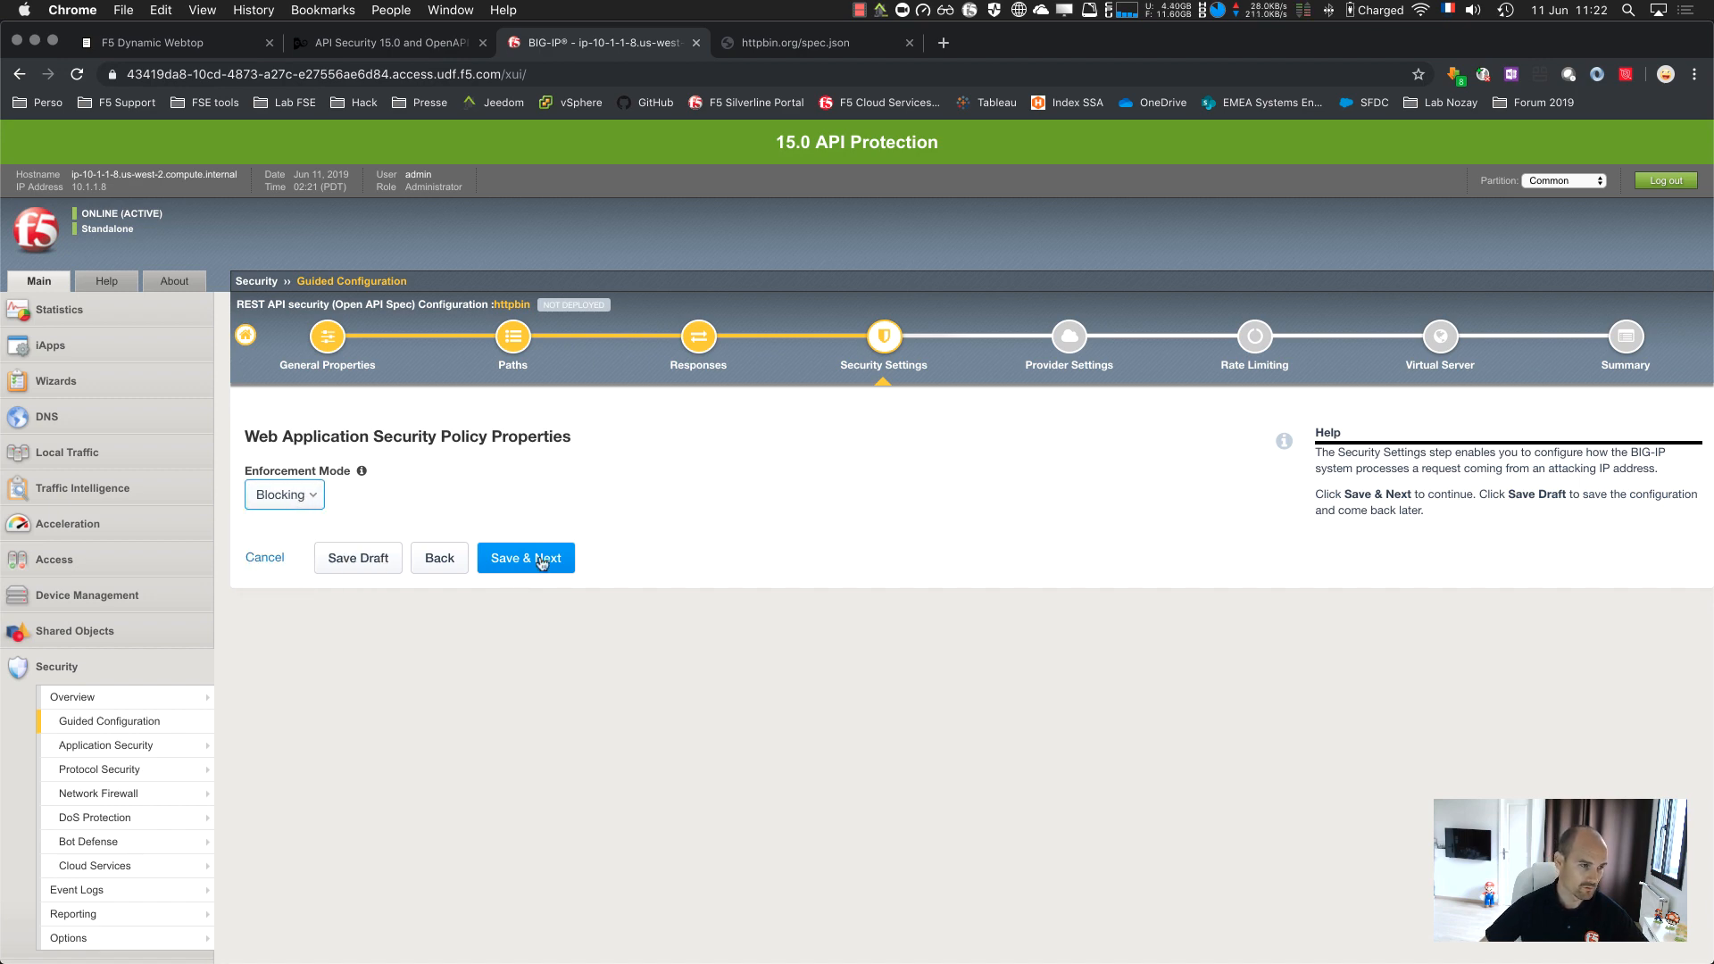
Leave Enforcement Mode at Blocking and advance to the OAuth Provider Settings
{"action": "left_click", "coordinate": [525, 558]}
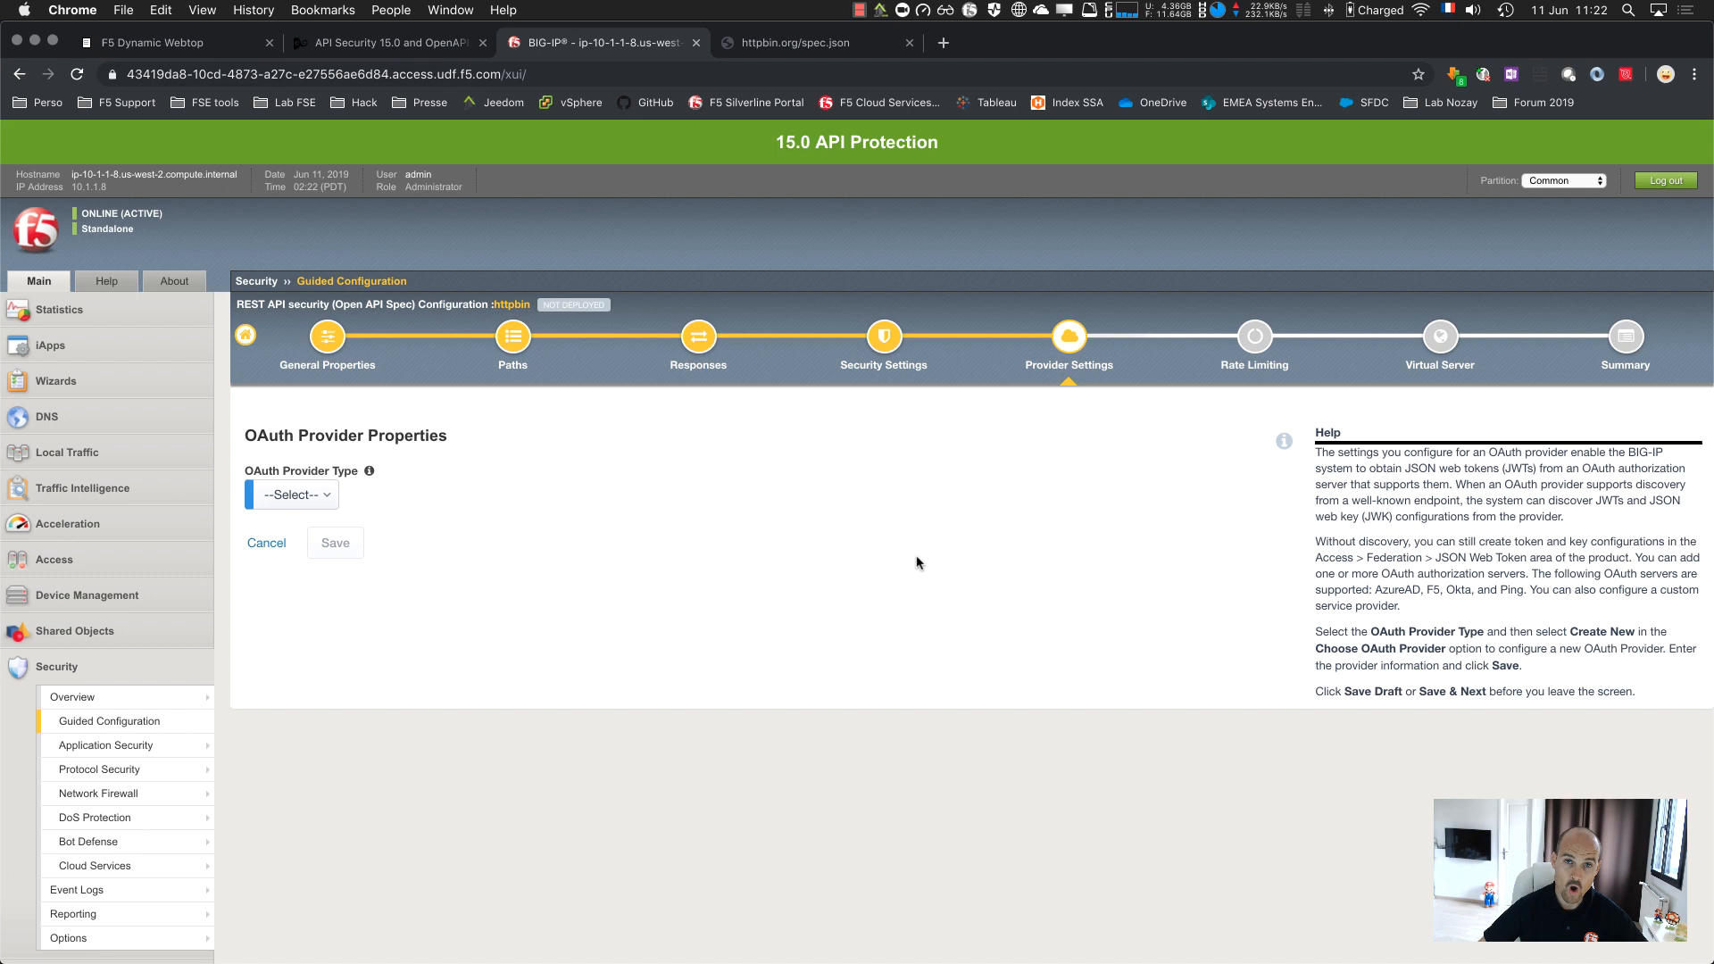
Choose provider type AzureAD with provider AzureAD_Fed_F5, save it, and advance
{"action": "left_click", "coordinate": [291, 495]}
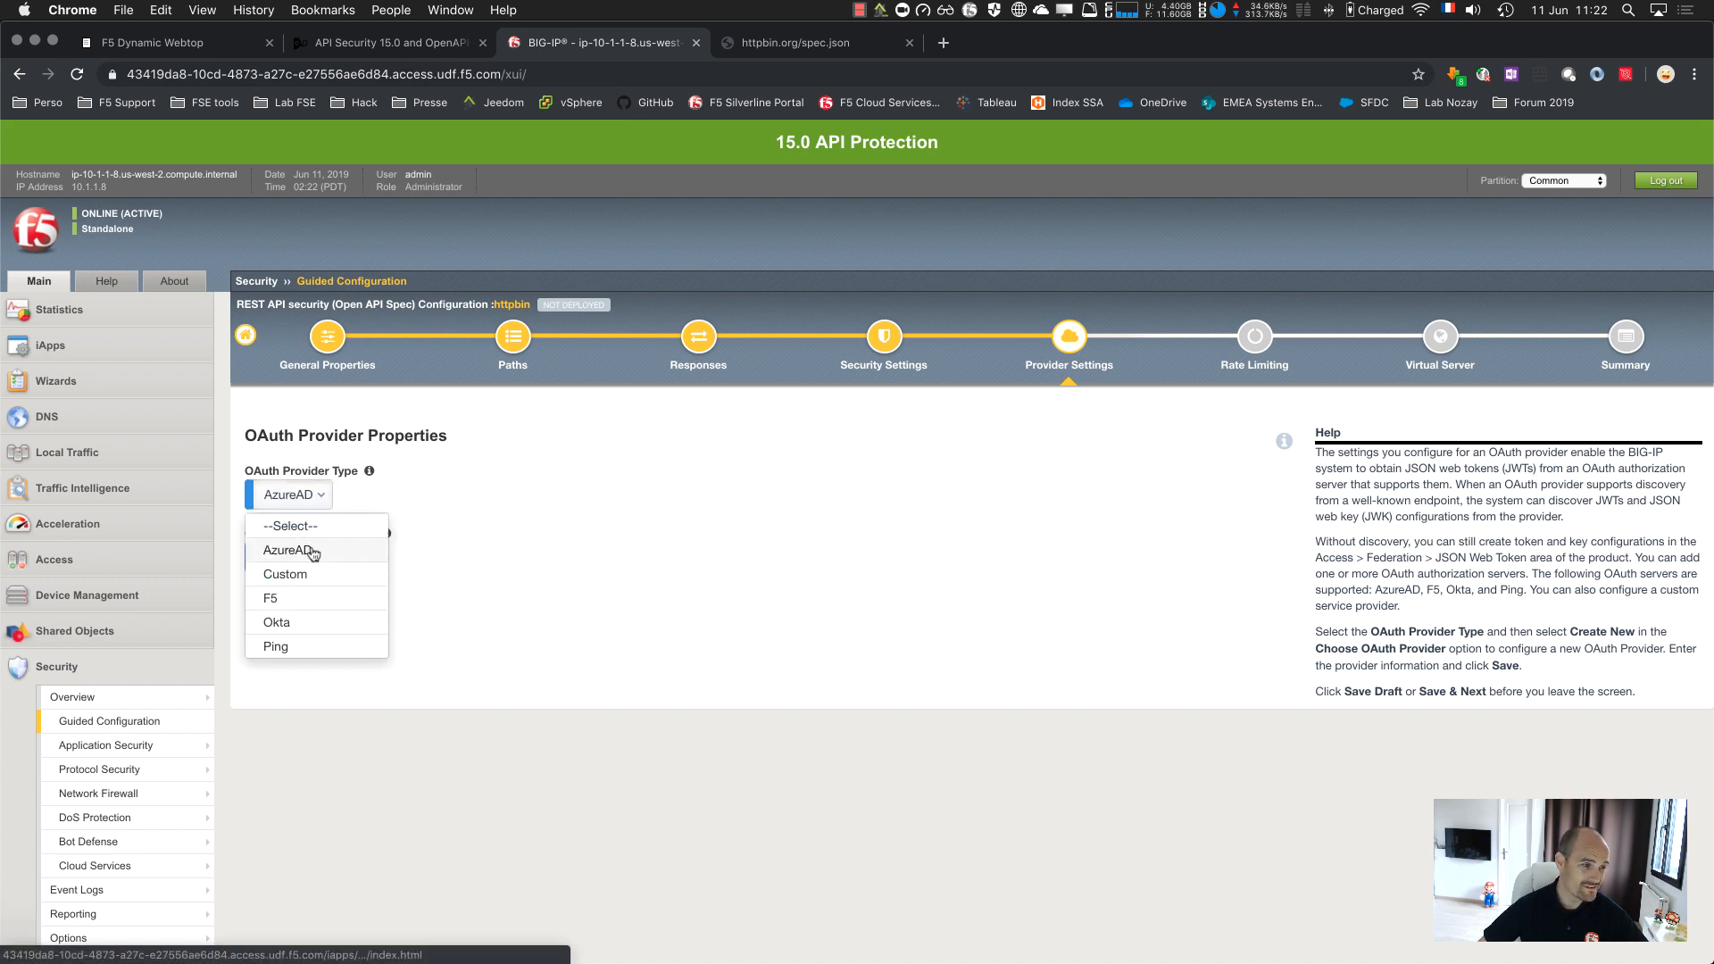
{"action": "left_click", "coordinate": [286, 550]}
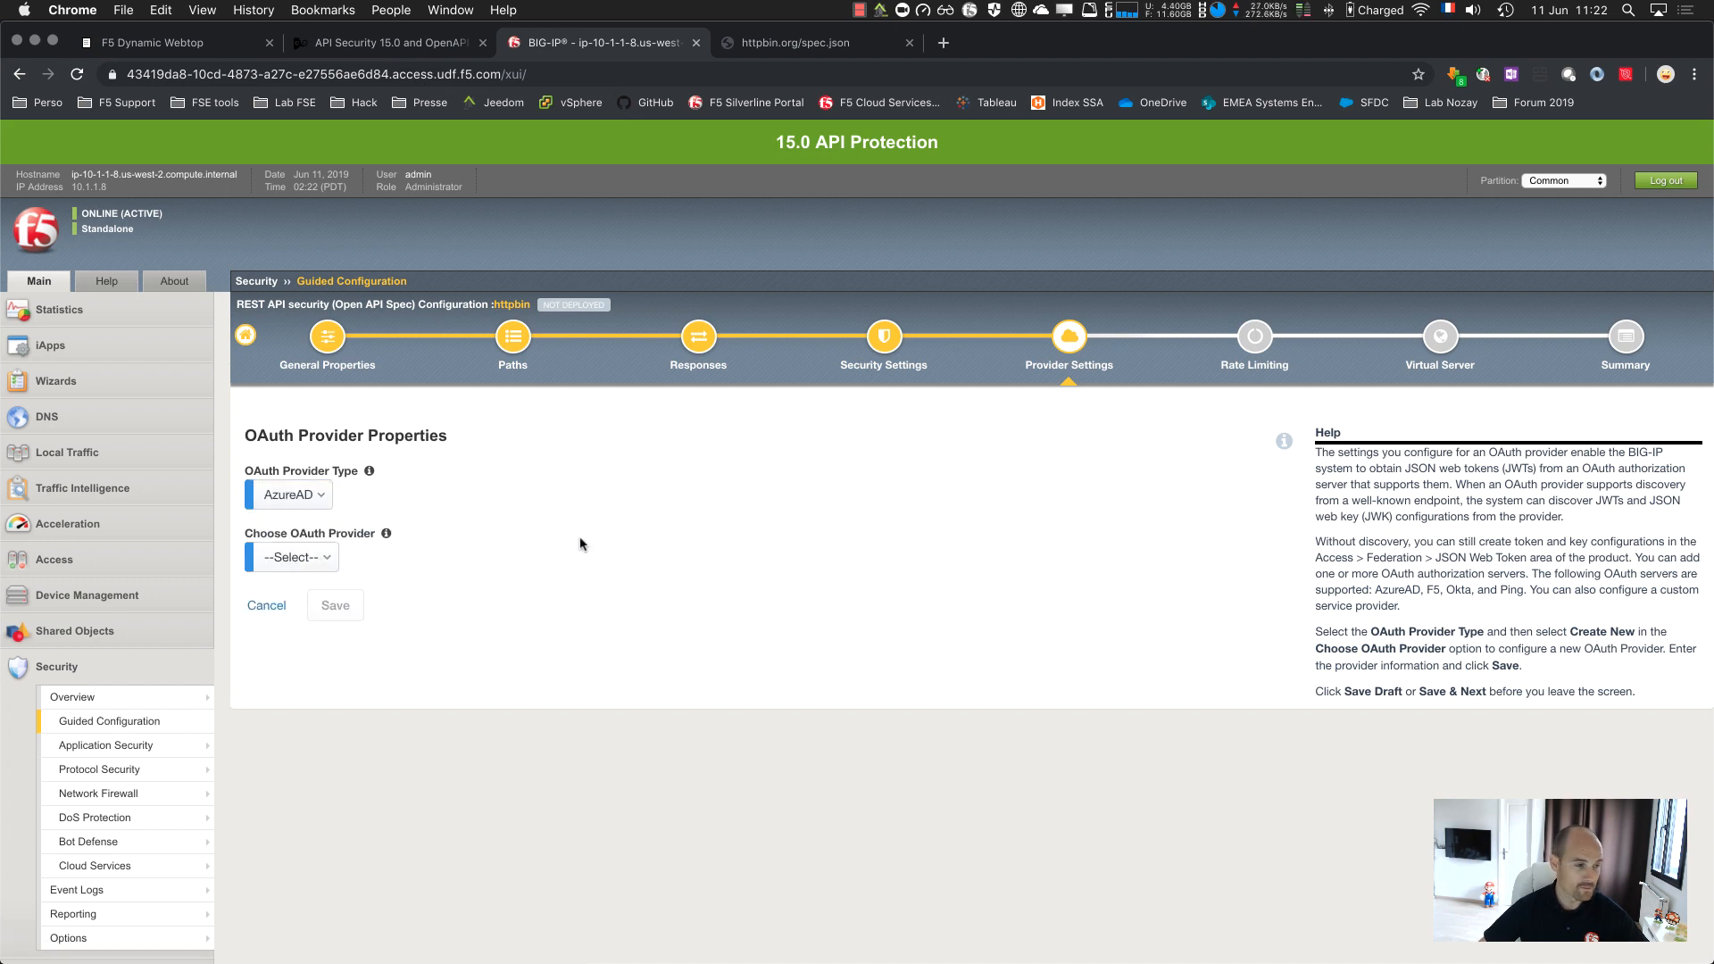
{"action": "left_click", "coordinate": [292, 557]}
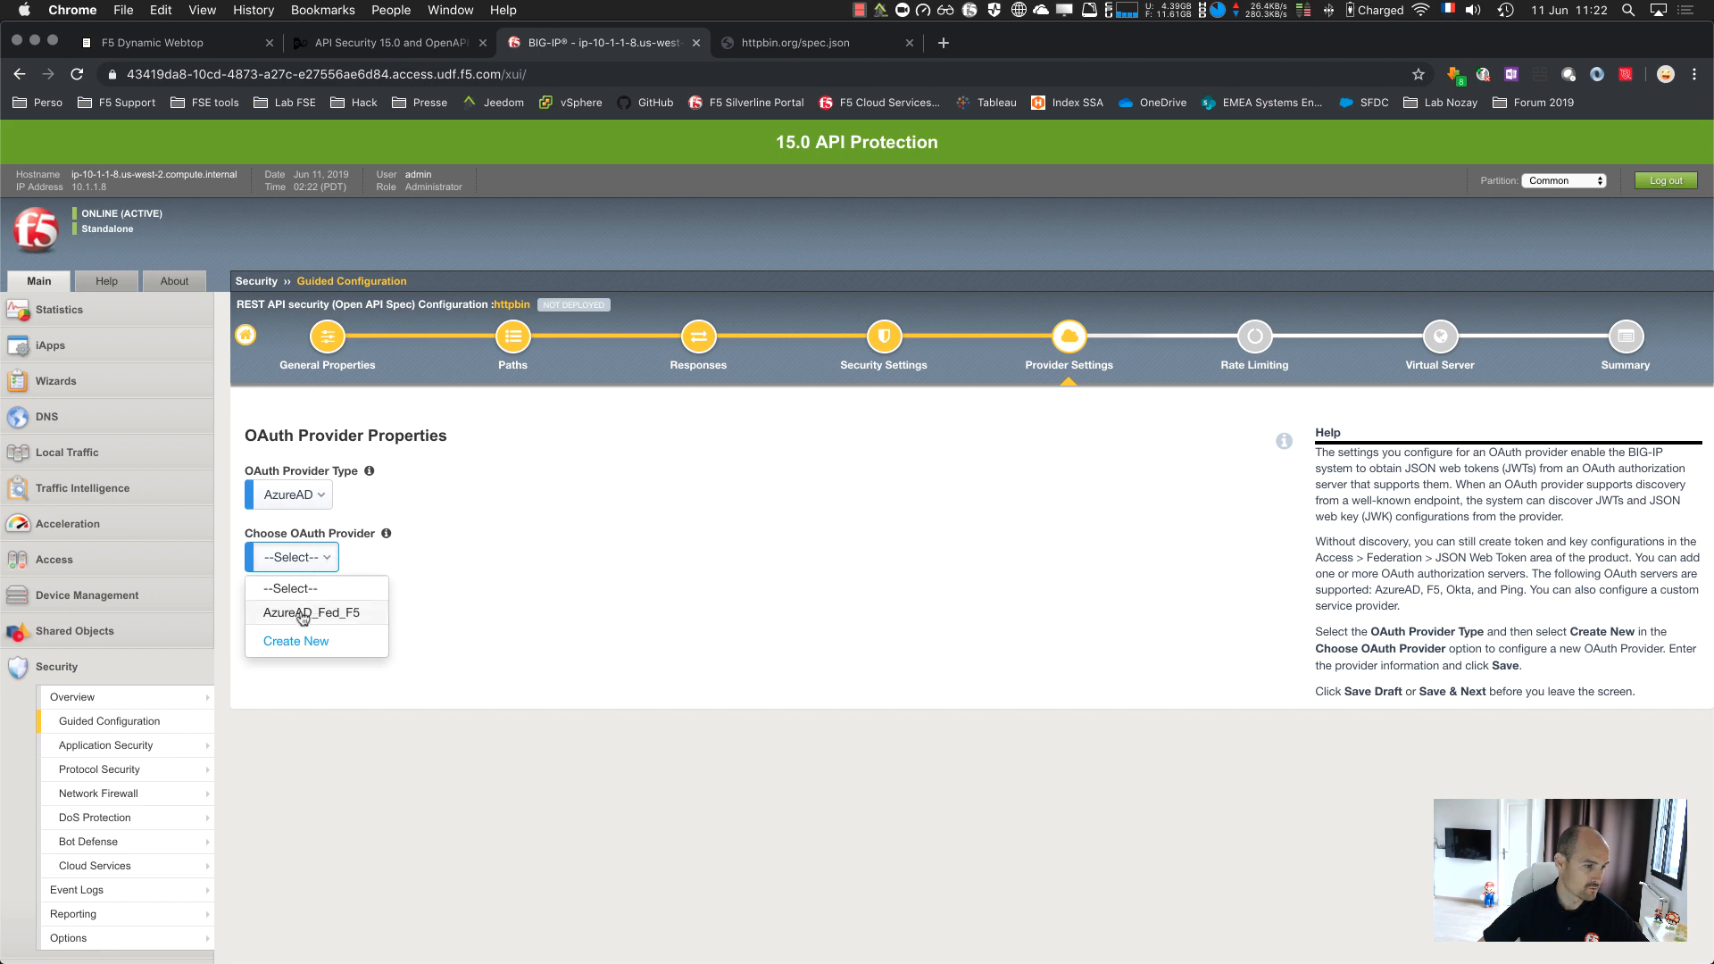
{"action": "left_click", "coordinate": [311, 613]}
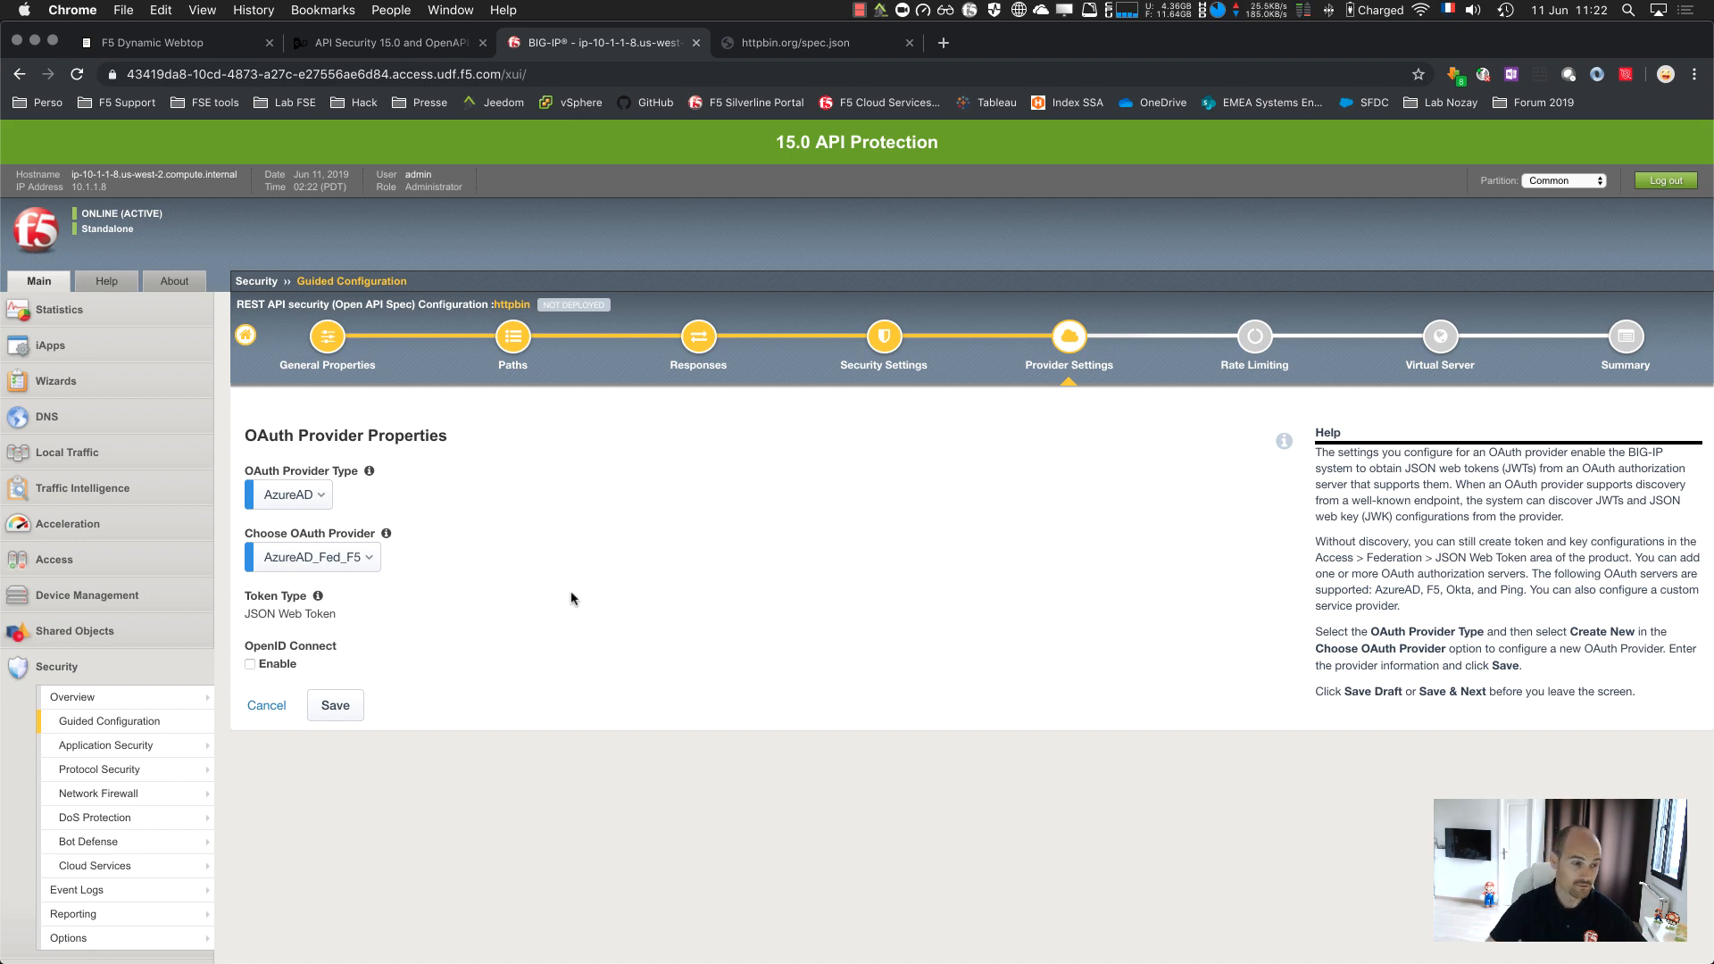
{"action": "mouse_move", "coordinate": [420, 571]}
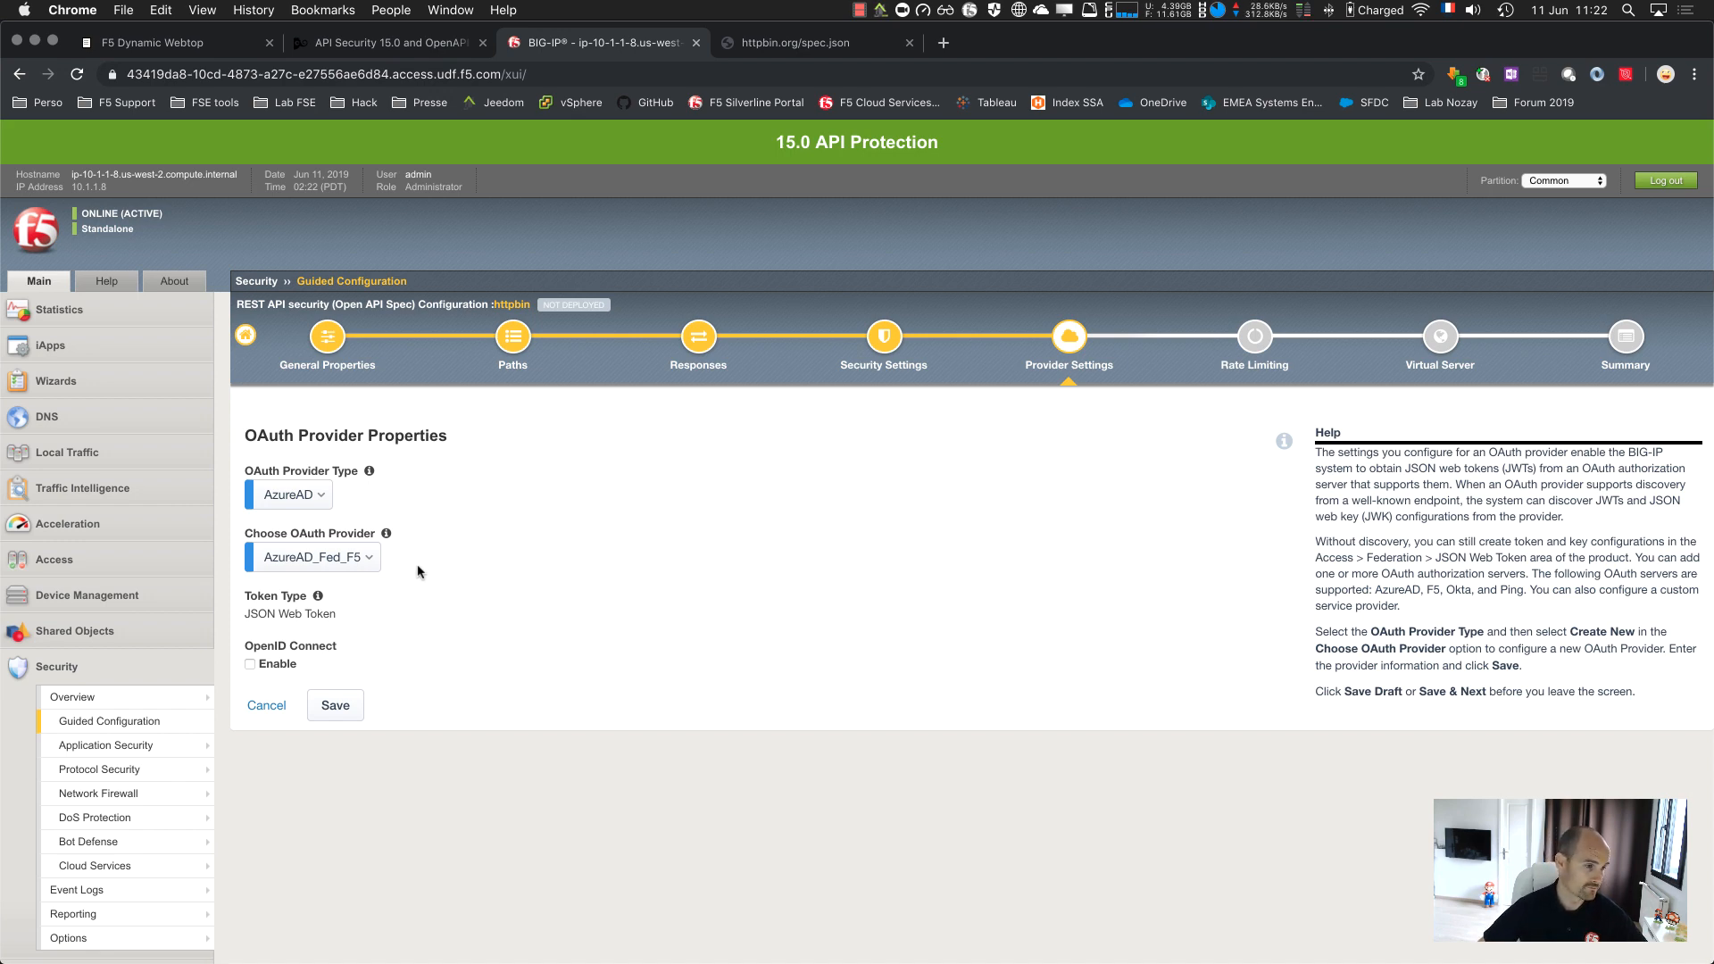
{"action": "mouse_move", "coordinate": [379, 665]}
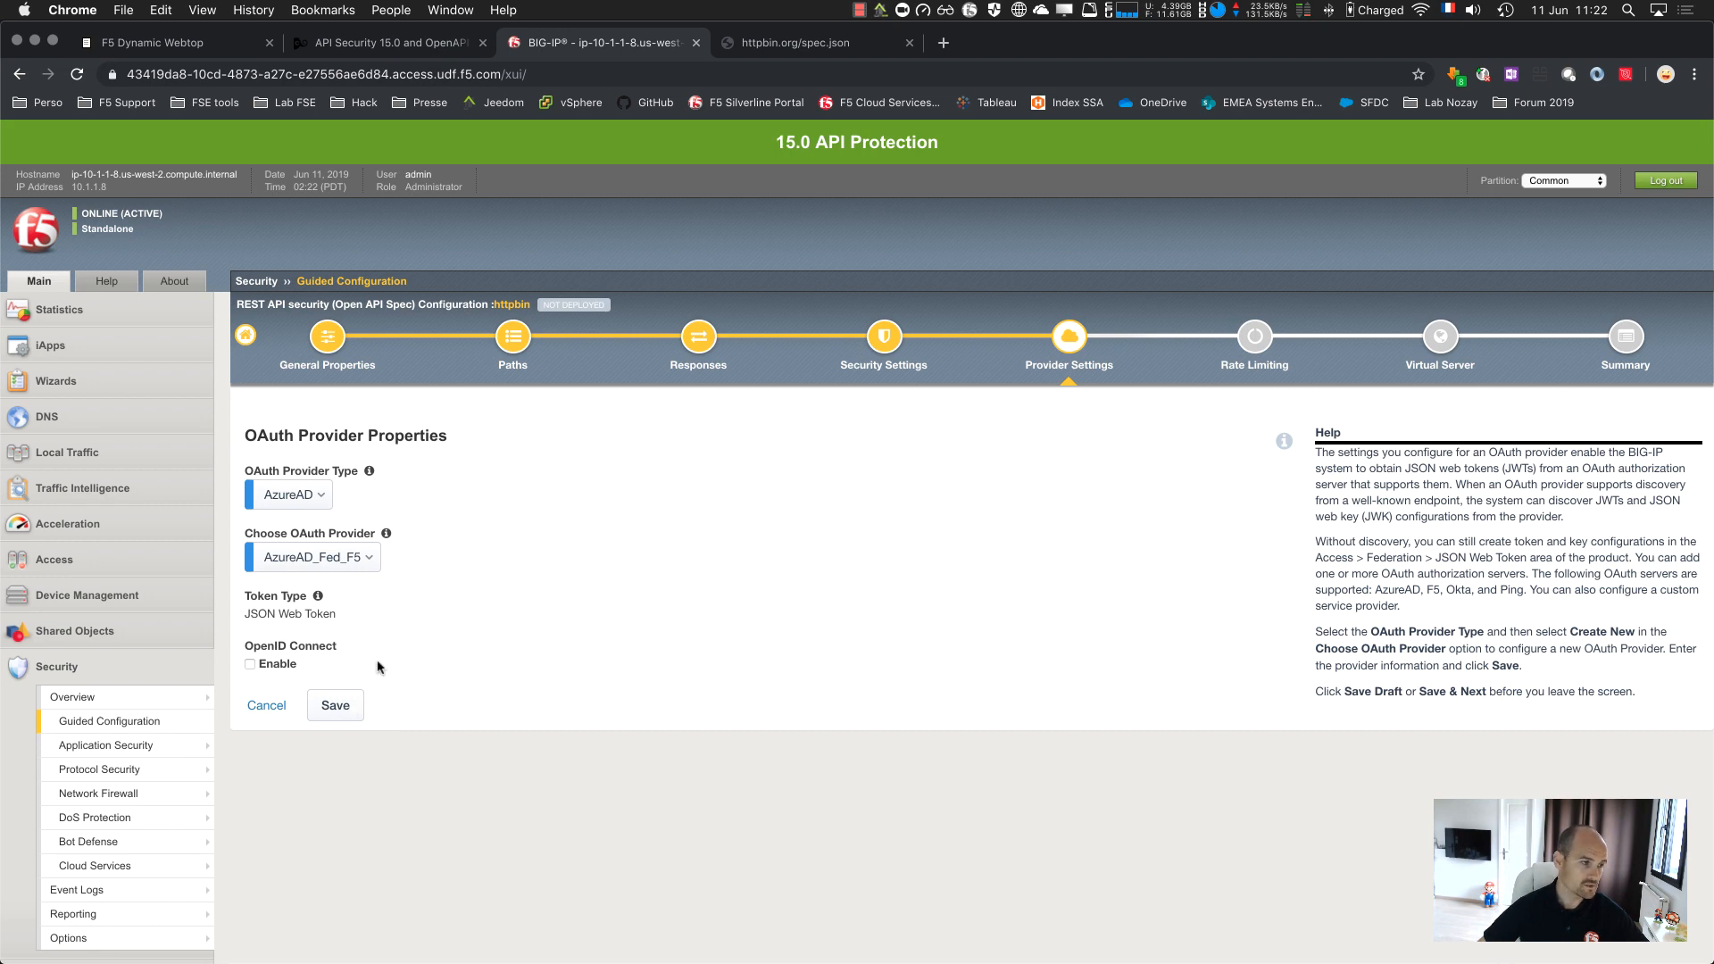
{"action": "left_click", "coordinate": [334, 705]}
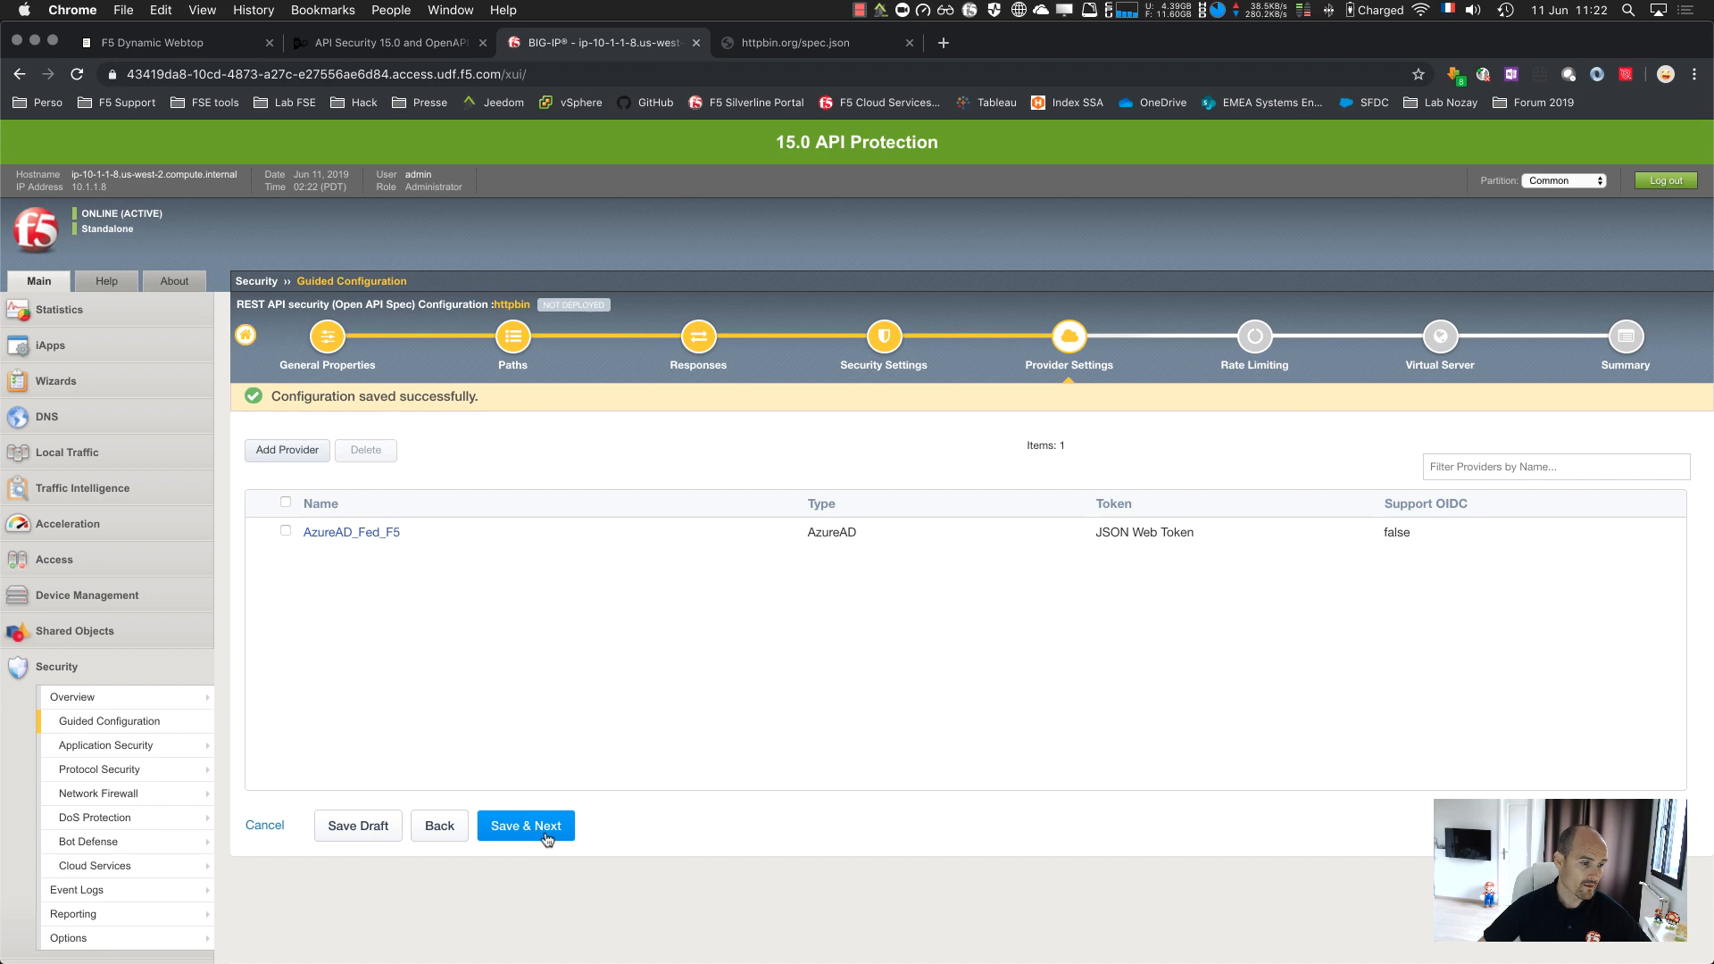
{"action": "left_click", "coordinate": [525, 826]}
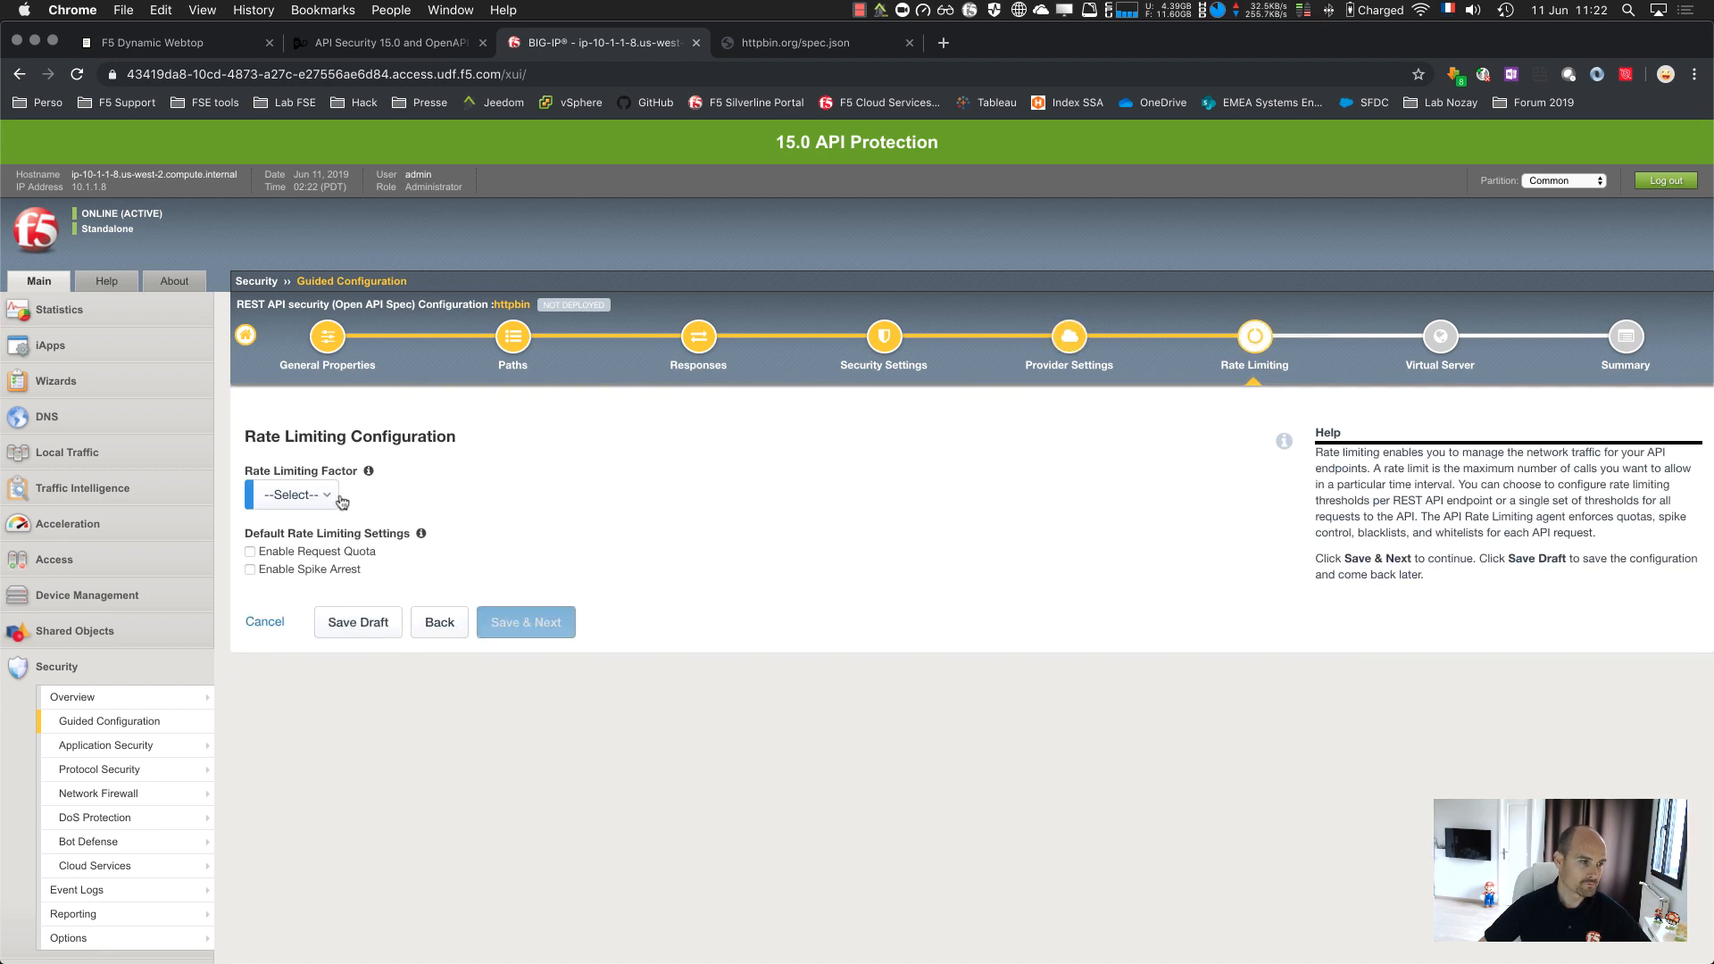
Rate-limit per User keyed on subsession.oauth.scope.last.jwt.family_name, with a request quota enabled
{"action": "left_click", "coordinate": [293, 494]}
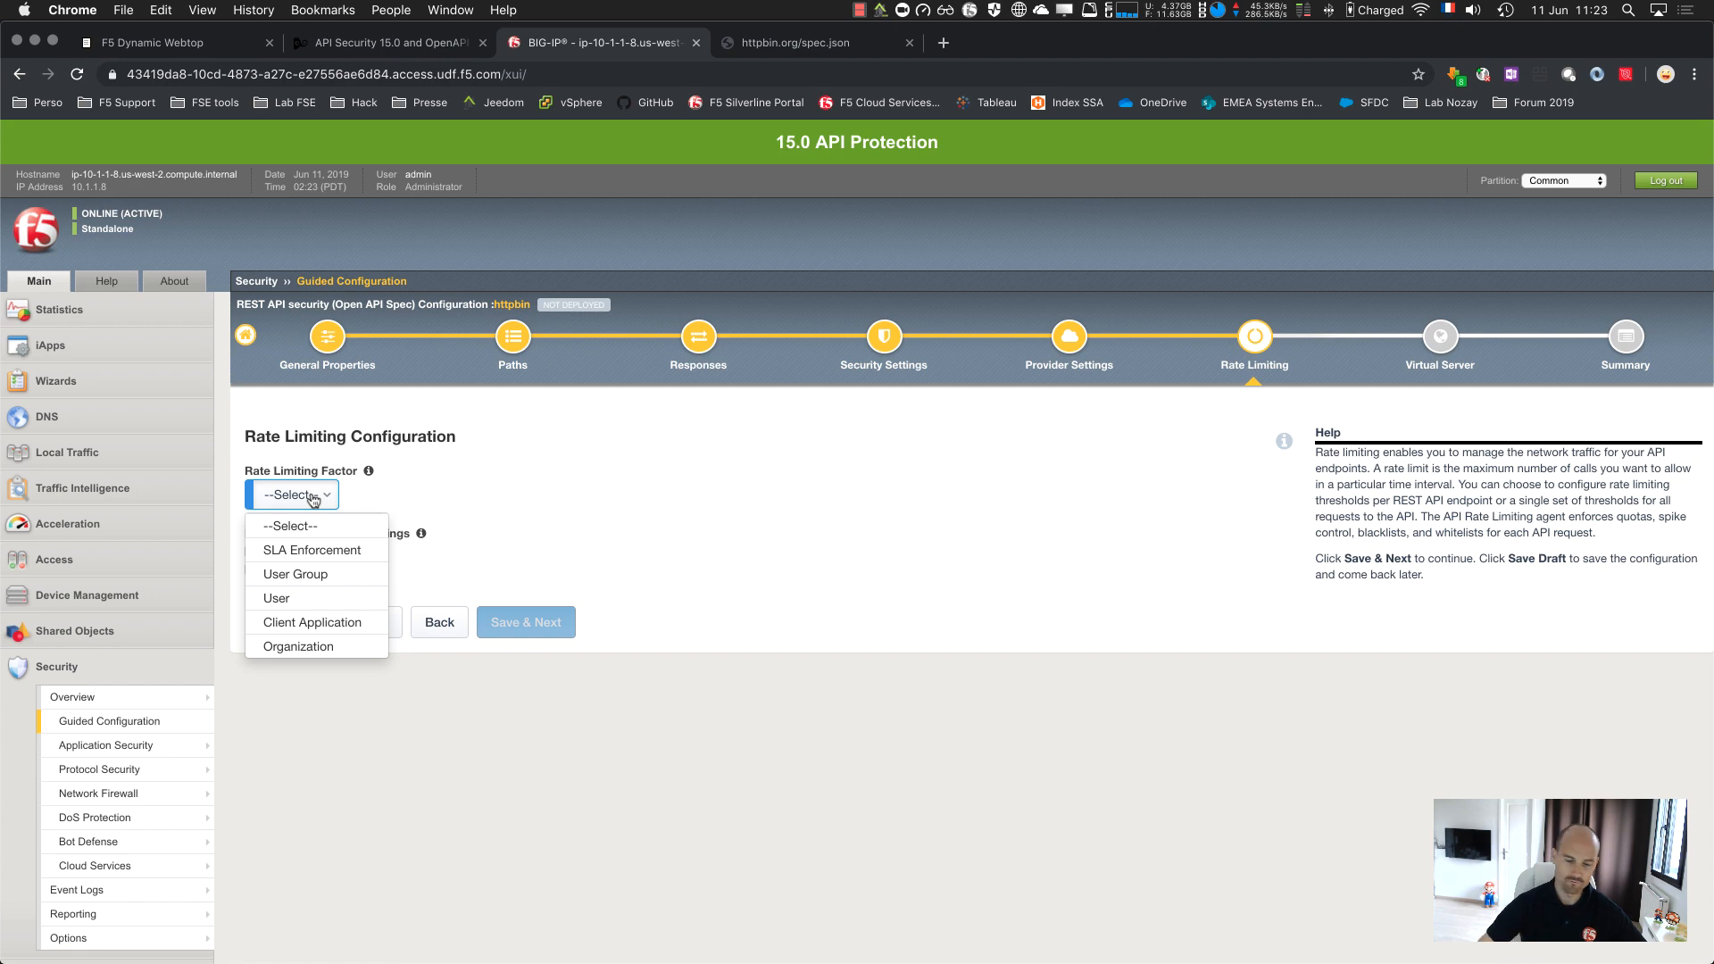
{"action": "left_click", "coordinate": [275, 598]}
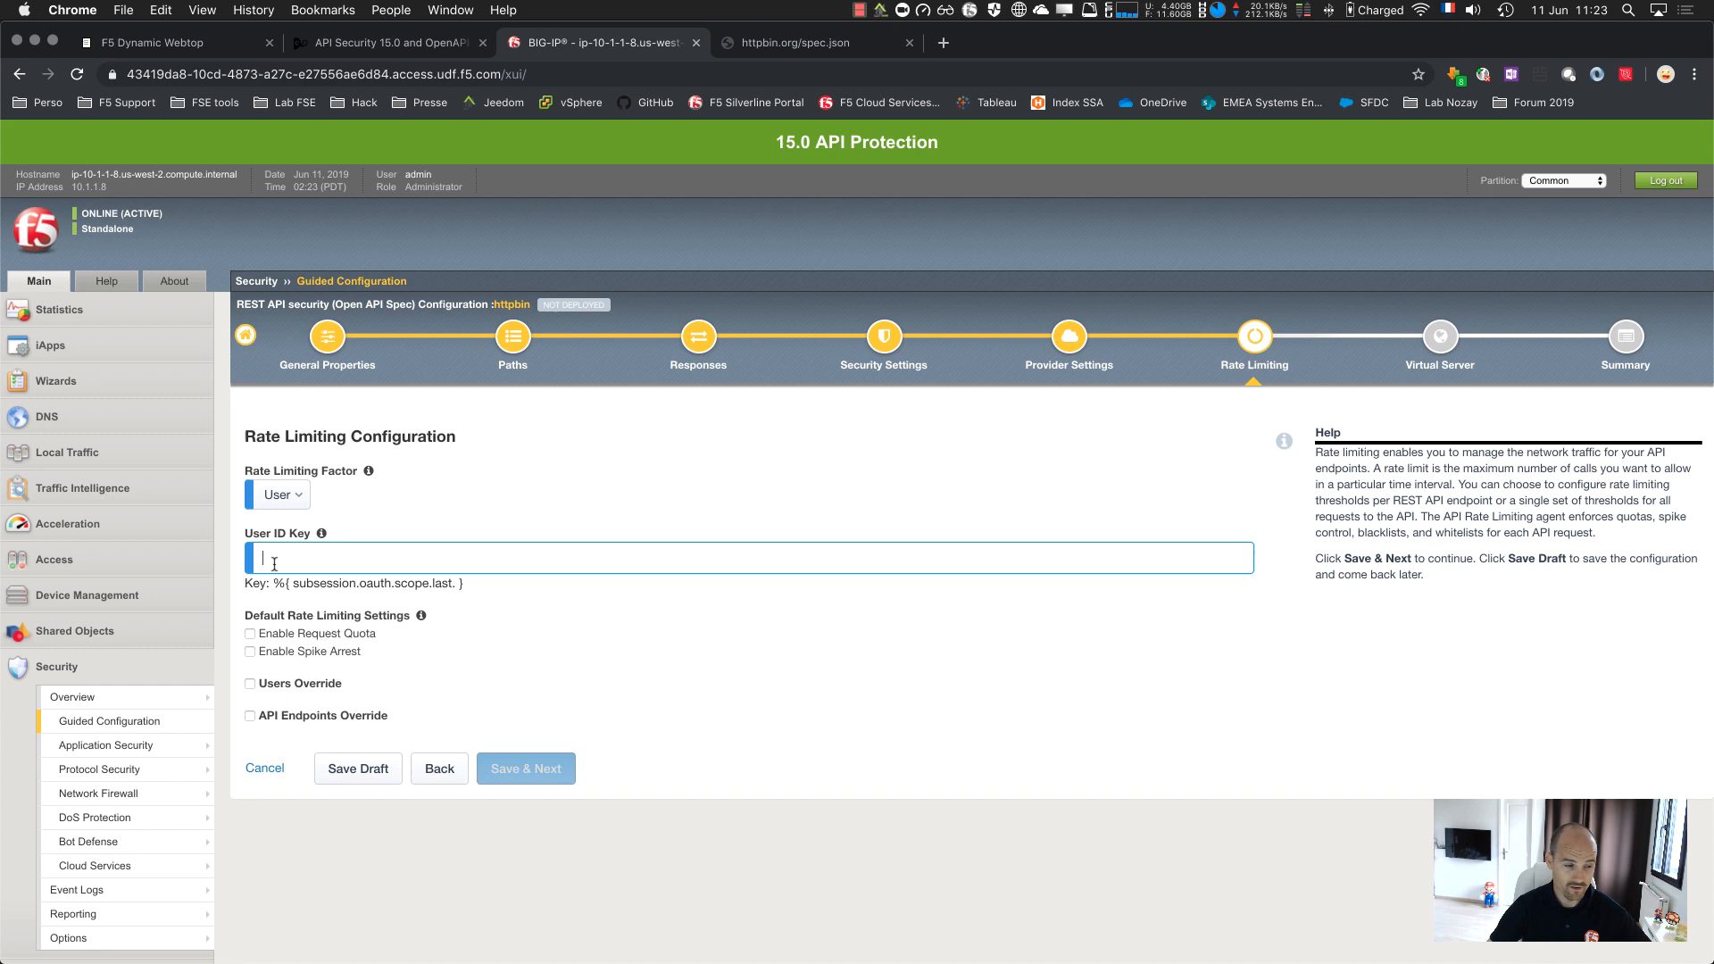
{"action": "type", "text": "subsession.oauth.scope.last.jwt.family_name"}
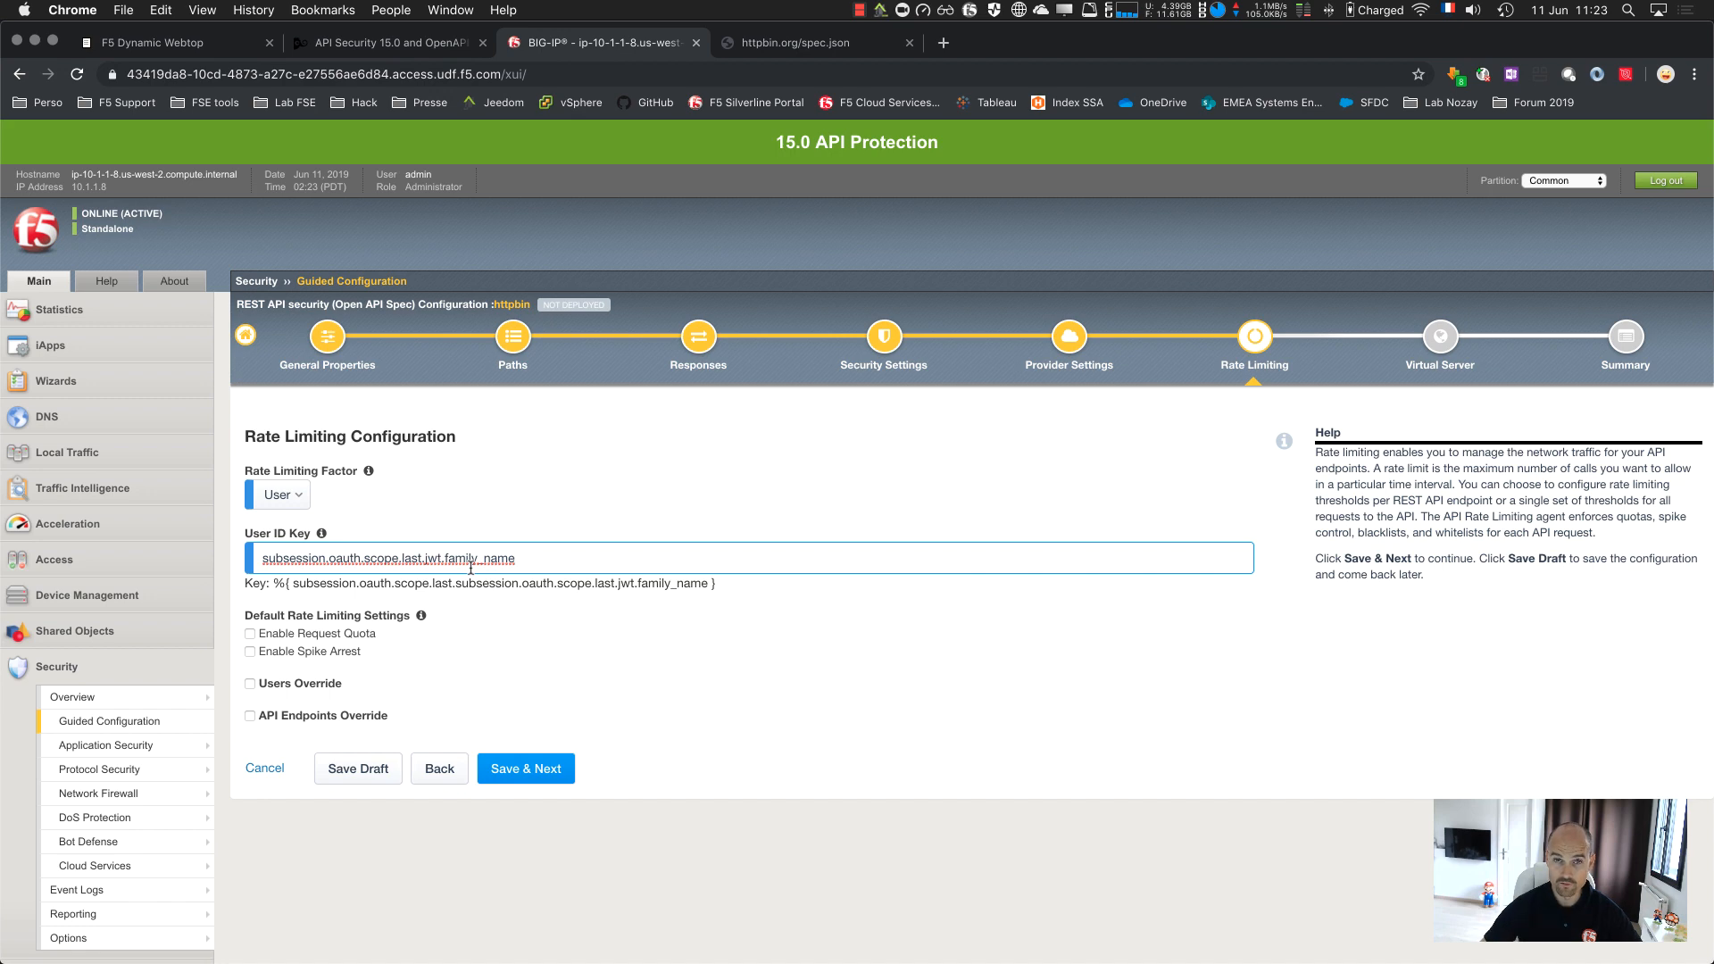
{"action": "mouse_move", "coordinate": [606, 628]}
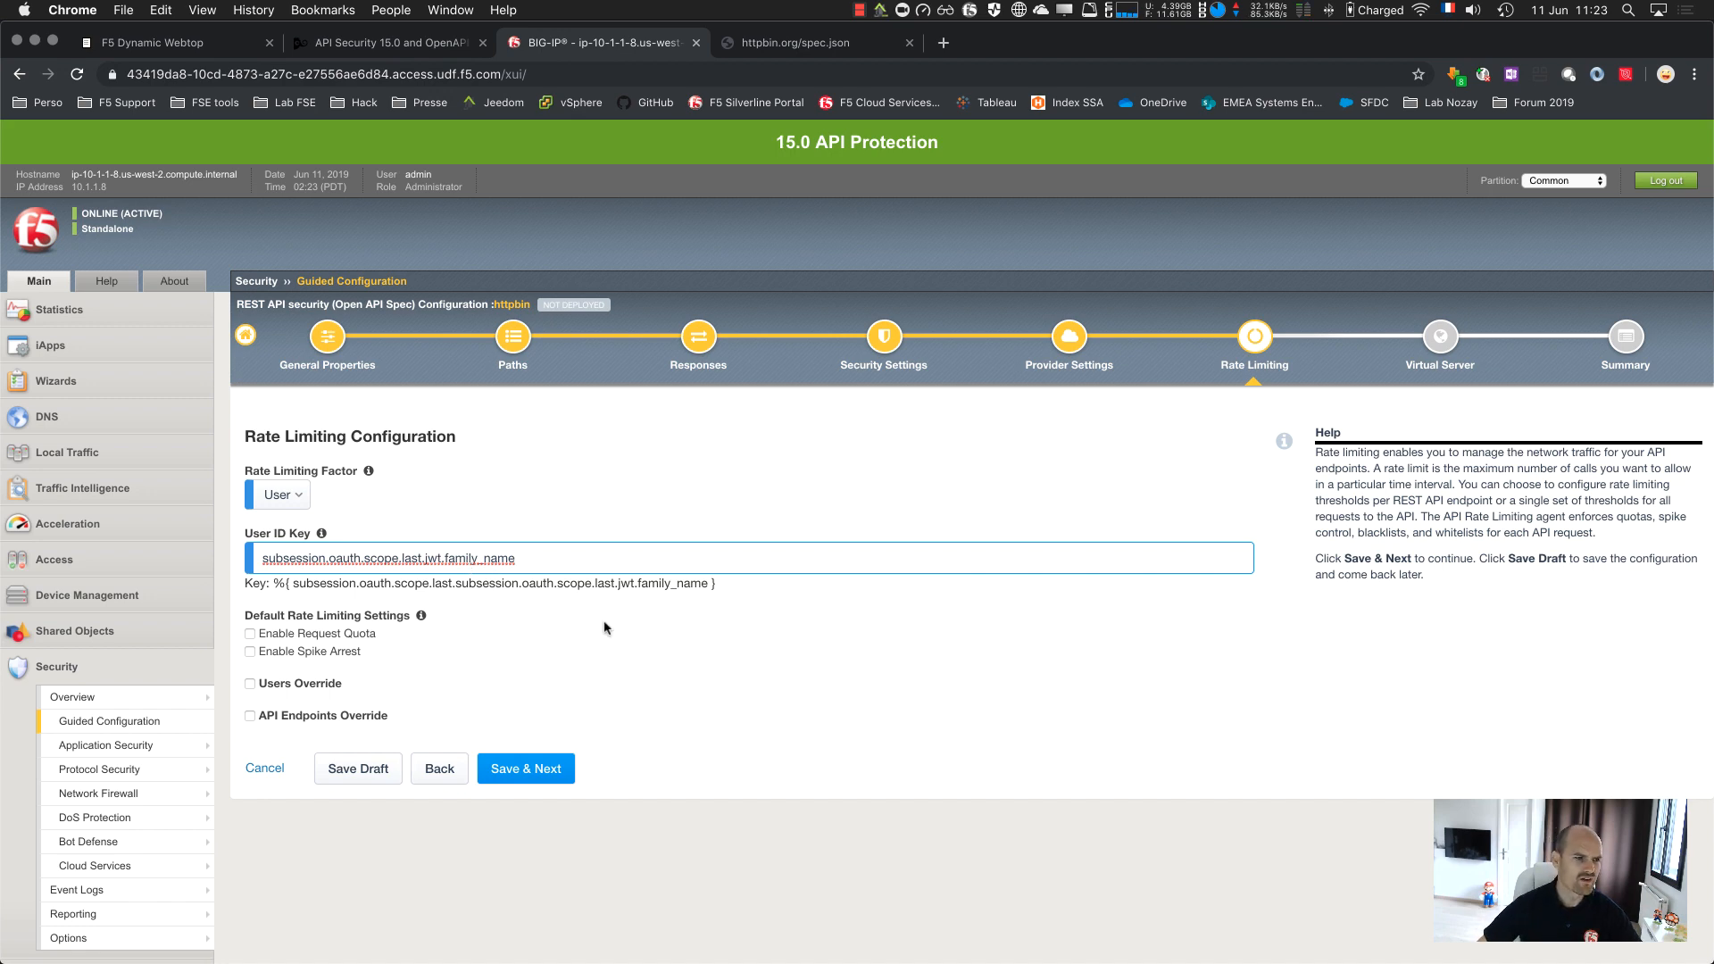
{"action": "mouse_move", "coordinate": [684, 506]}
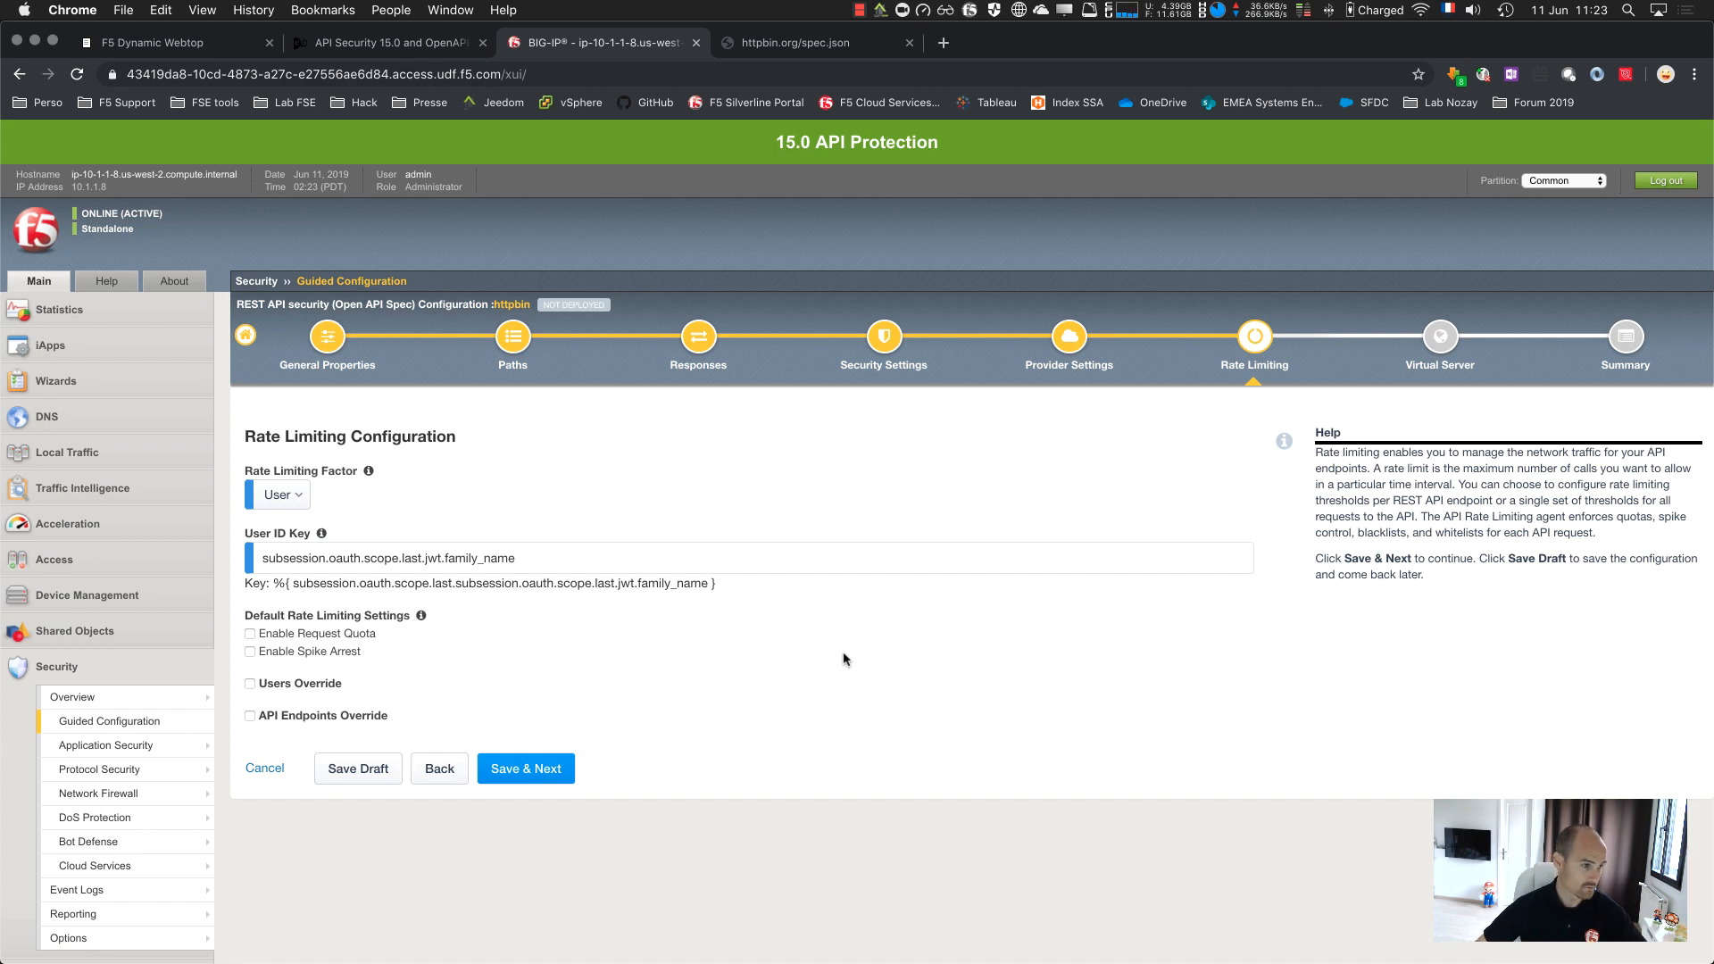
{"action": "left_click", "coordinate": [250, 634]}
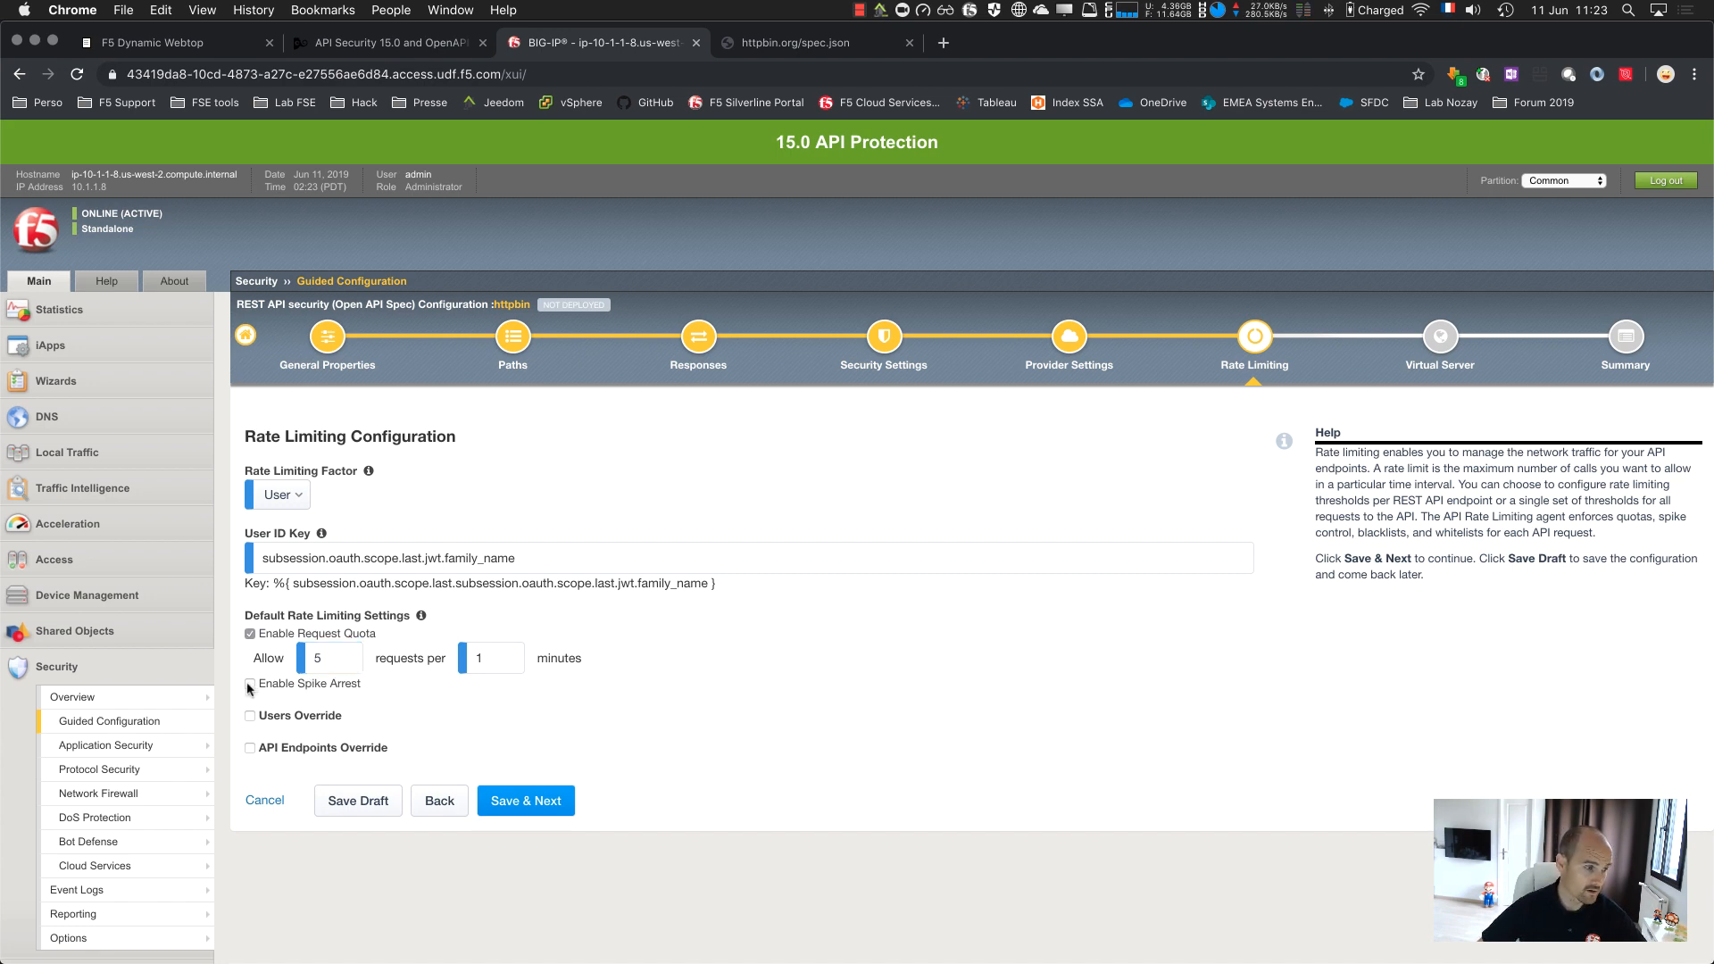
{"action": "left_click", "coordinate": [250, 685]}
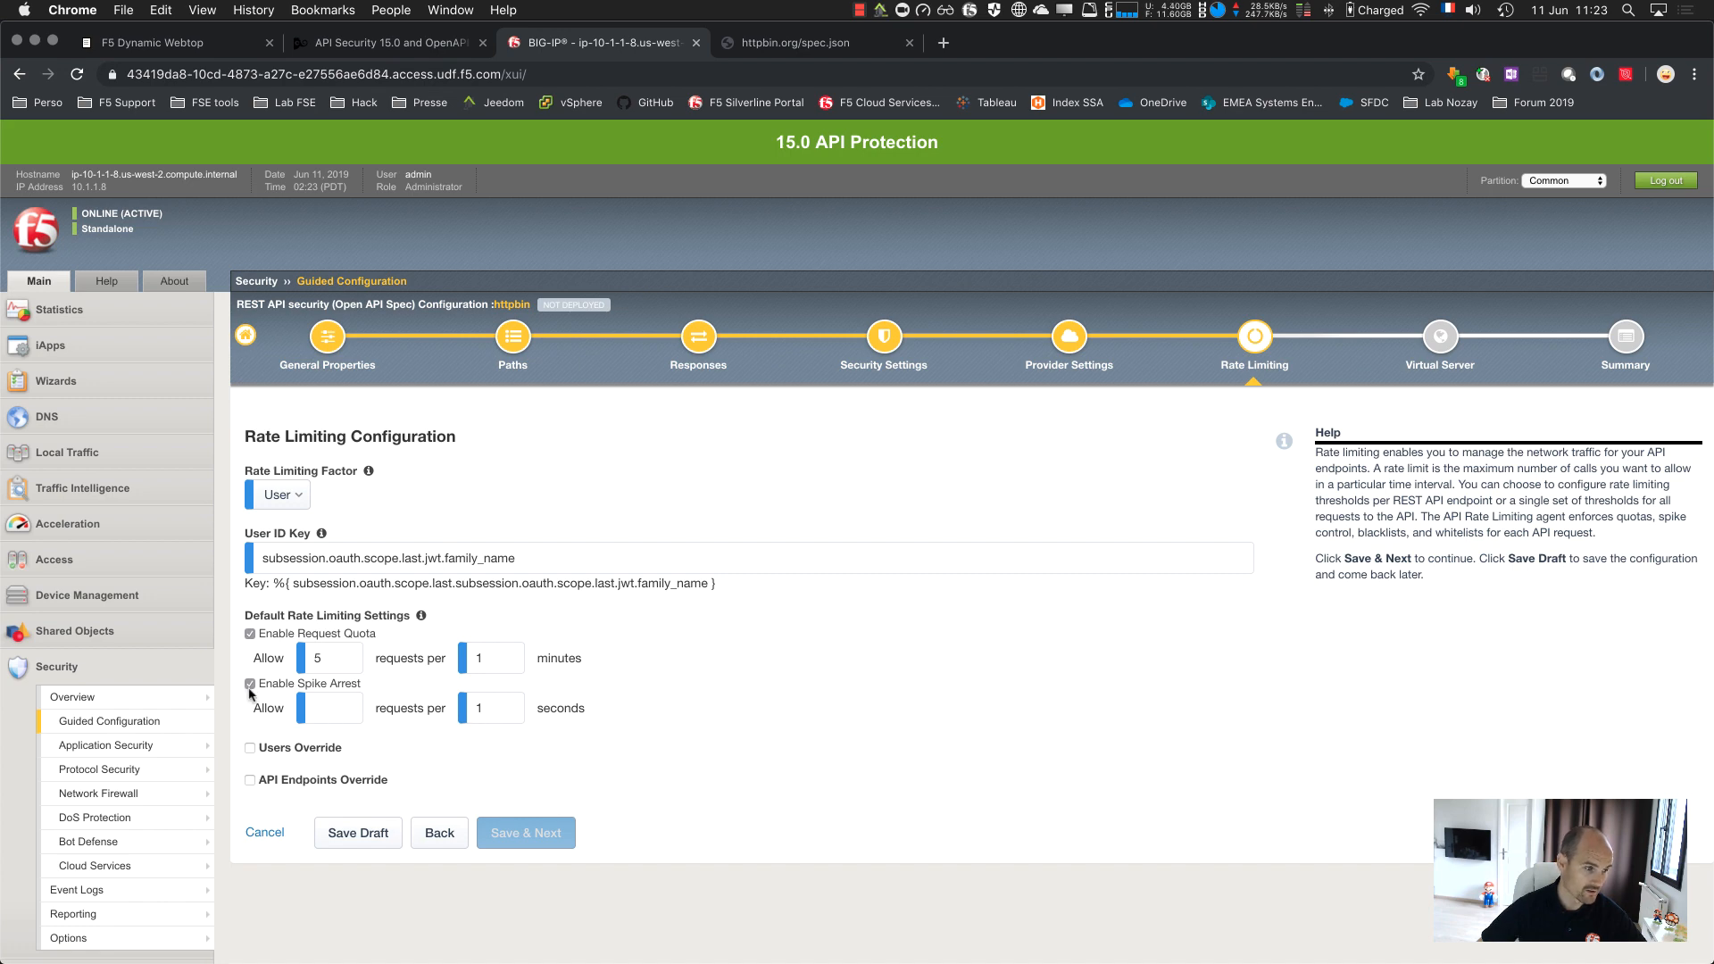
{"action": "left_click", "coordinate": [250, 682]}
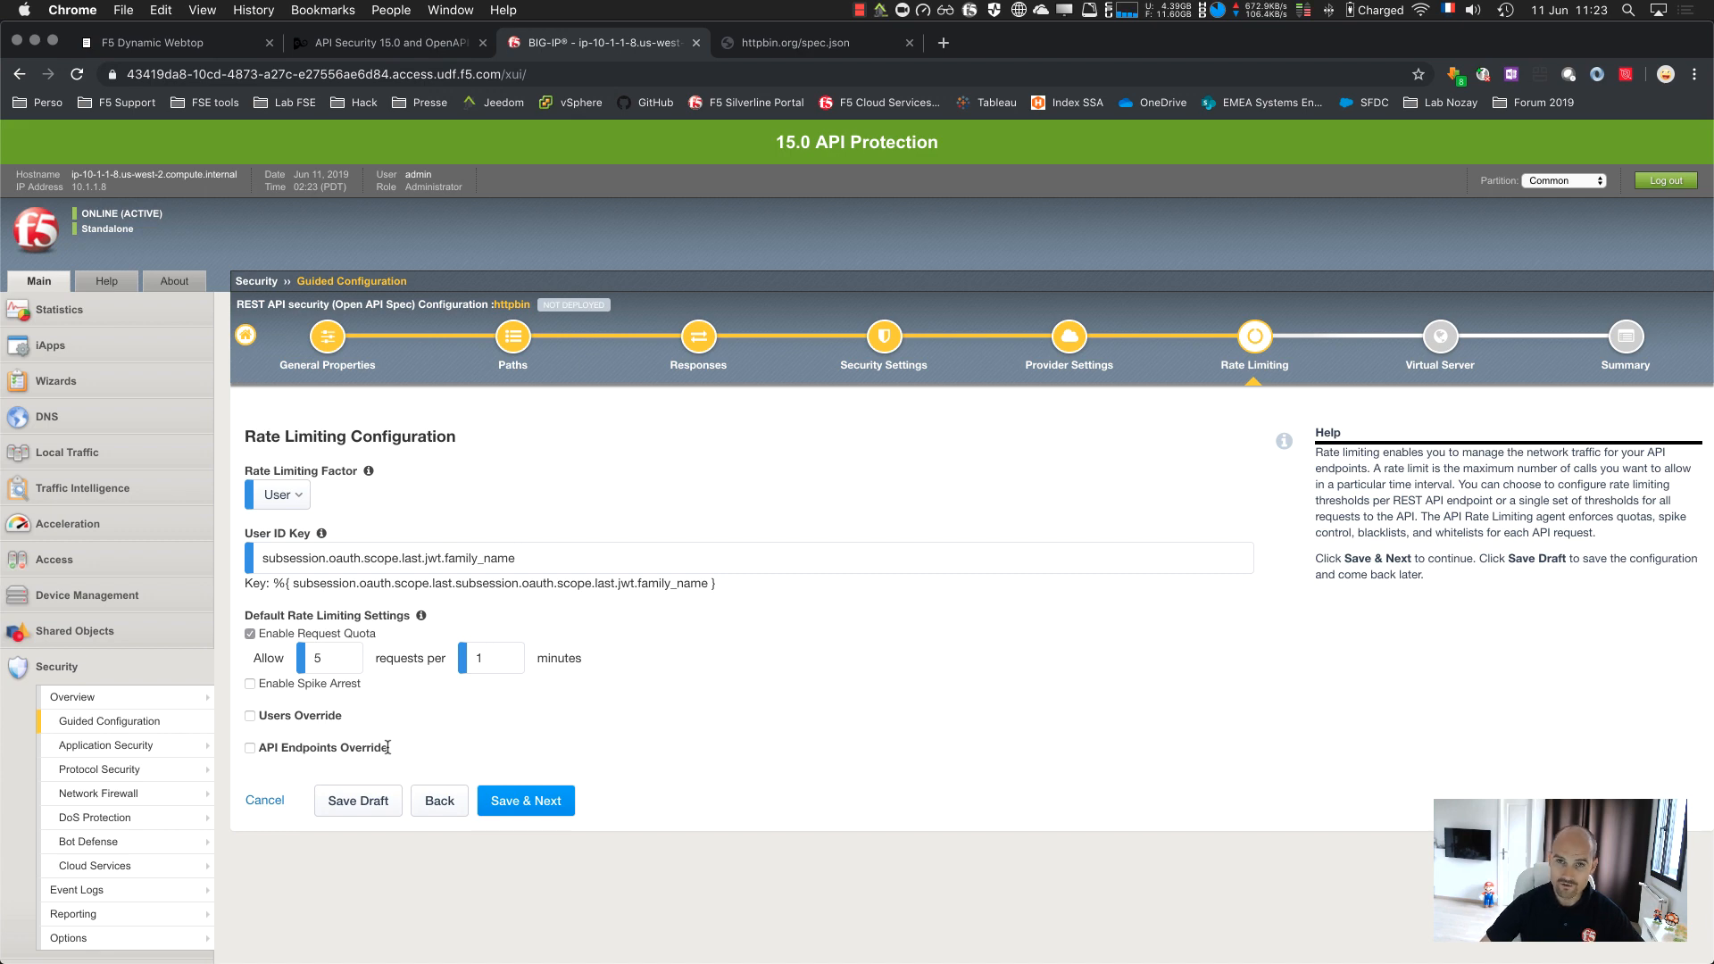
{"action": "mouse_move", "coordinate": [401, 754]}
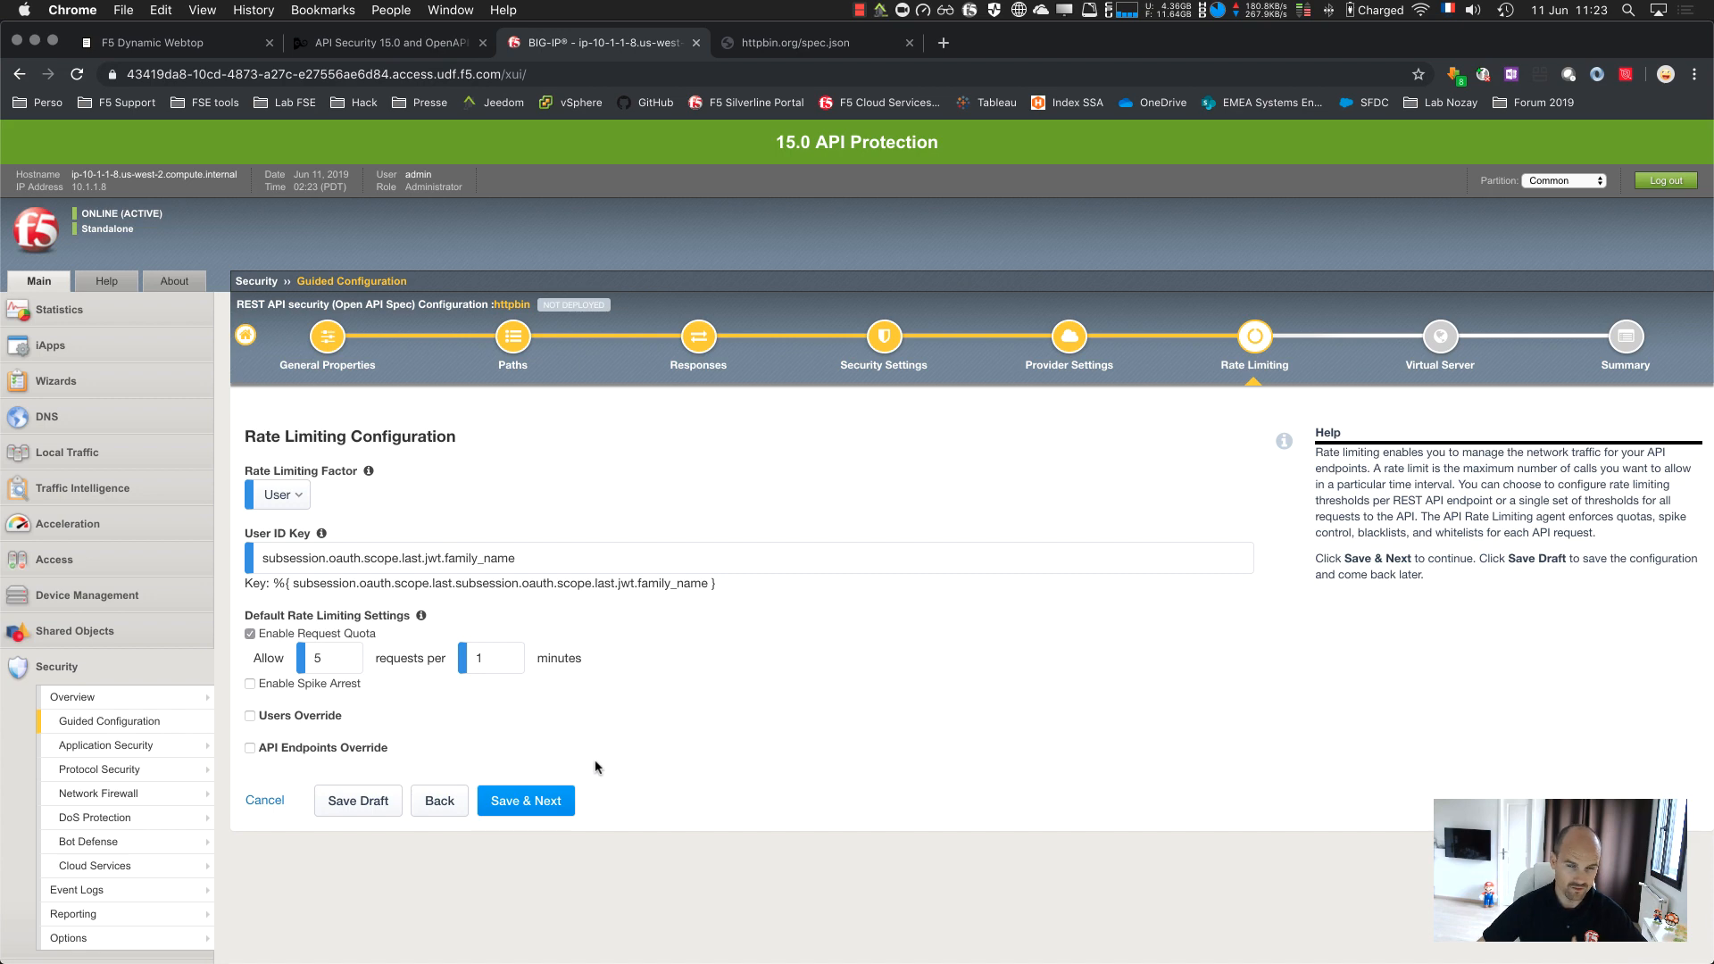
{"action": "mouse_move", "coordinate": [585, 803]}
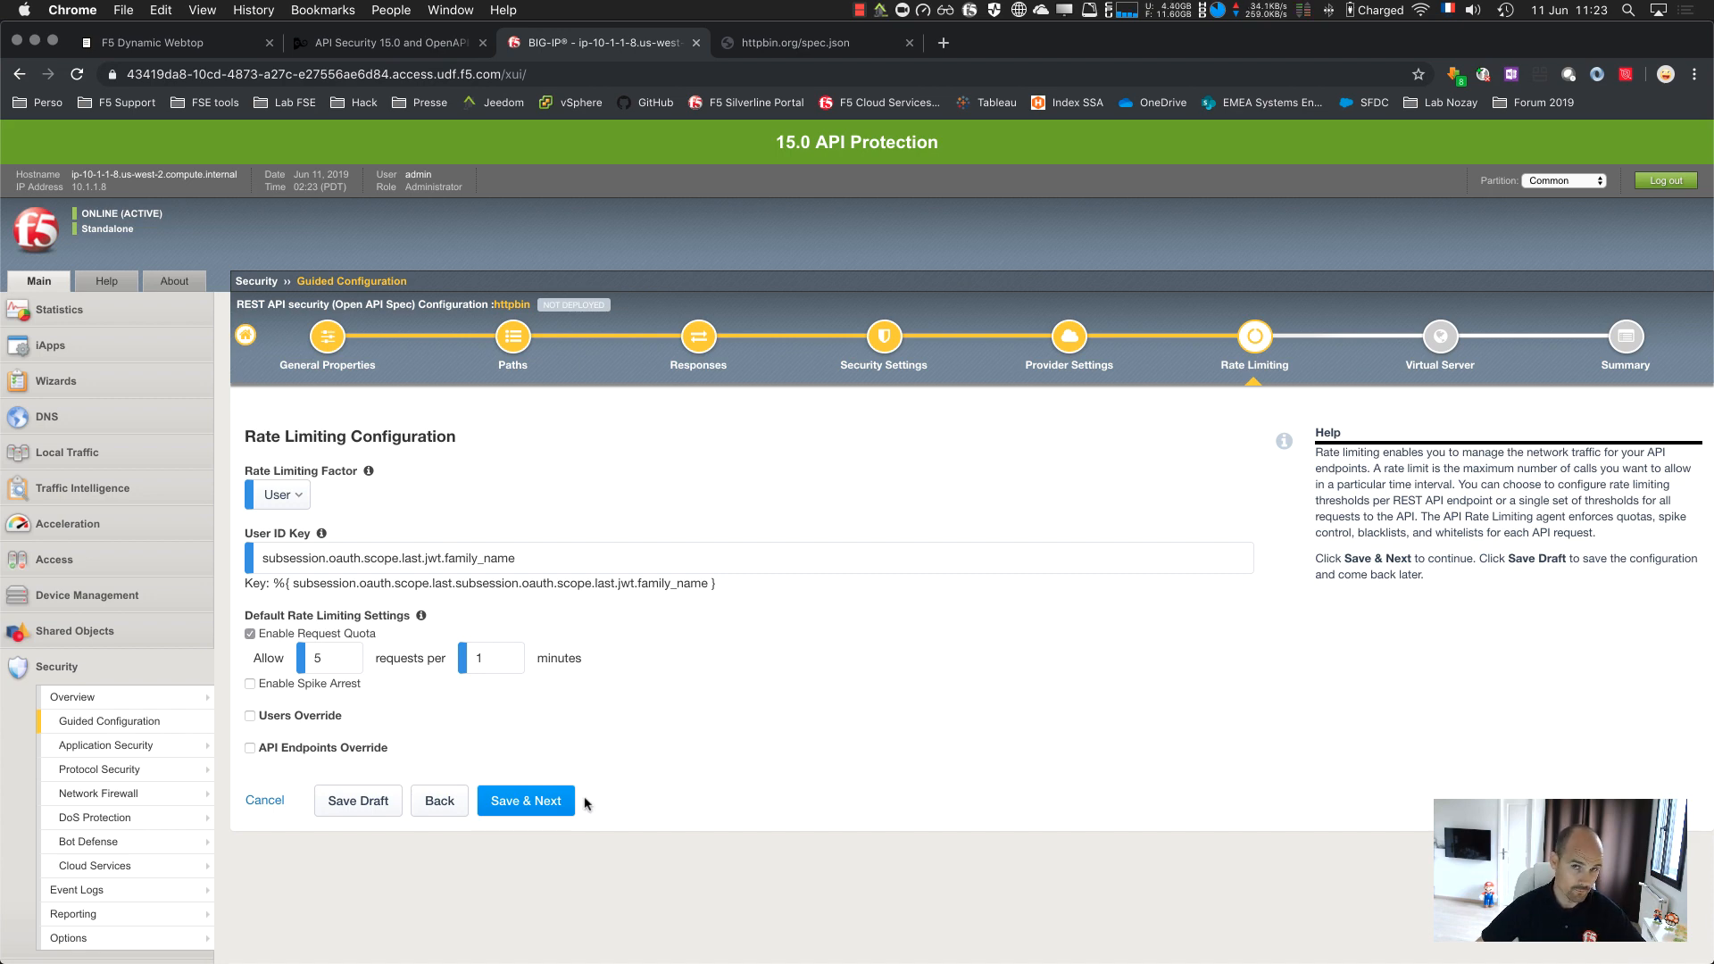
Skip assigning a virtual server and deploy the httpbin configuration from the Summary
{"action": "left_click", "coordinate": [526, 801]}
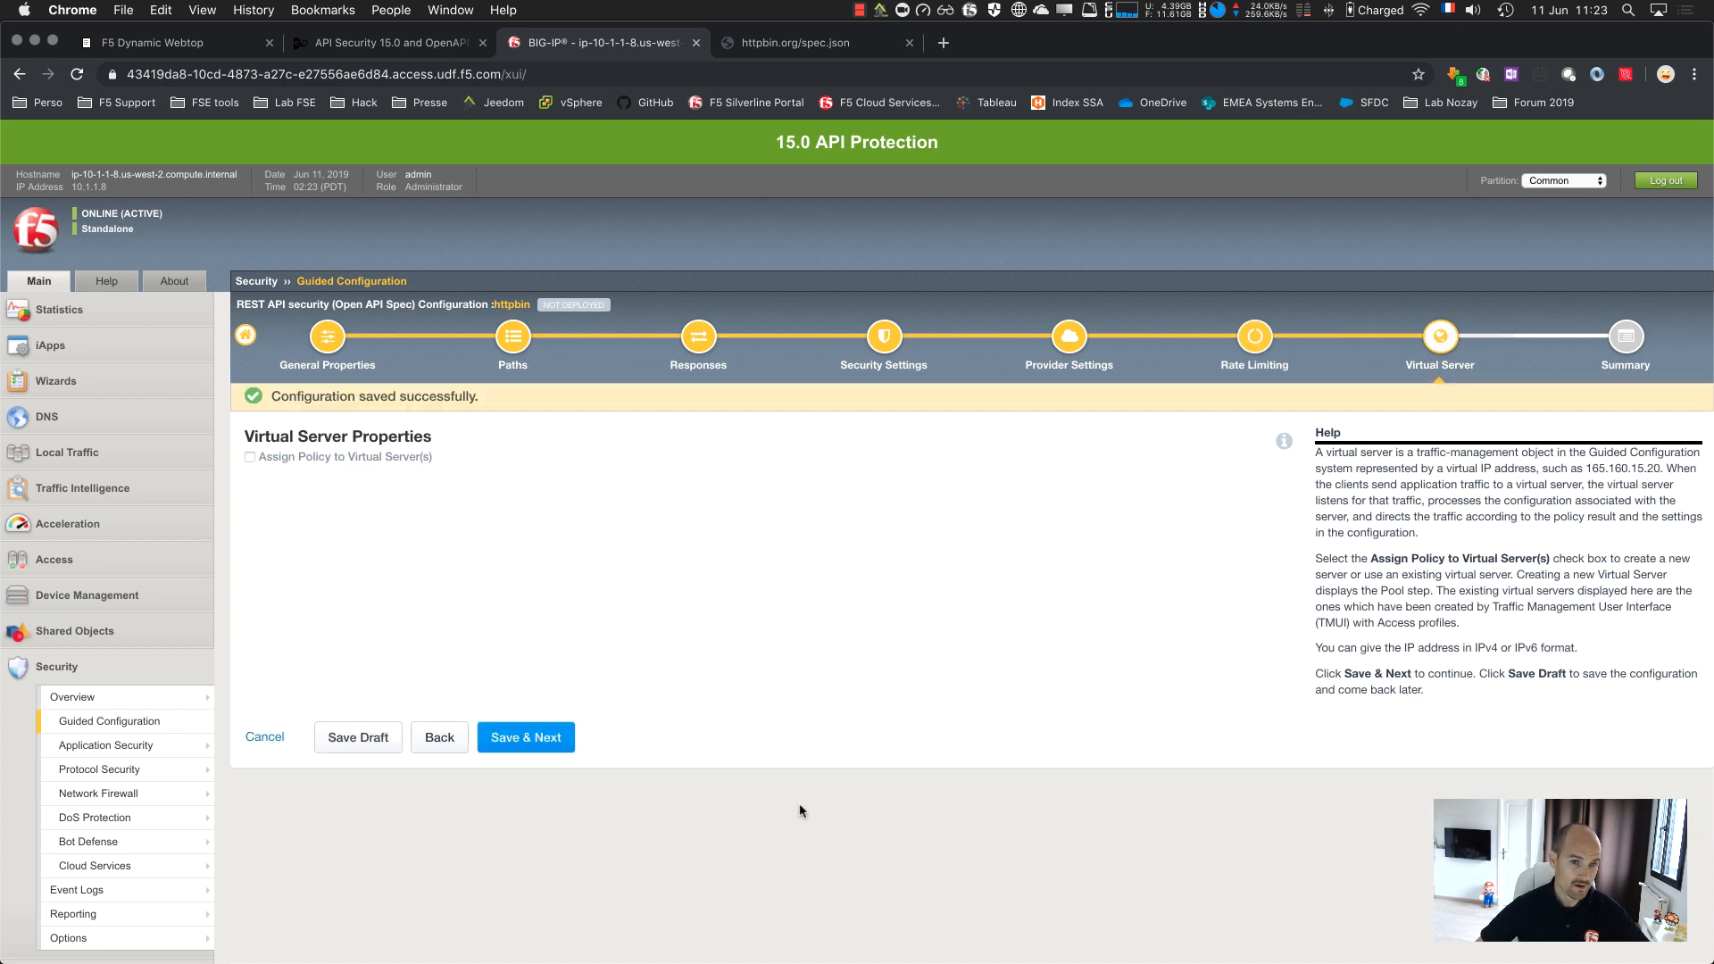
{"action": "mouse_move", "coordinate": [485, 552]}
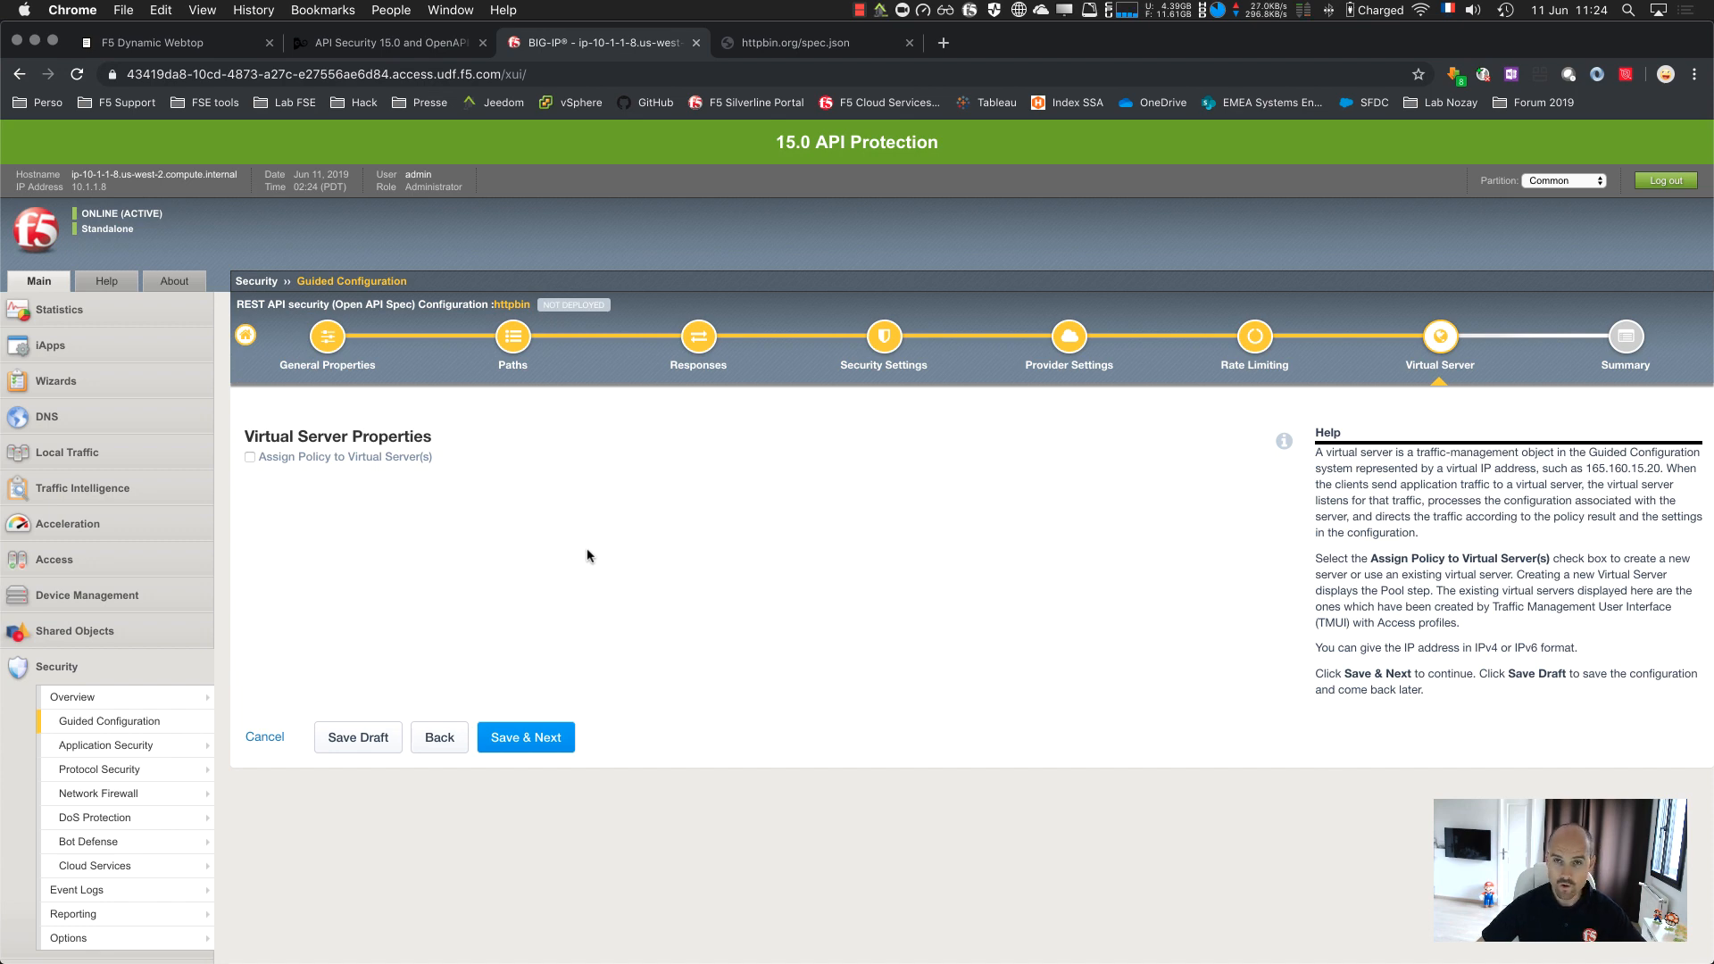
{"action": "left_click", "coordinate": [526, 738]}
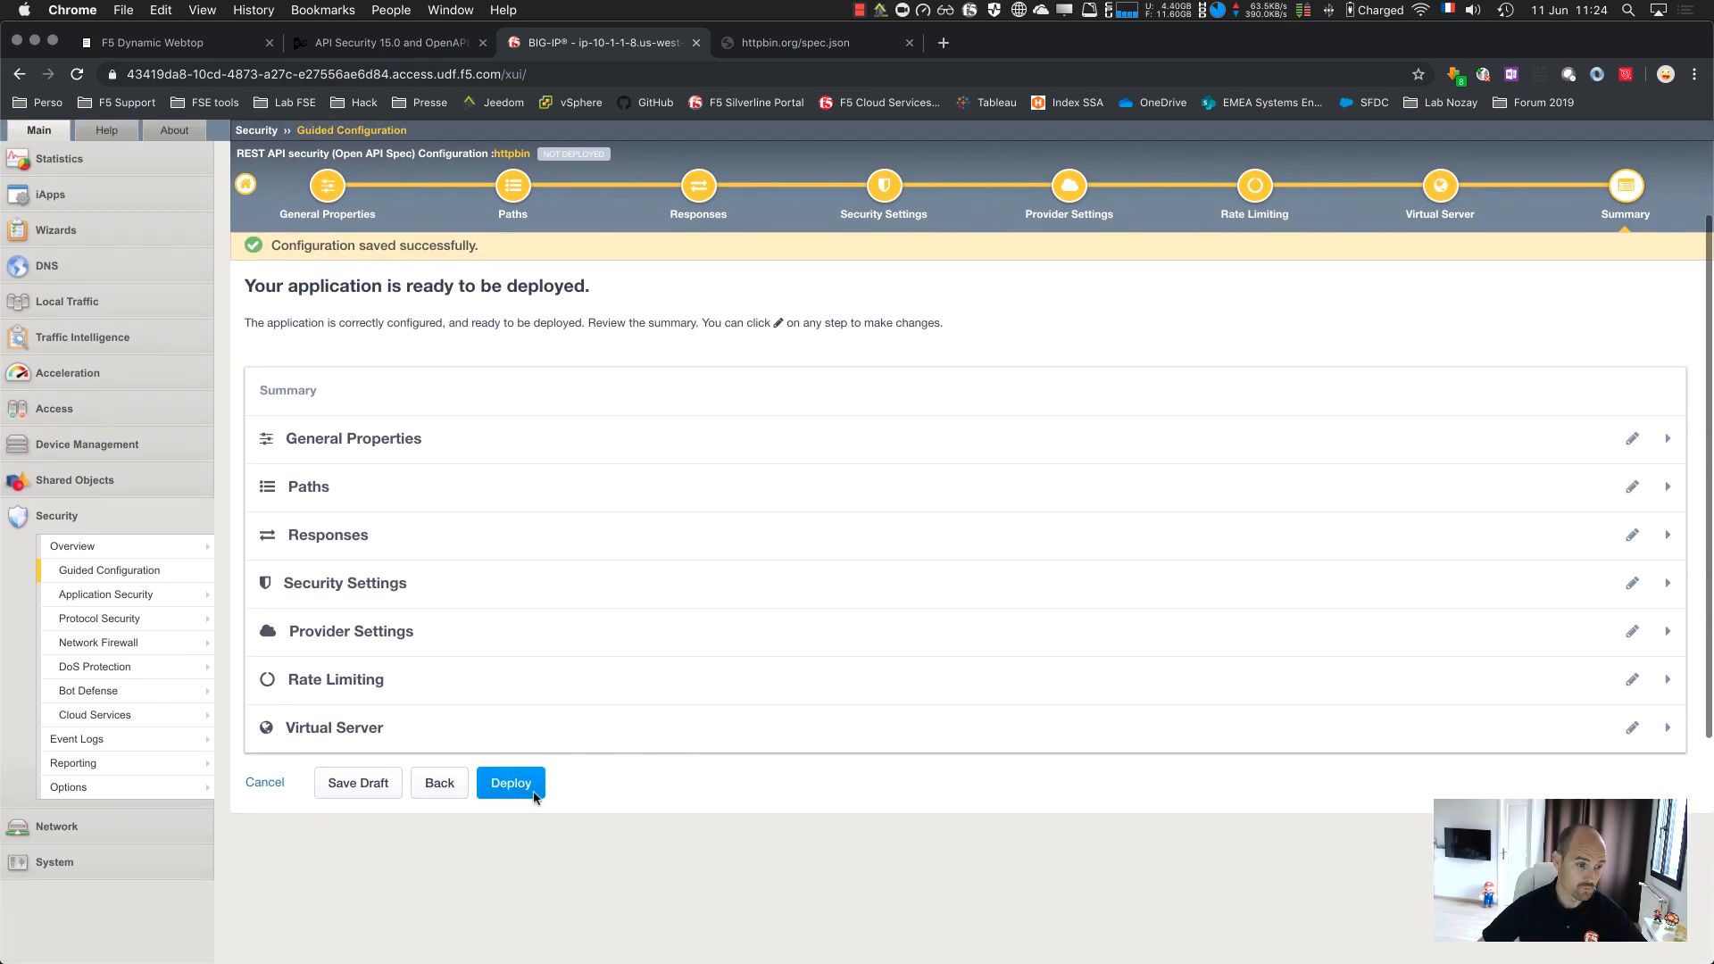
{"action": "left_click", "coordinate": [511, 783]}
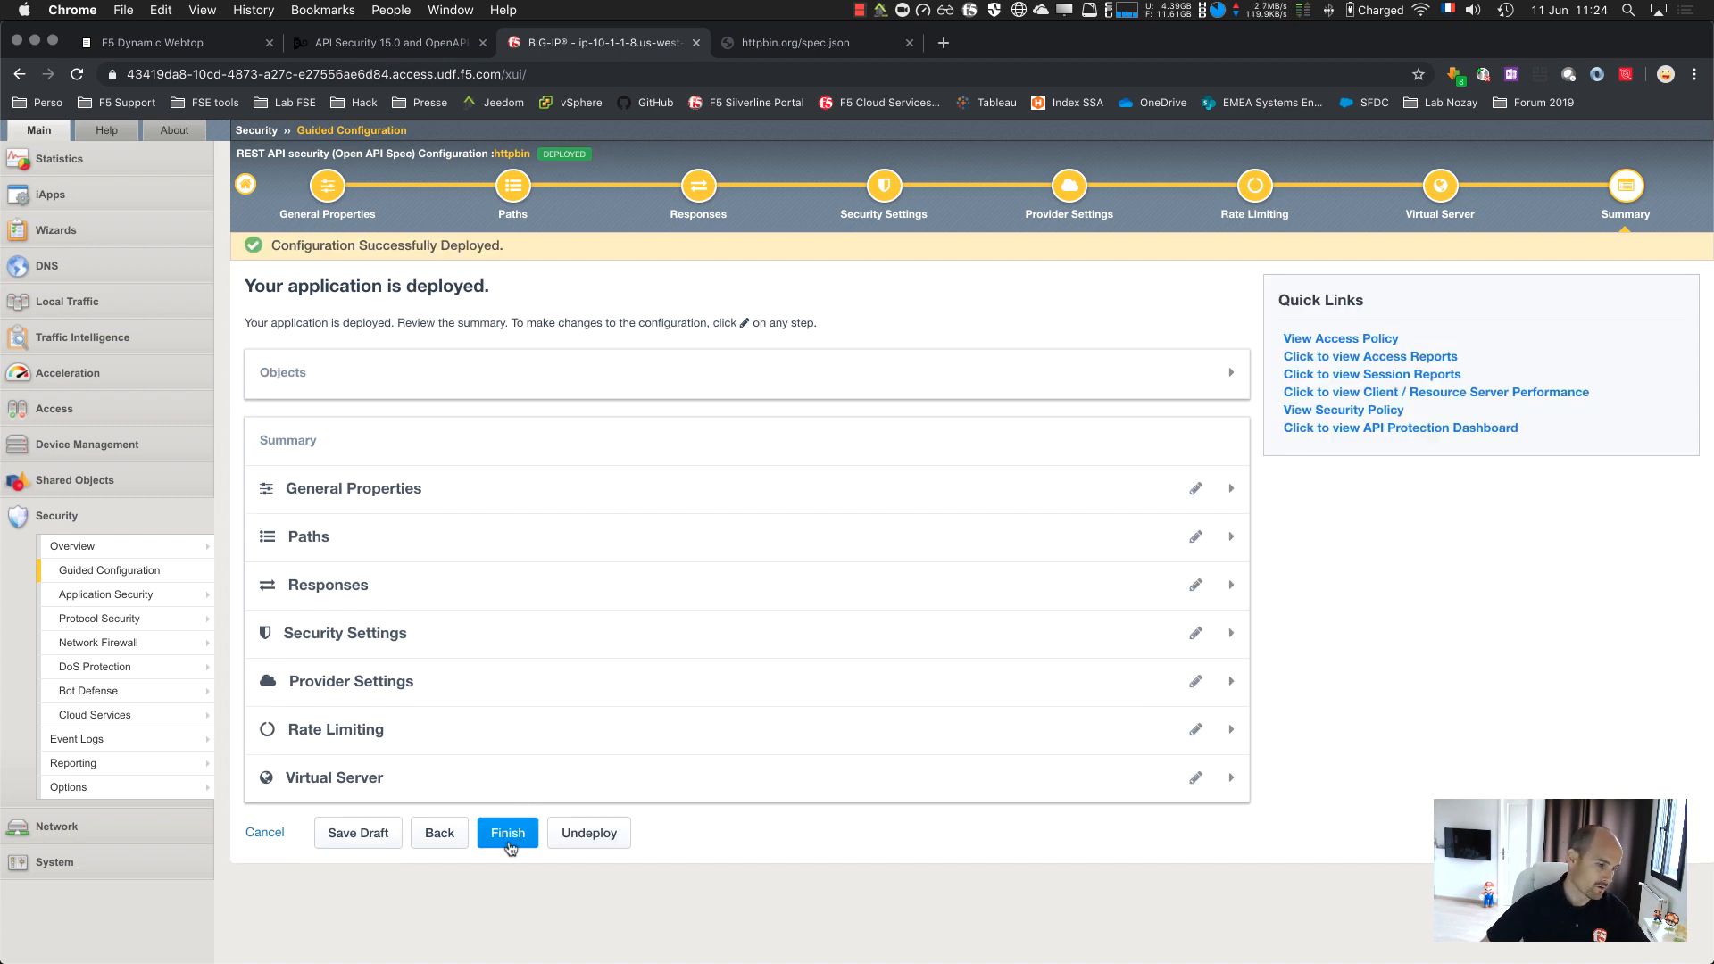
Finish the guided configuration and open the VS_HTTPBin virtual server's properties
{"action": "left_click", "coordinate": [507, 833]}
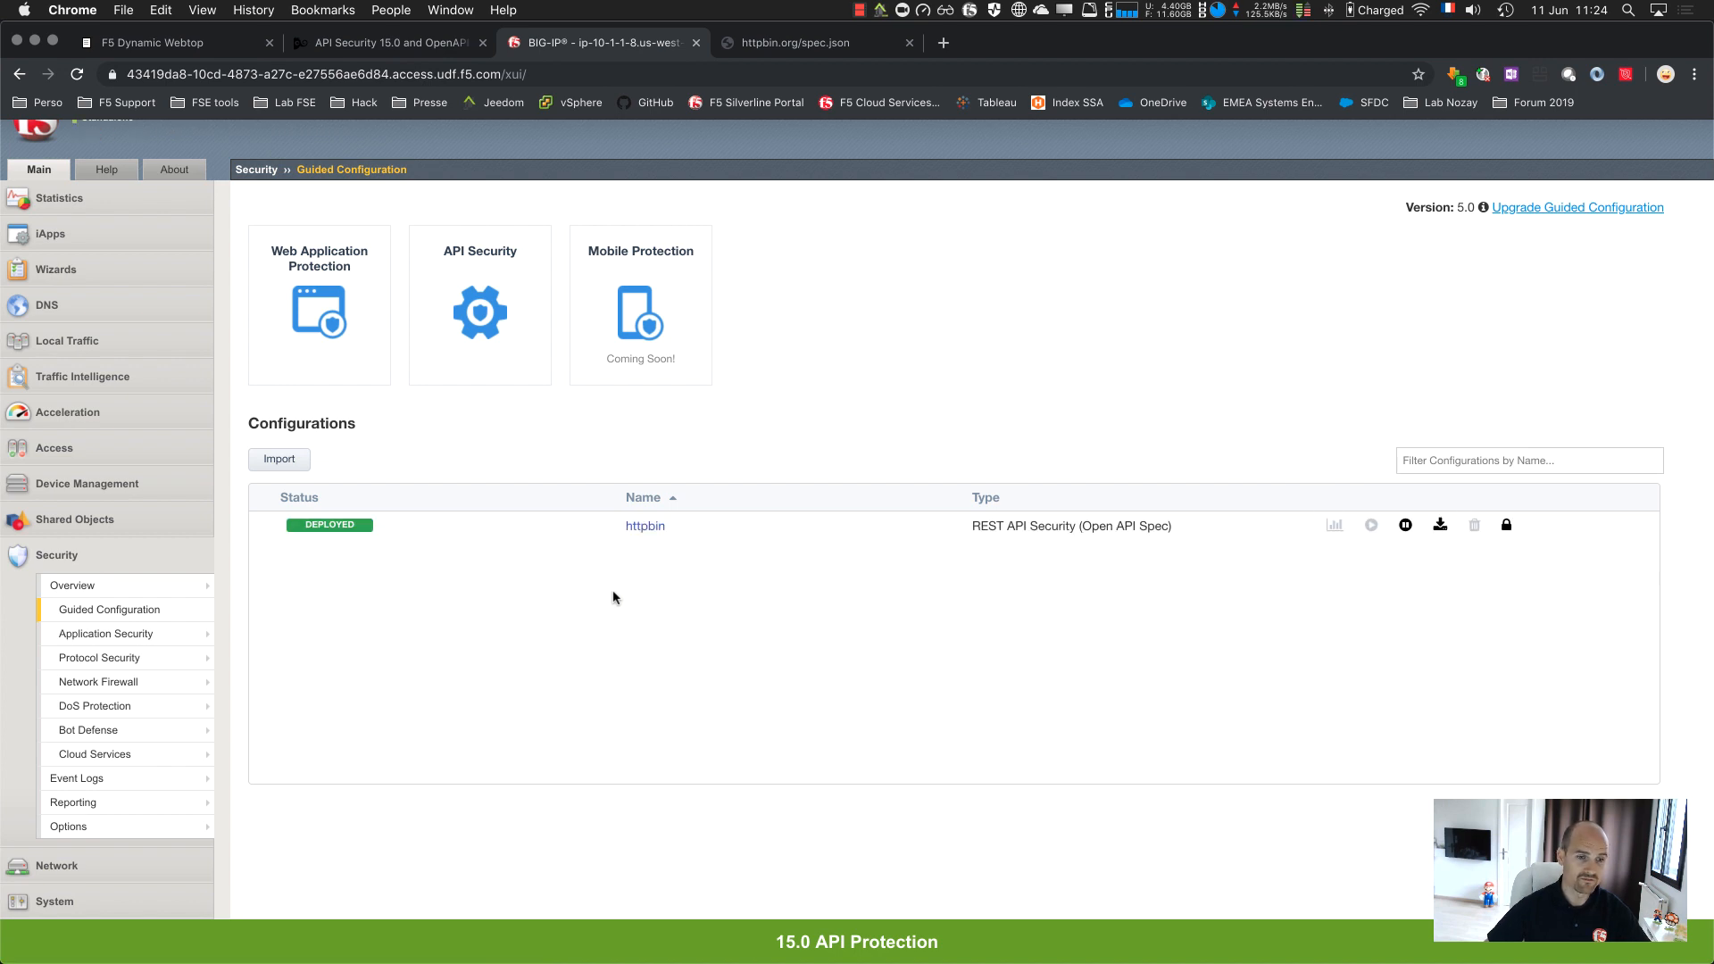
{"action": "mouse_move", "coordinate": [637, 661]}
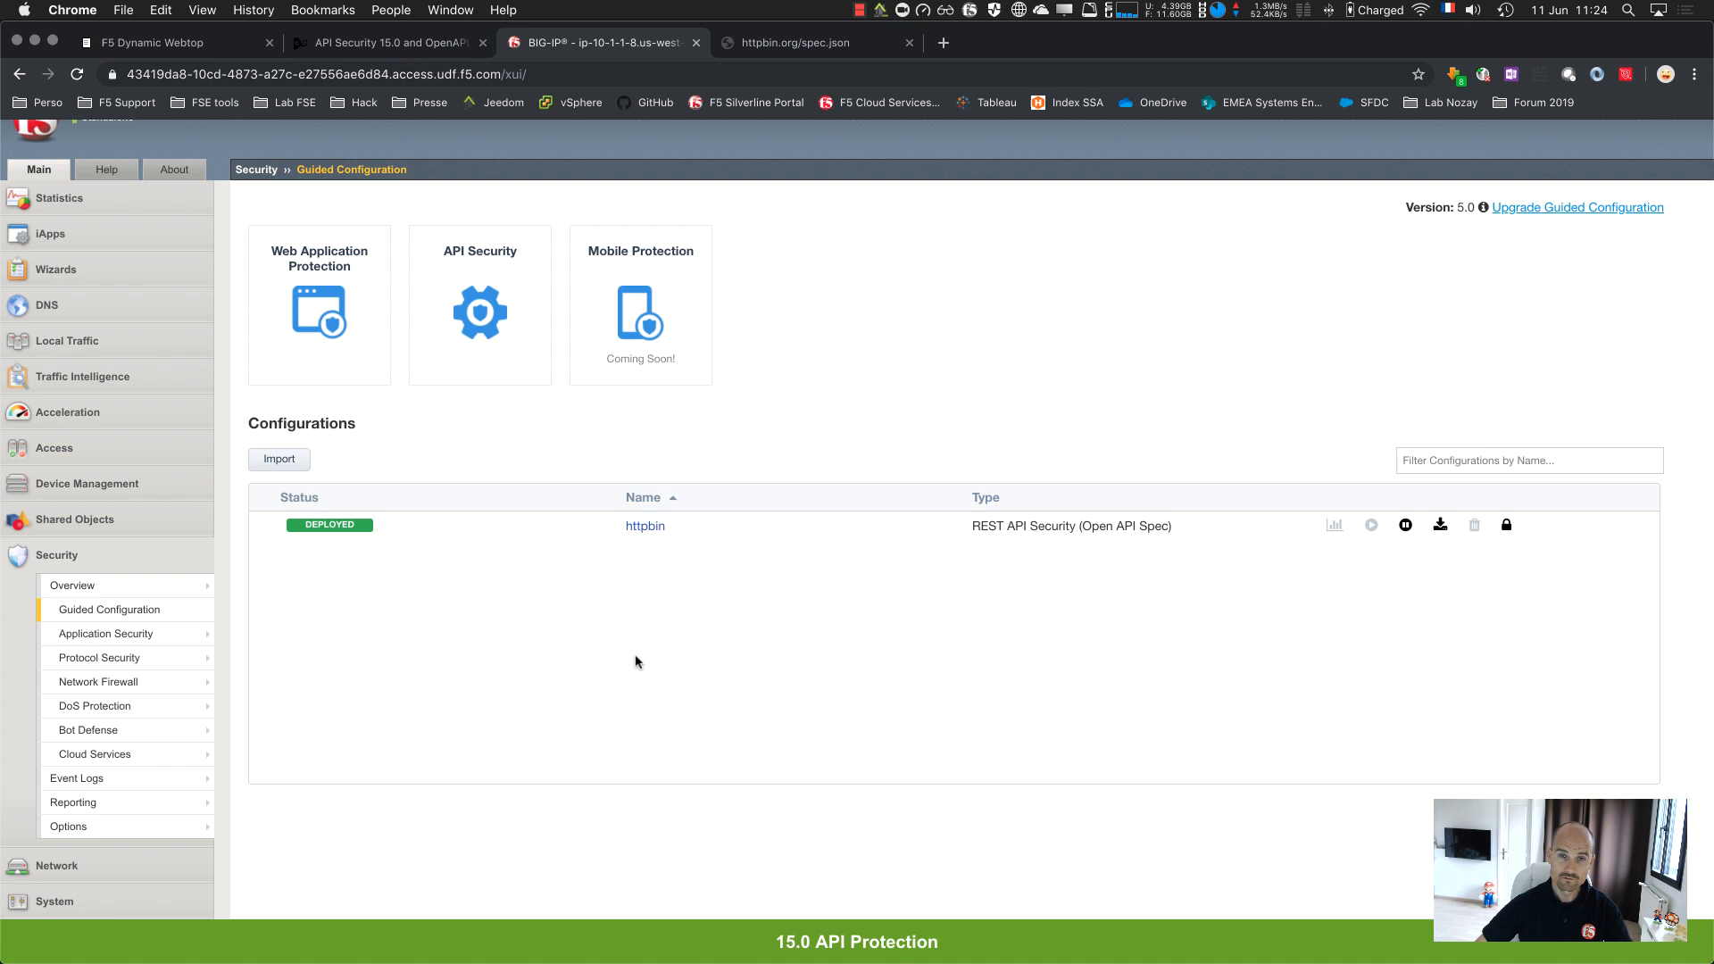
{"action": "left_click", "coordinate": [67, 340]}
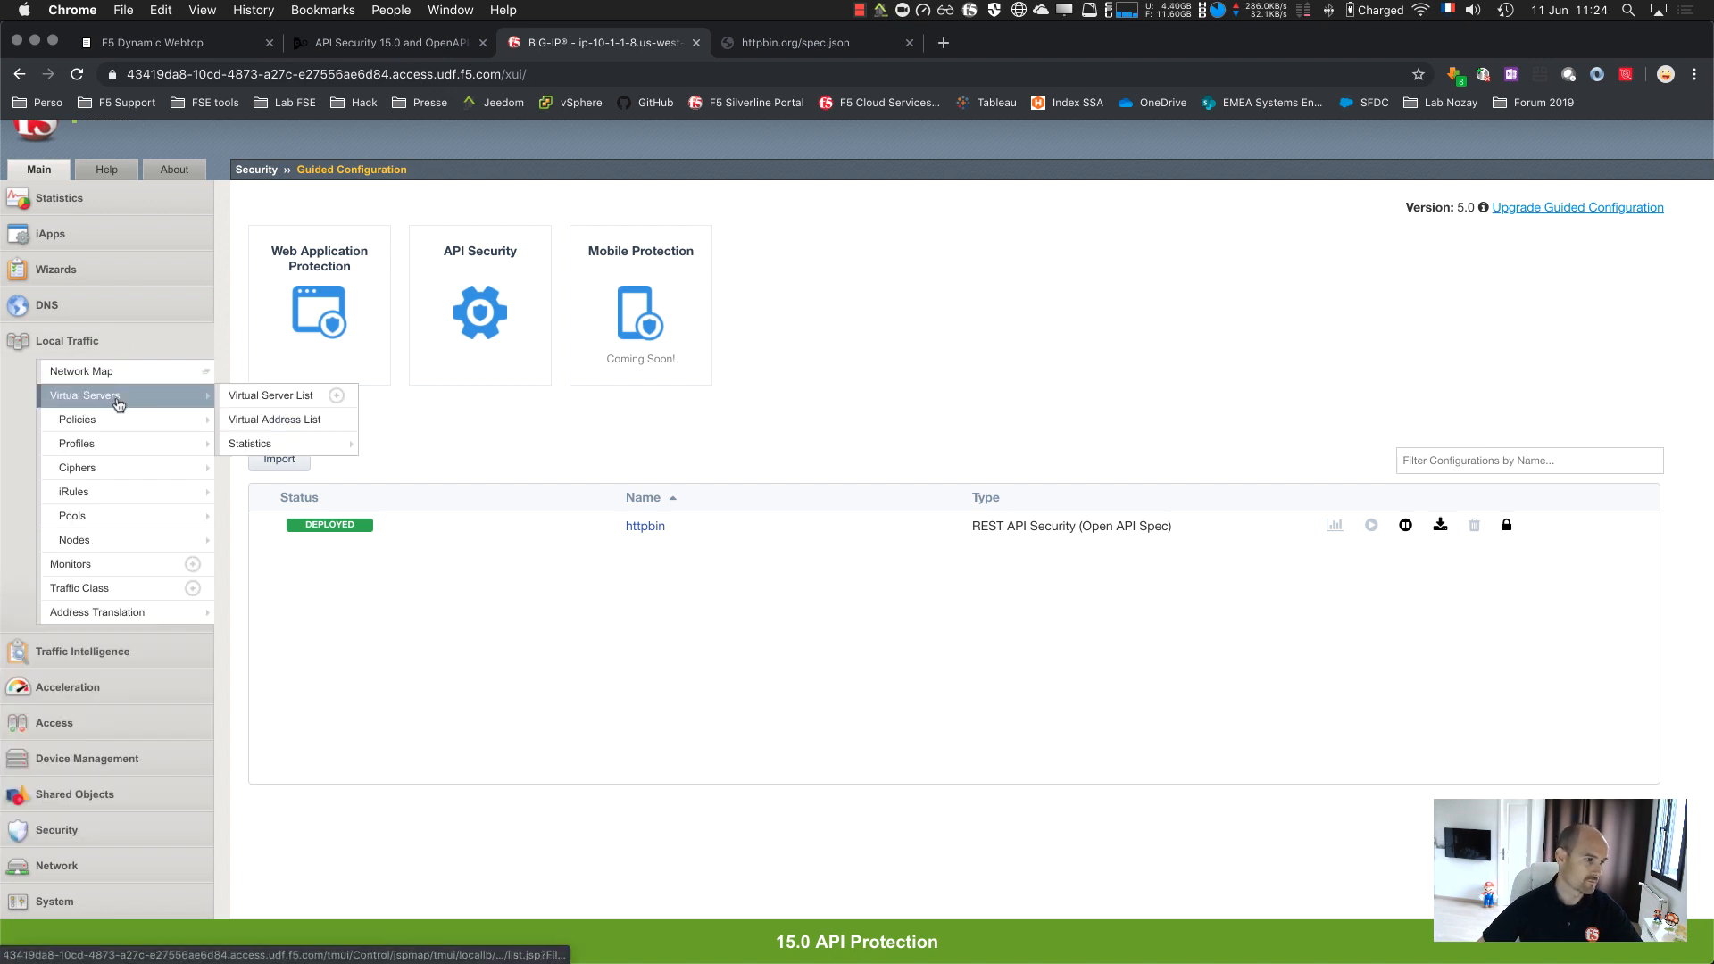
{"action": "left_click", "coordinate": [270, 396]}
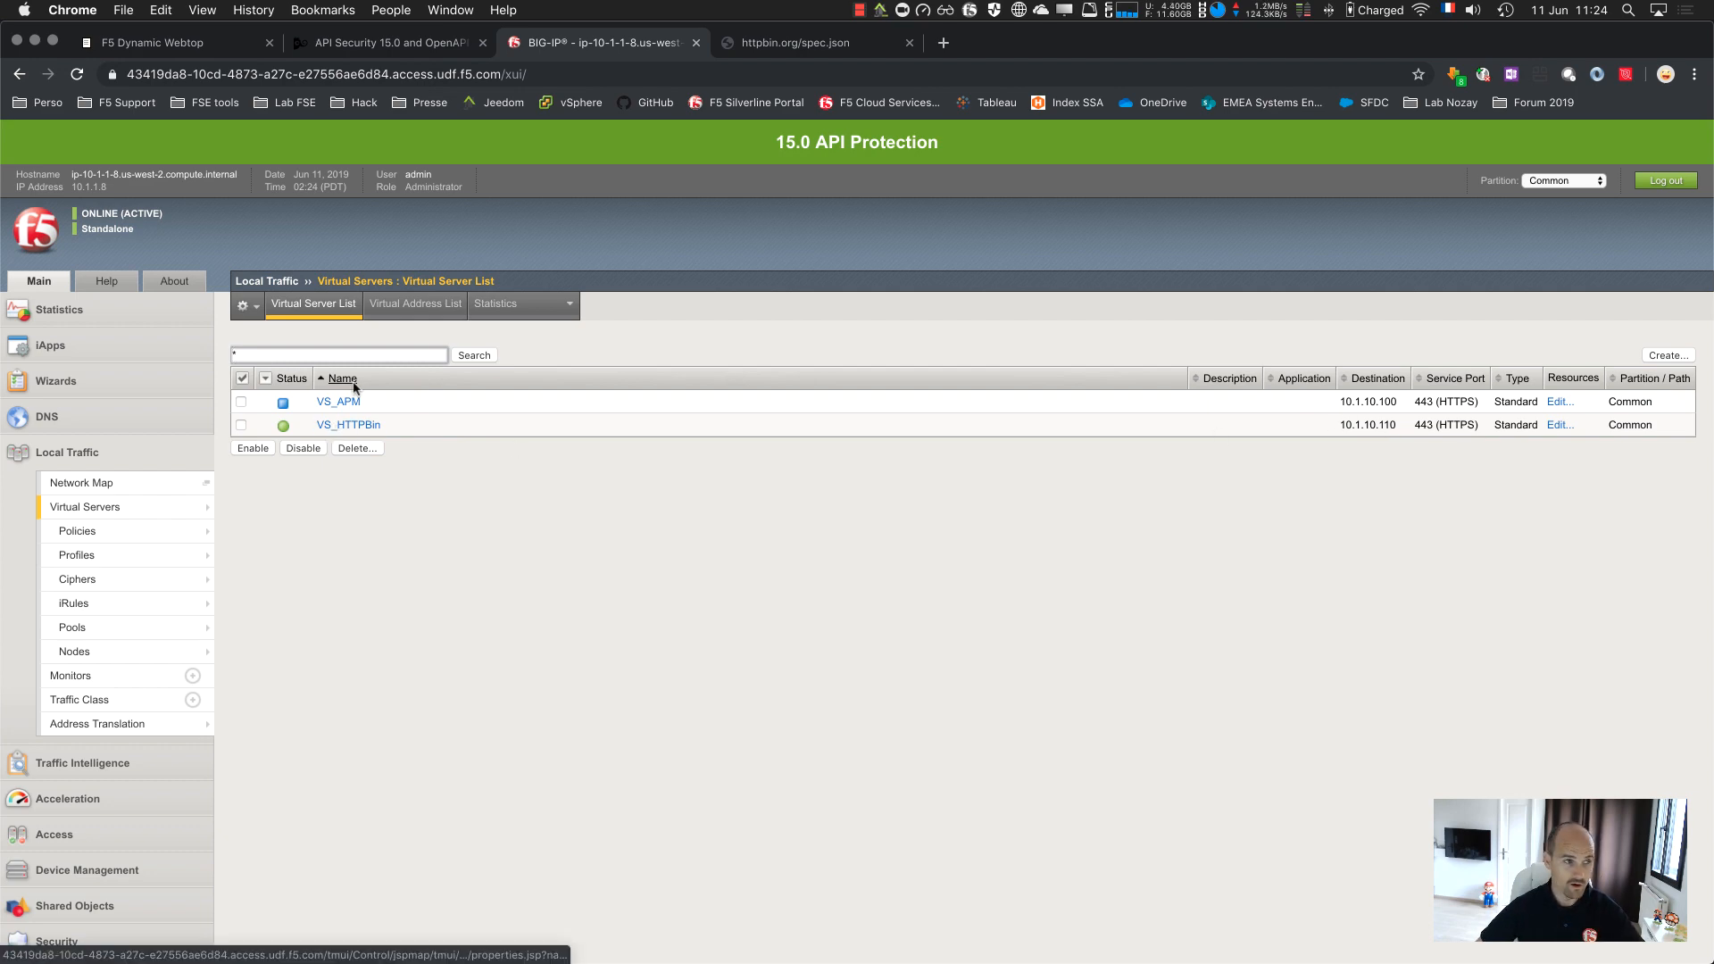
{"action": "left_click", "coordinate": [347, 424]}
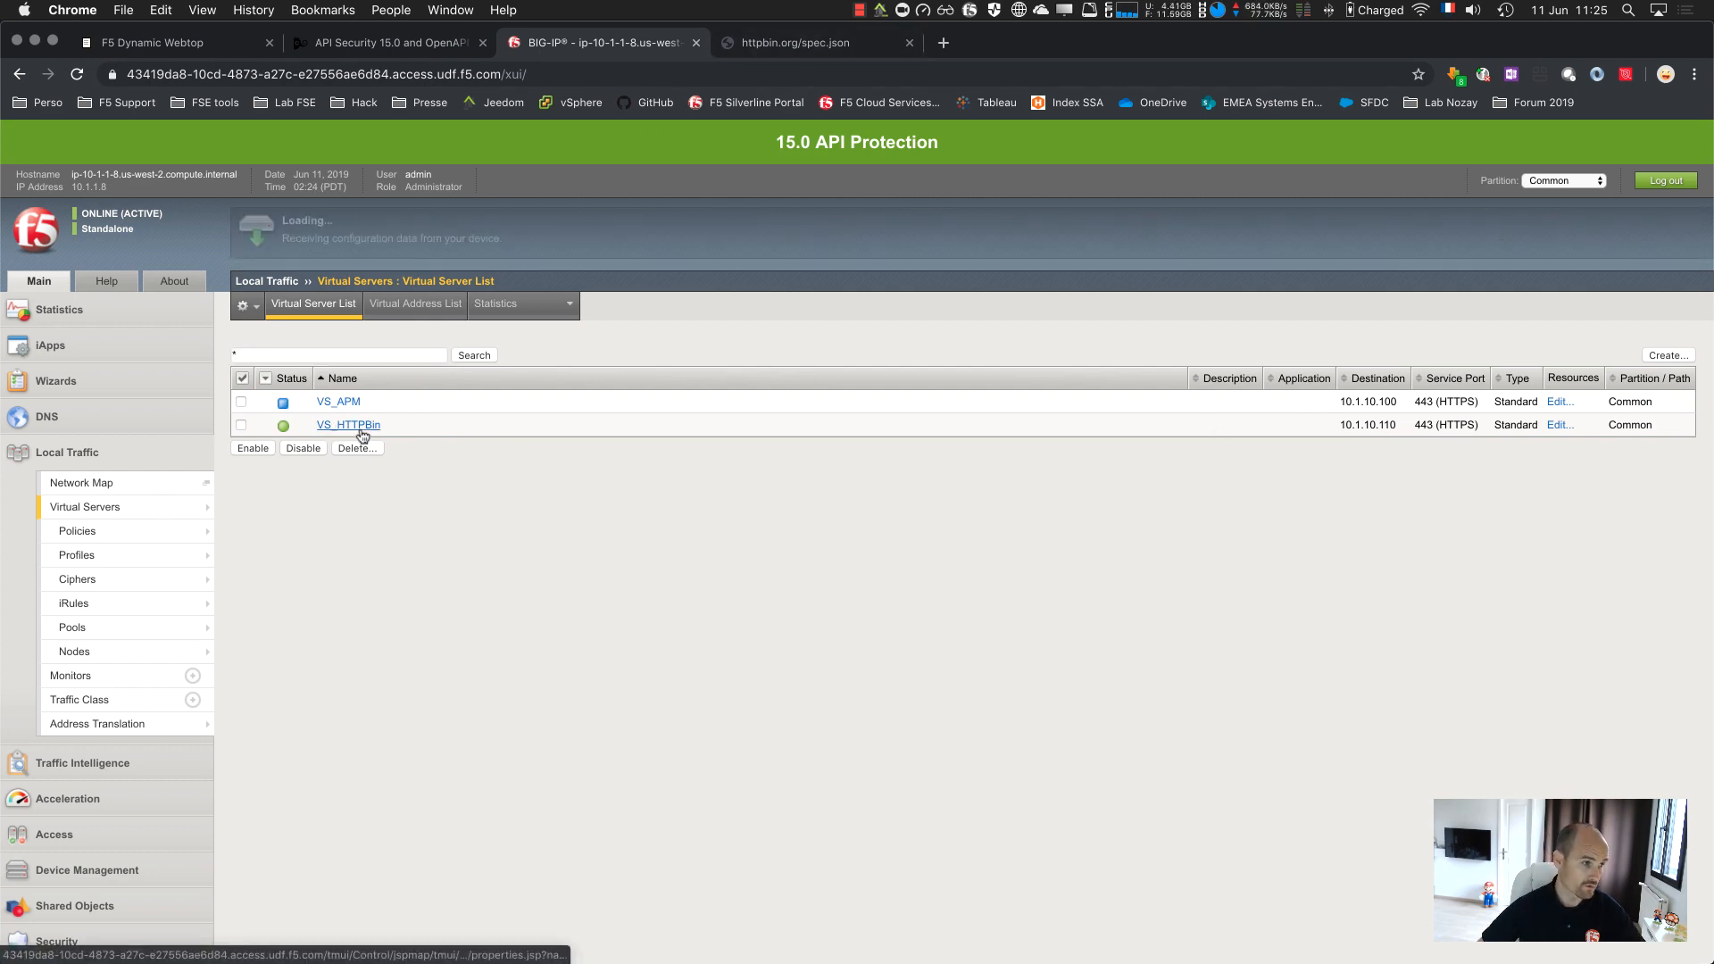
{"action": "left_click", "coordinate": [348, 424]}
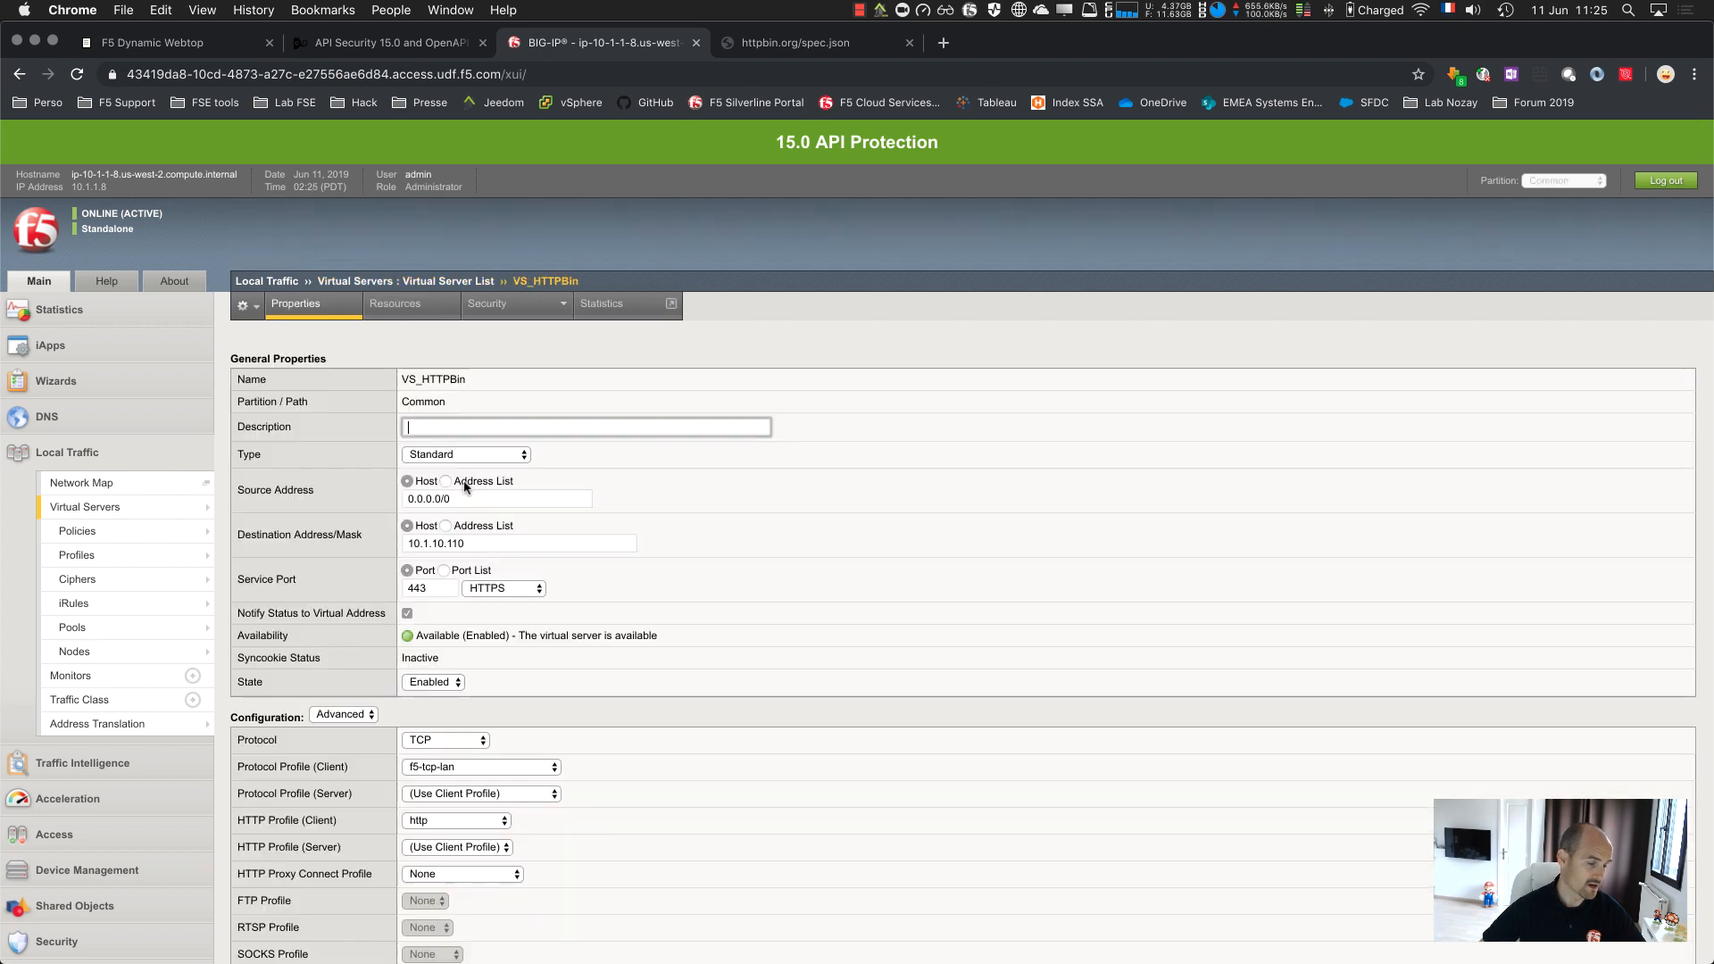
Choose httpbin as VS_HTTPBin's API Protection Profile
{"action": "scroll", "scroll_direction": "down", "scroll_amount": 3}
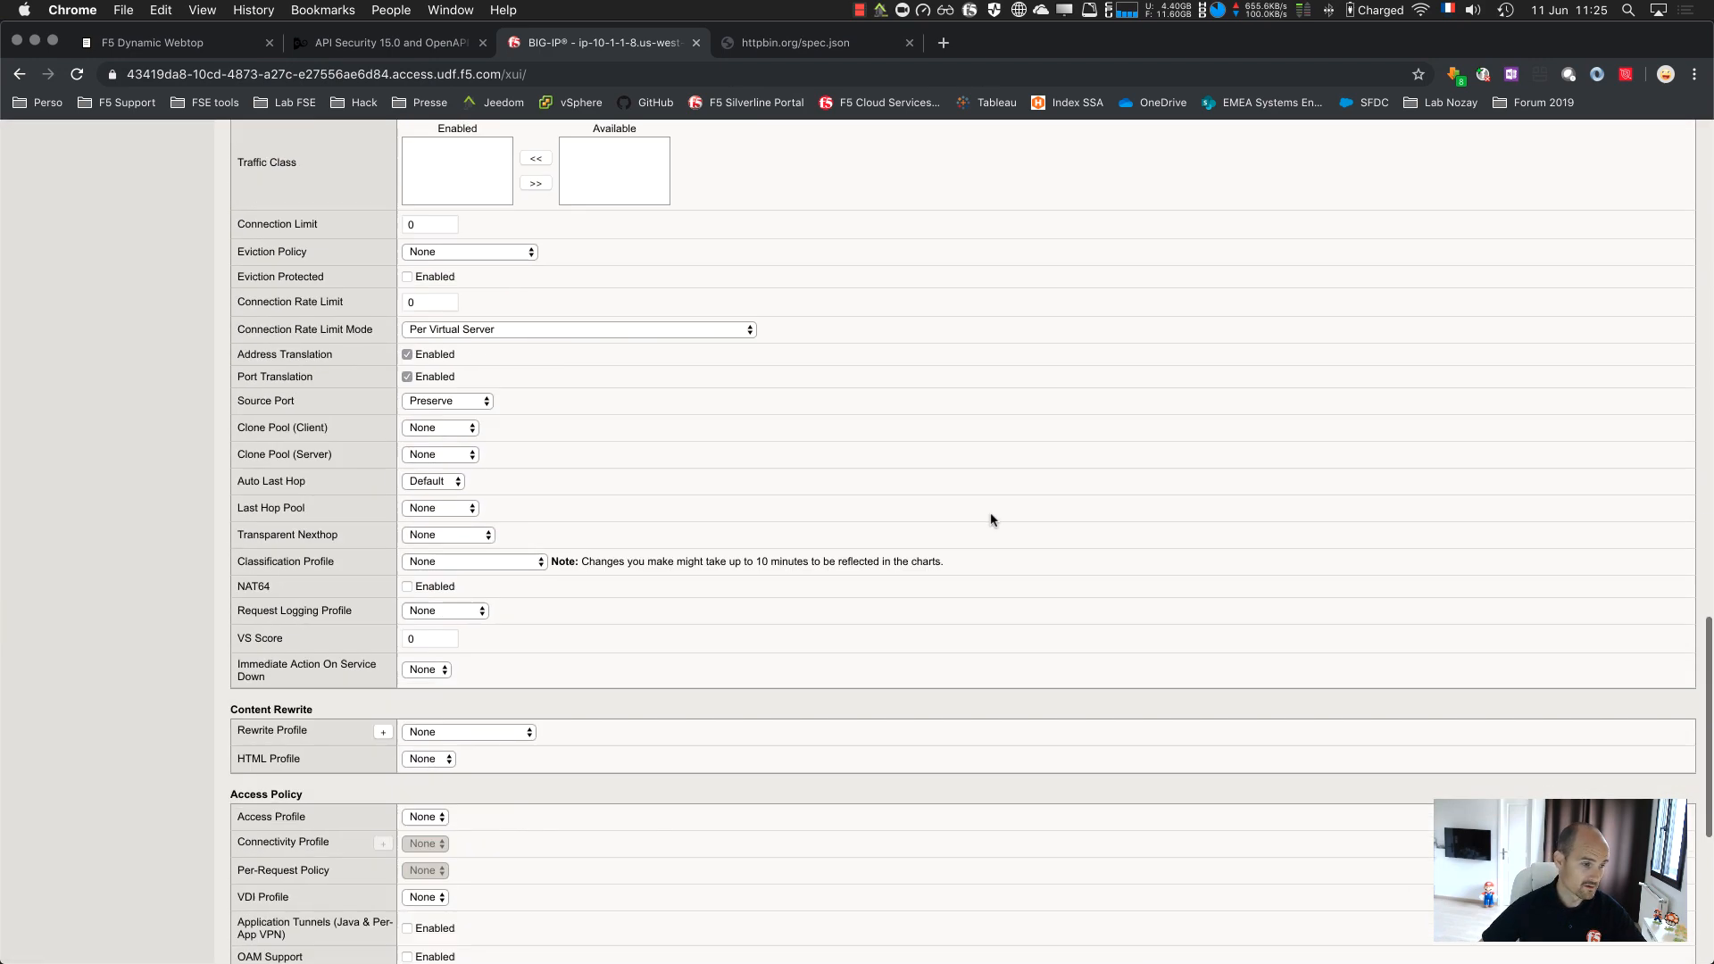
{"action": "left_click", "coordinate": [424, 591]}
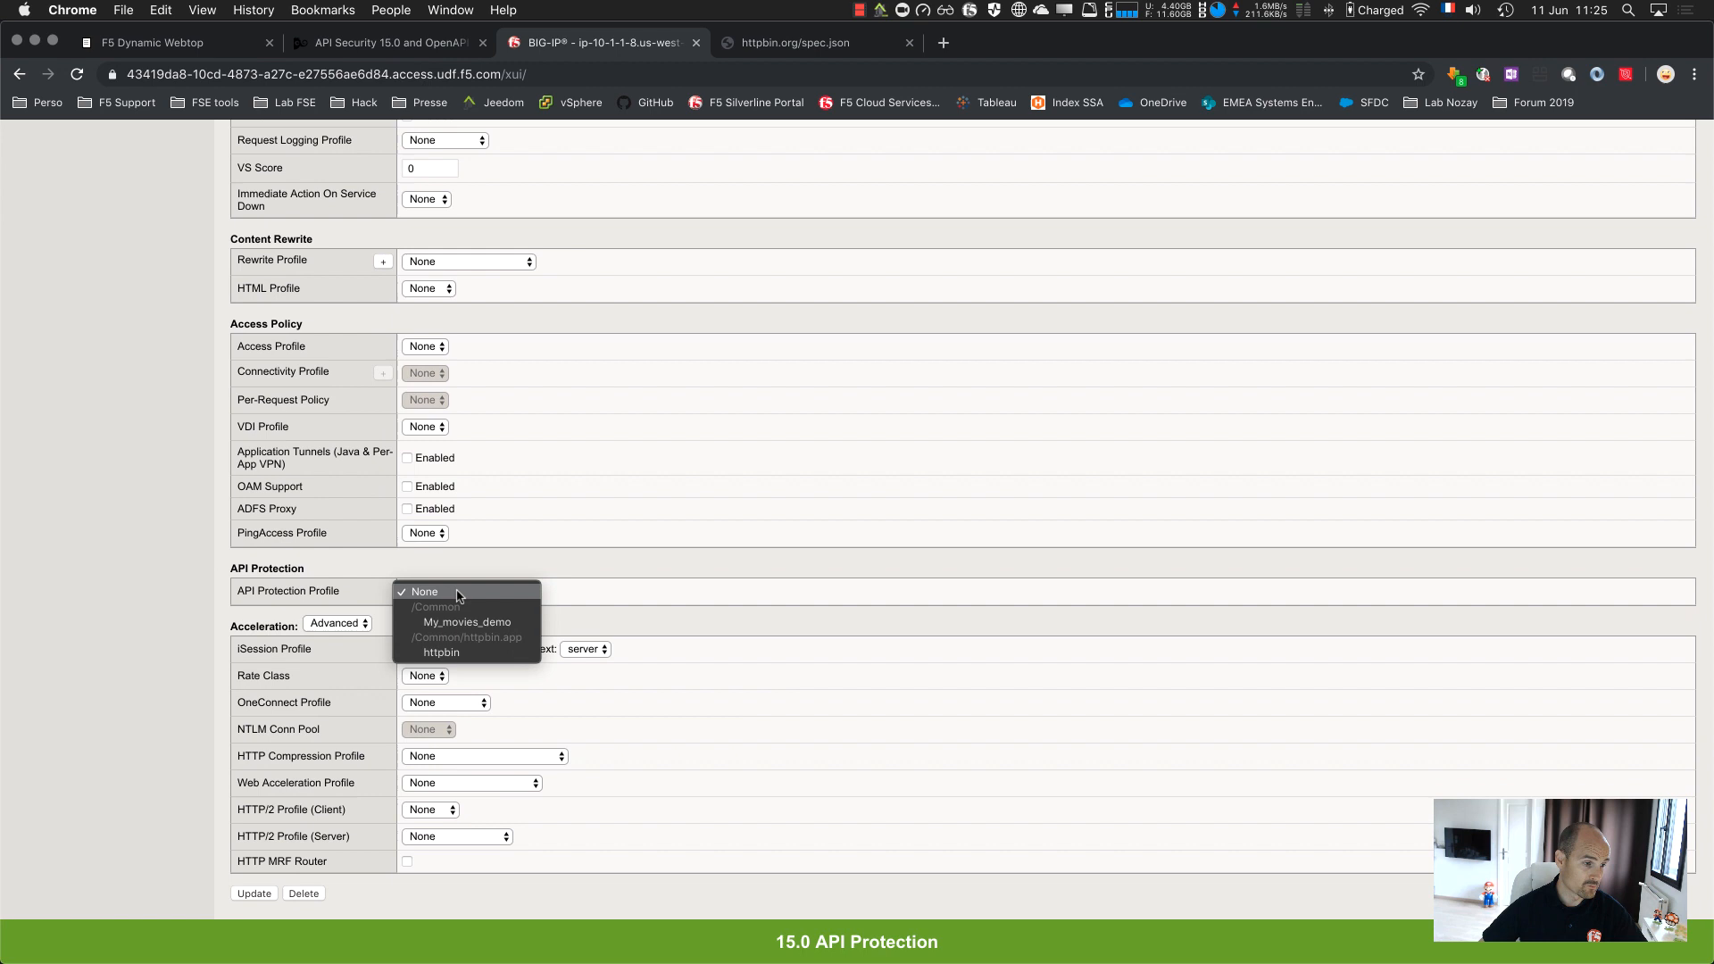
{"action": "left_click", "coordinate": [441, 651]}
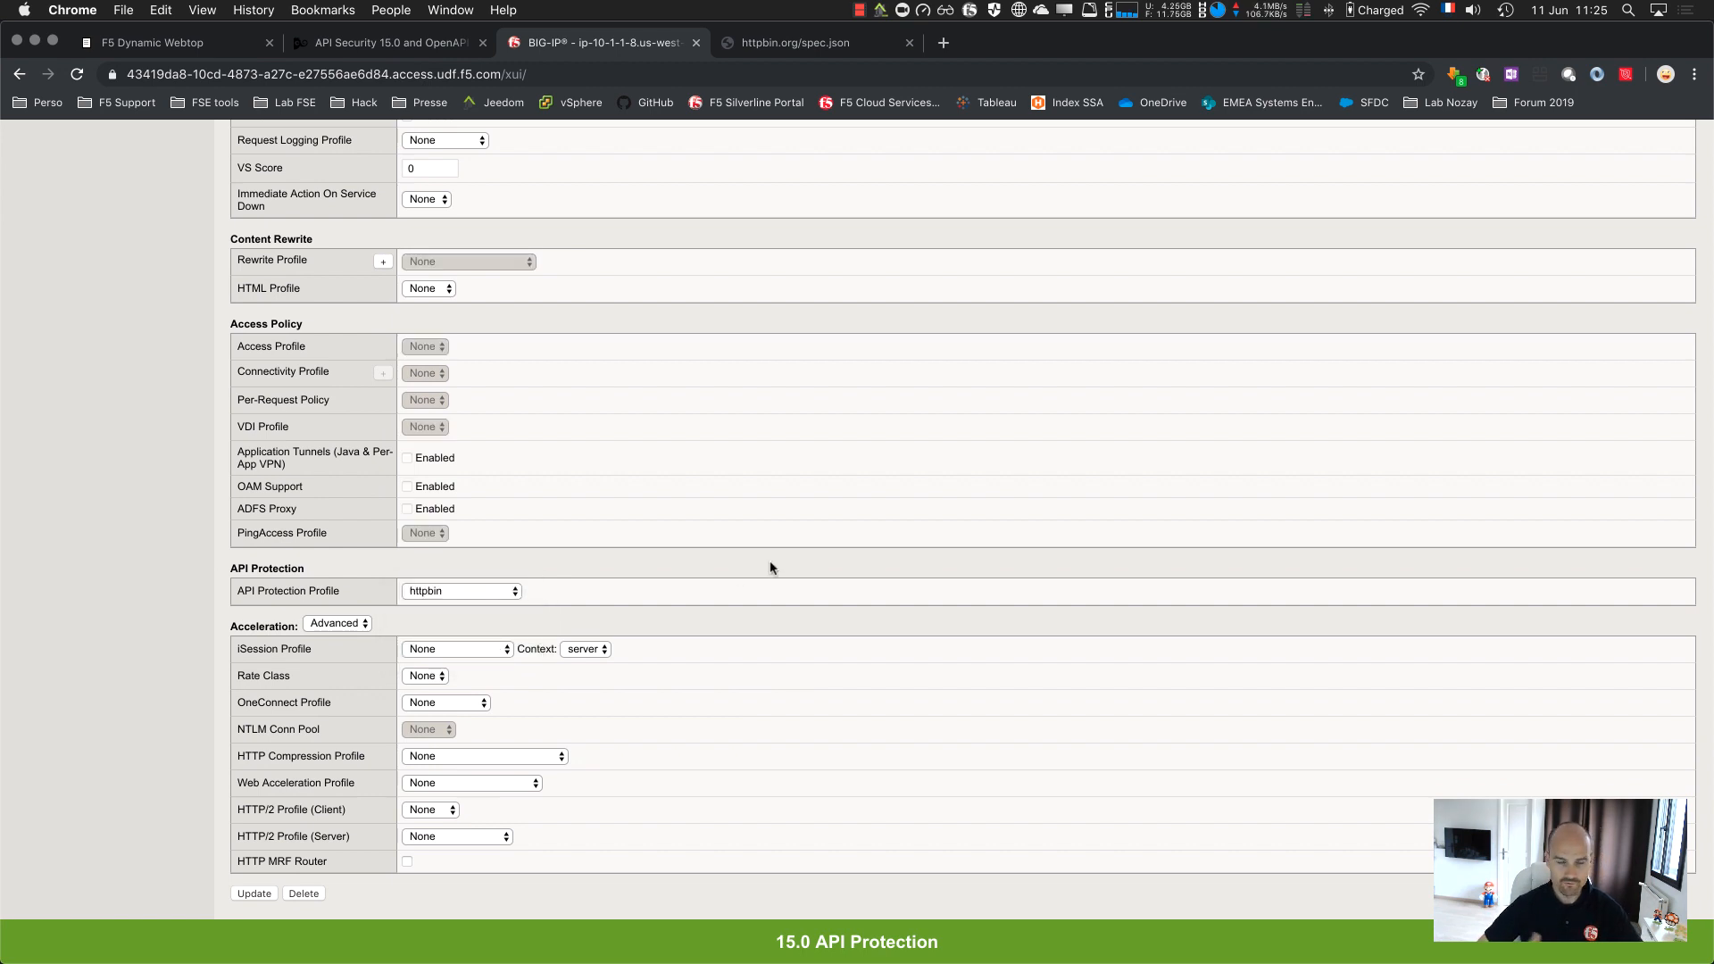
{"action": "mouse_move", "coordinate": [739, 649]}
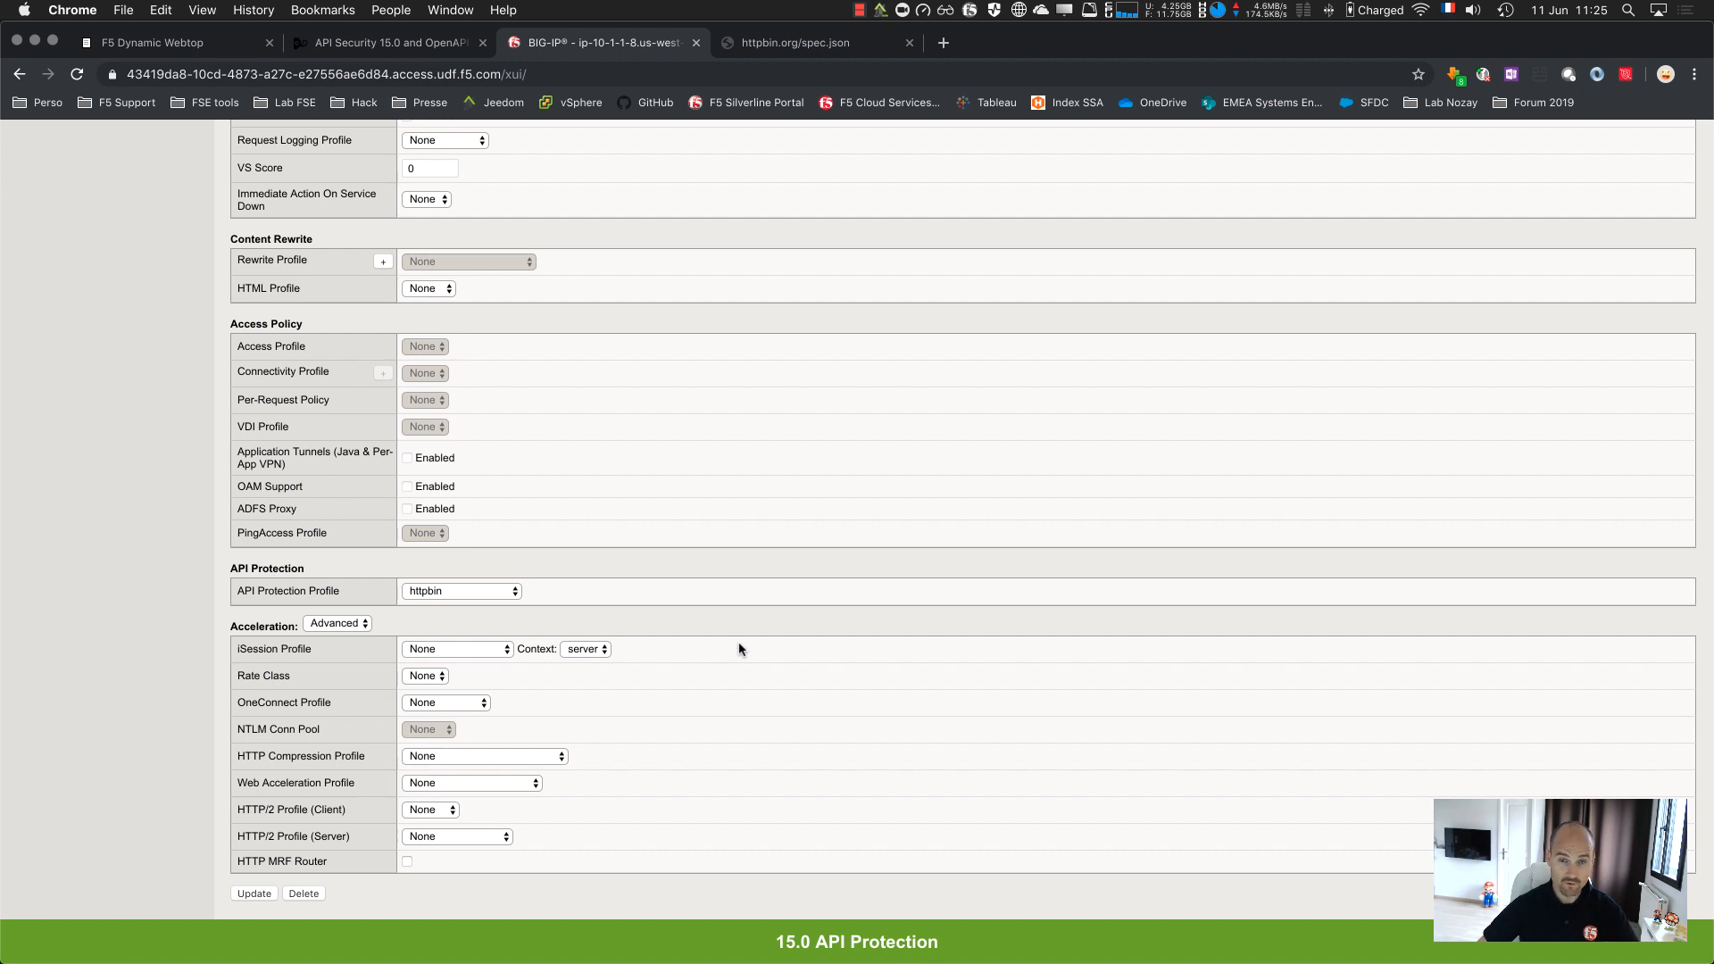
{"action": "mouse_move", "coordinate": [401, 785]}
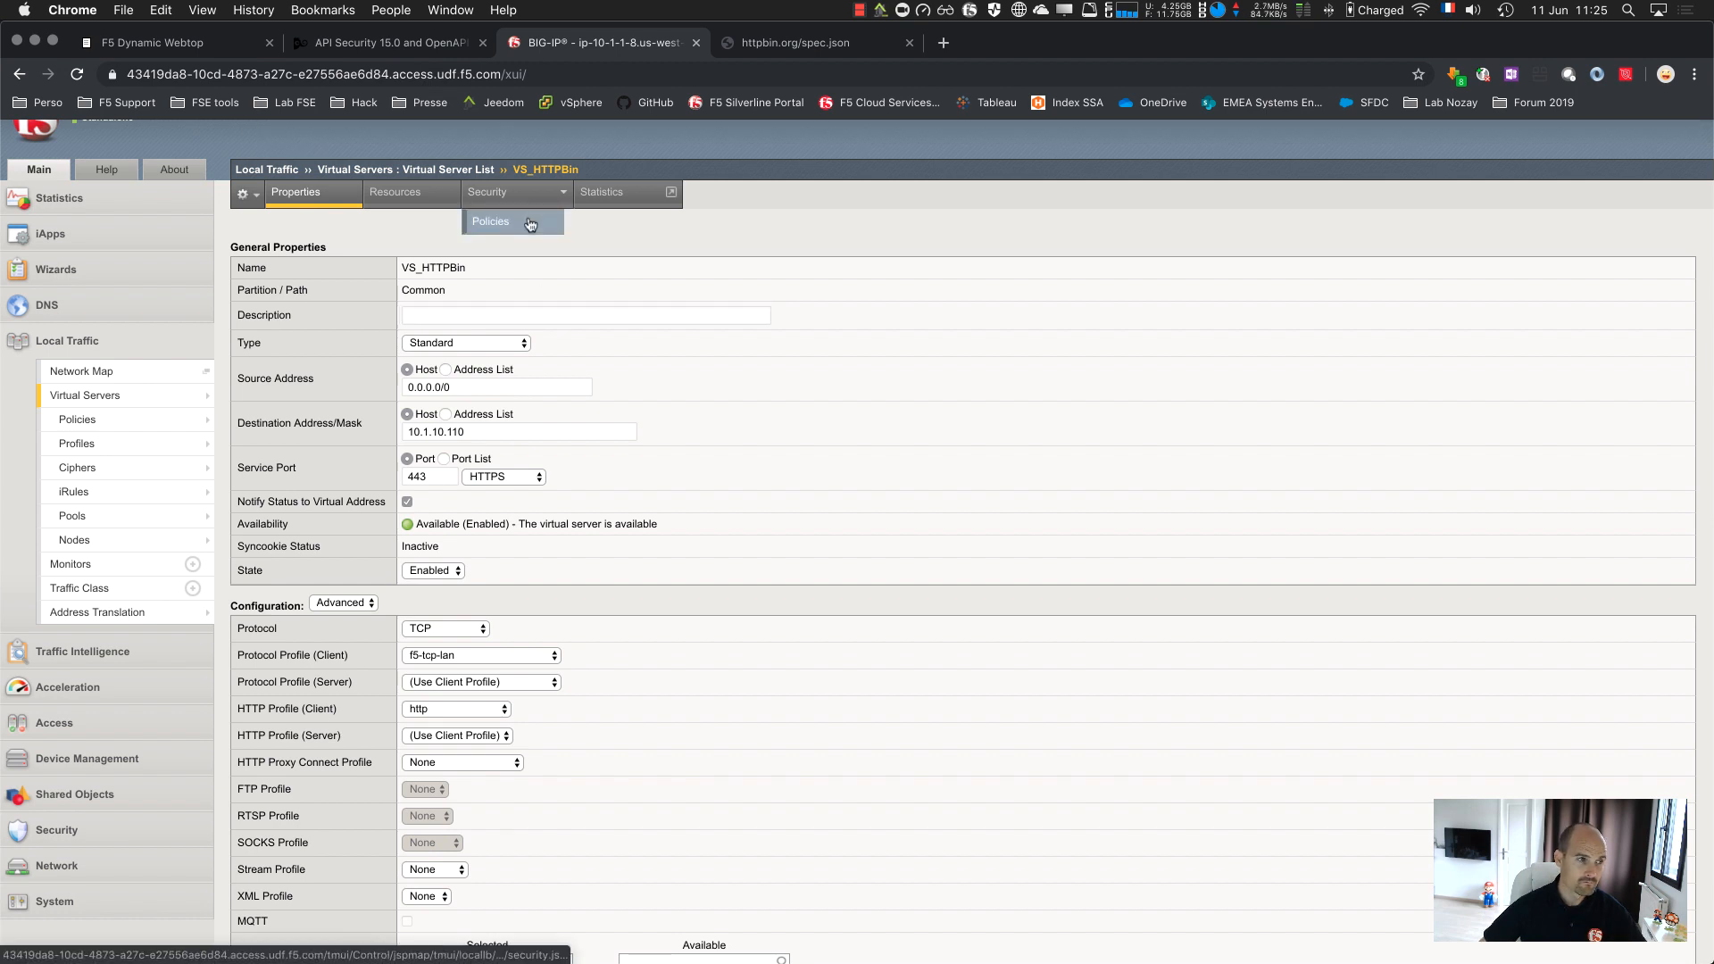
On VS_HTTPBin's Security > Policies, enable the Application Security Policy with httpbin
{"action": "left_click", "coordinate": [490, 221]}
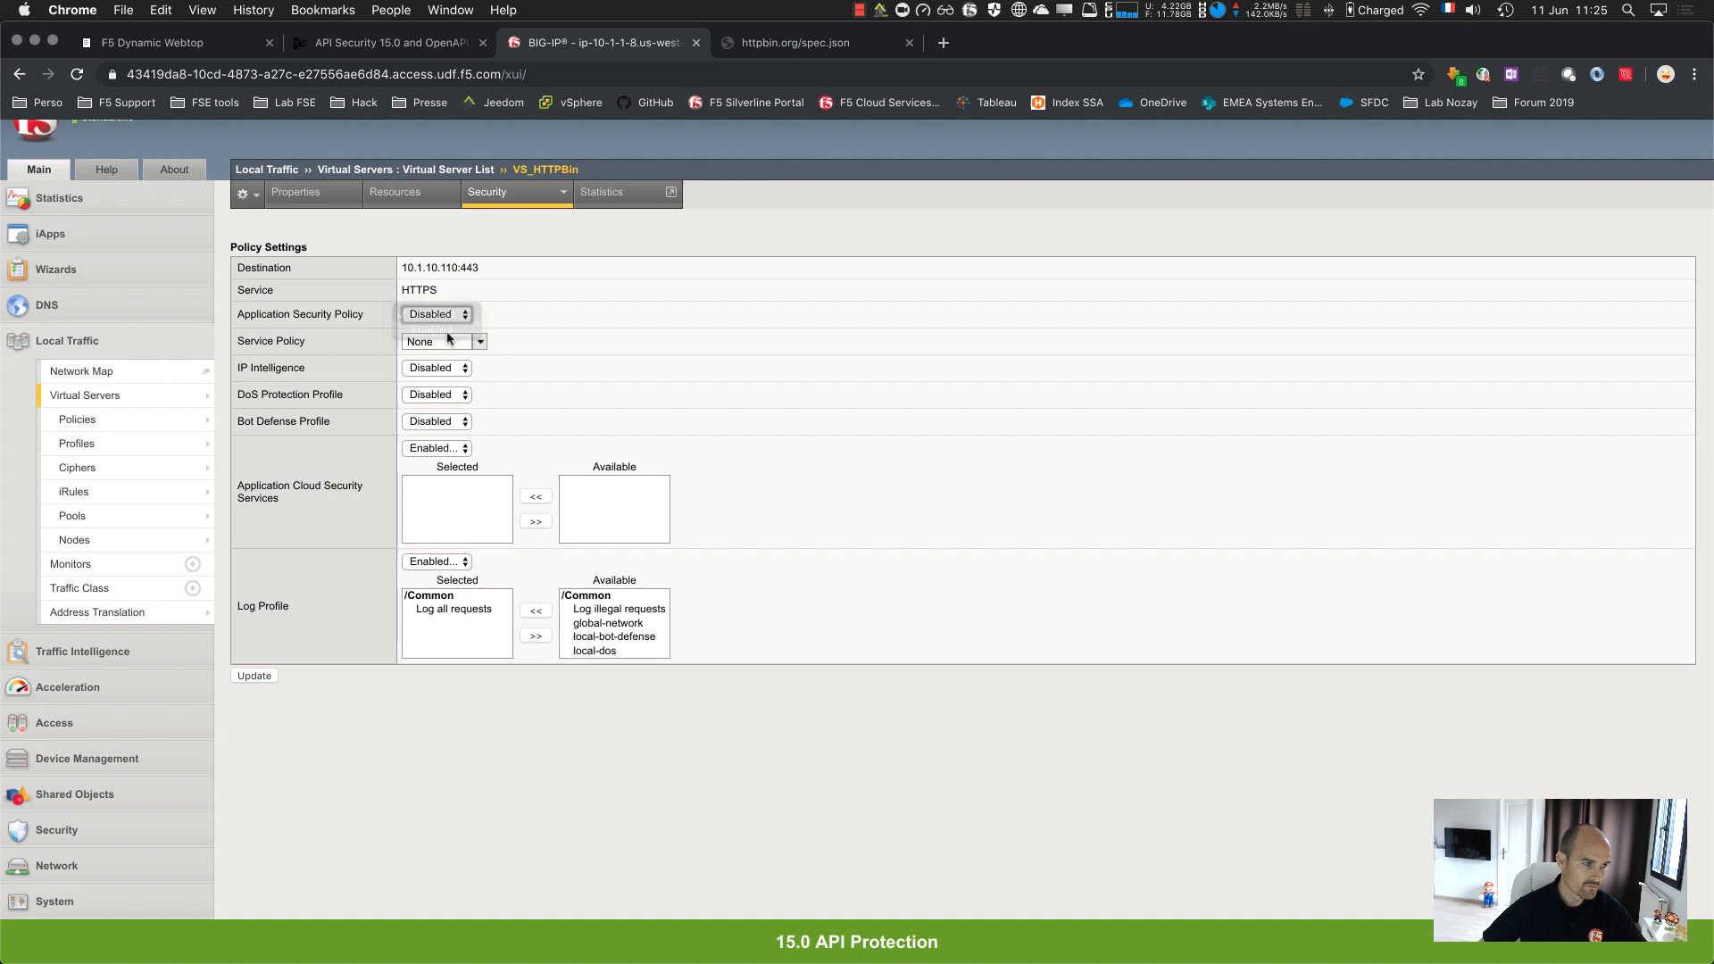
{"action": "left_click", "coordinate": [436, 314]}
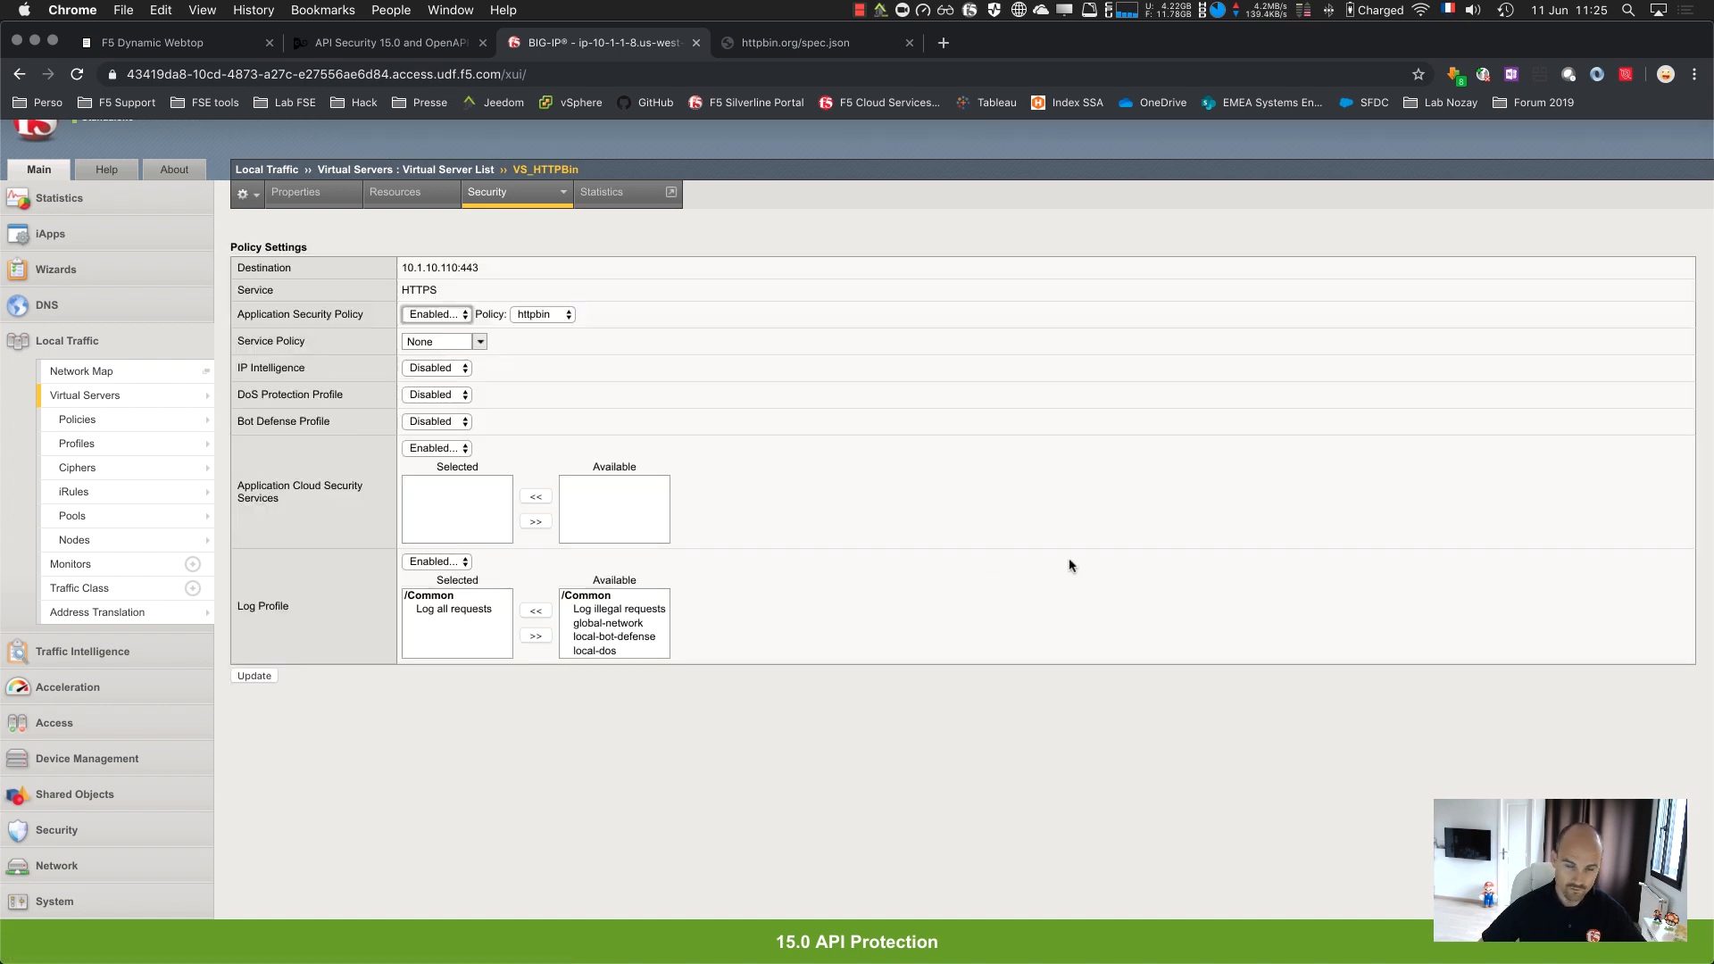
{"action": "mouse_move", "coordinate": [759, 715]}
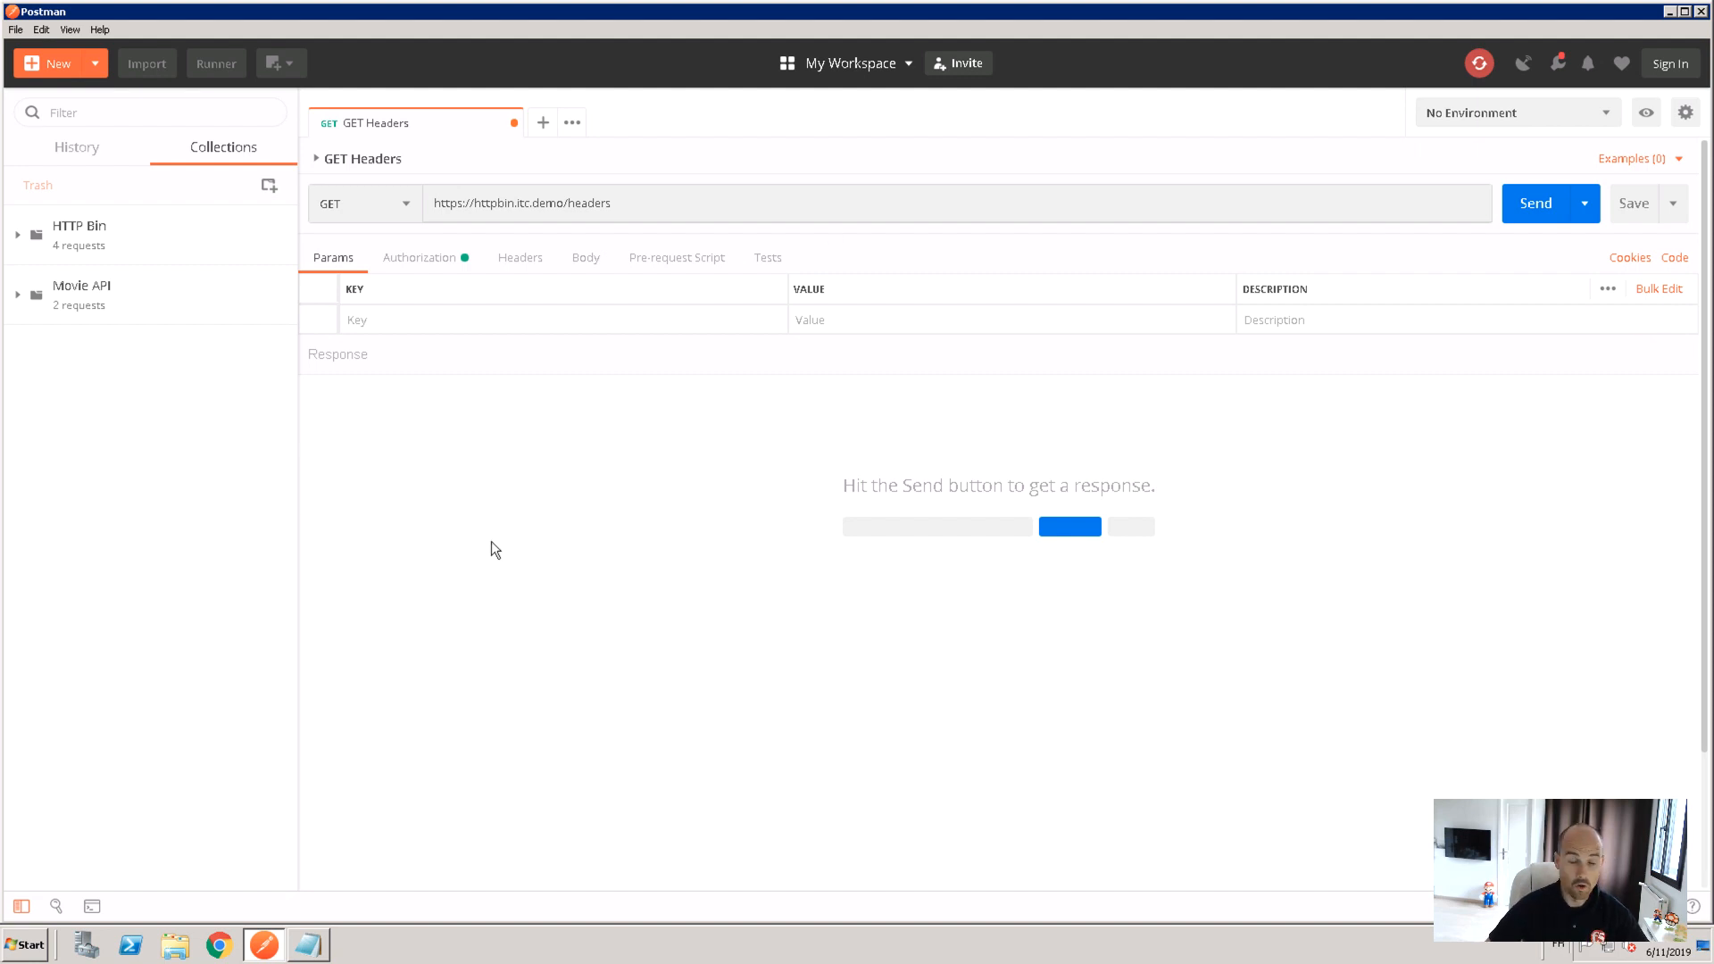
{"action": "mouse_move", "coordinate": [33, 244]}
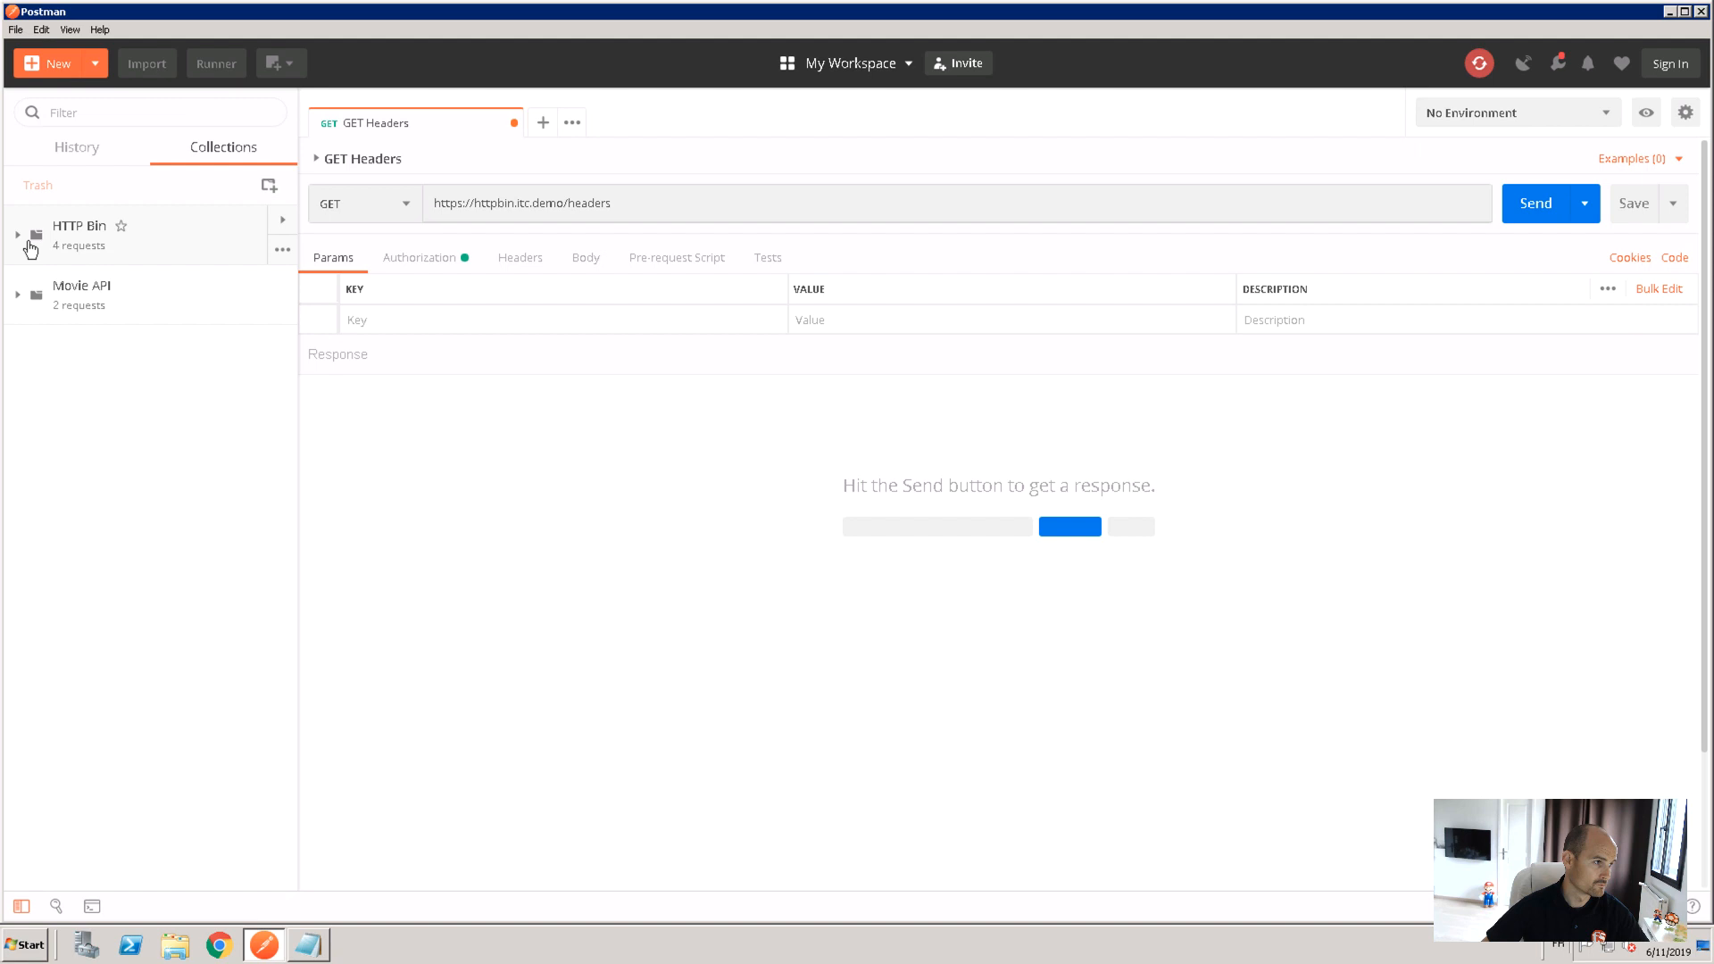
Set GET Headers authorization to 'Inherit auth from parent' (HTTP Bin collection) and send it
{"action": "left_click", "coordinate": [18, 236]}
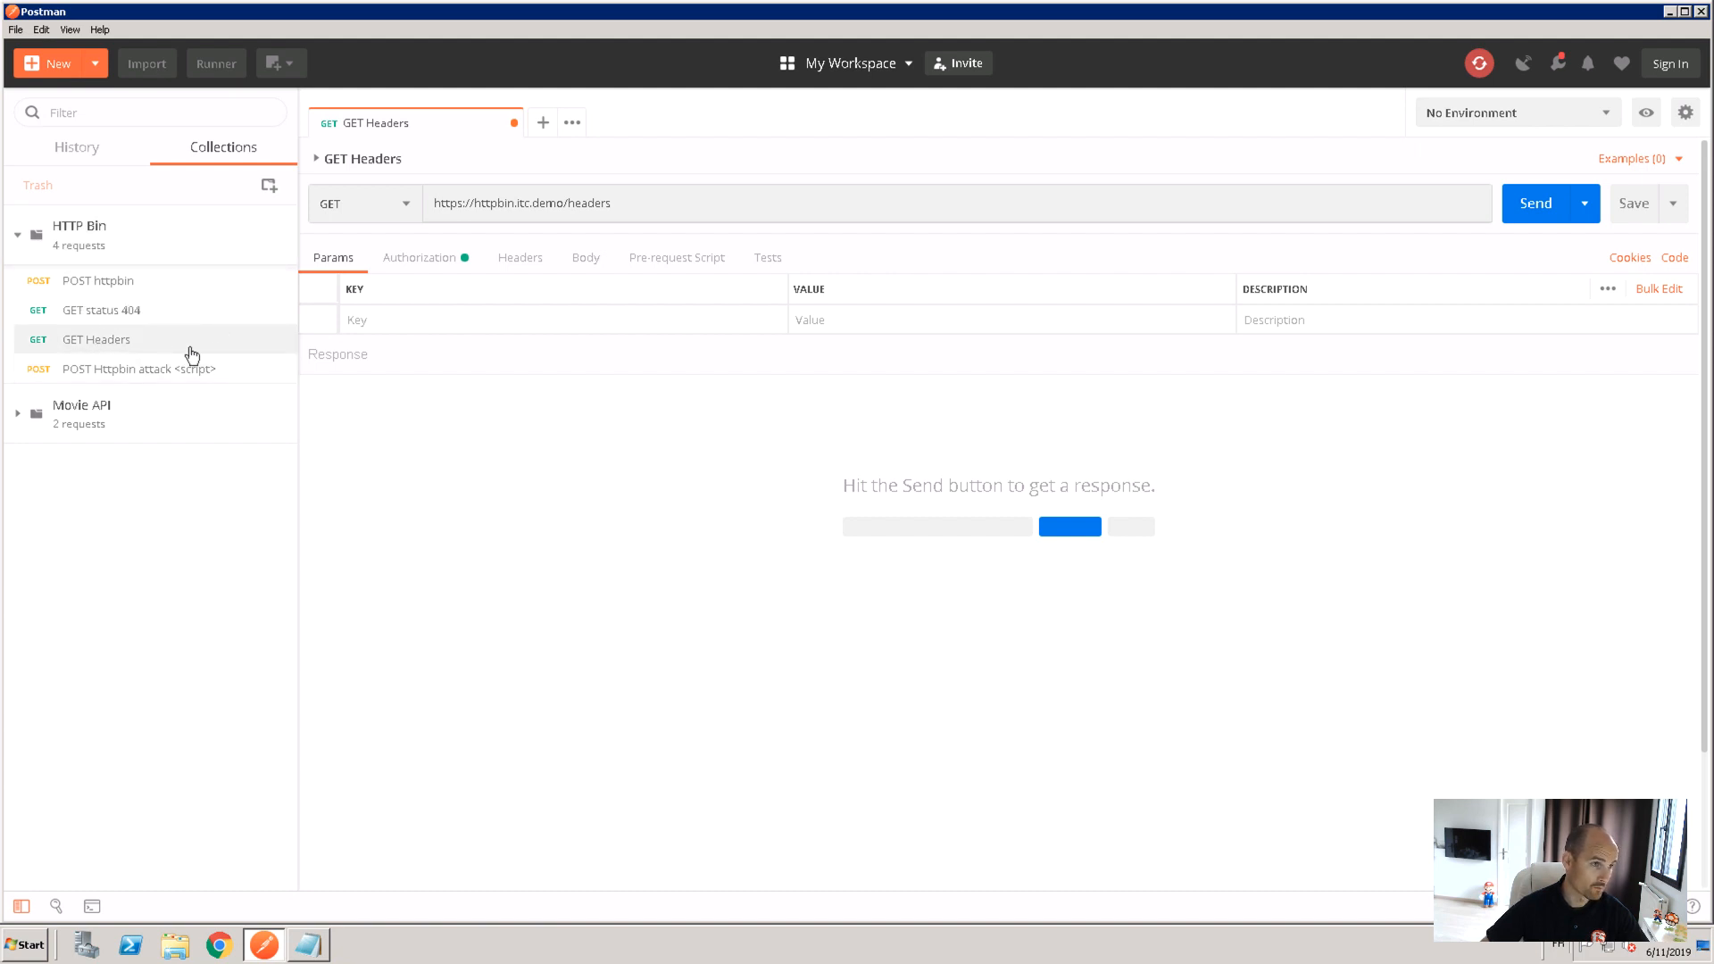
{"action": "left_click", "coordinate": [614, 204]}
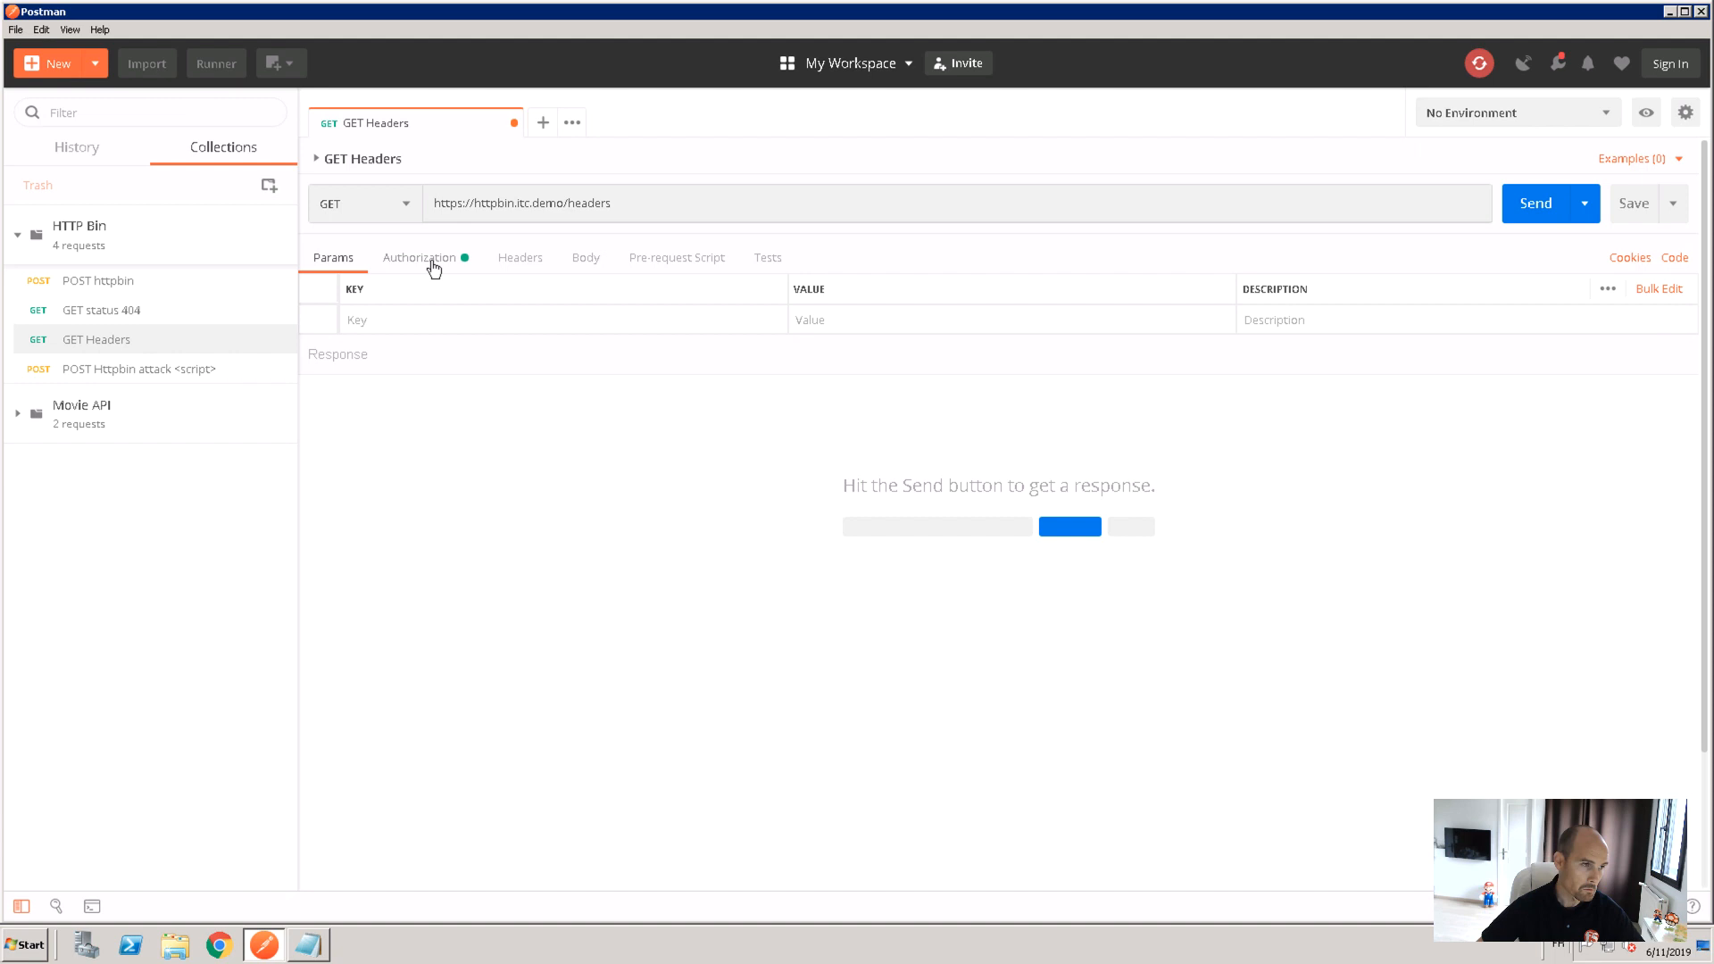
{"action": "left_click", "coordinate": [418, 257]}
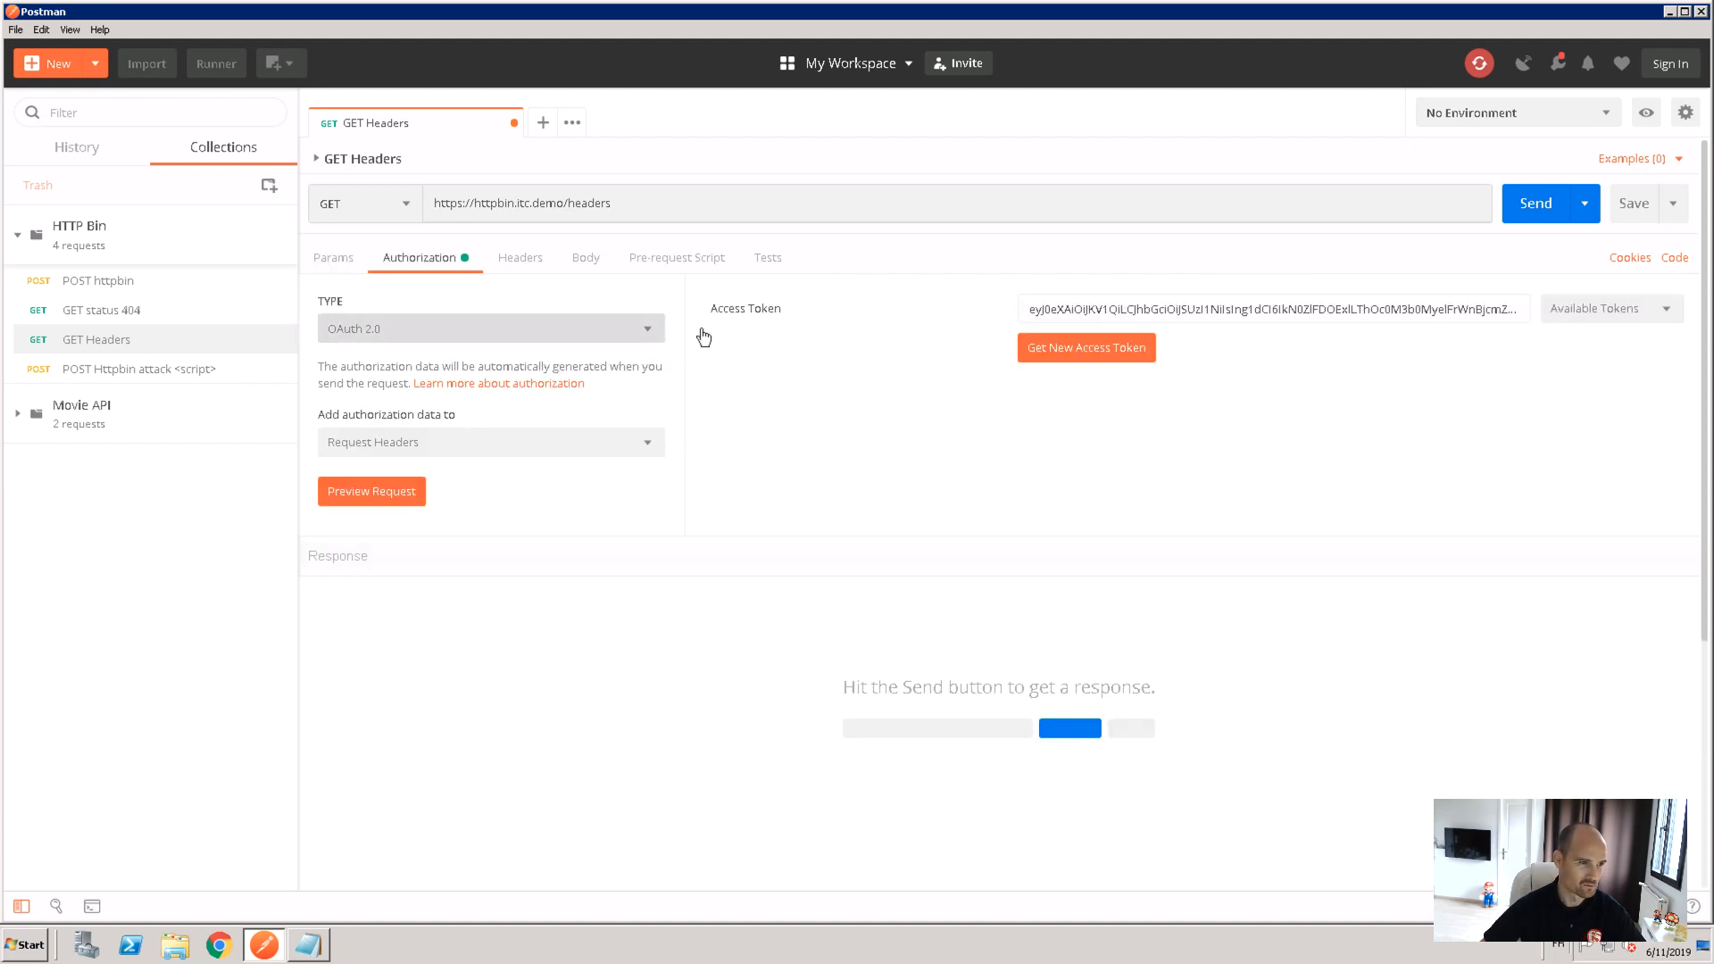
{"action": "left_click", "coordinate": [490, 328]}
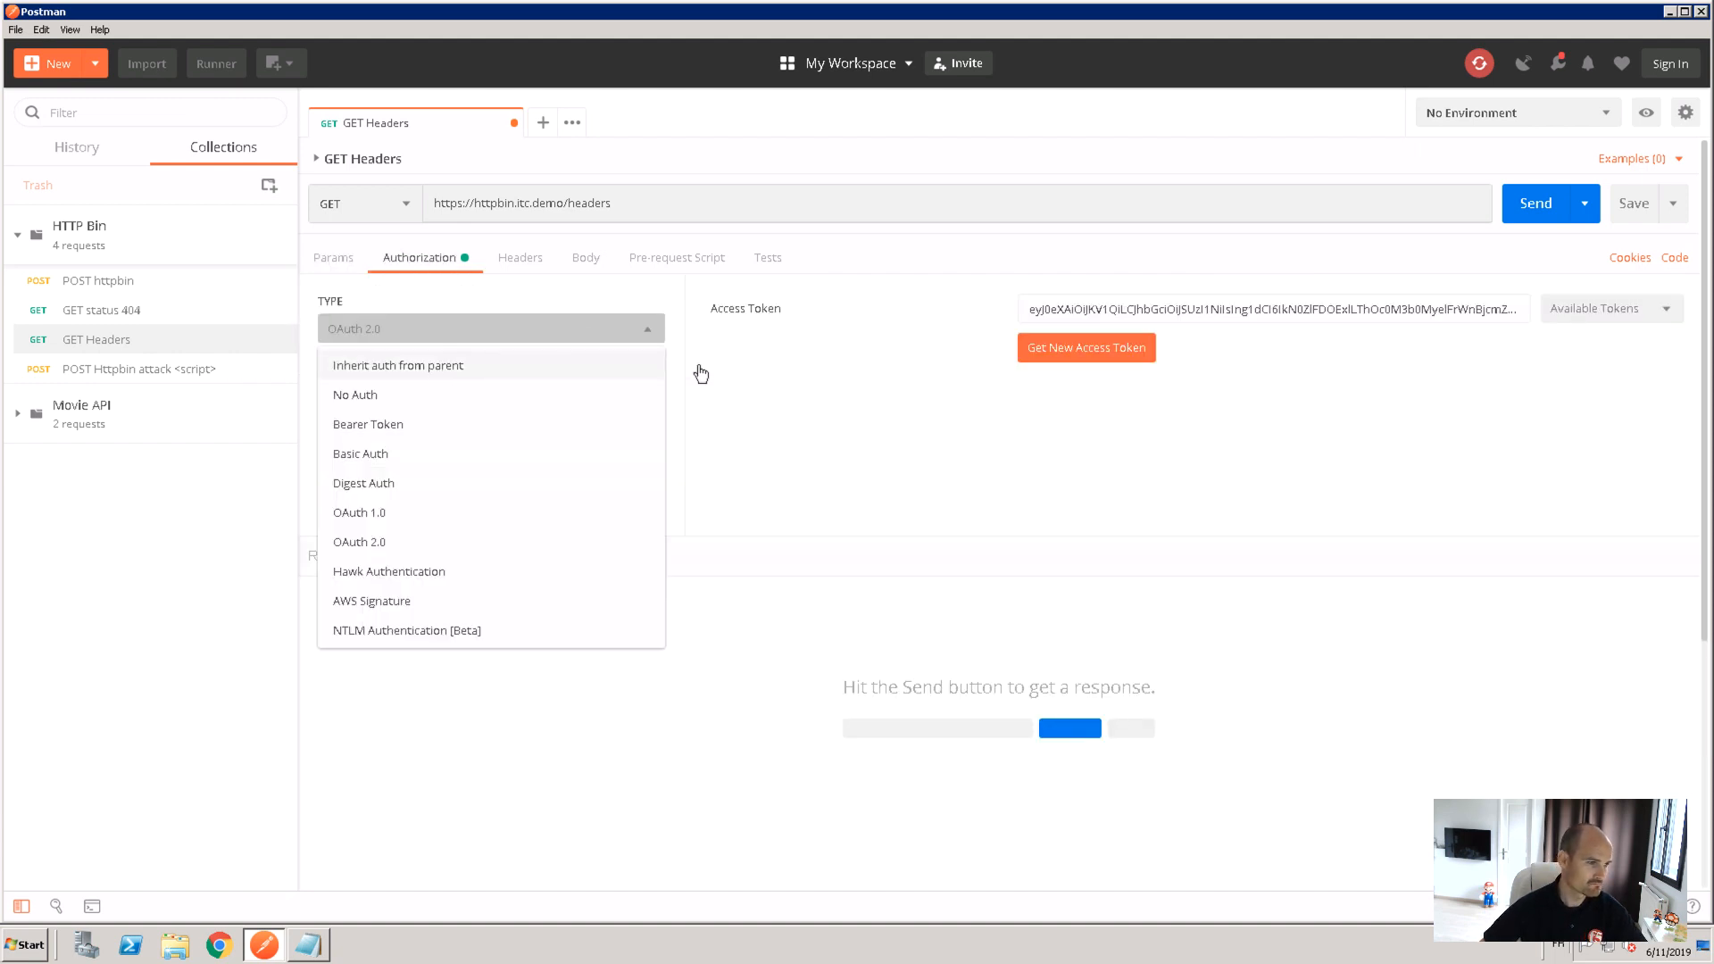
{"action": "left_click", "coordinate": [398, 365]}
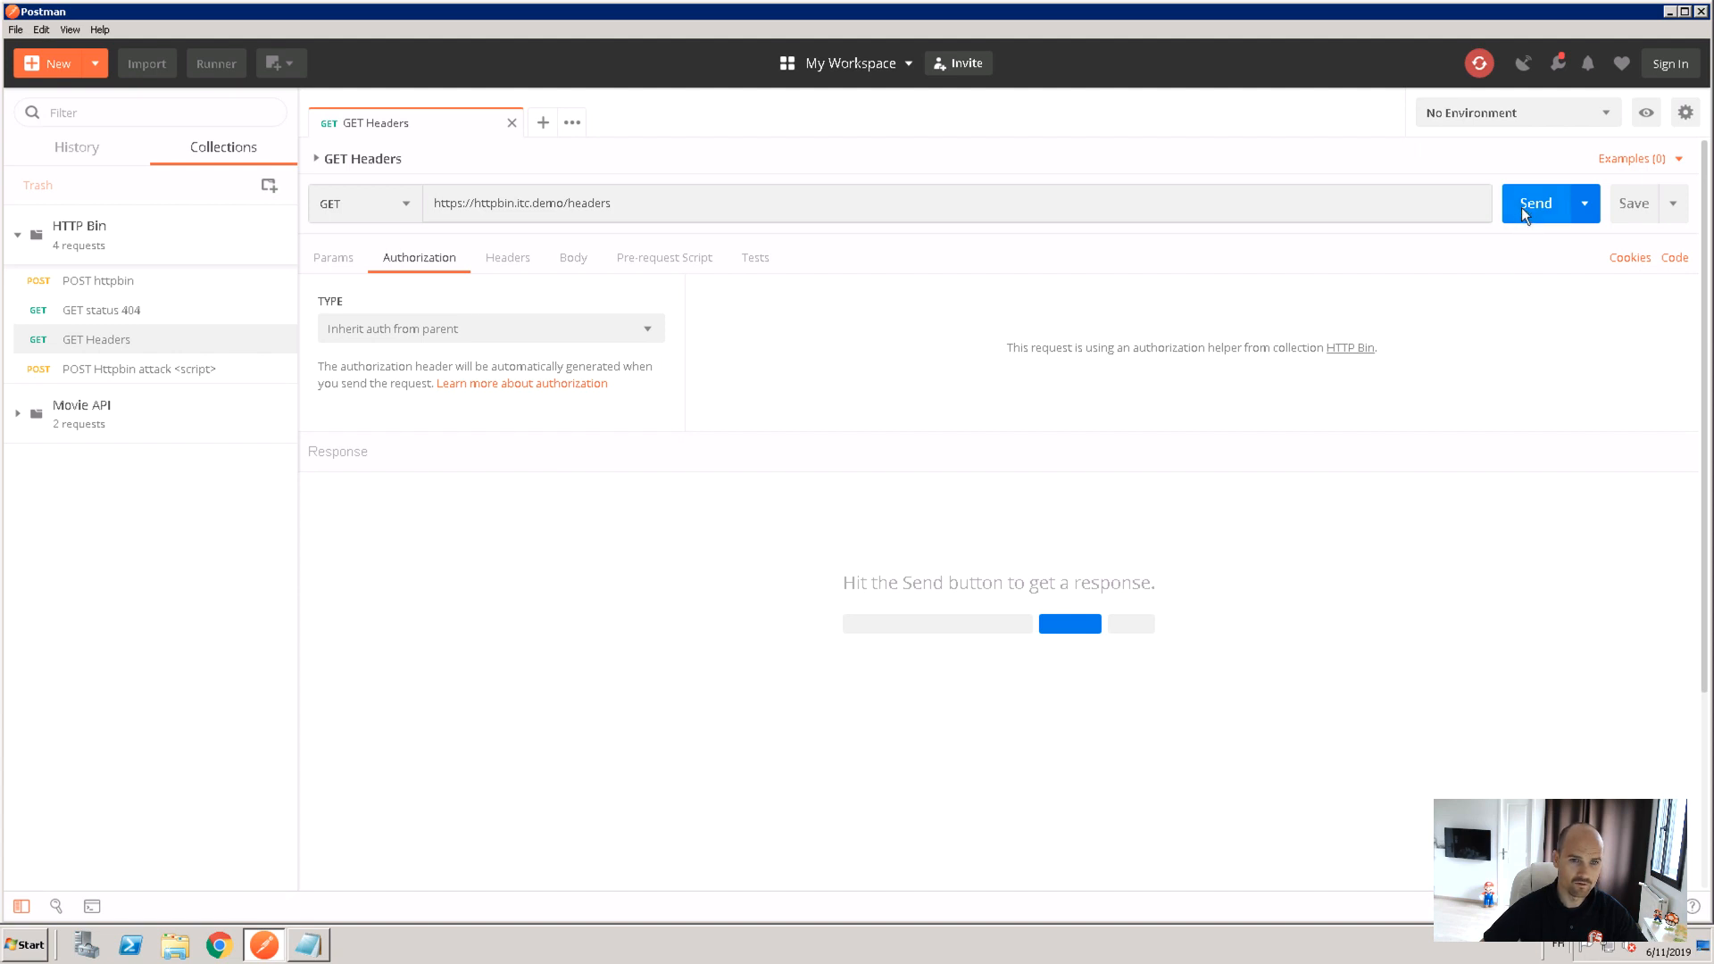
{"action": "left_click", "coordinate": [1535, 203]}
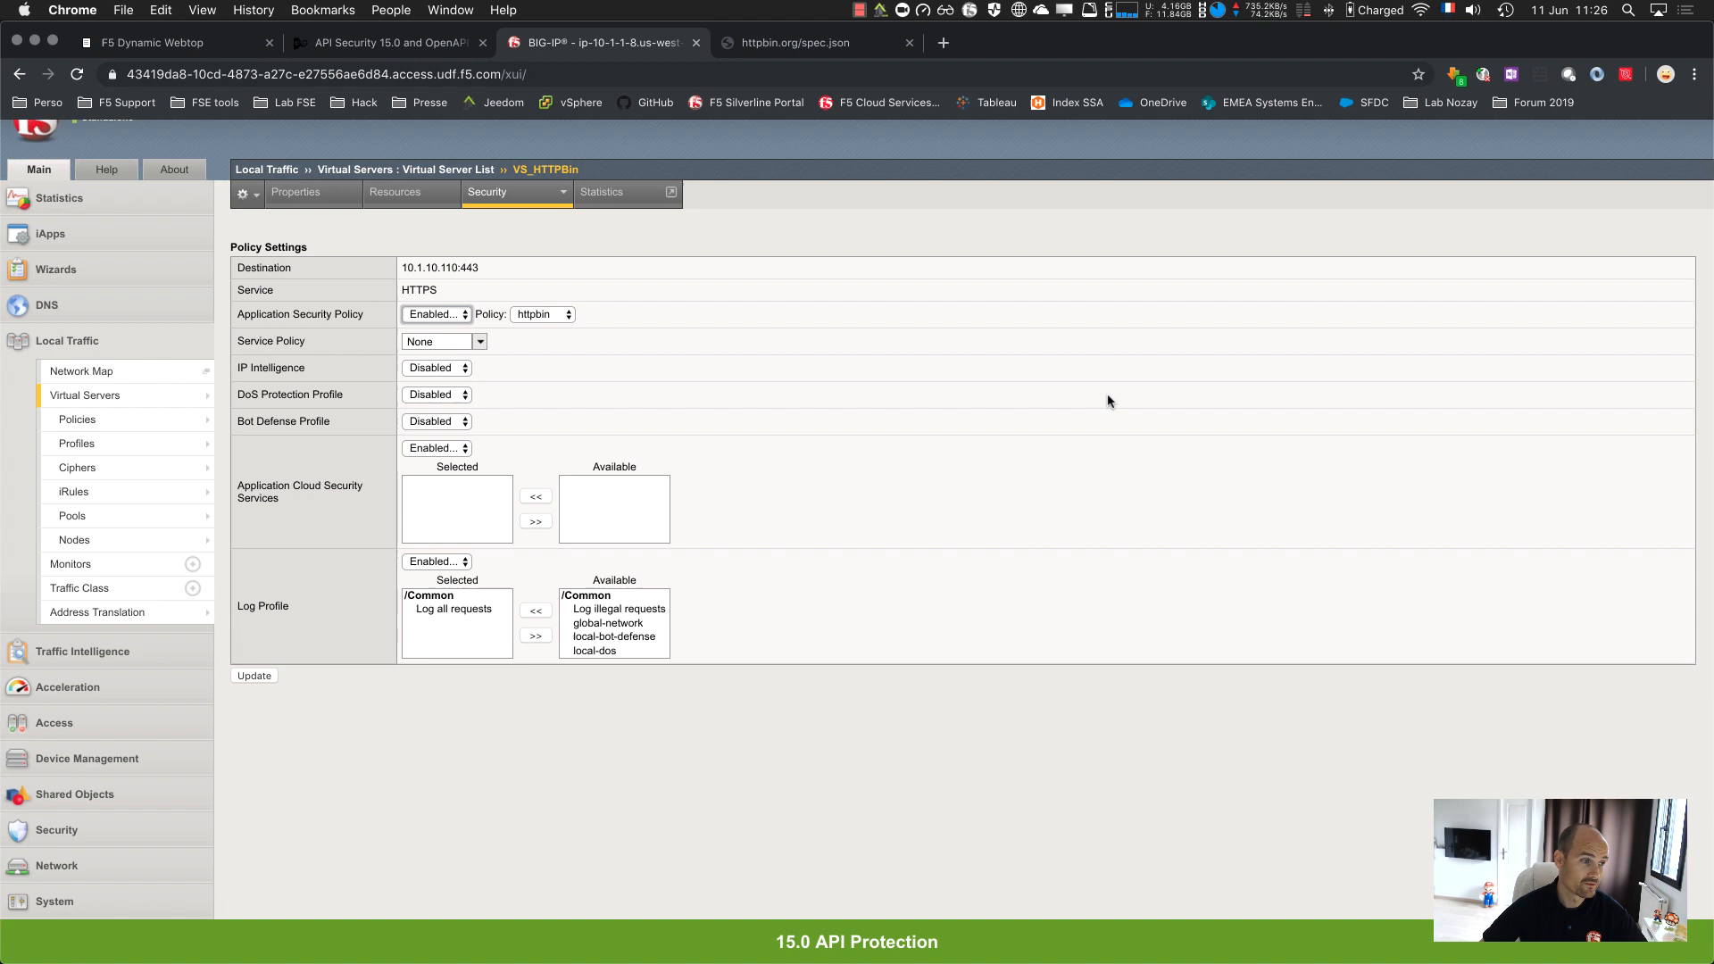
{"action": "mouse_move", "coordinate": [75, 772]}
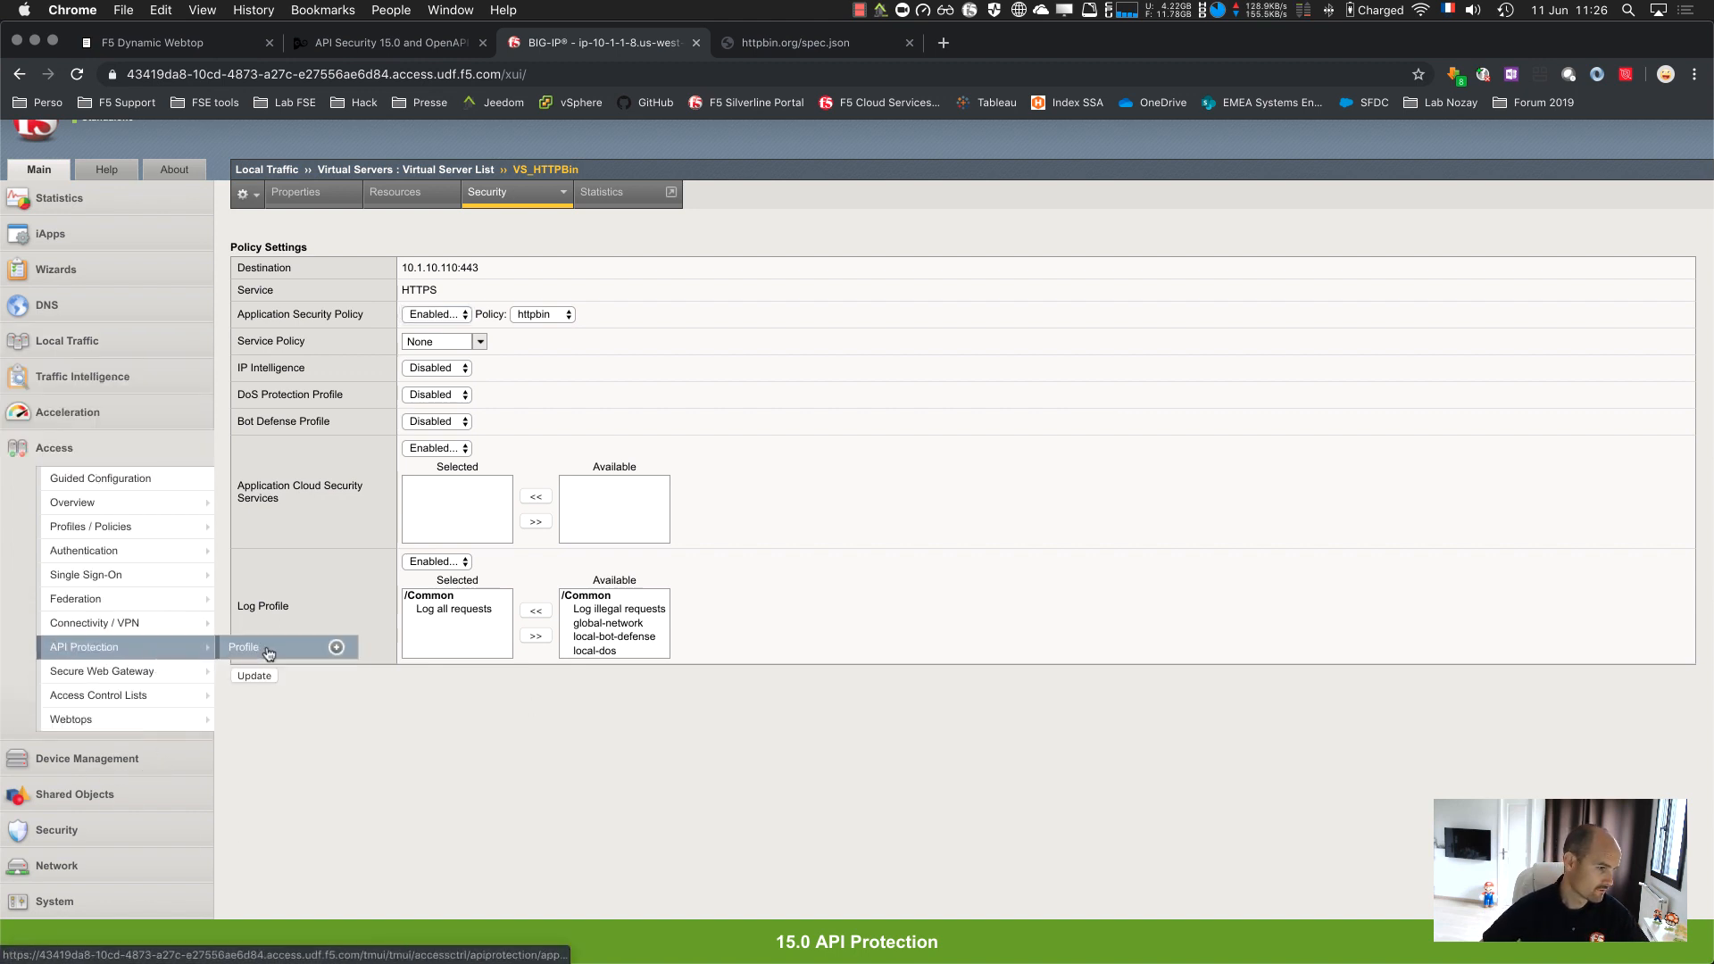
Open the httpbin profile in the Visual Policy Editor and expand Classify API Request
{"action": "left_click", "coordinate": [244, 647]}
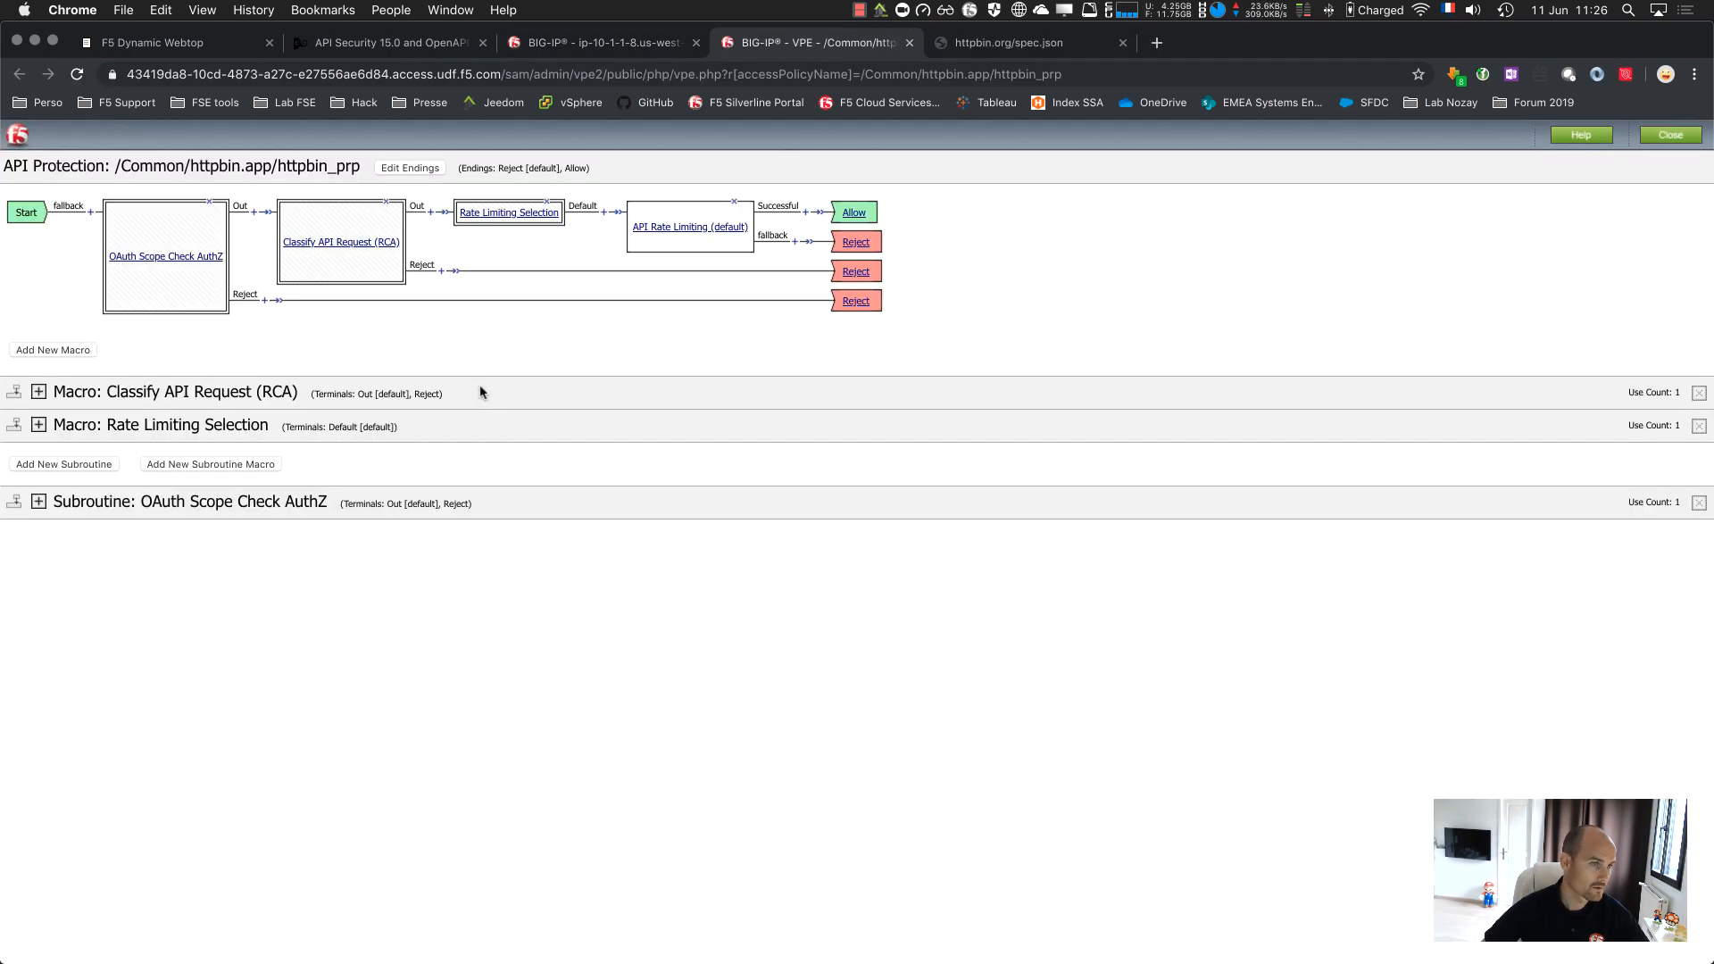
{"action": "mouse_move", "coordinate": [45, 449]}
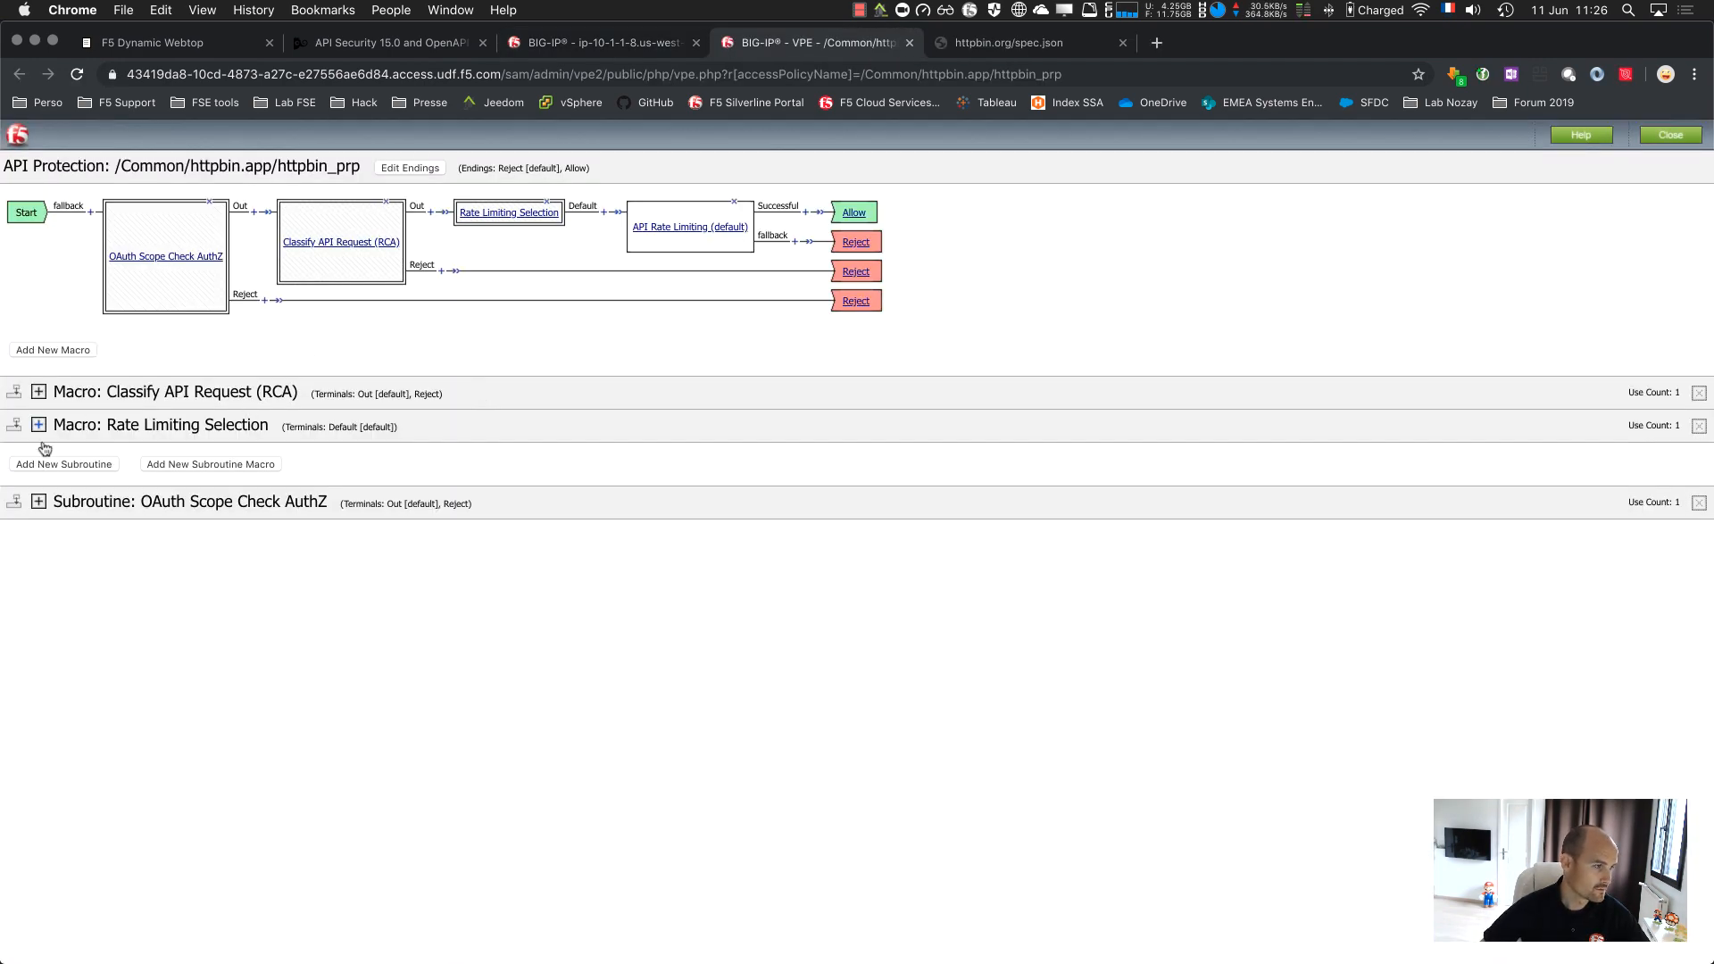
{"action": "left_click", "coordinate": [39, 391]}
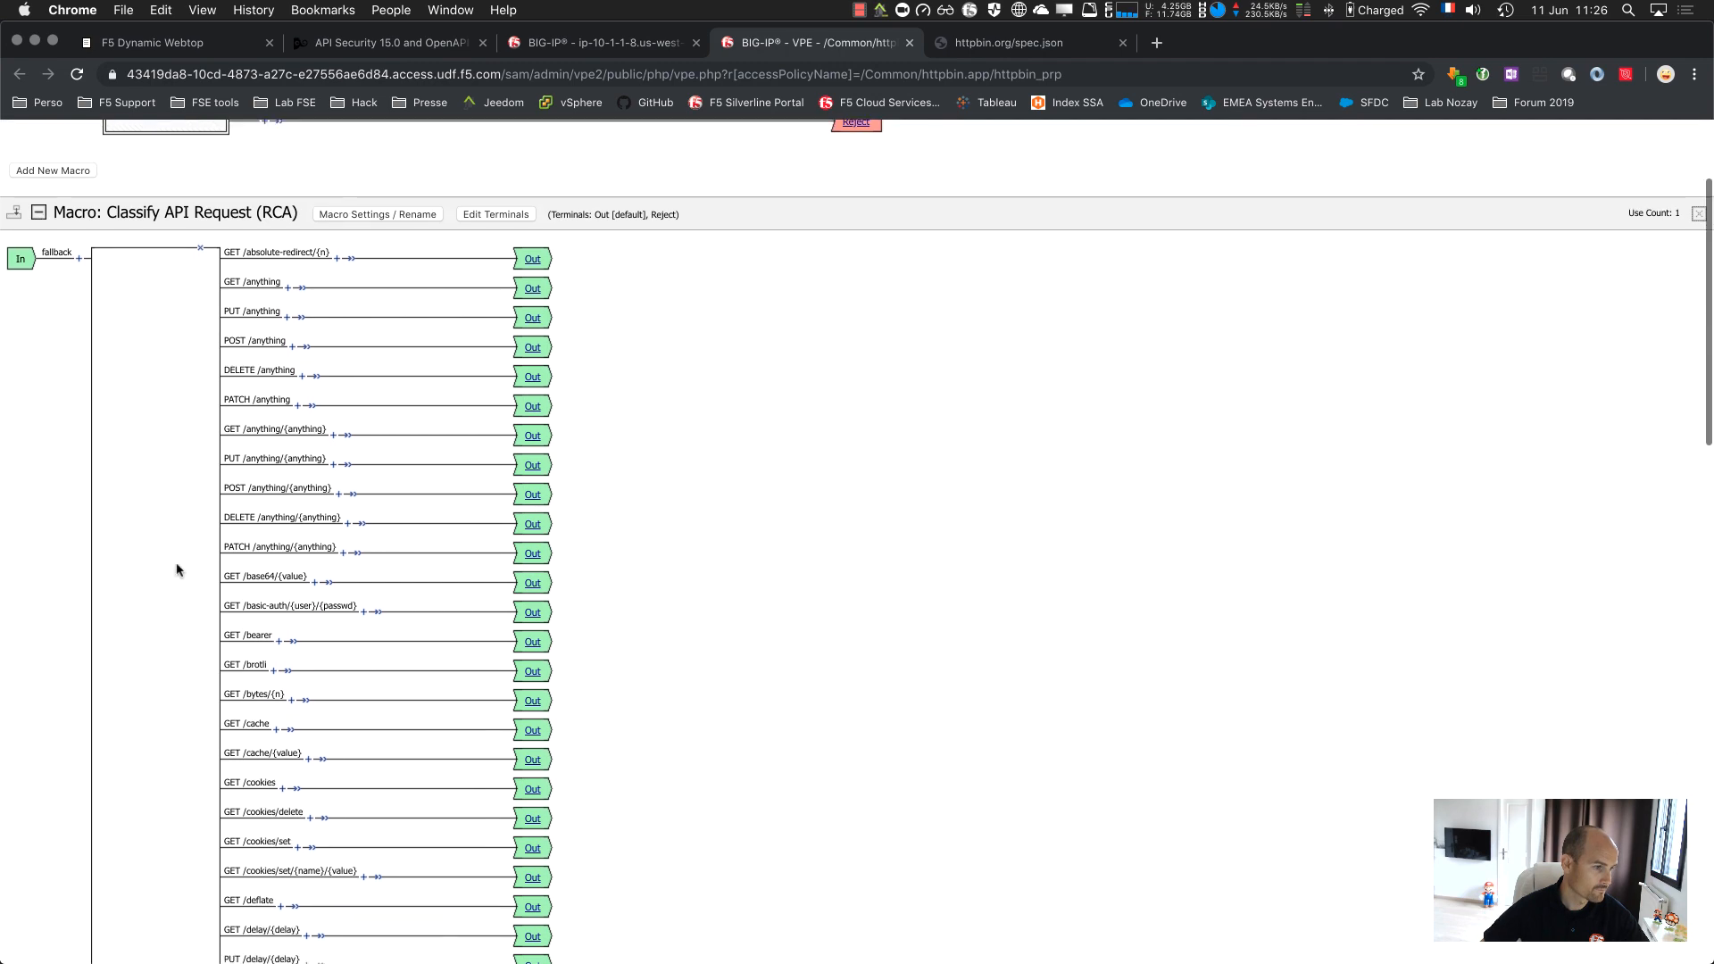
{"action": "scroll", "scroll_direction": "down", "scroll_amount": 3}
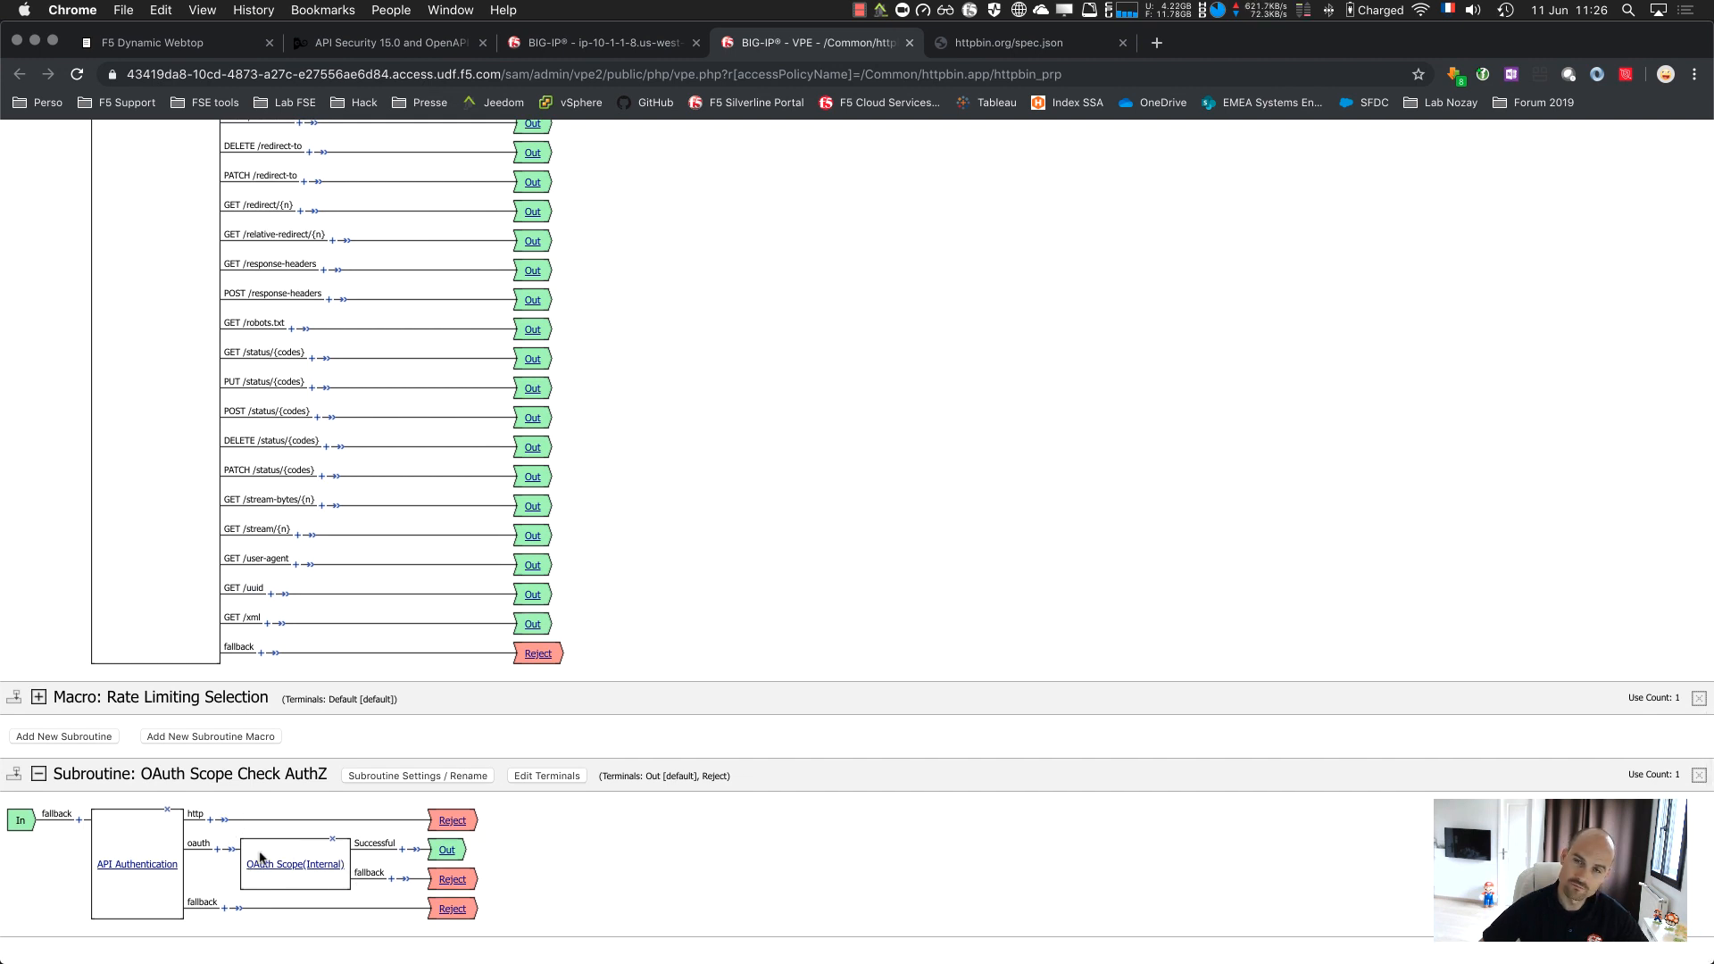
{"action": "mouse_move", "coordinate": [457, 889]}
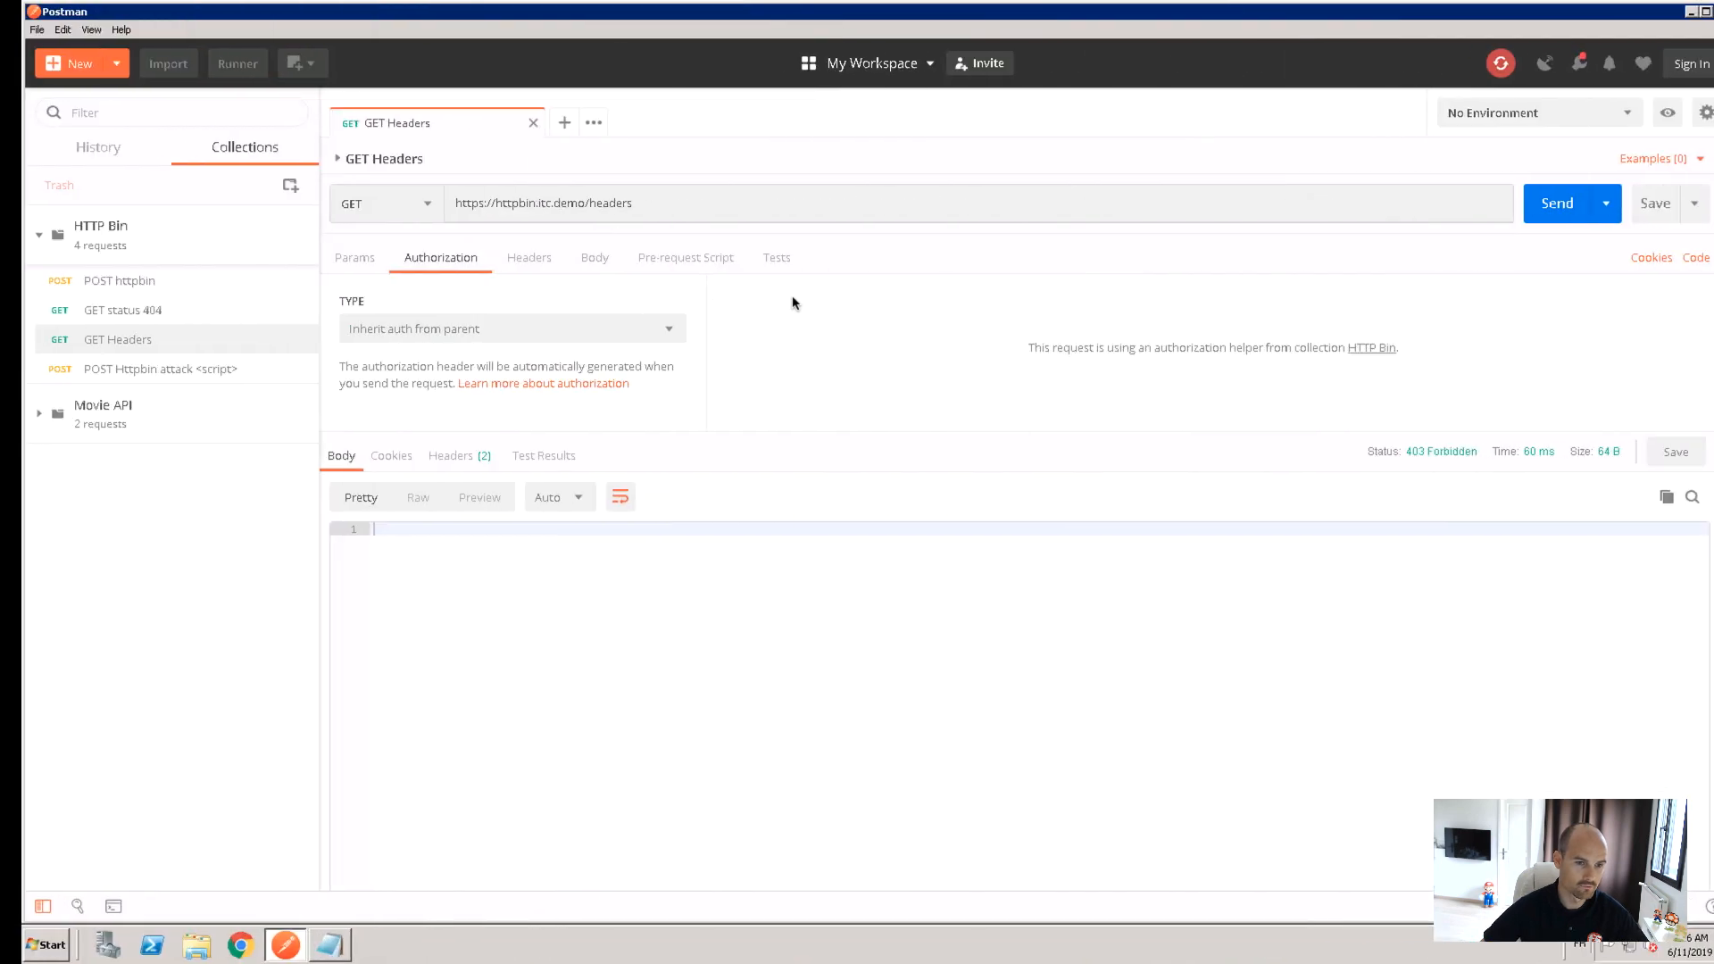
Switch GET Headers to OAuth 2.0, check saved tokens, and request a new AzureAD token
{"action": "left_click", "coordinate": [511, 328]}
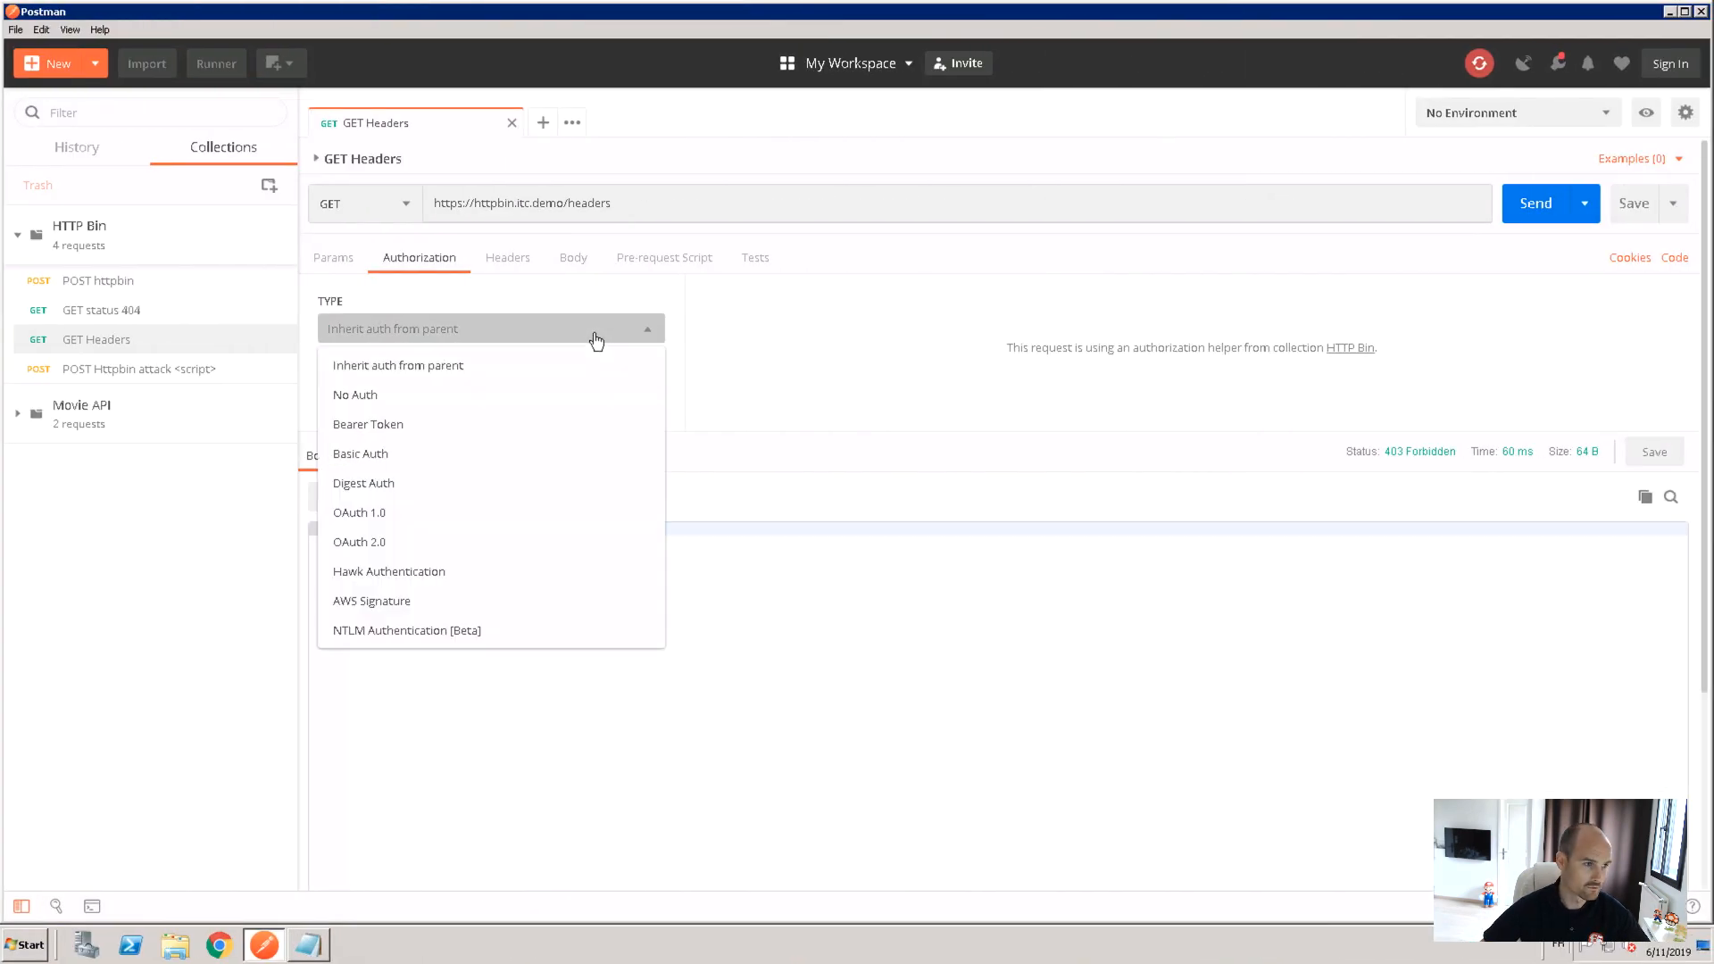
{"action": "mouse_move", "coordinate": [382, 542]}
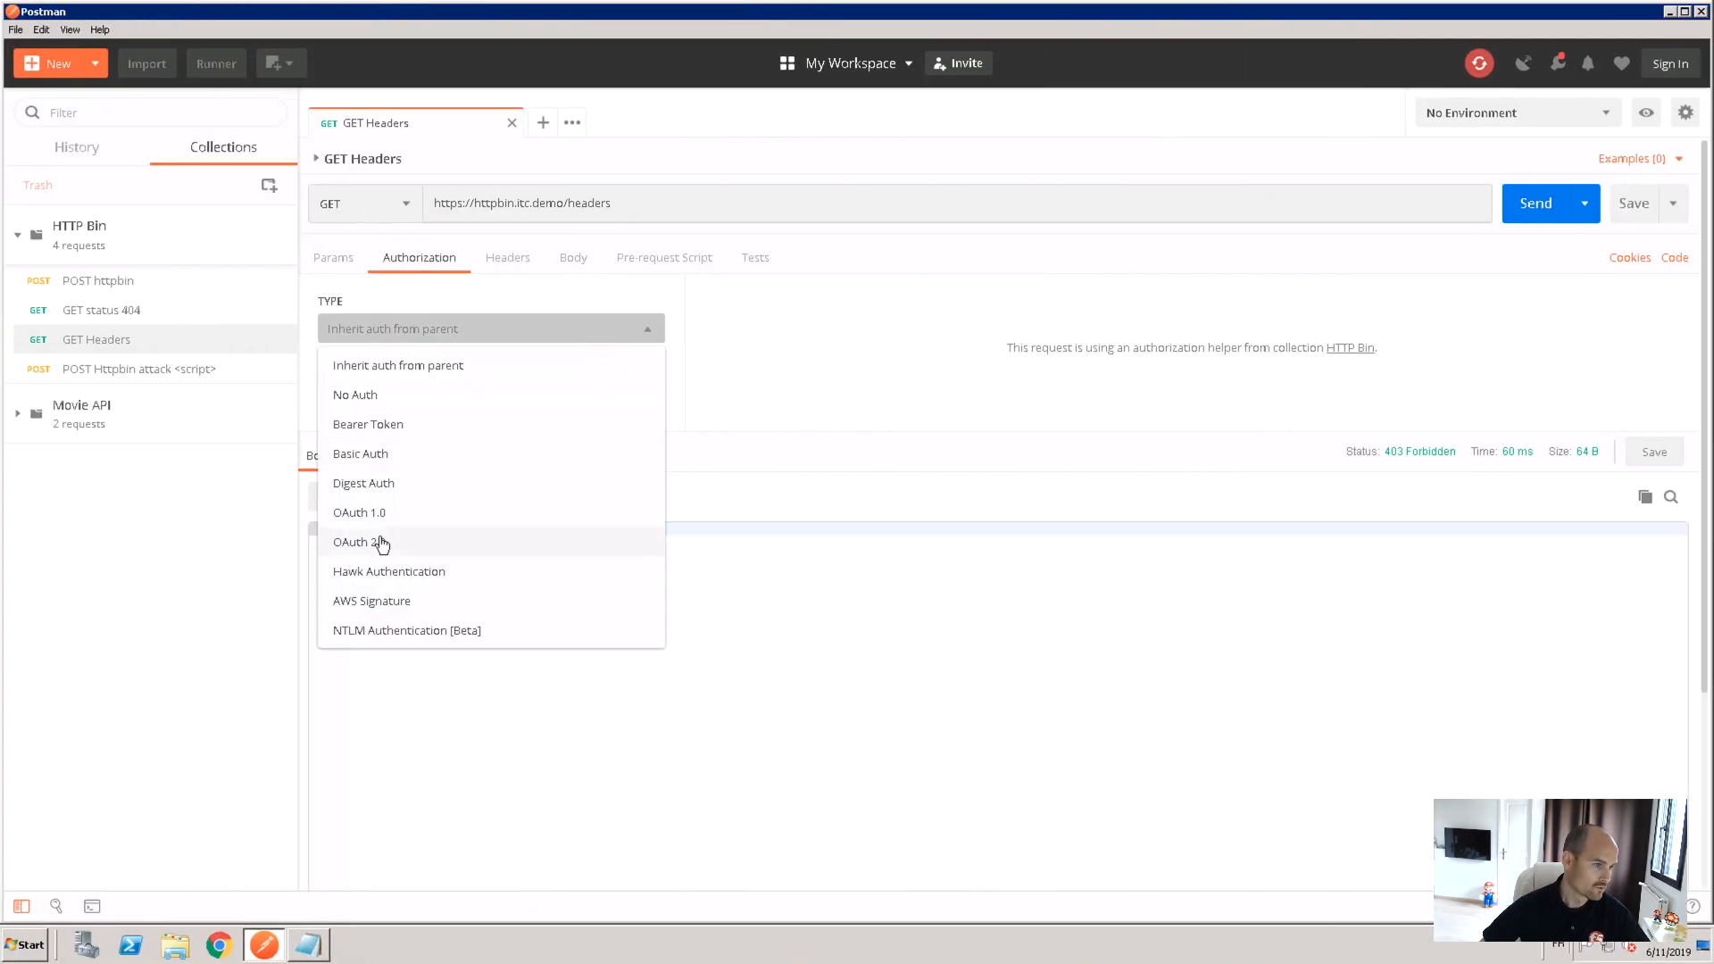
{"action": "left_click", "coordinate": [355, 542]}
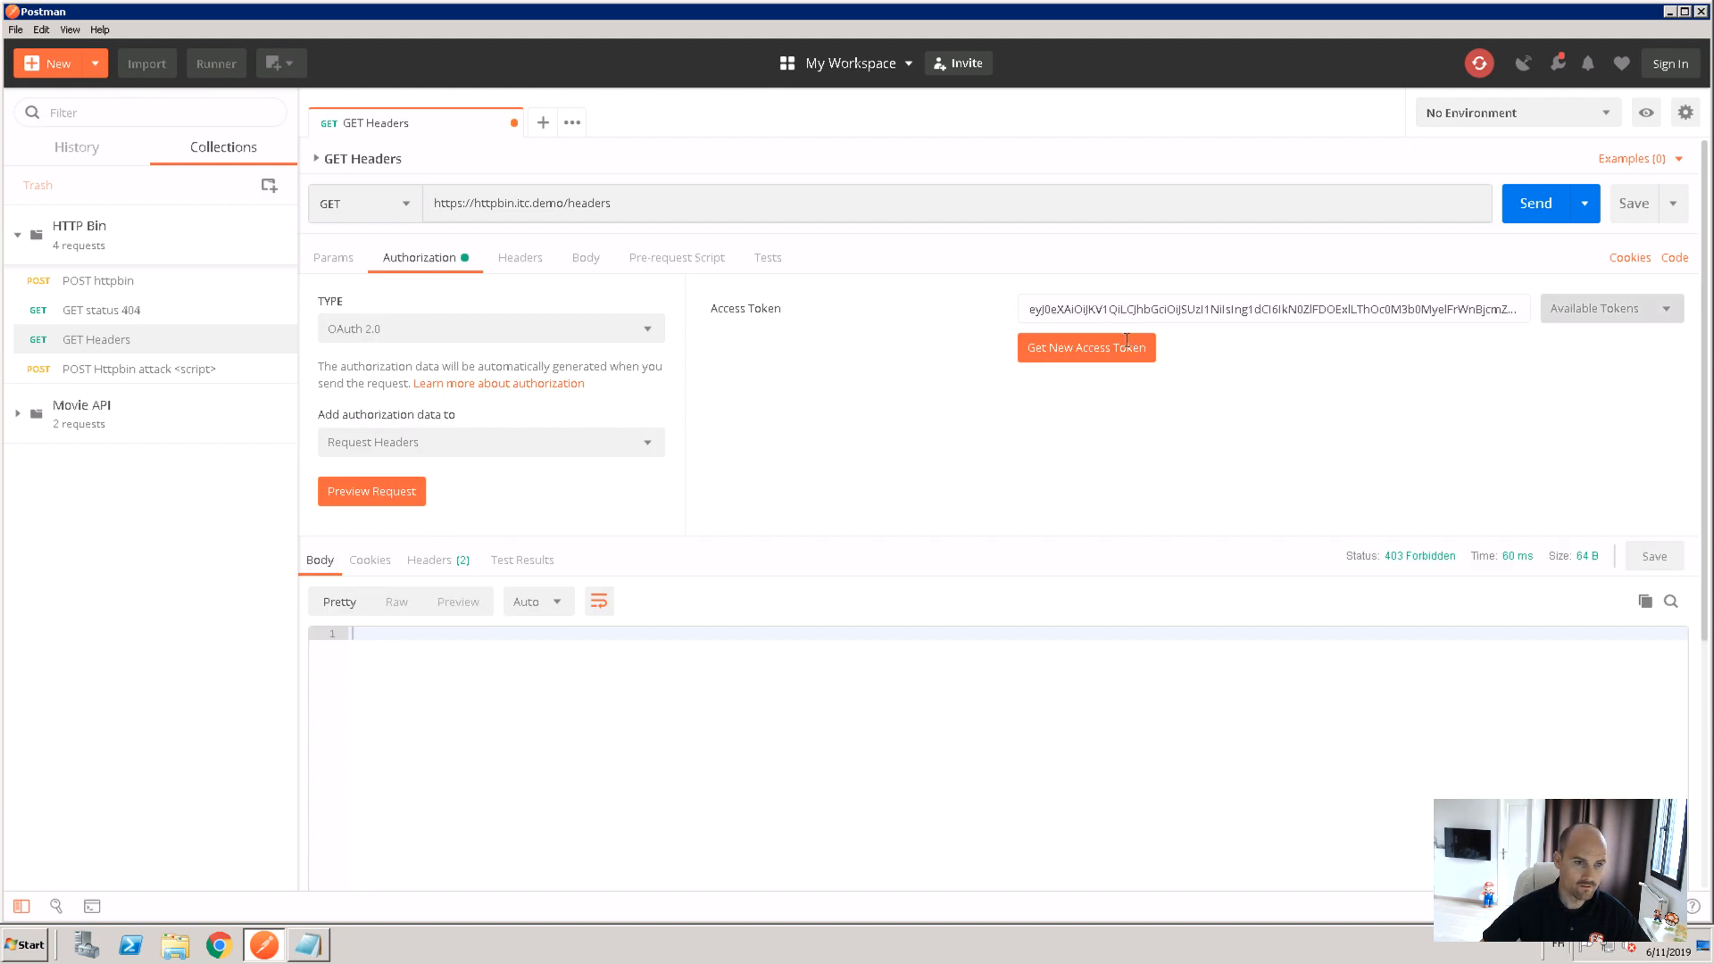
{"action": "left_click", "coordinate": [1610, 308]}
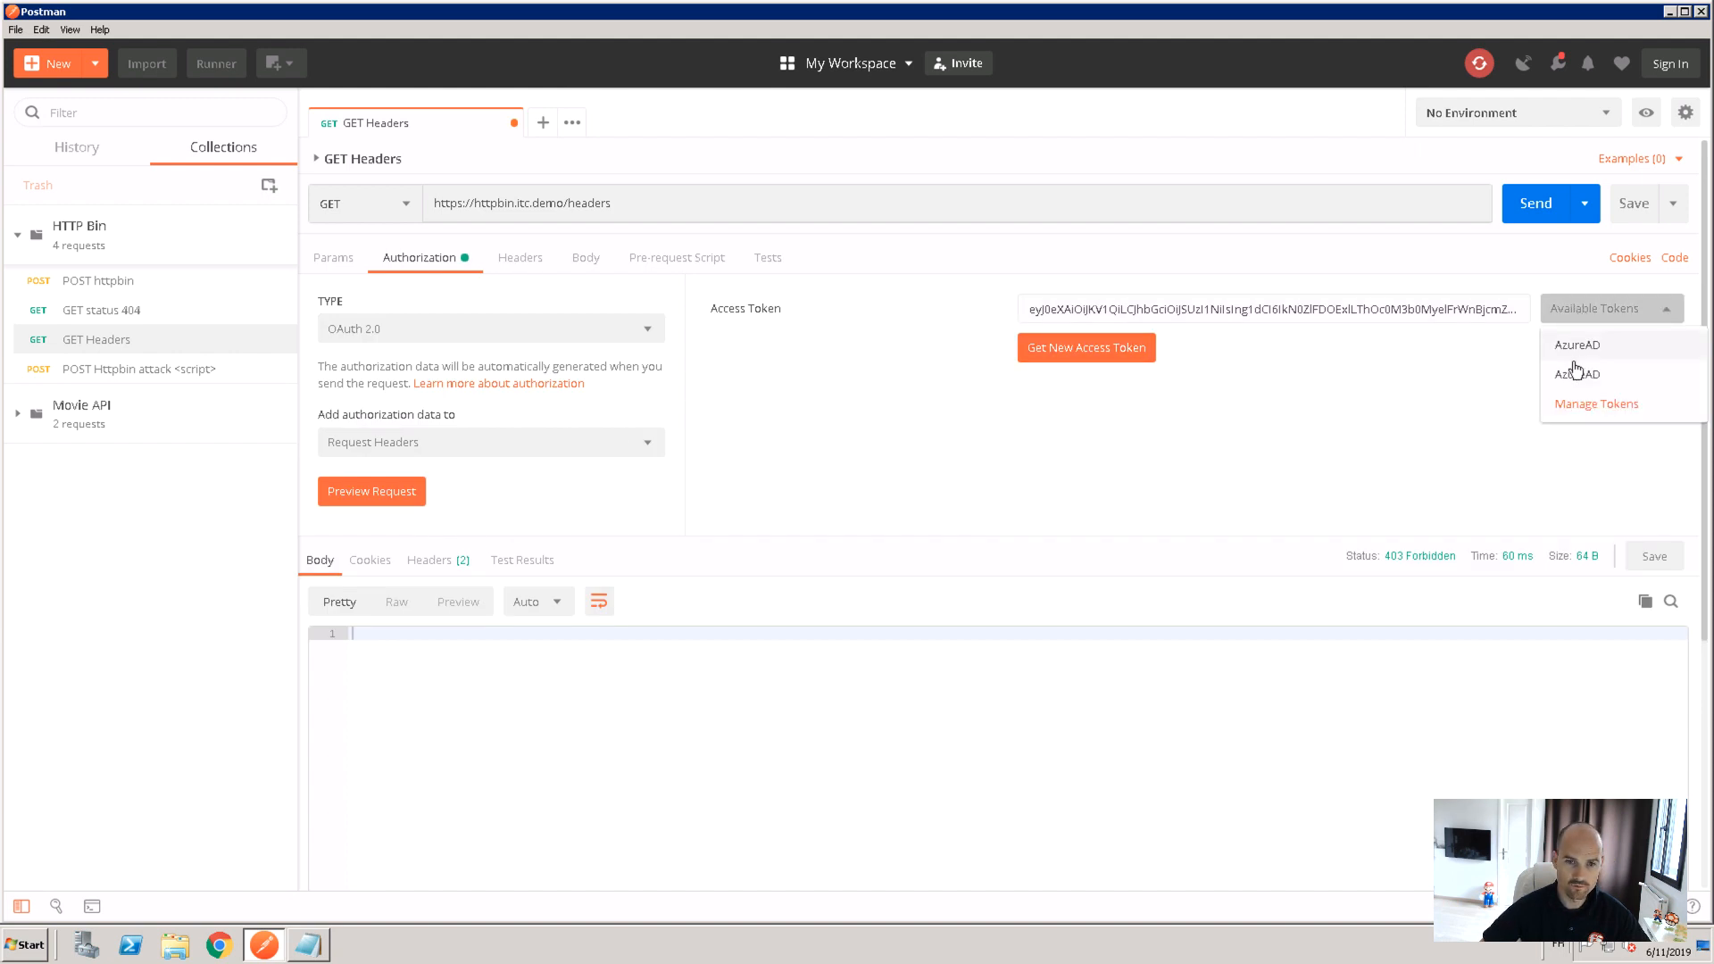
{"action": "left_click", "coordinate": [1596, 404]}
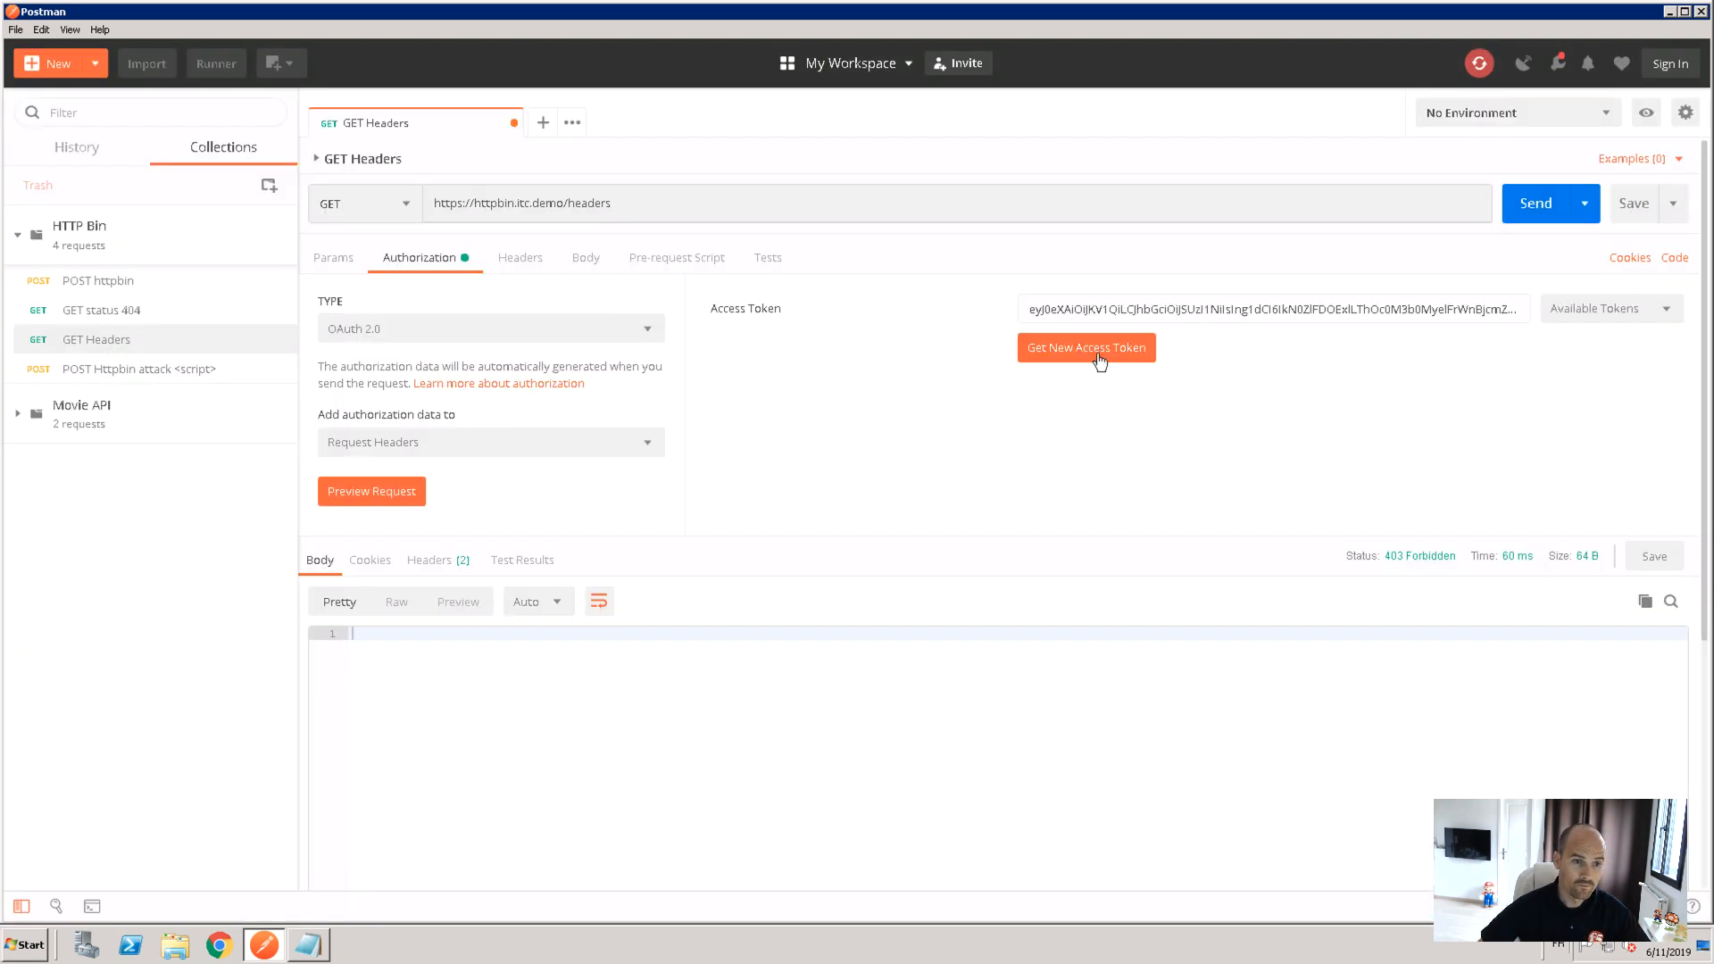
{"action": "left_click", "coordinate": [1086, 347]}
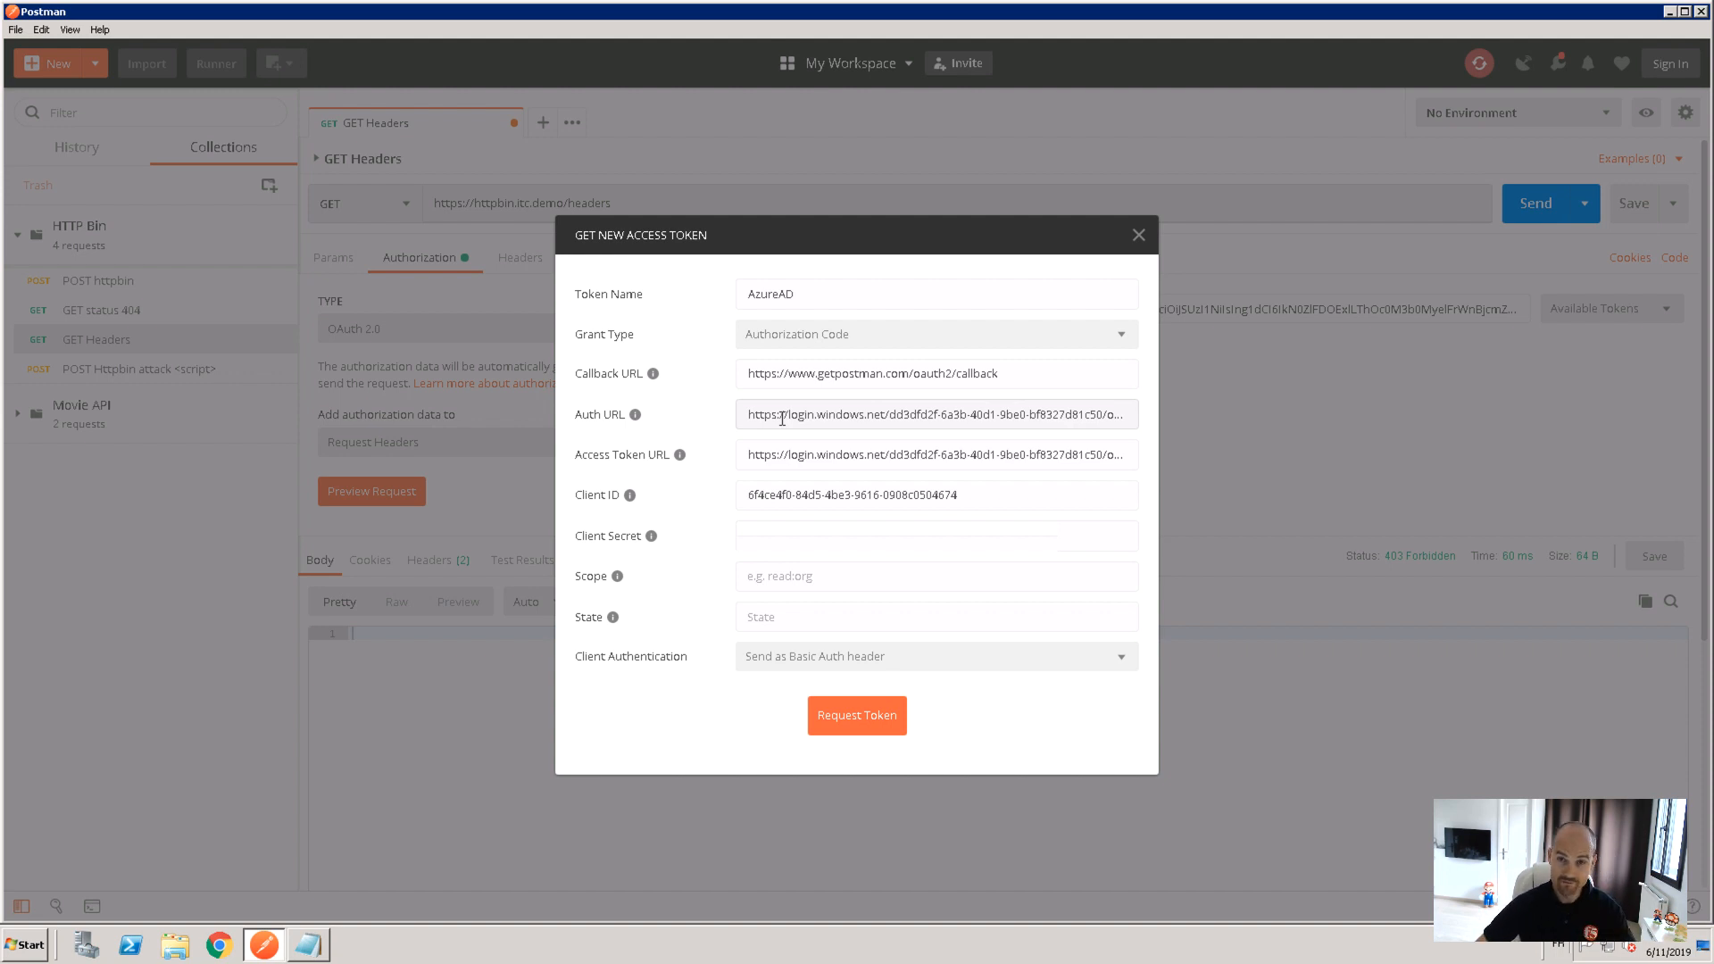
{"action": "mouse_move", "coordinate": [841, 480]}
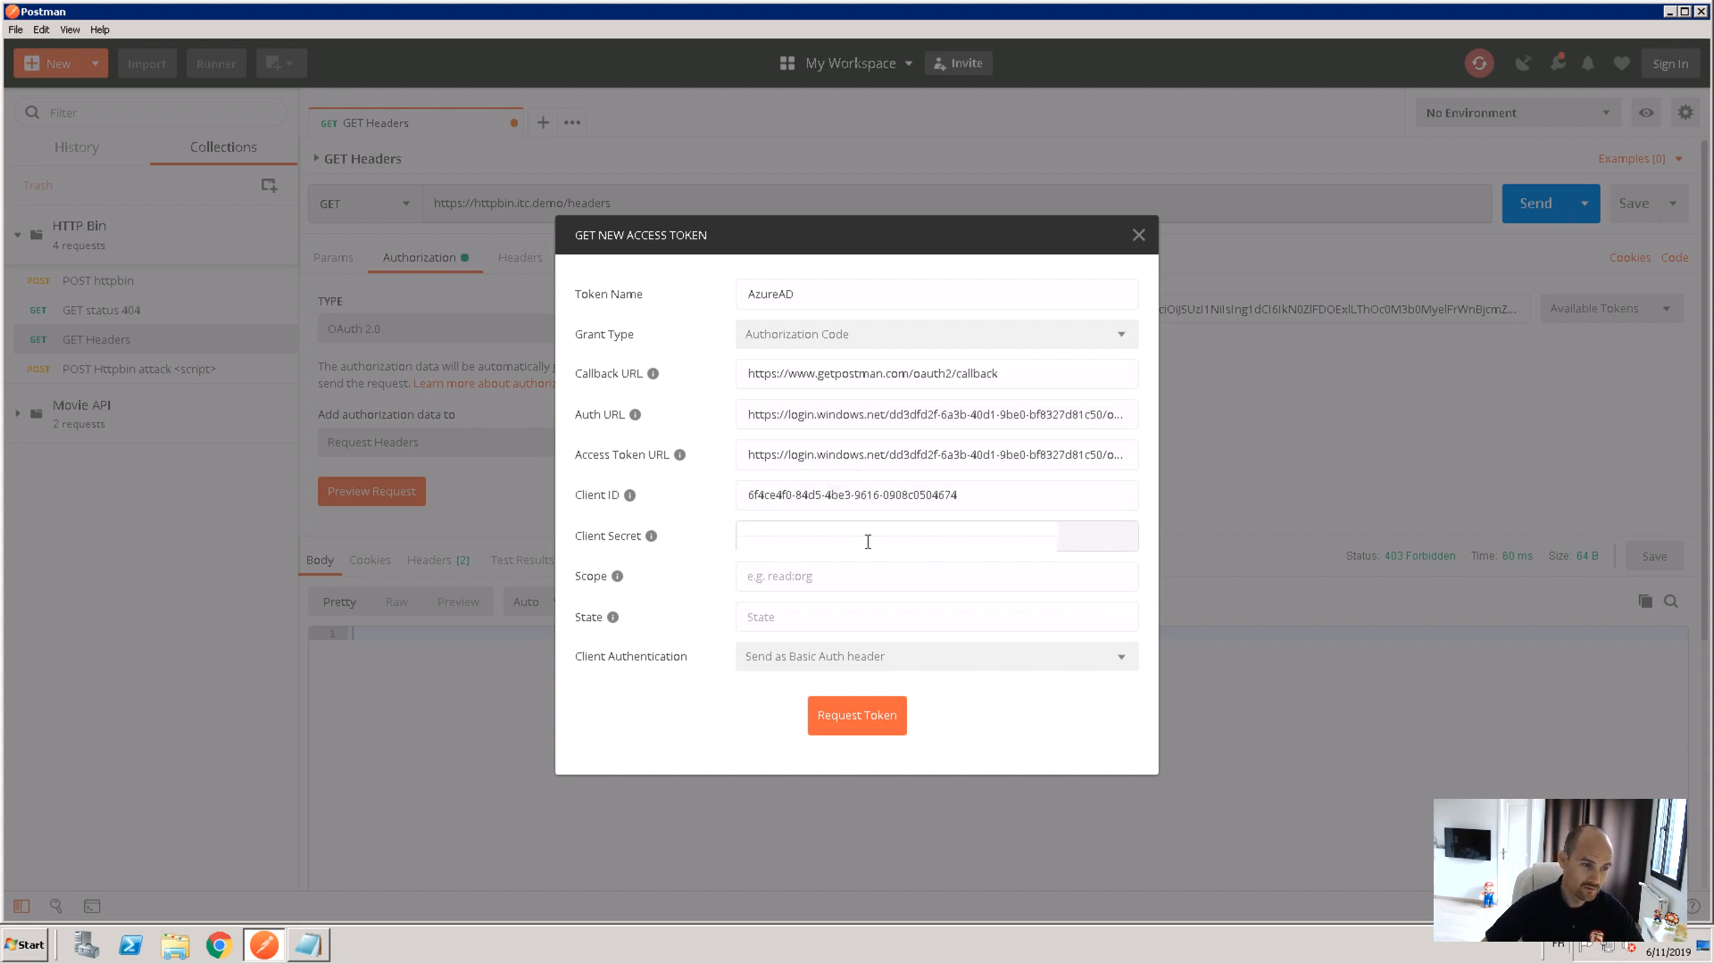
{"action": "left_click", "coordinate": [857, 715]}
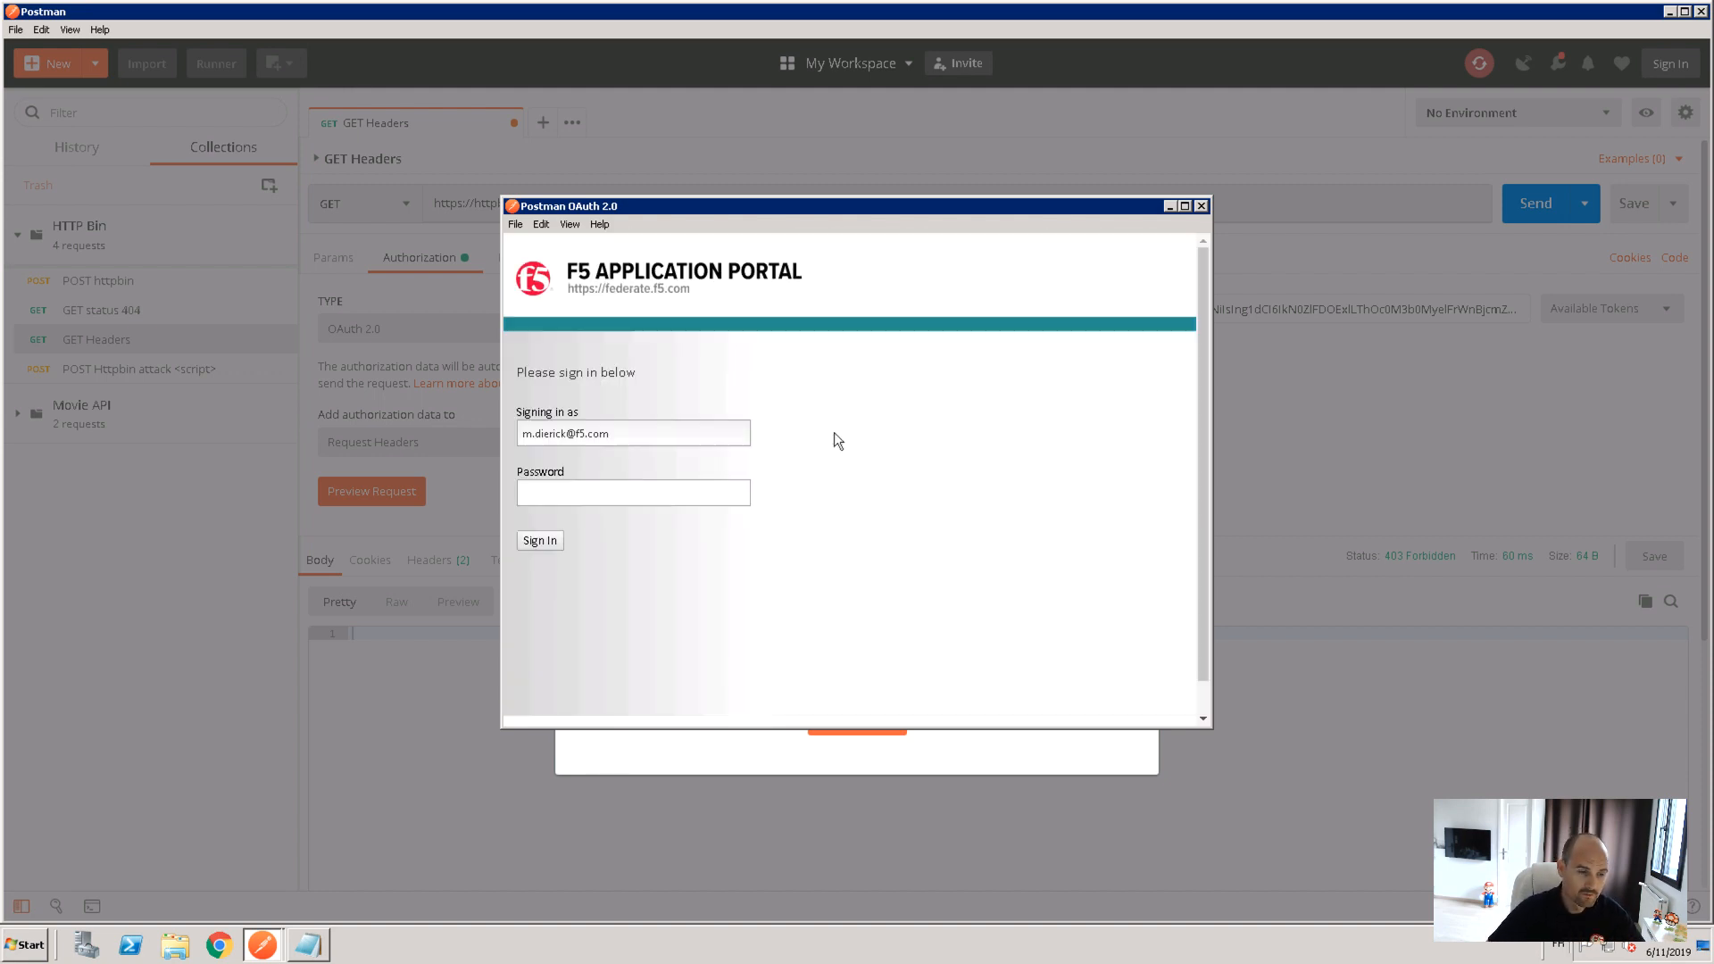
Sign in with the account password, answer Stay signed in, and request the AzureAD token
{"action": "left_click", "coordinate": [633, 492]}
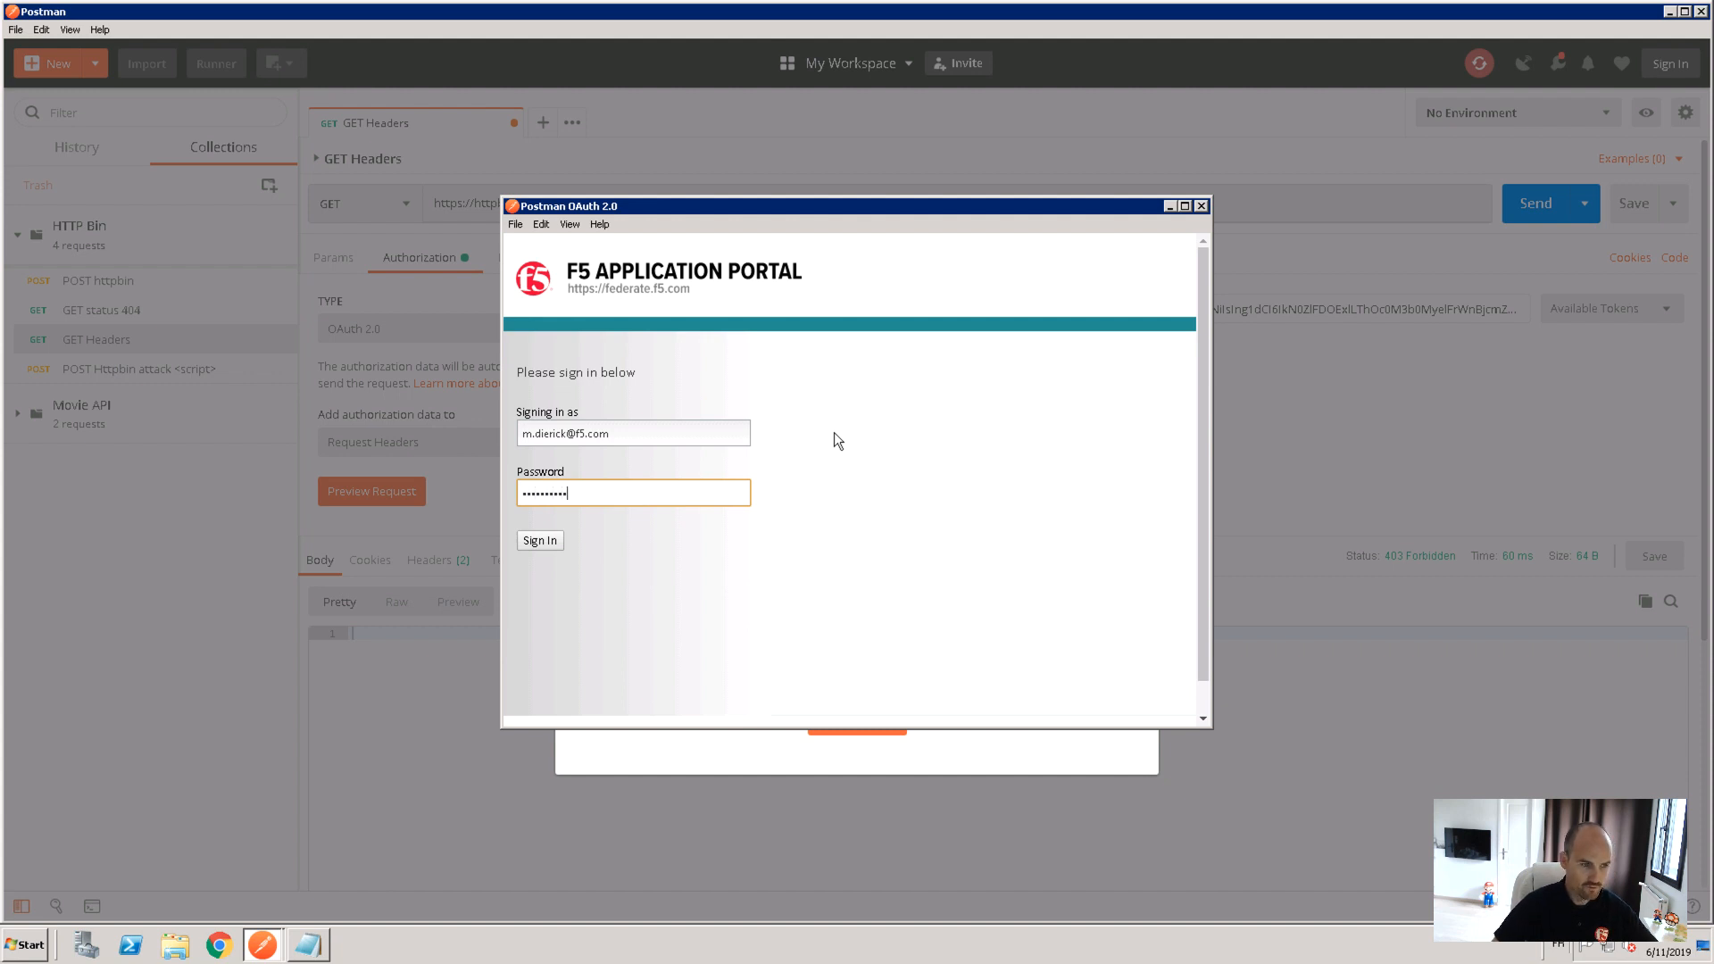
{"action": "left_click", "coordinate": [539, 540]}
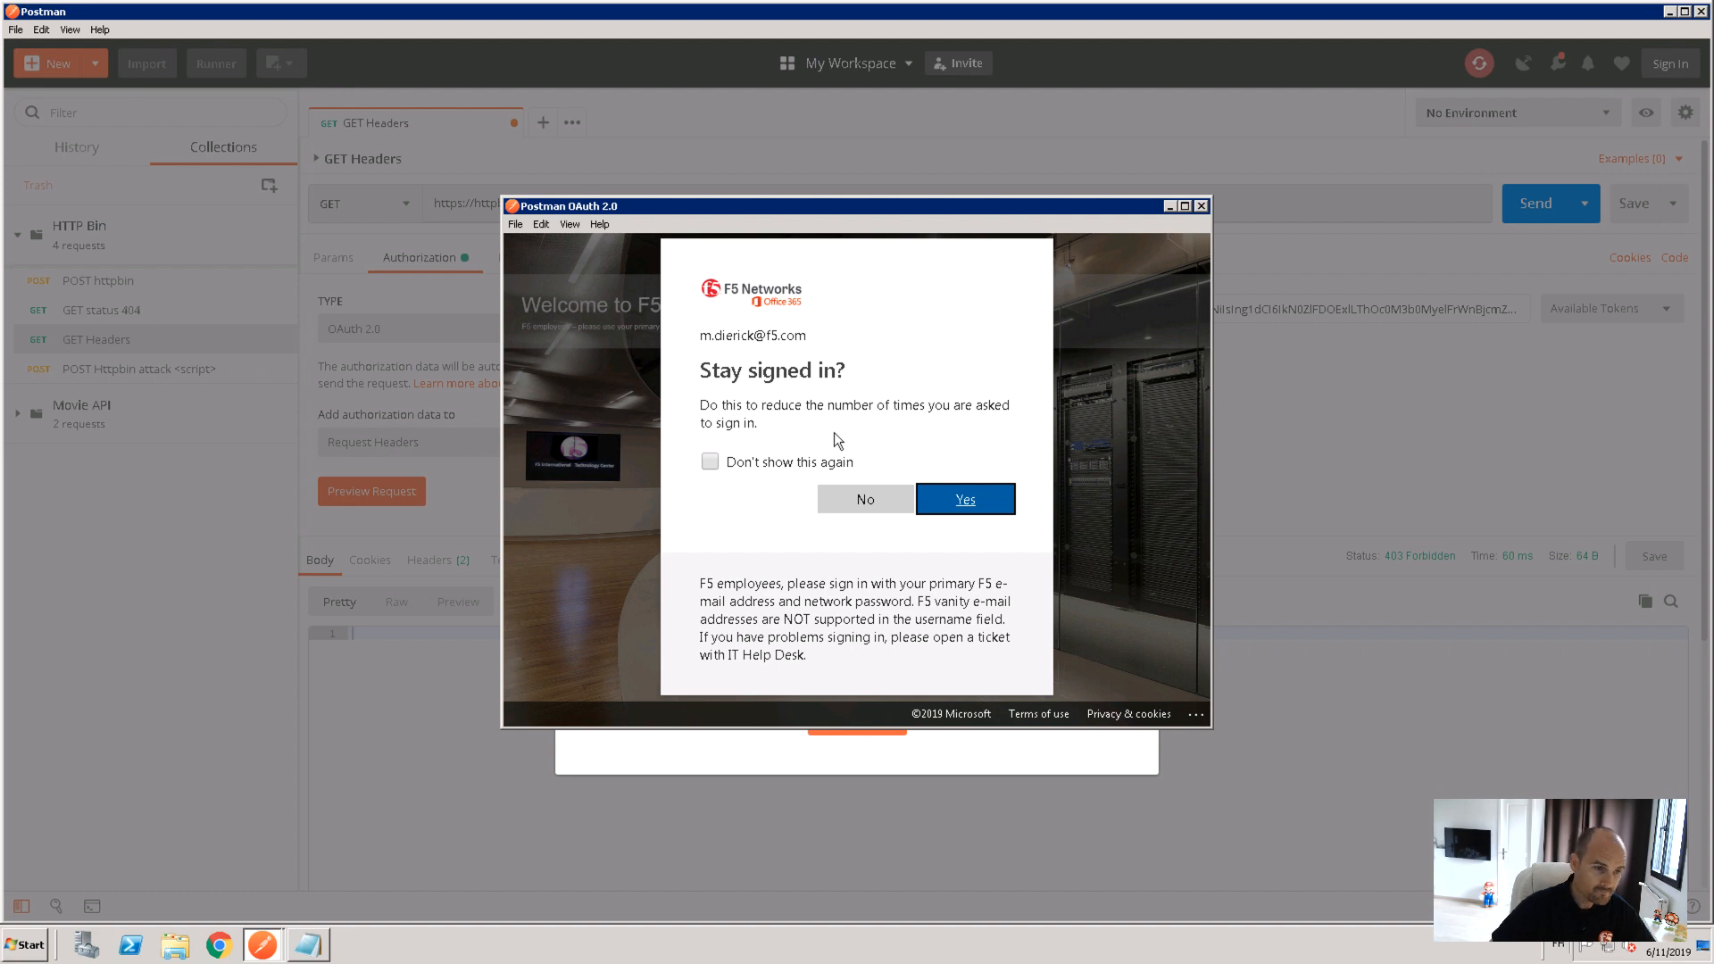
{"action": "left_click", "coordinate": [965, 499]}
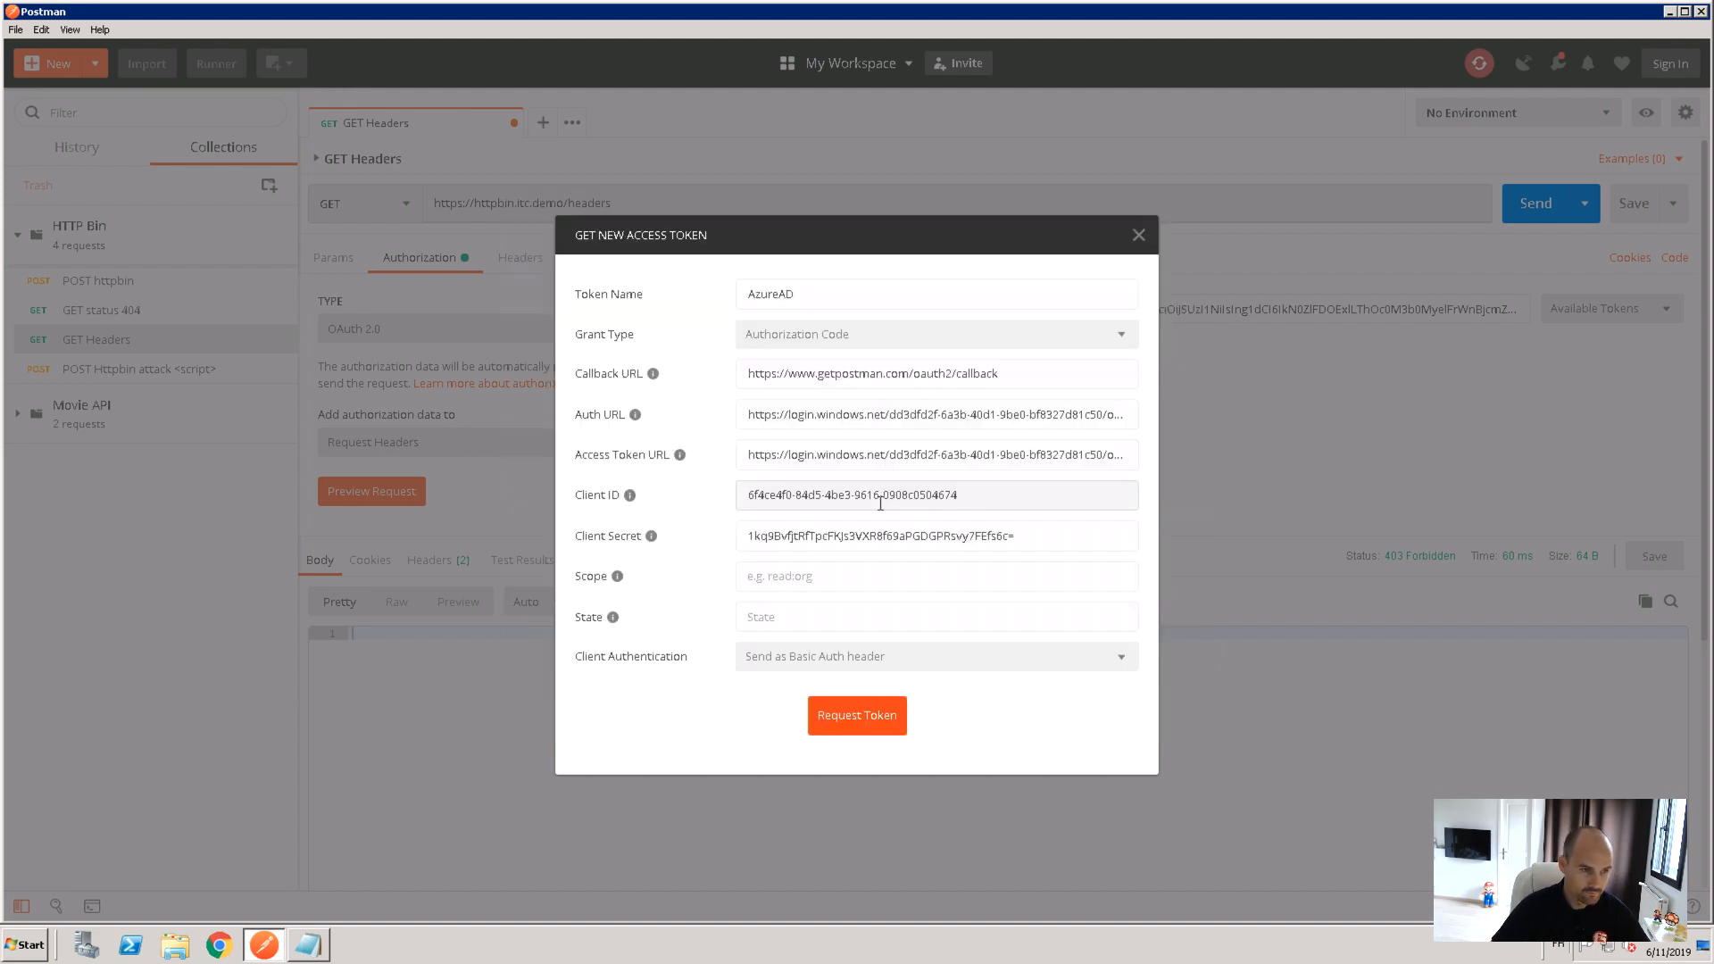
{"action": "left_click", "coordinate": [856, 715]}
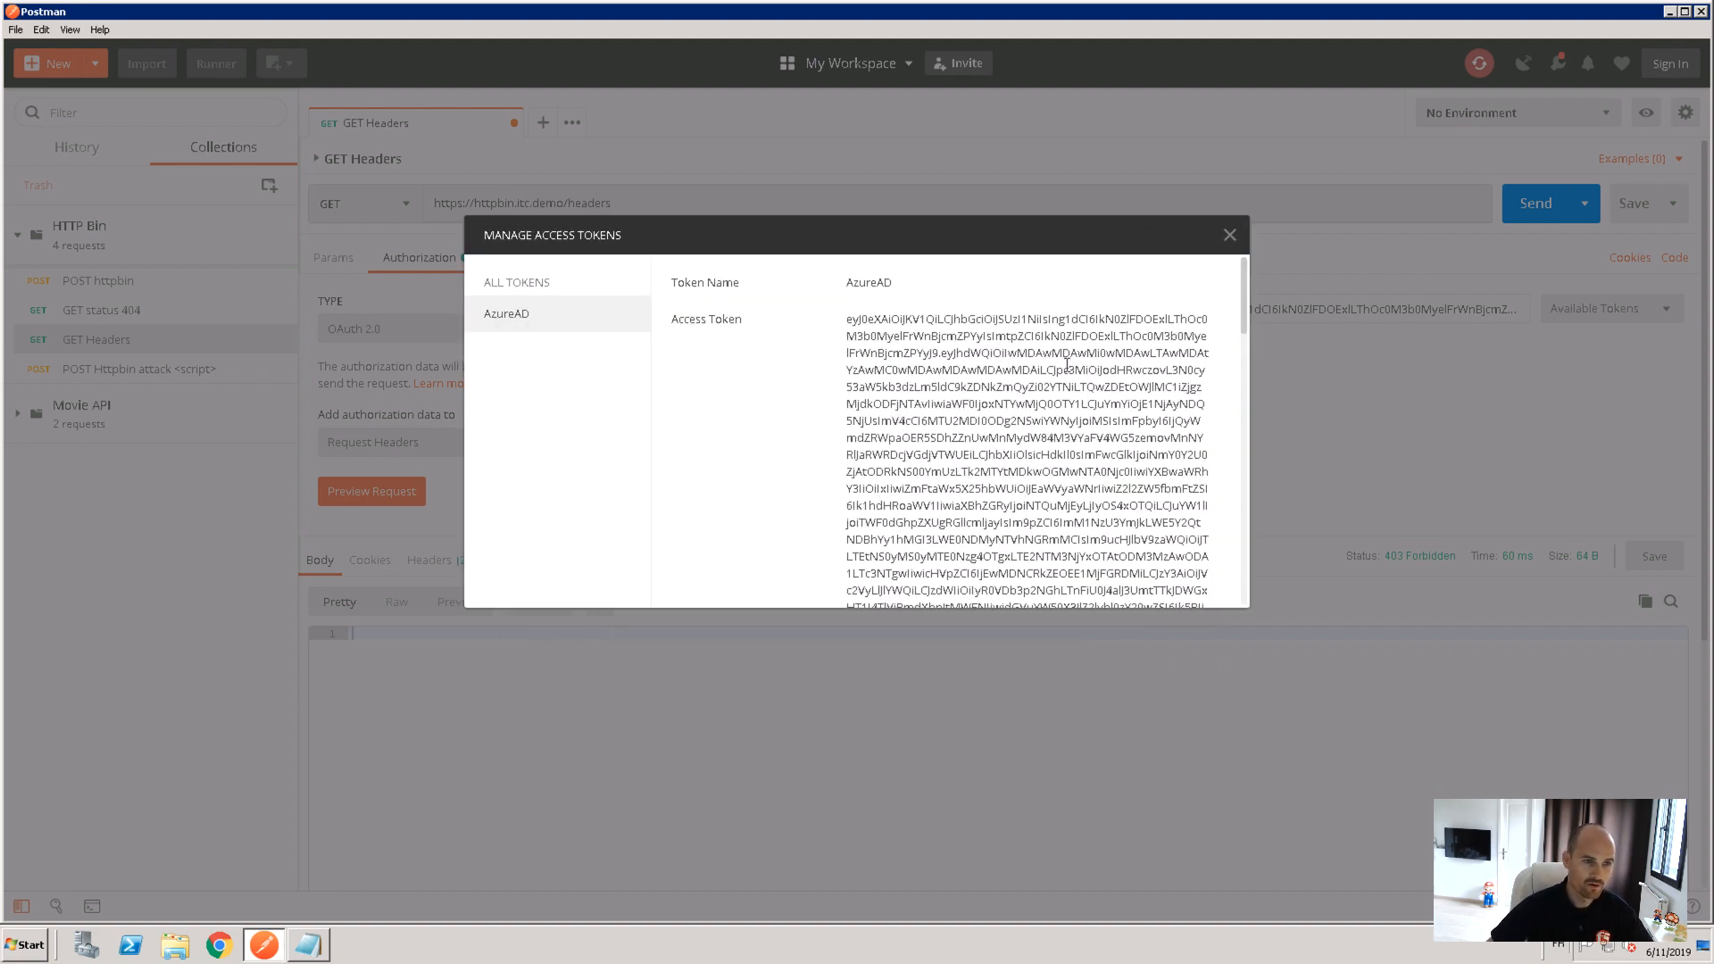
Apply the new AzureAD token and check the Bearer authorization header
{"action": "scroll", "scroll_direction": "down", "scroll_amount": 3}
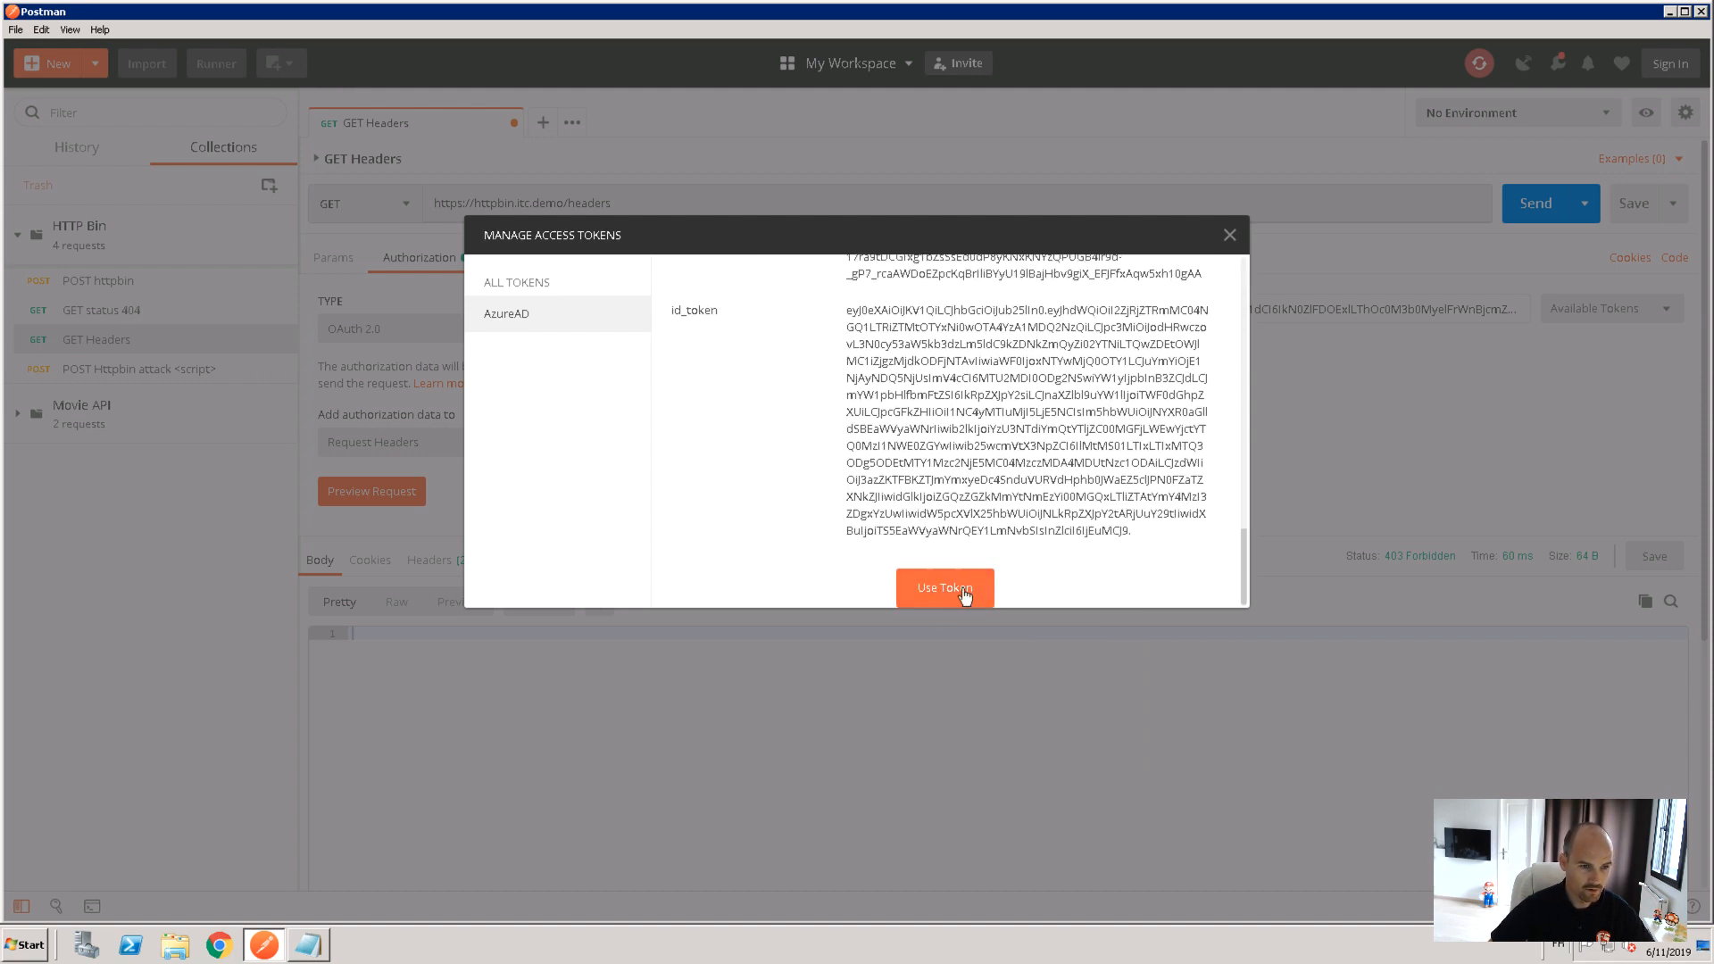
{"action": "left_click", "coordinate": [945, 587]}
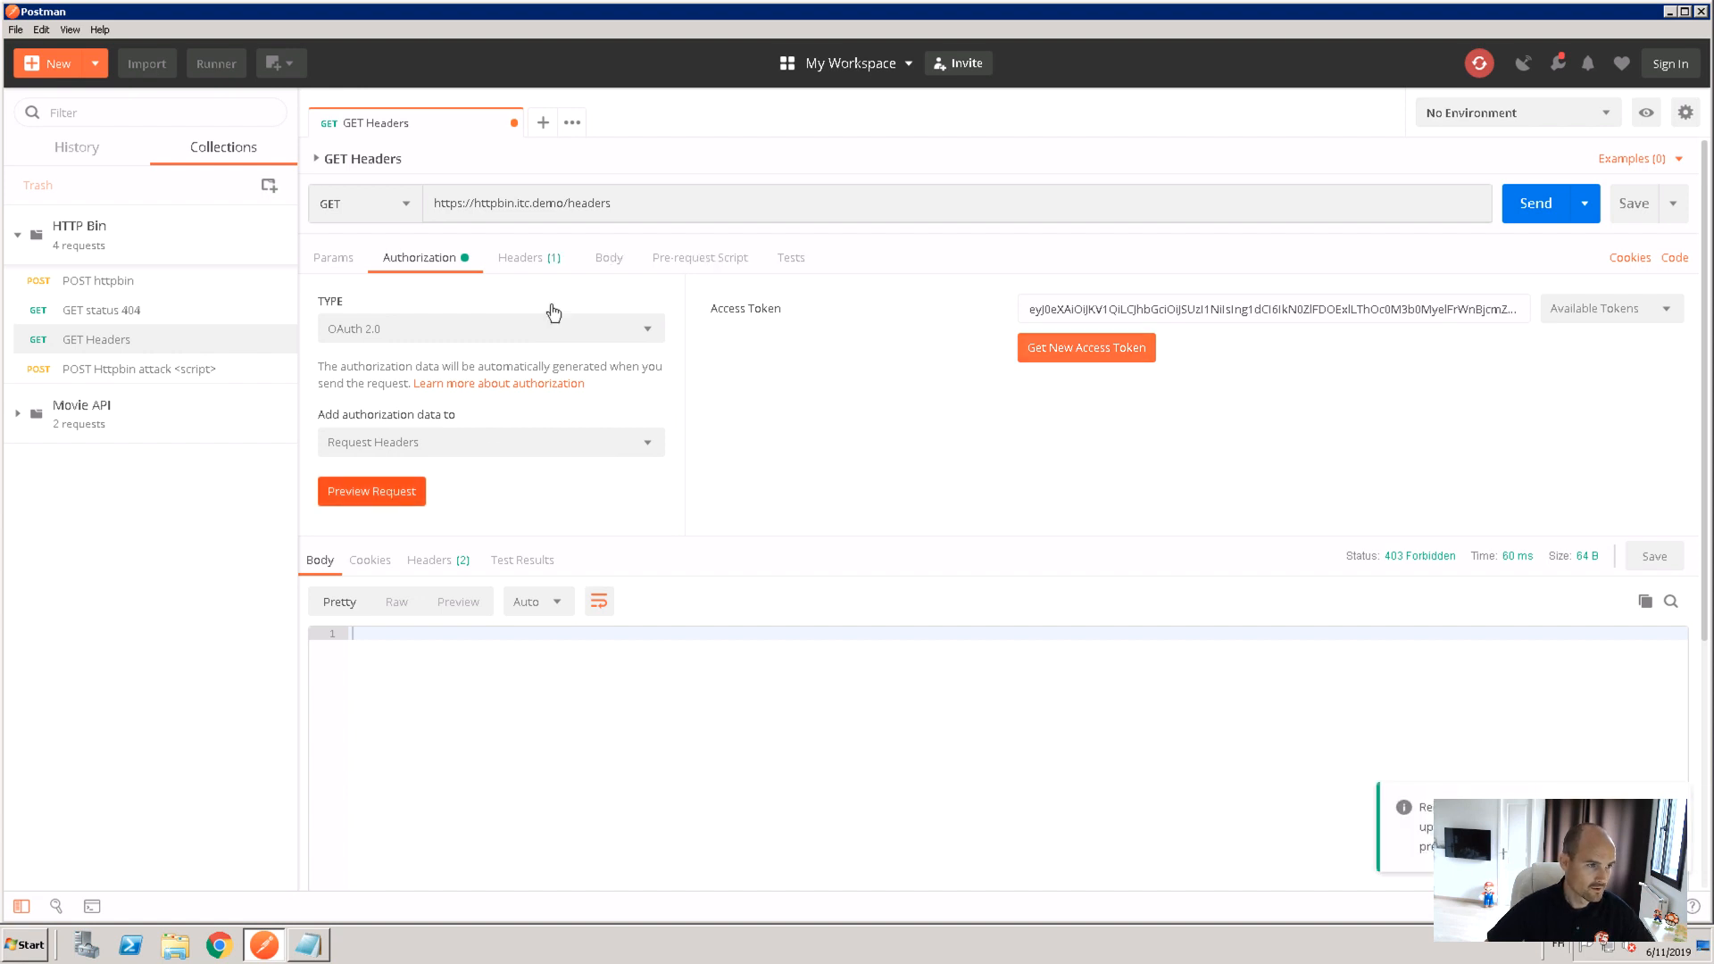
{"action": "left_click", "coordinate": [520, 257]}
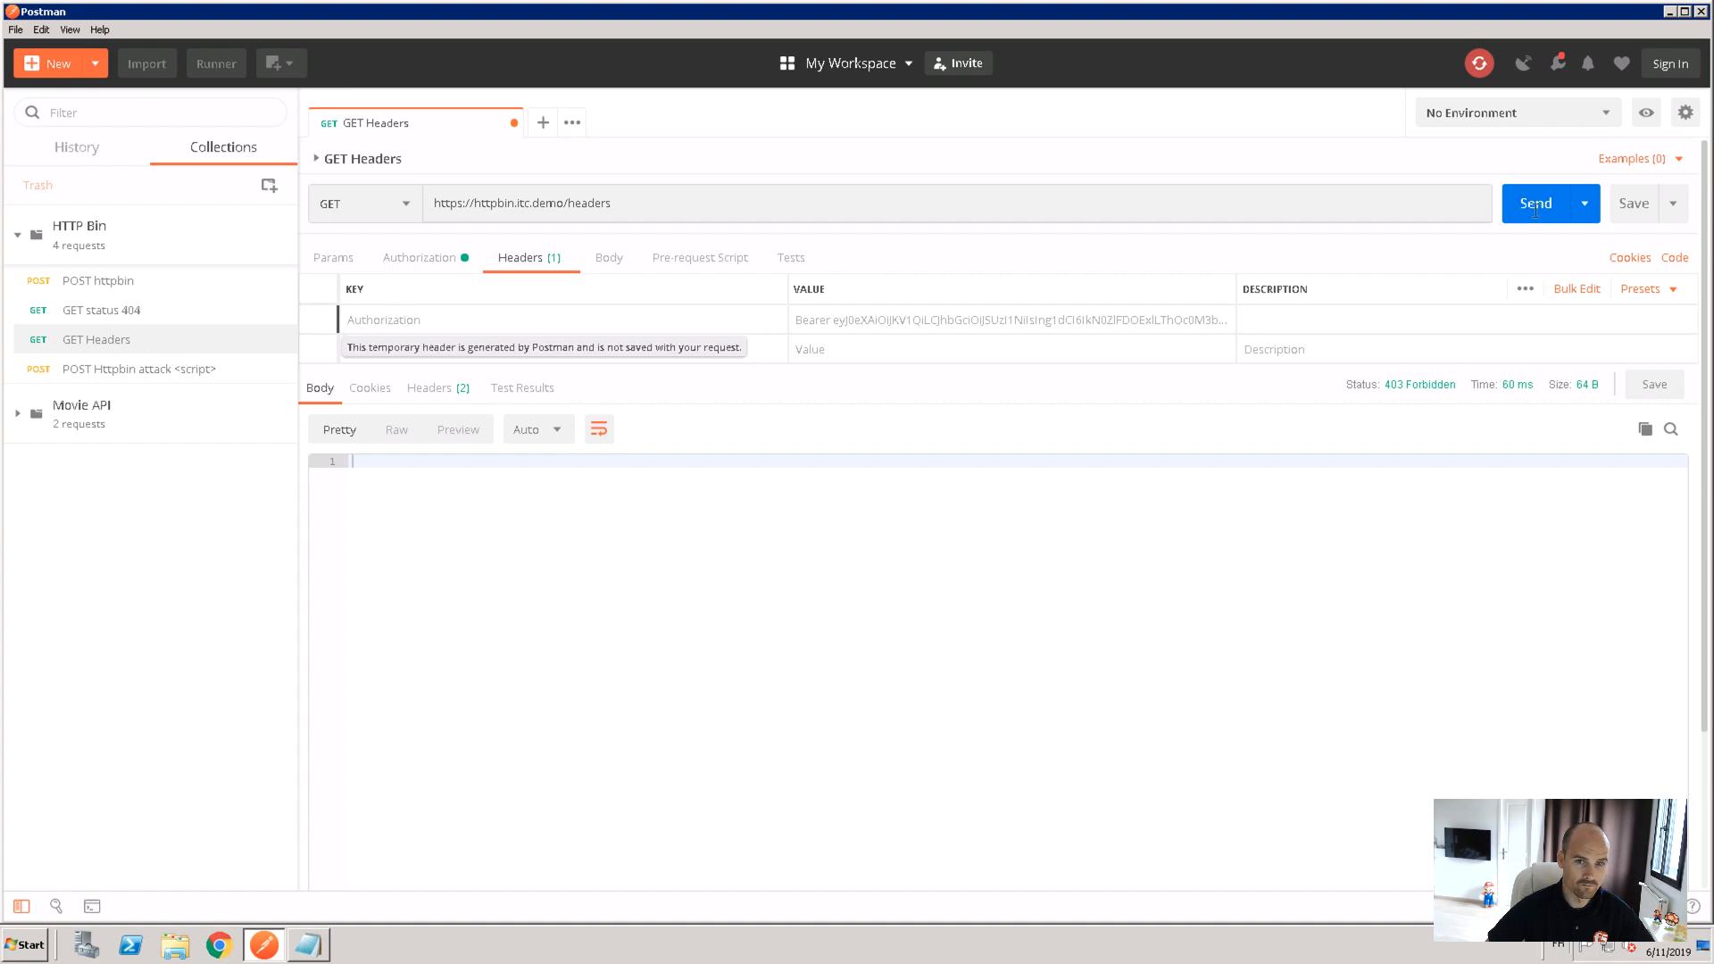
Send GET Headers four times, getting 200 OK with the bearer token echoed
{"action": "left_click", "coordinate": [1535, 203]}
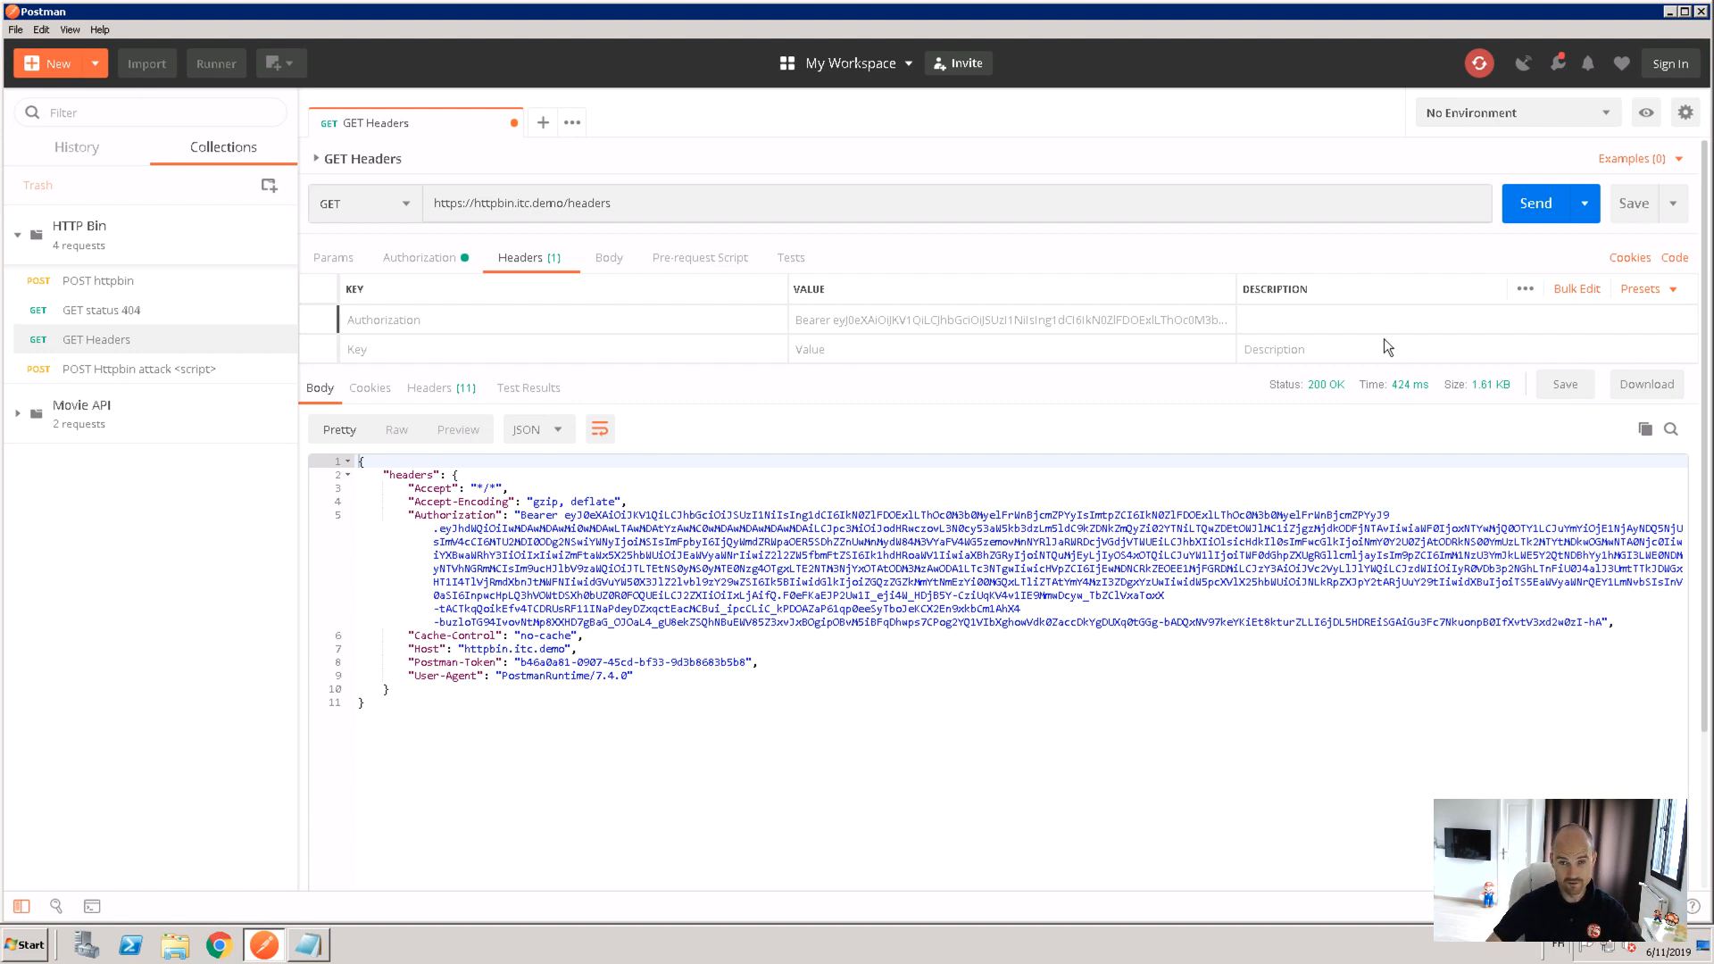
{"action": "mouse_move", "coordinate": [969, 652]}
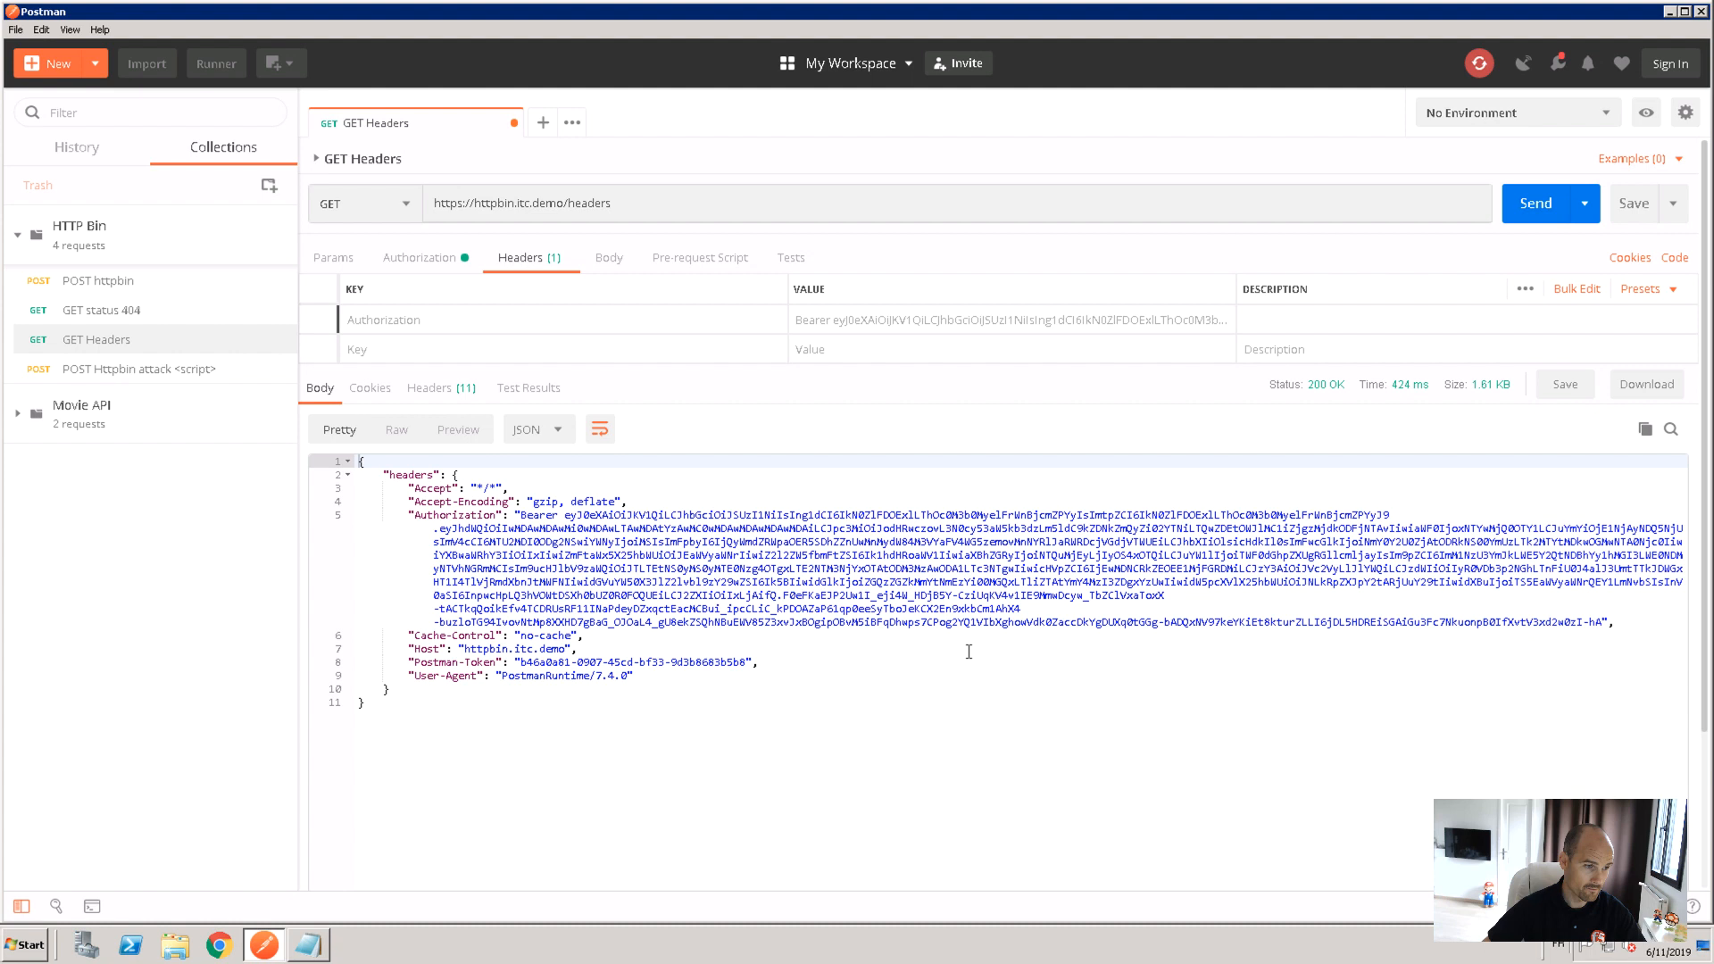
{"action": "mouse_move", "coordinate": [426, 536]}
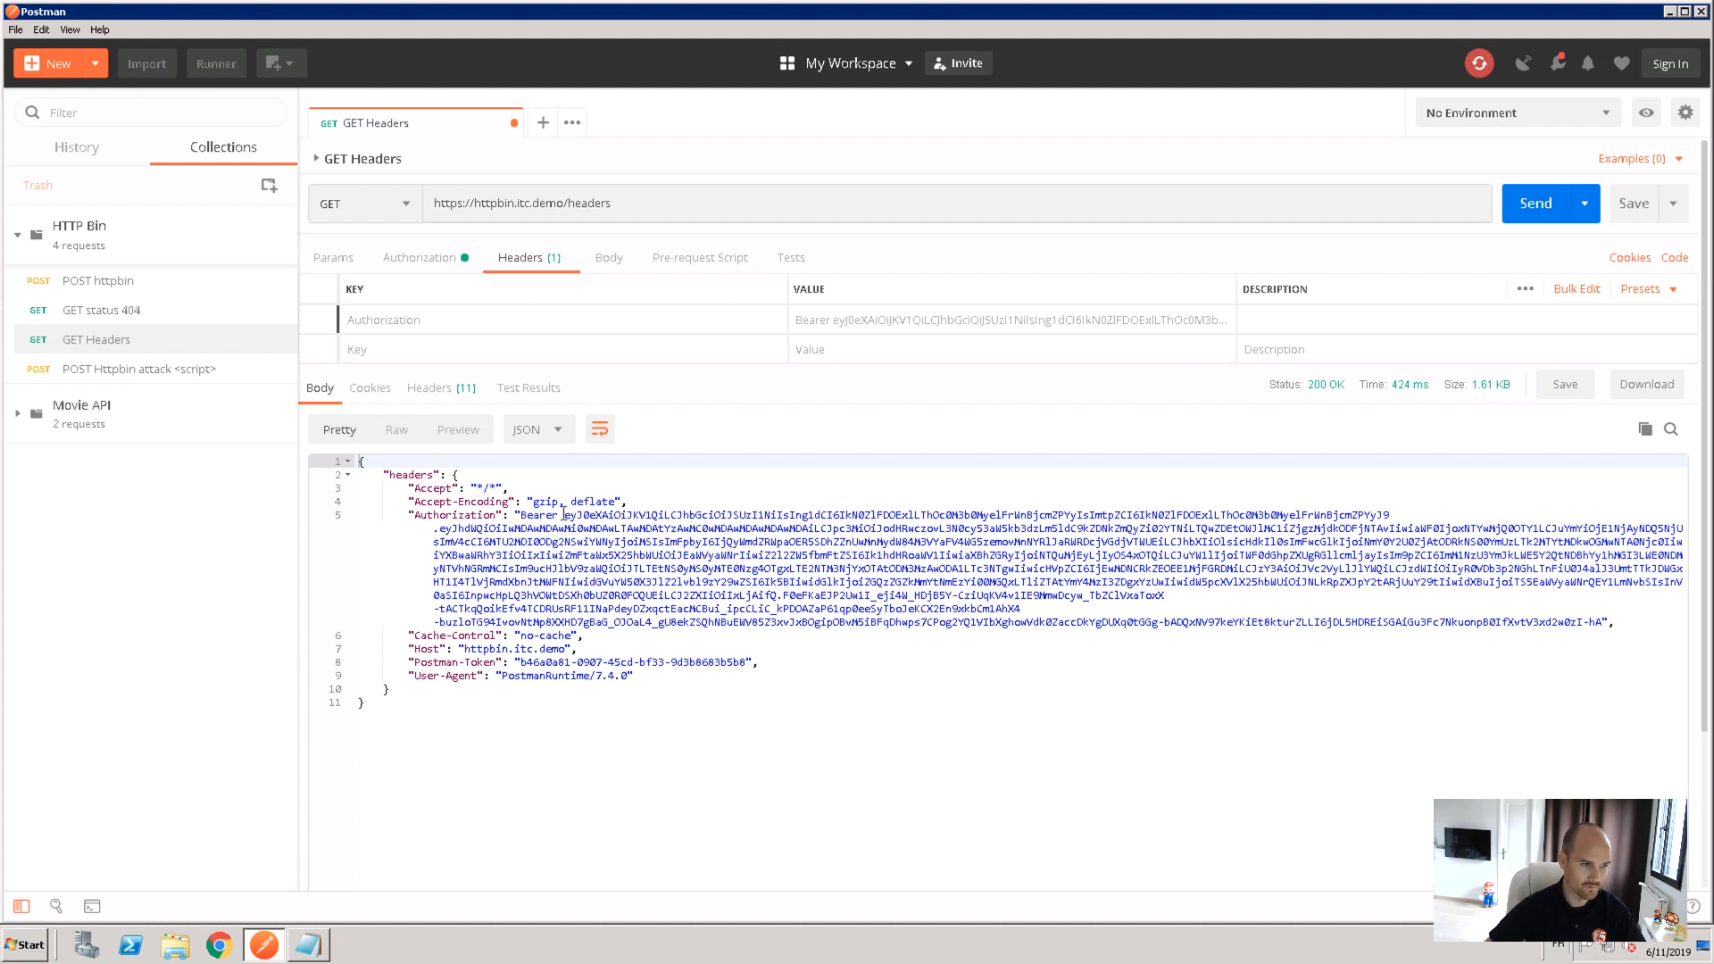
{"action": "mouse_move", "coordinate": [1495, 612]}
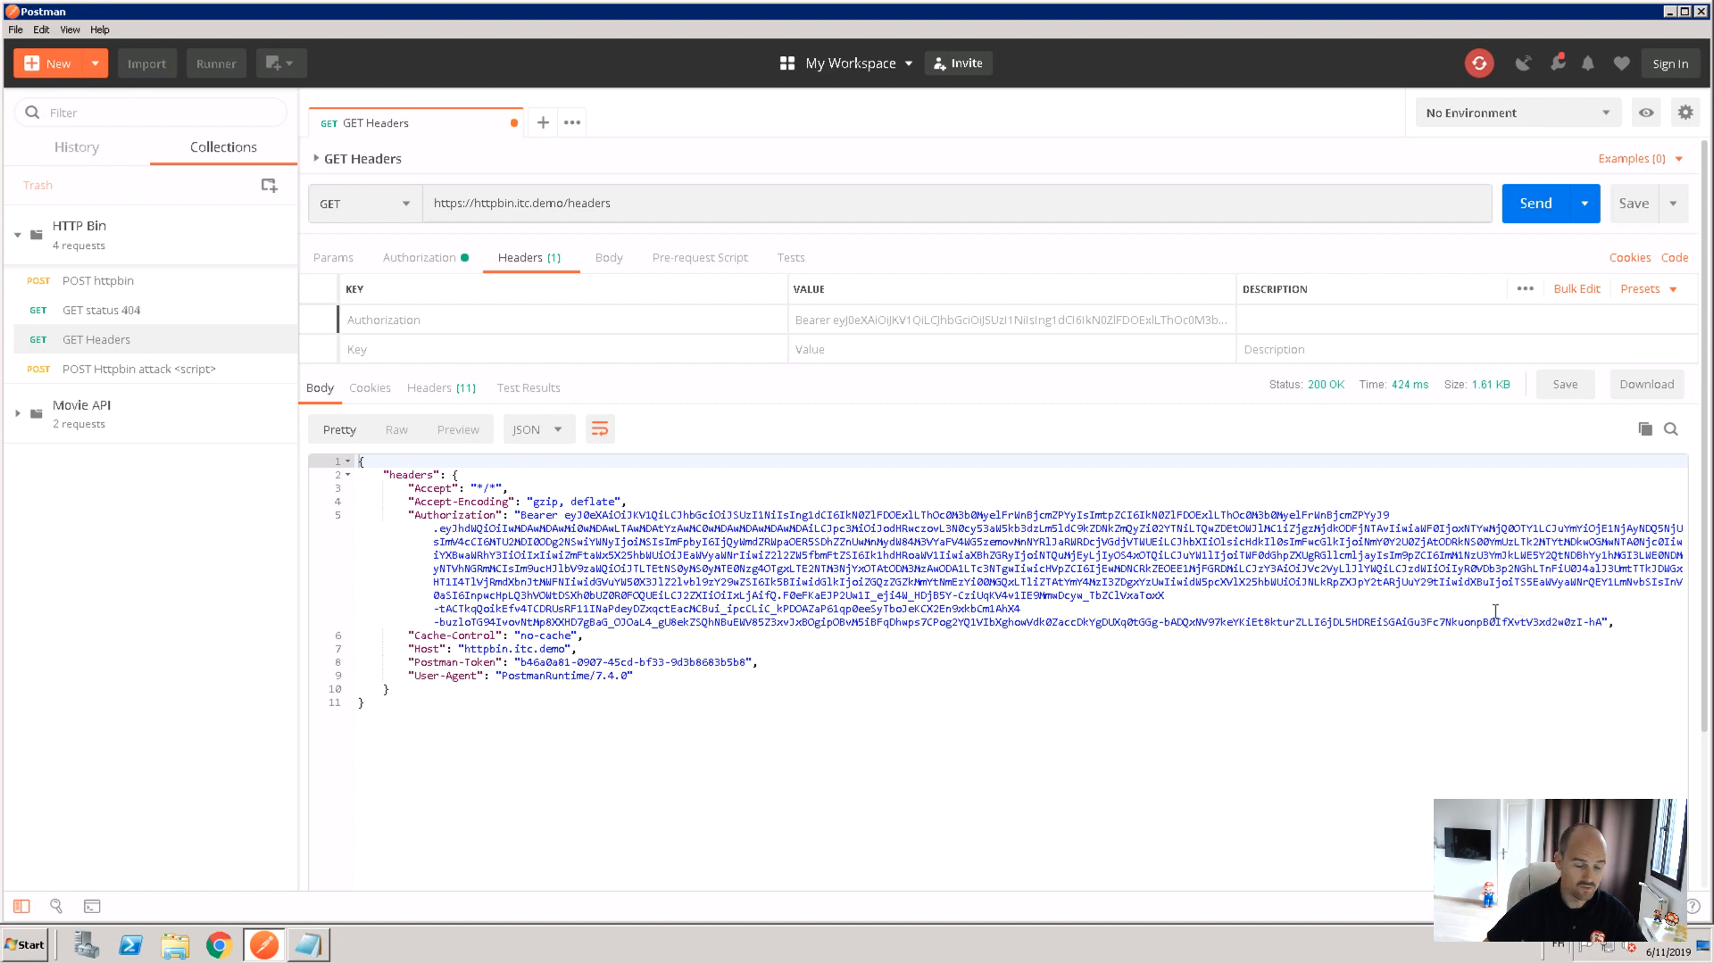
{"action": "left_click", "coordinate": [1537, 204]}
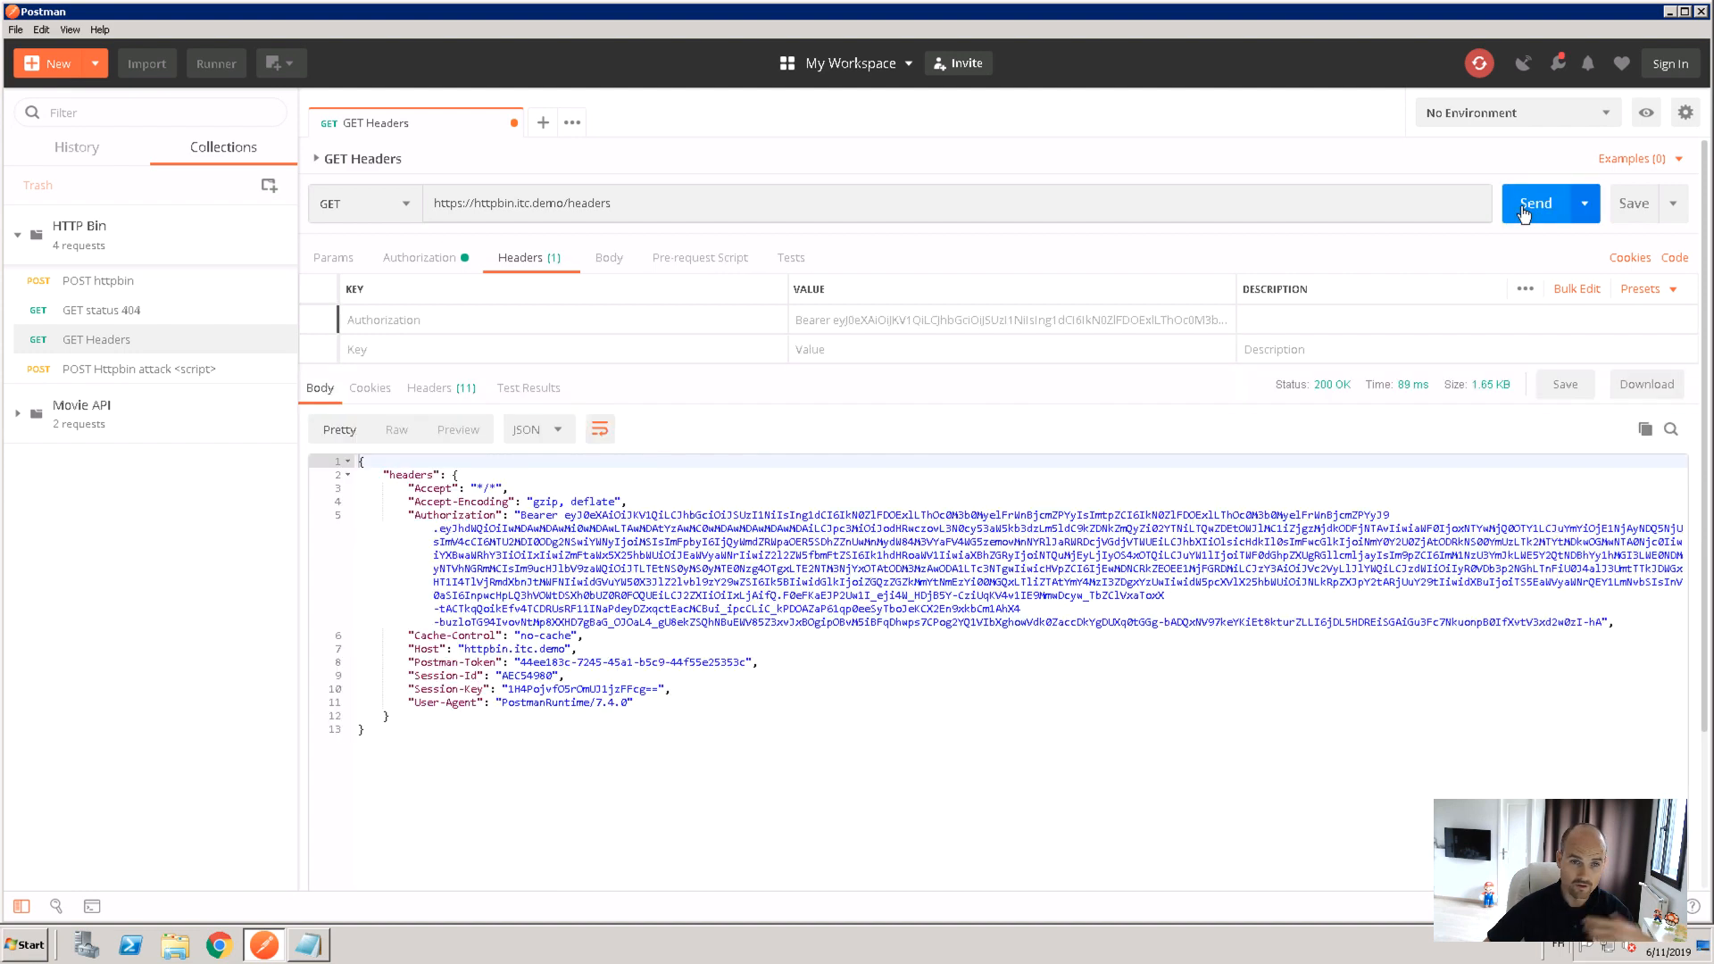
{"action": "left_click", "coordinate": [1535, 204]}
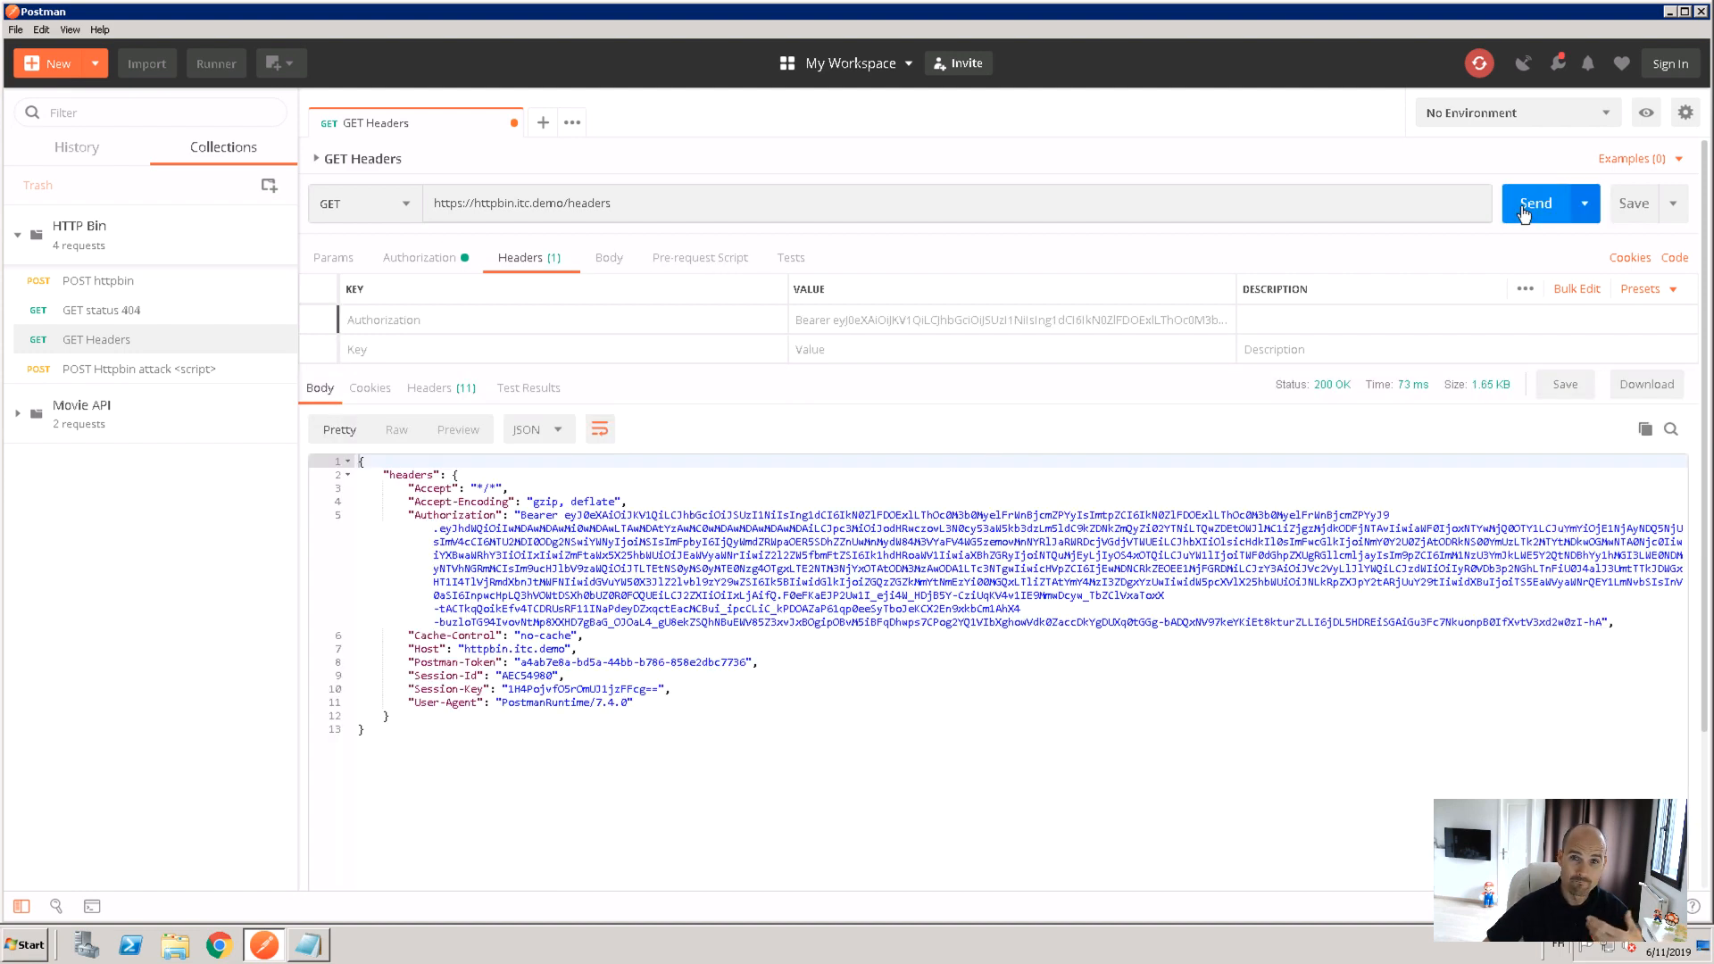
{"action": "left_click", "coordinate": [1536, 204]}
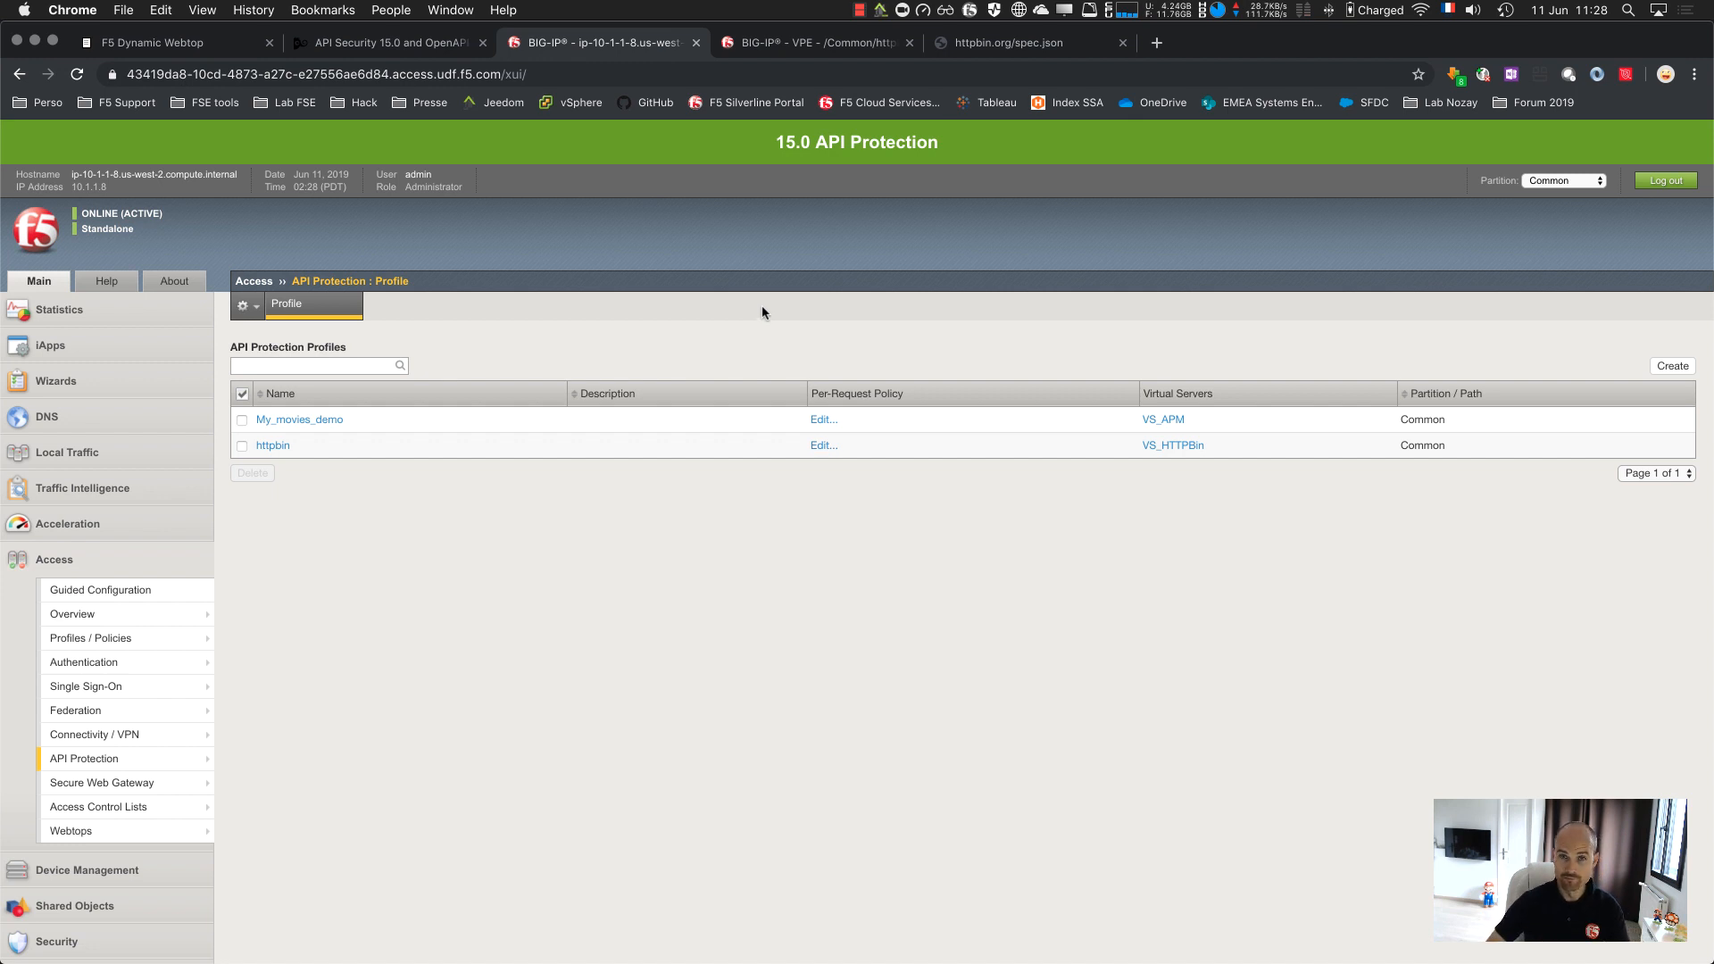
{"action": "mouse_move", "coordinate": [668, 431]}
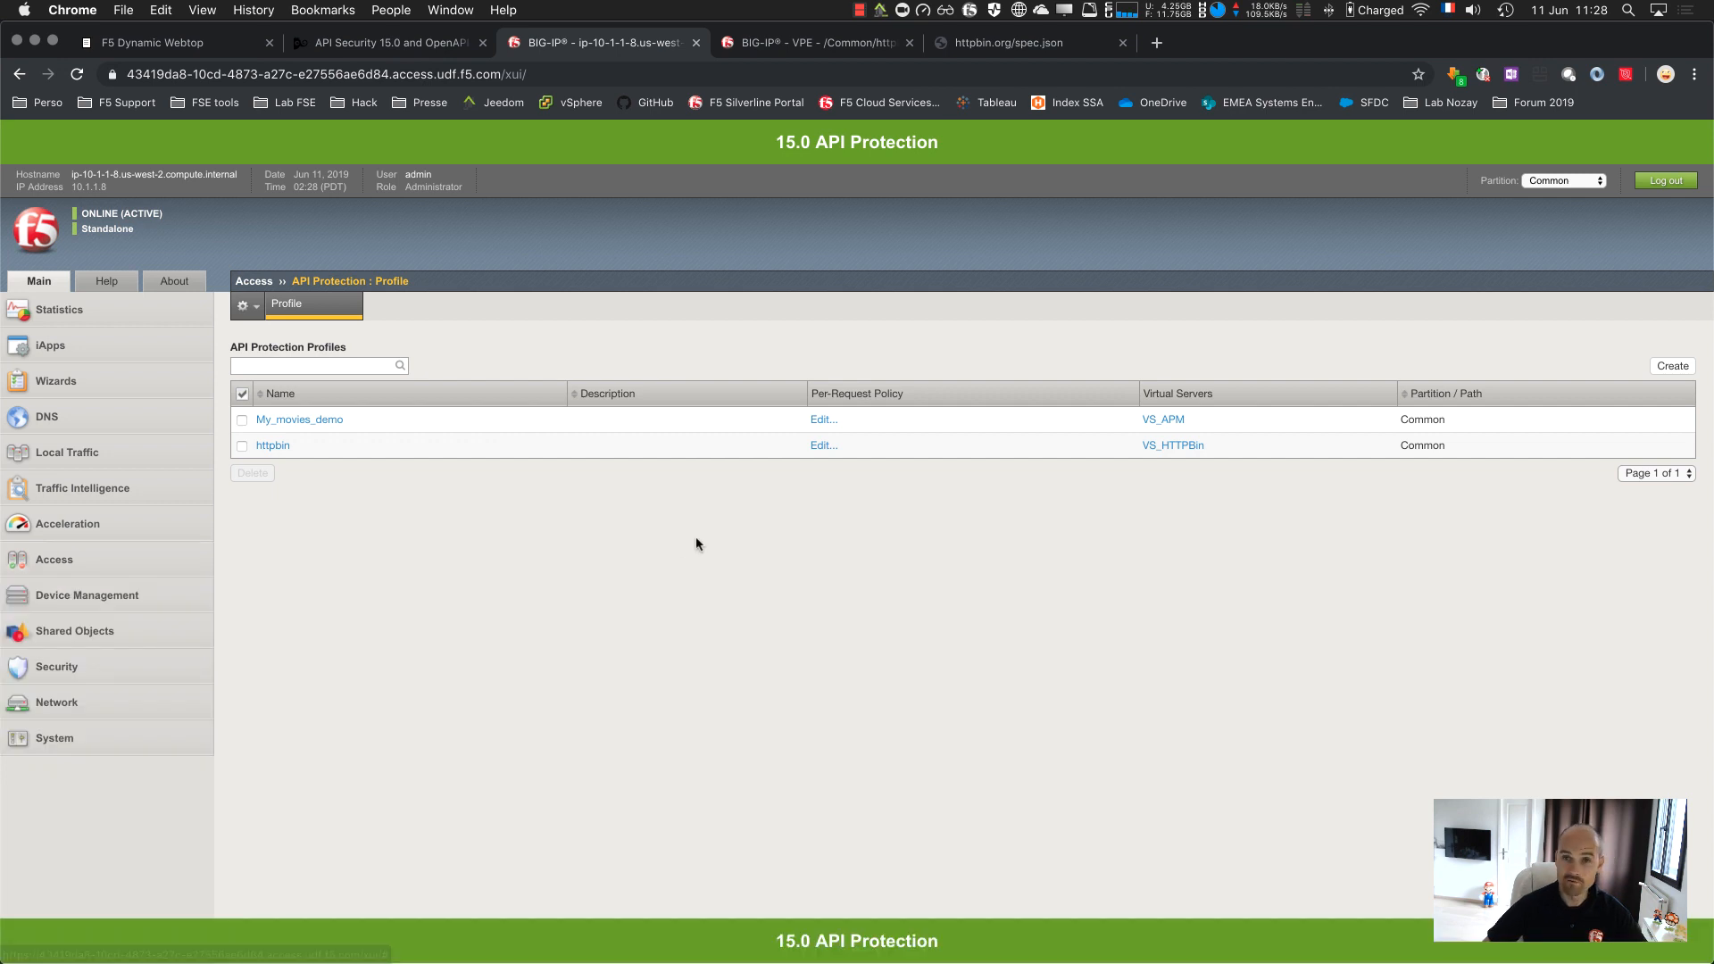
Go to Application Security > Policy Building > Traffic Learning for the httpbin policy
{"action": "left_click", "coordinate": [56, 666]}
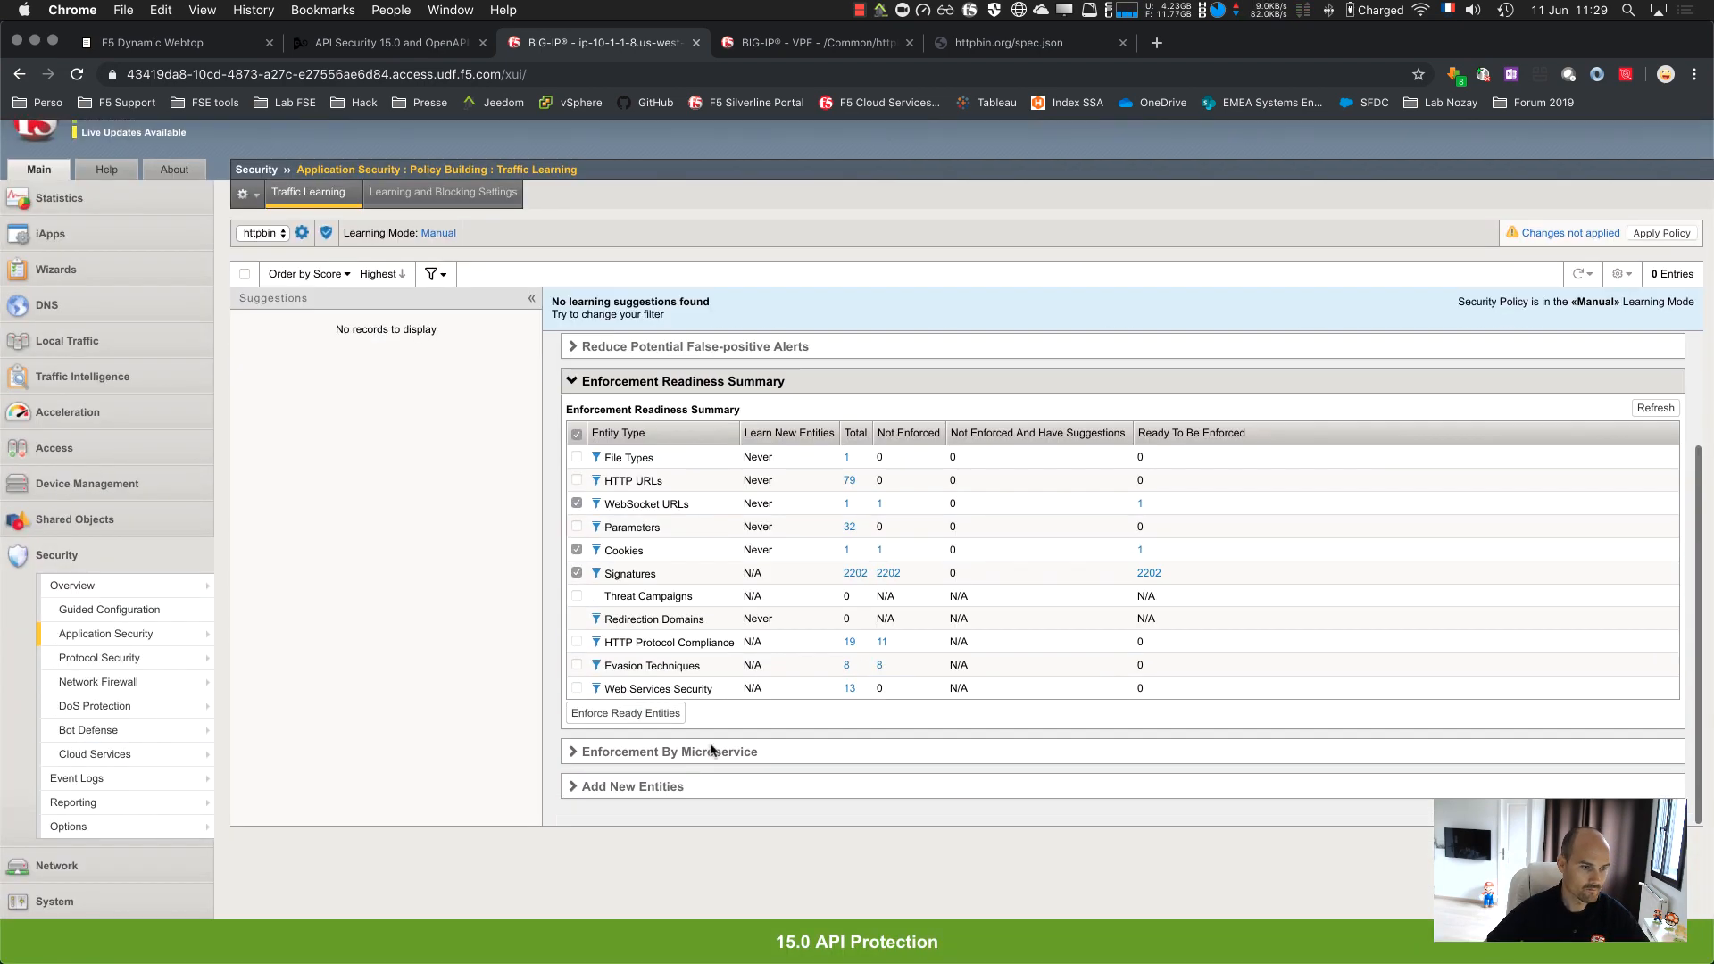
{"action": "left_click", "coordinate": [624, 713]}
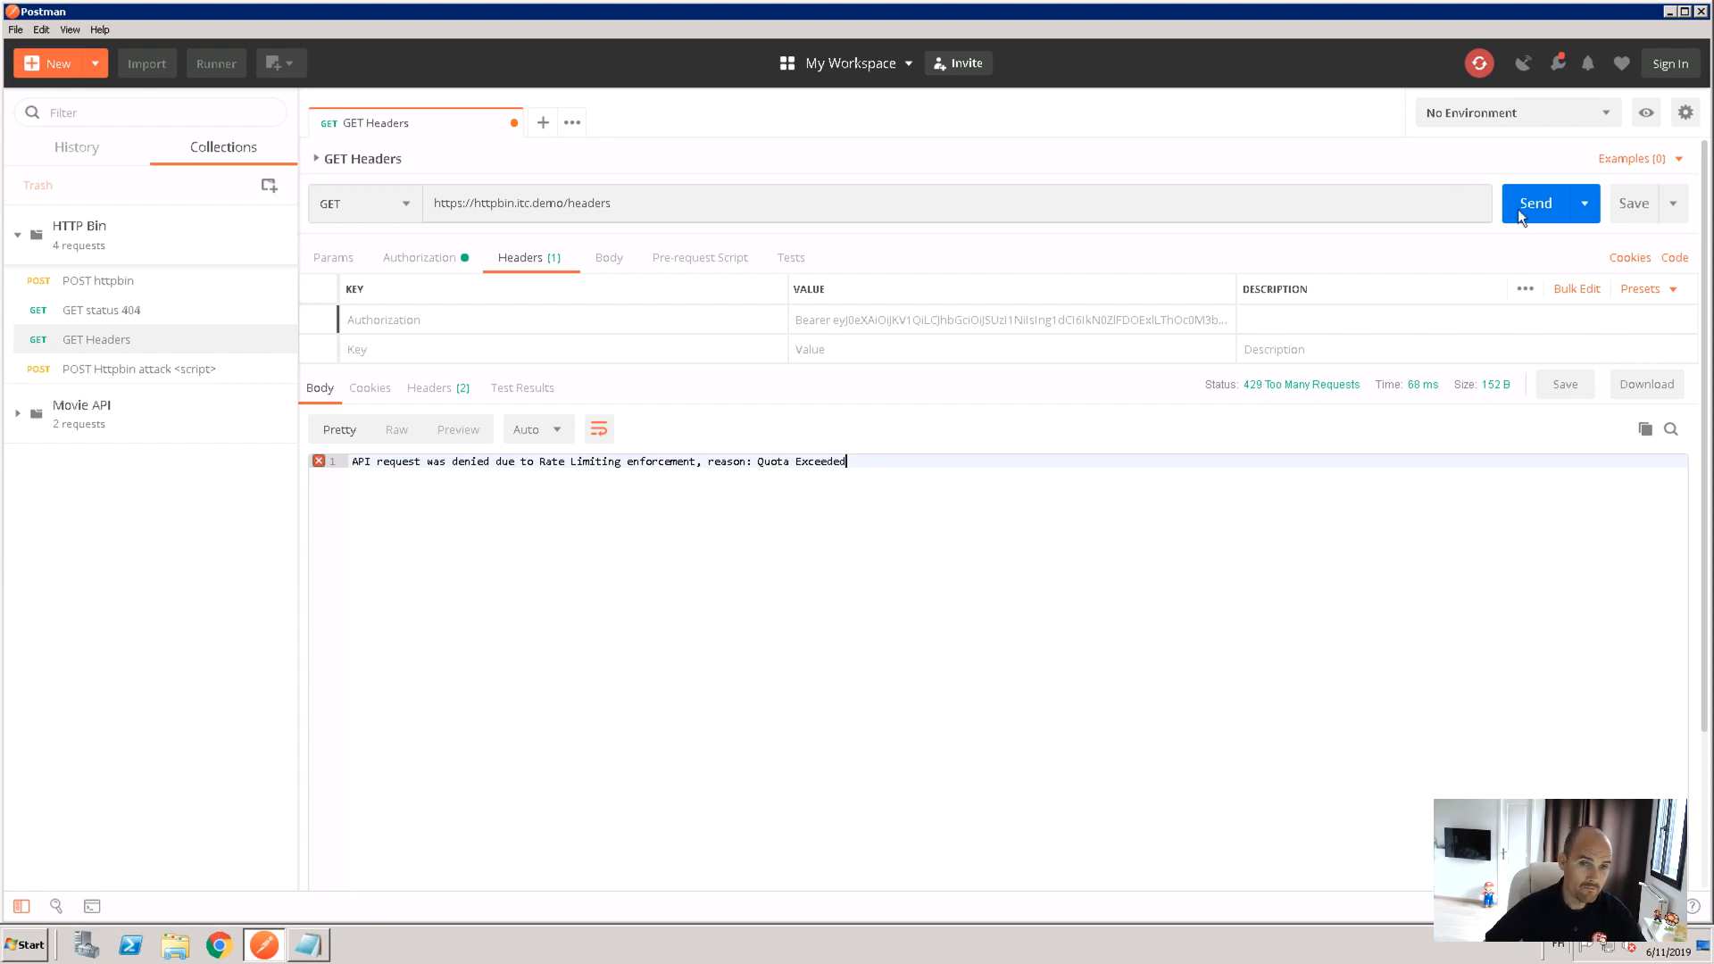
Resend GET Headers, hitting the rate limit, and open the Httpbin attack <script> request
{"action": "left_click", "coordinate": [1536, 203]}
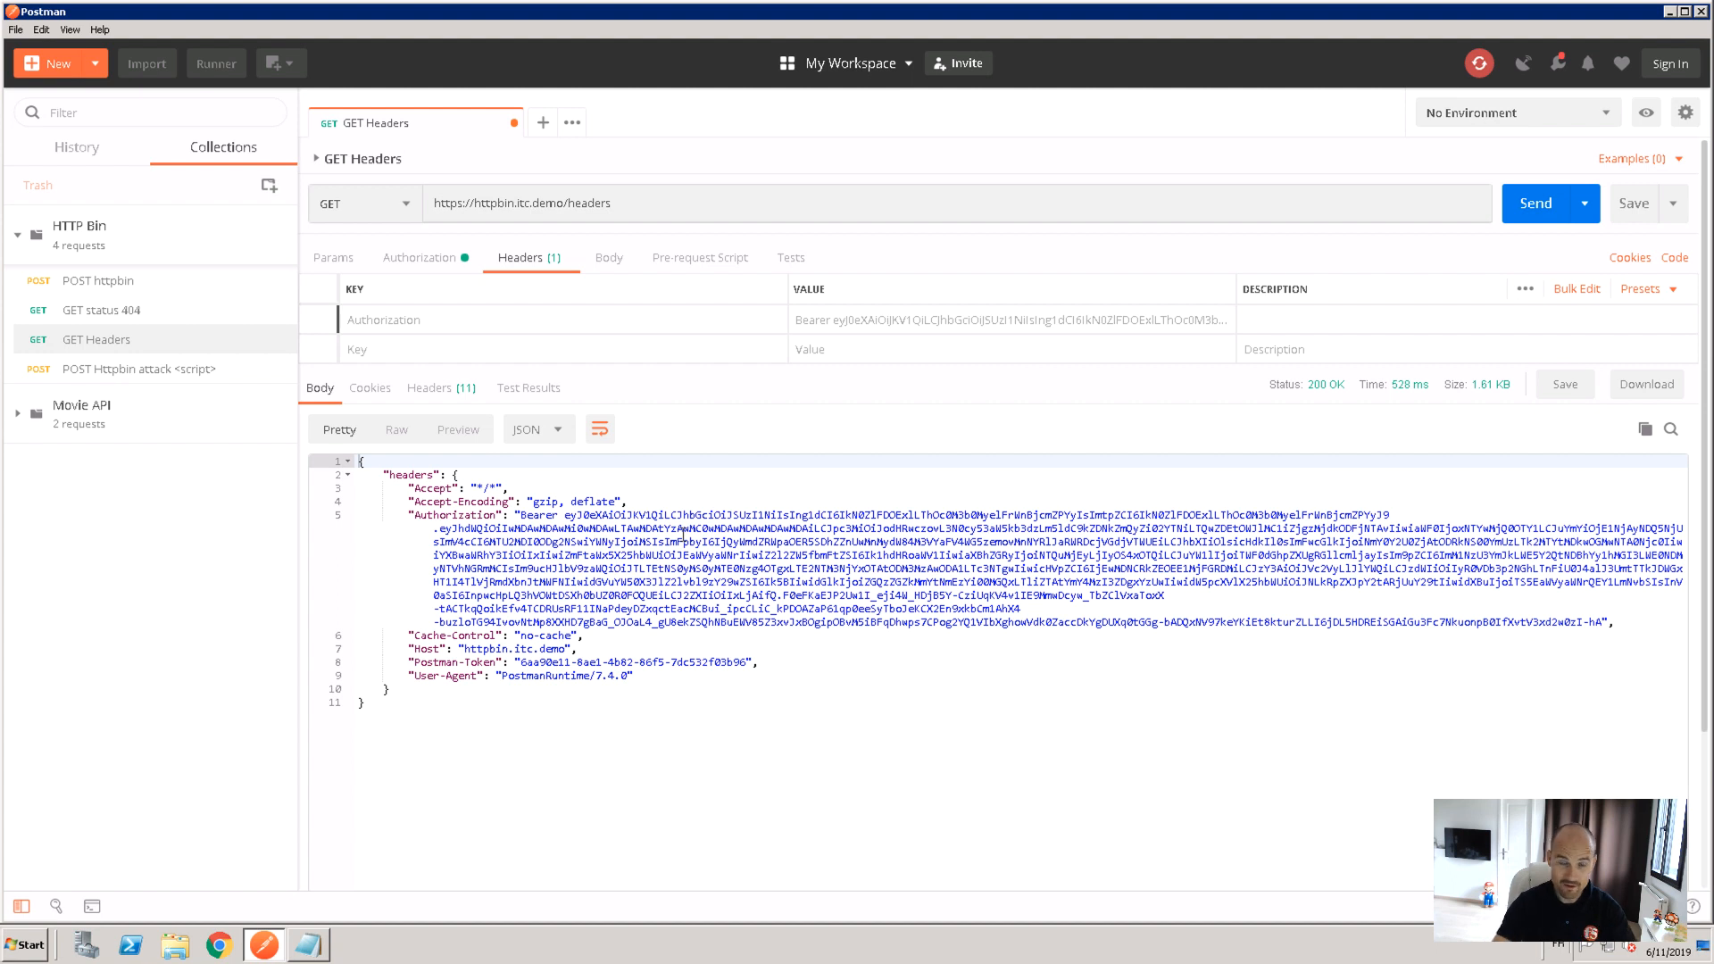
{"action": "mouse_move", "coordinate": [179, 314]}
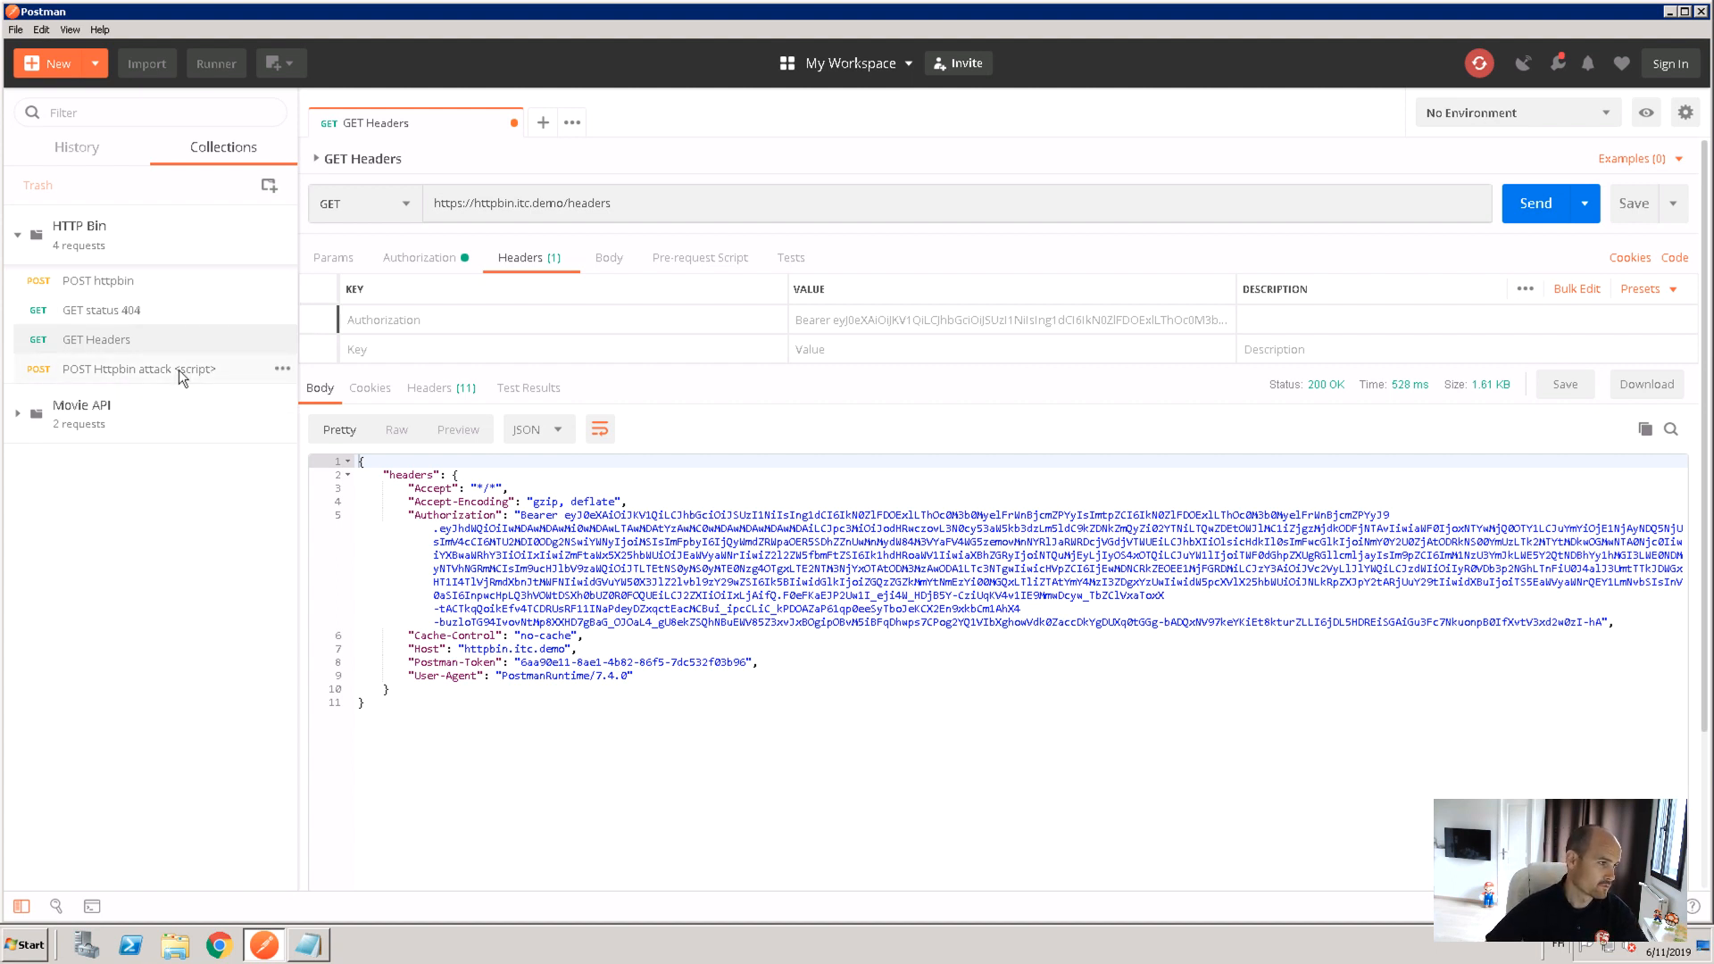
{"action": "left_click", "coordinate": [139, 368]}
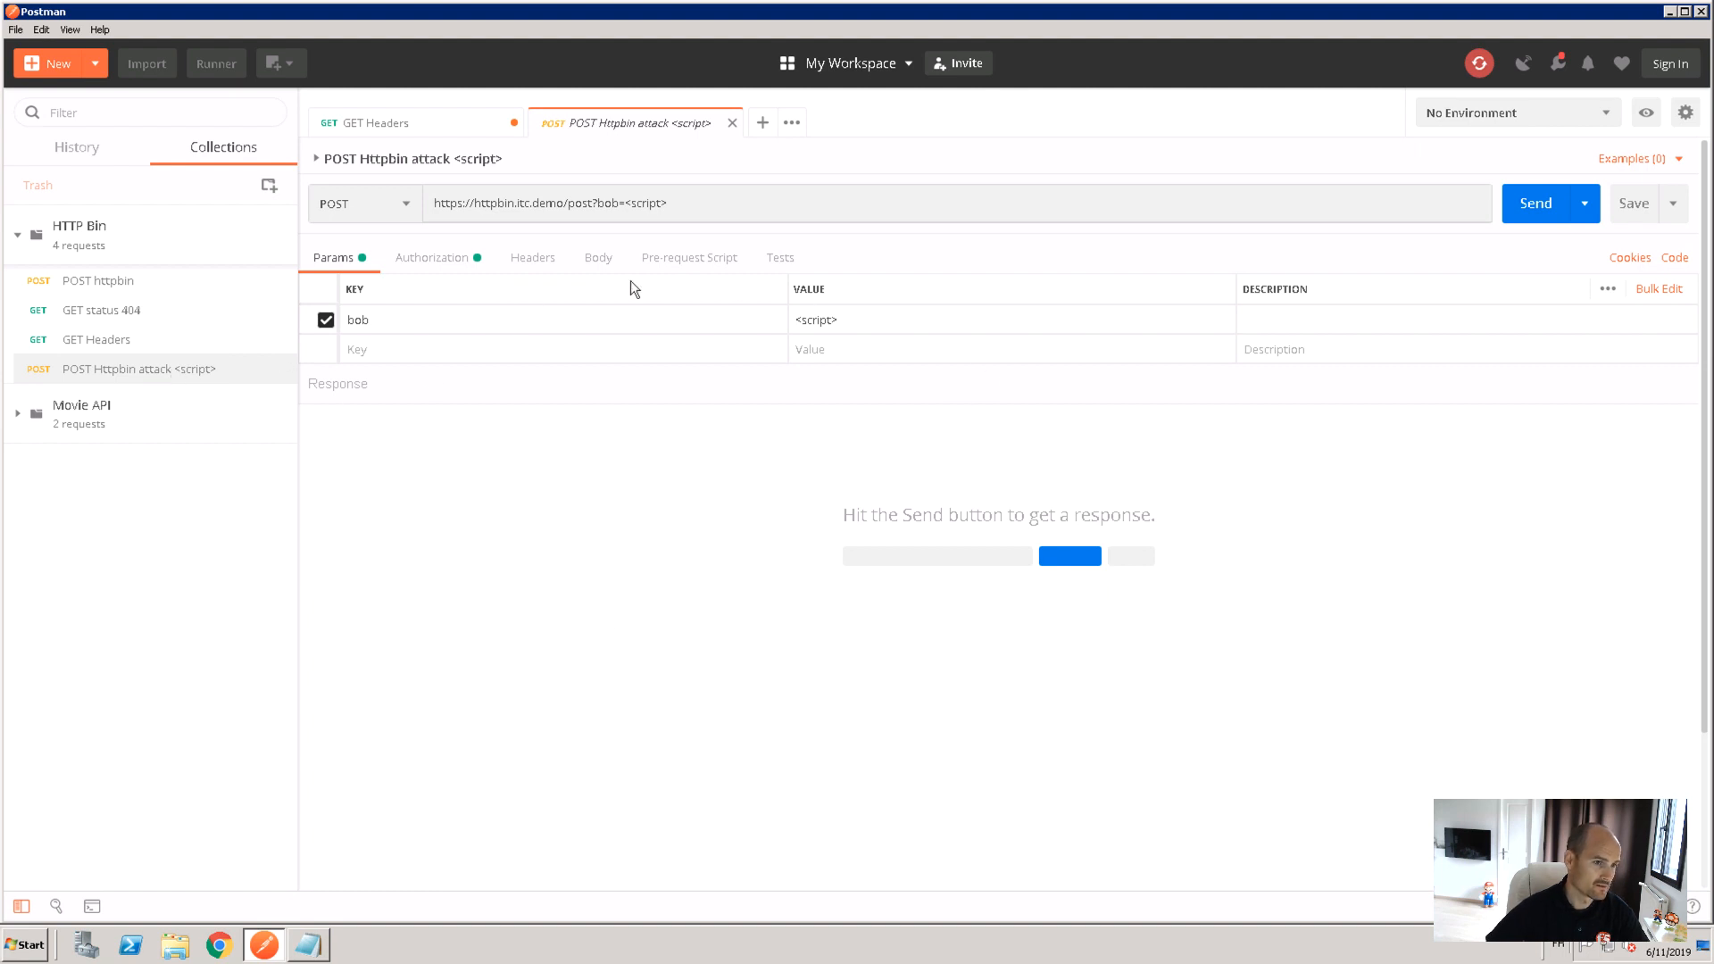
{"action": "left_click", "coordinate": [371, 319]}
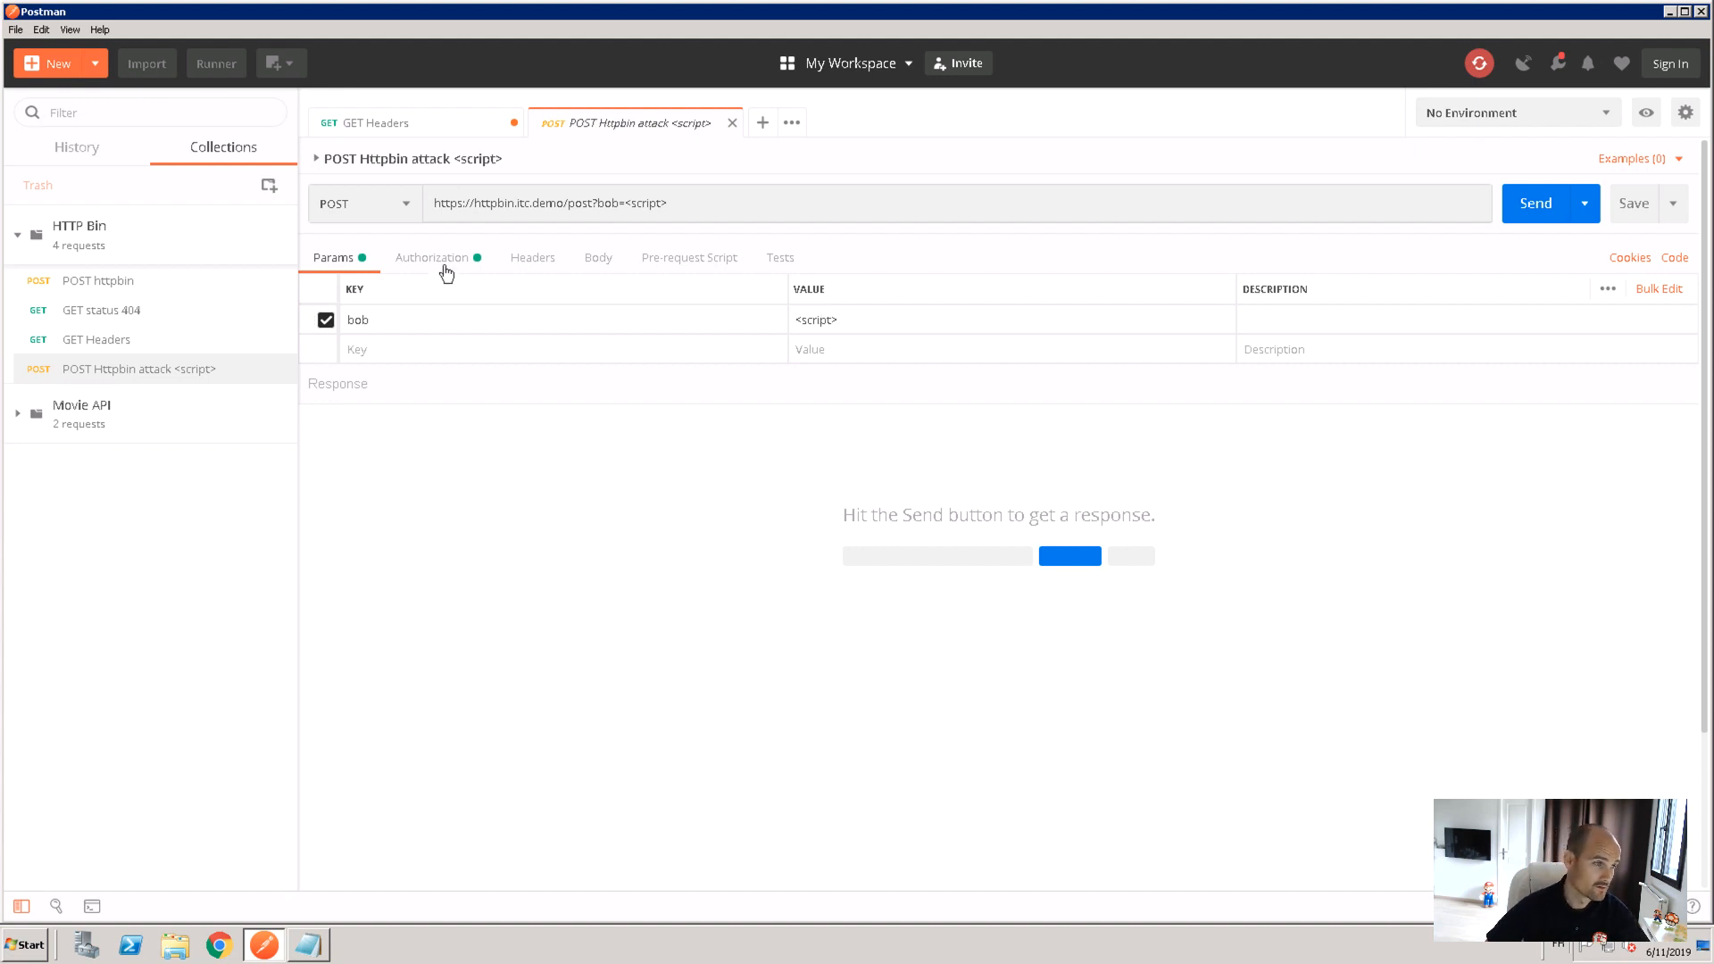
Give the attack request OAuth 2.0 with the AzureAD token and send it, getting 403 Forbidden
{"action": "left_click", "coordinate": [432, 257]}
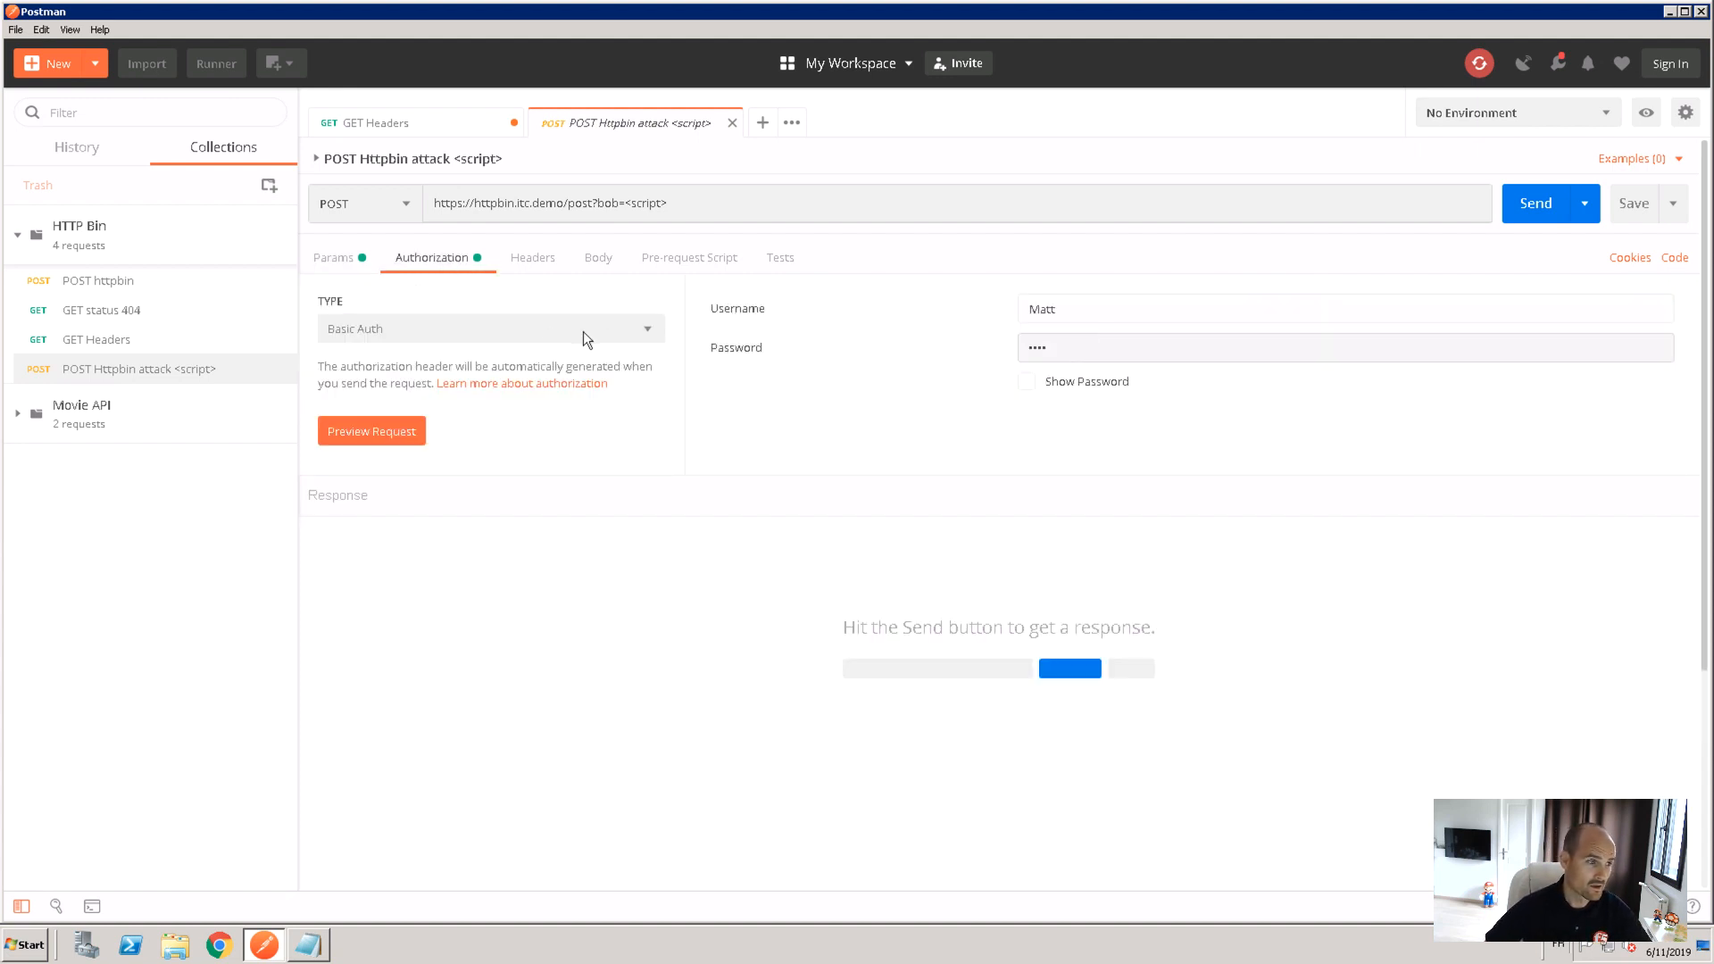
{"action": "left_click", "coordinate": [491, 328]}
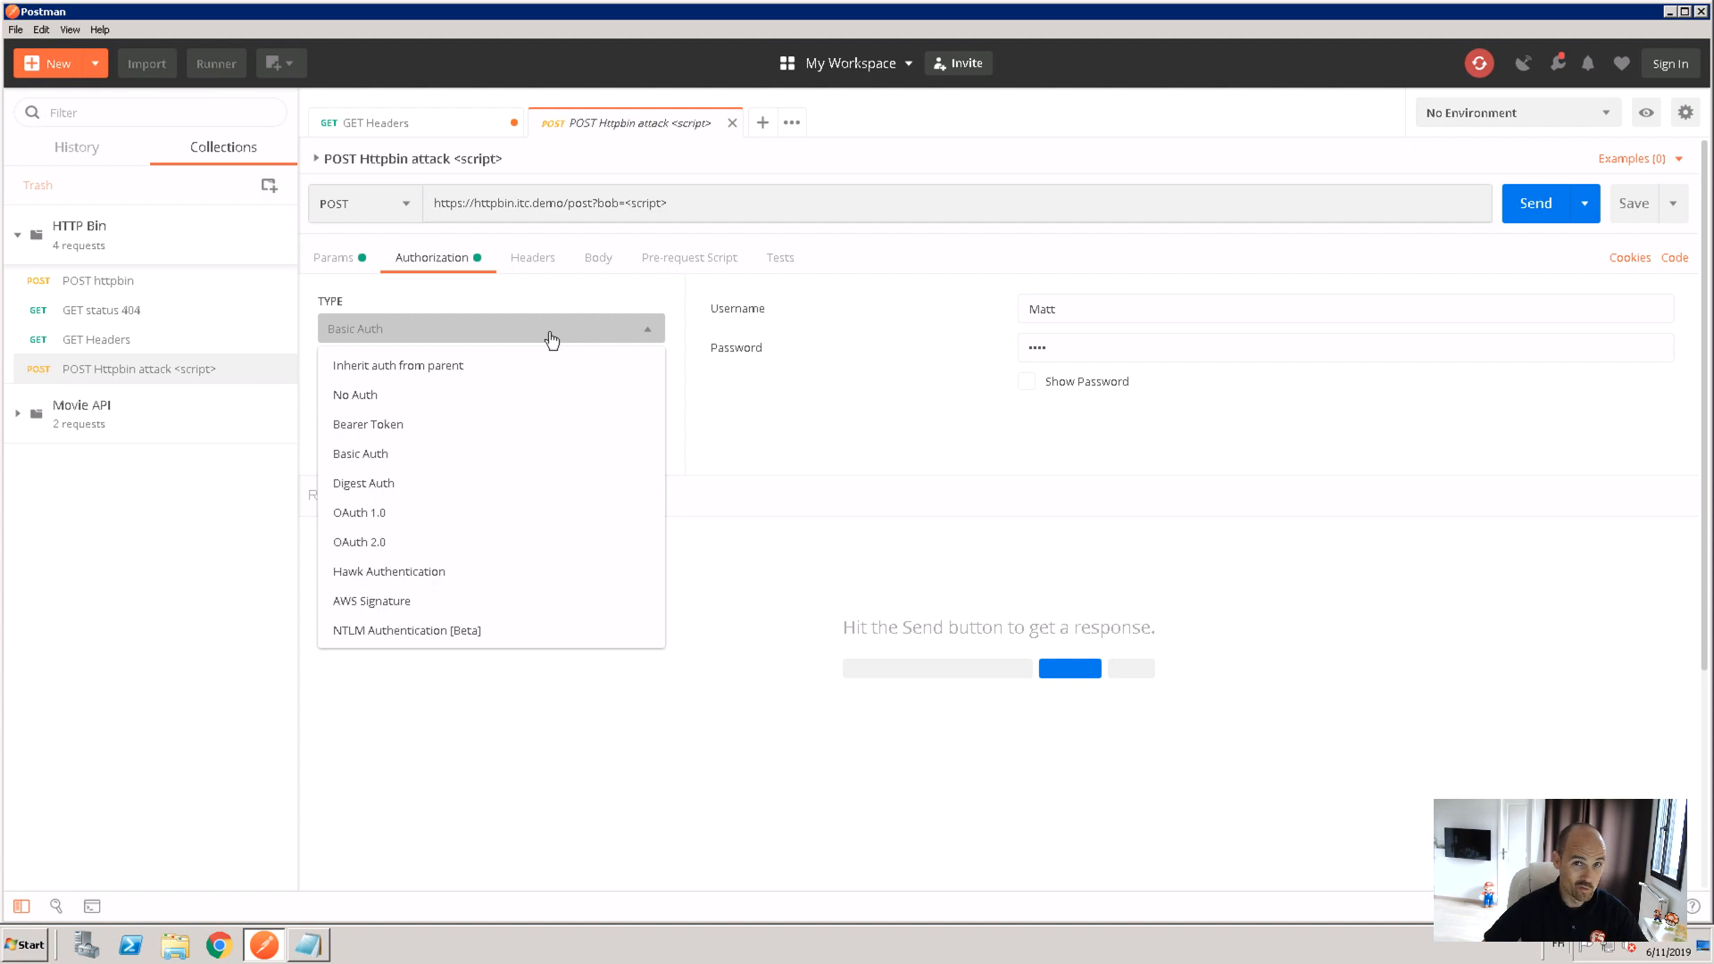
{"action": "left_click", "coordinate": [358, 542]}
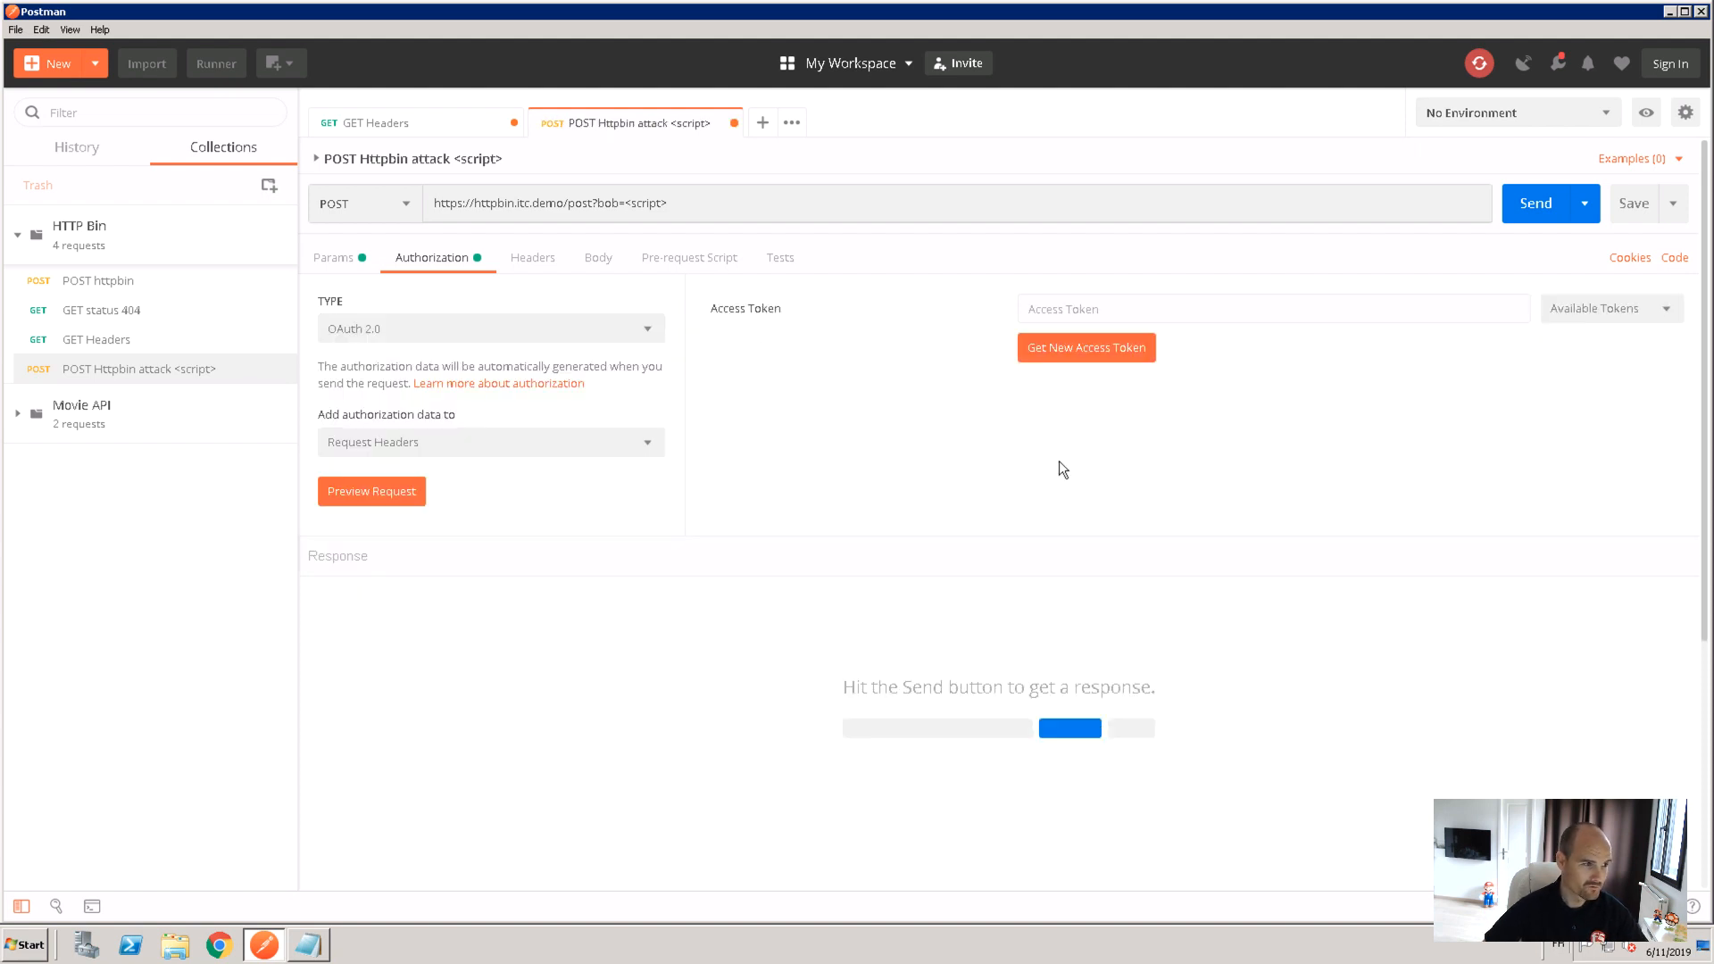
{"action": "left_click", "coordinate": [1611, 307]}
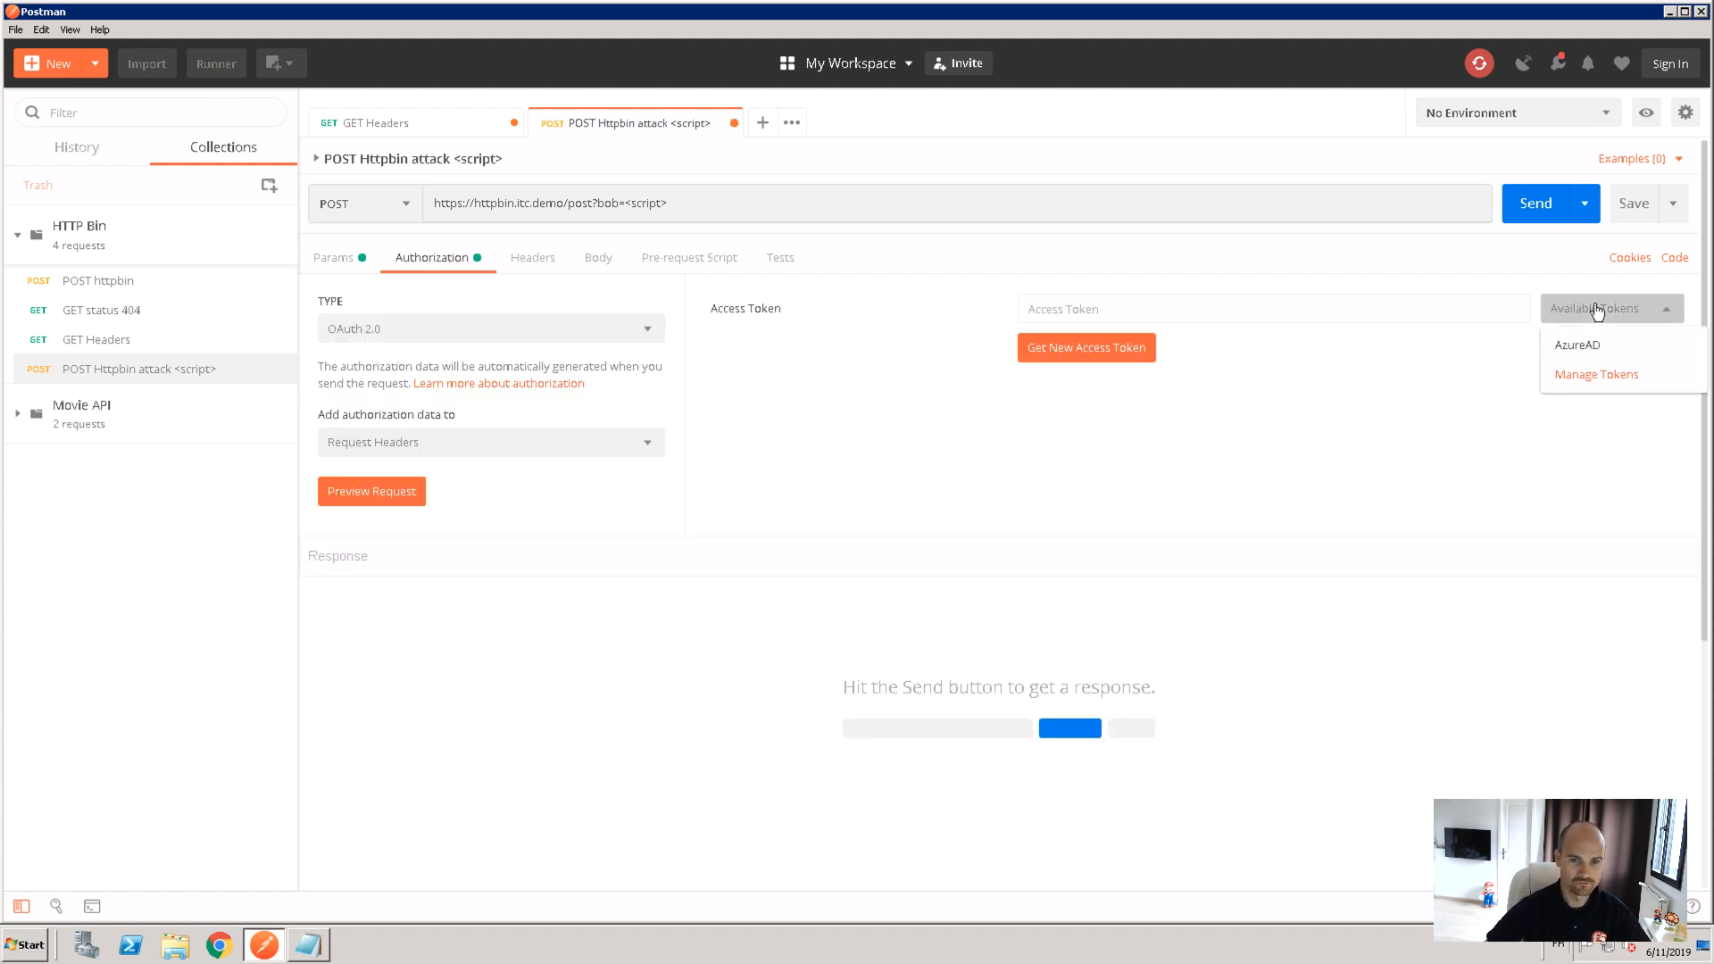
{"action": "left_click", "coordinate": [1576, 345]}
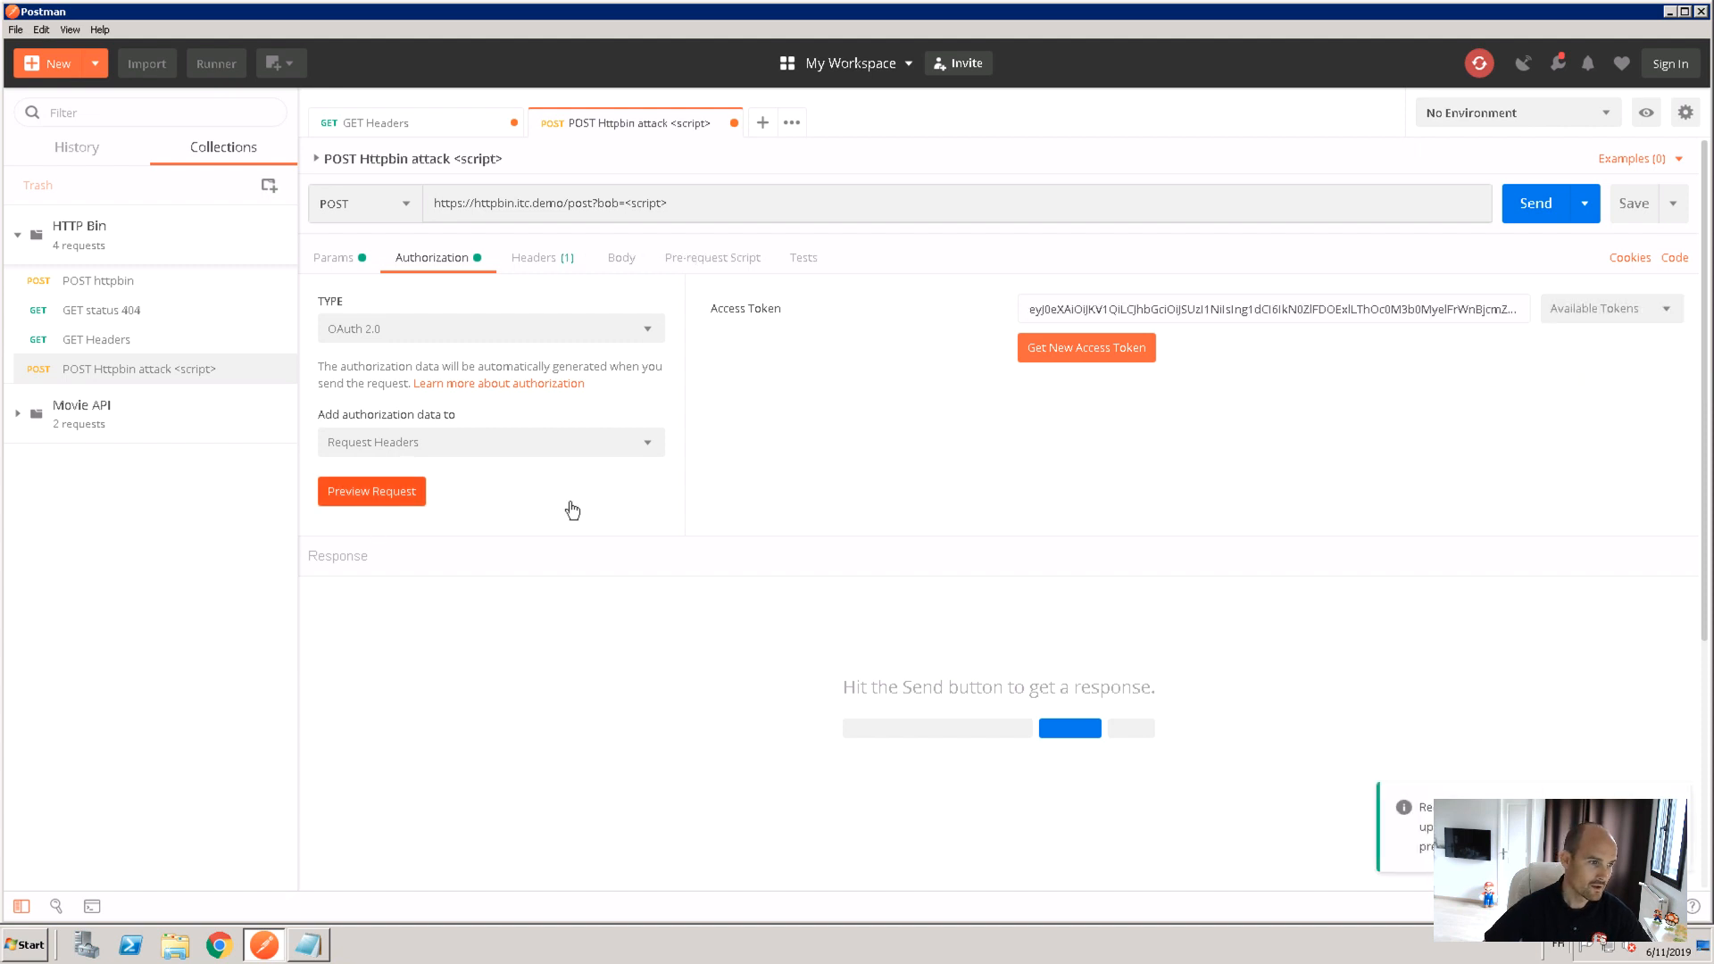
{"action": "left_click", "coordinate": [1535, 203]}
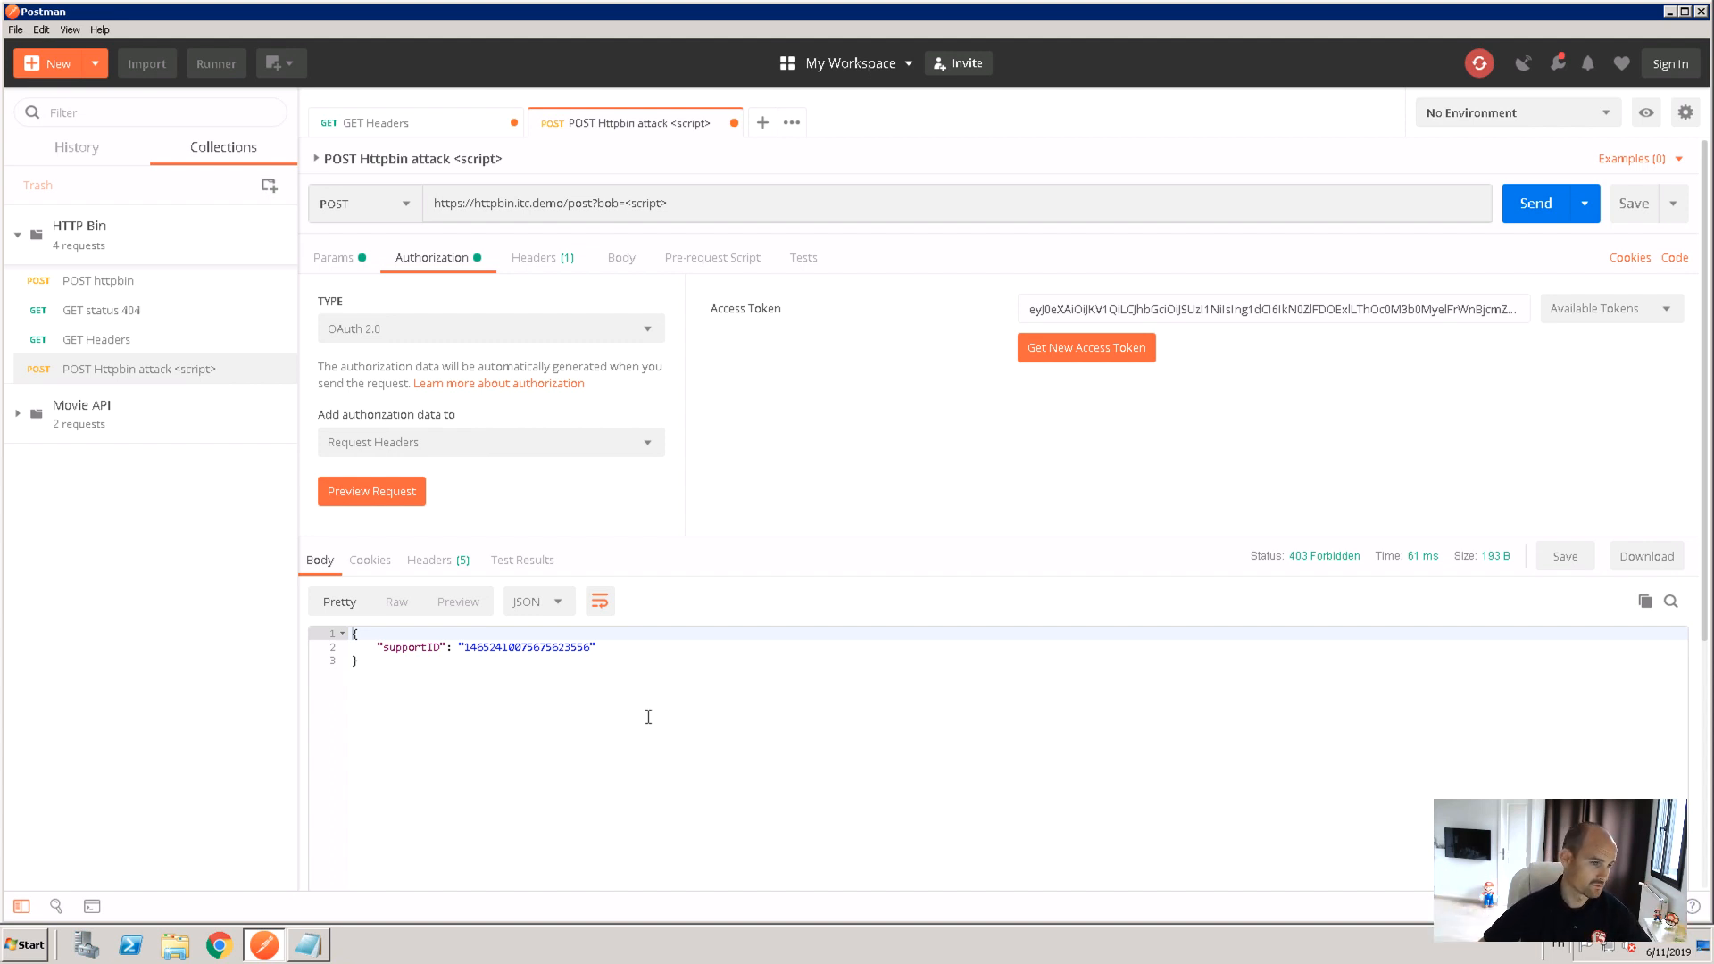
{"action": "double_click", "coordinate": [524, 646]}
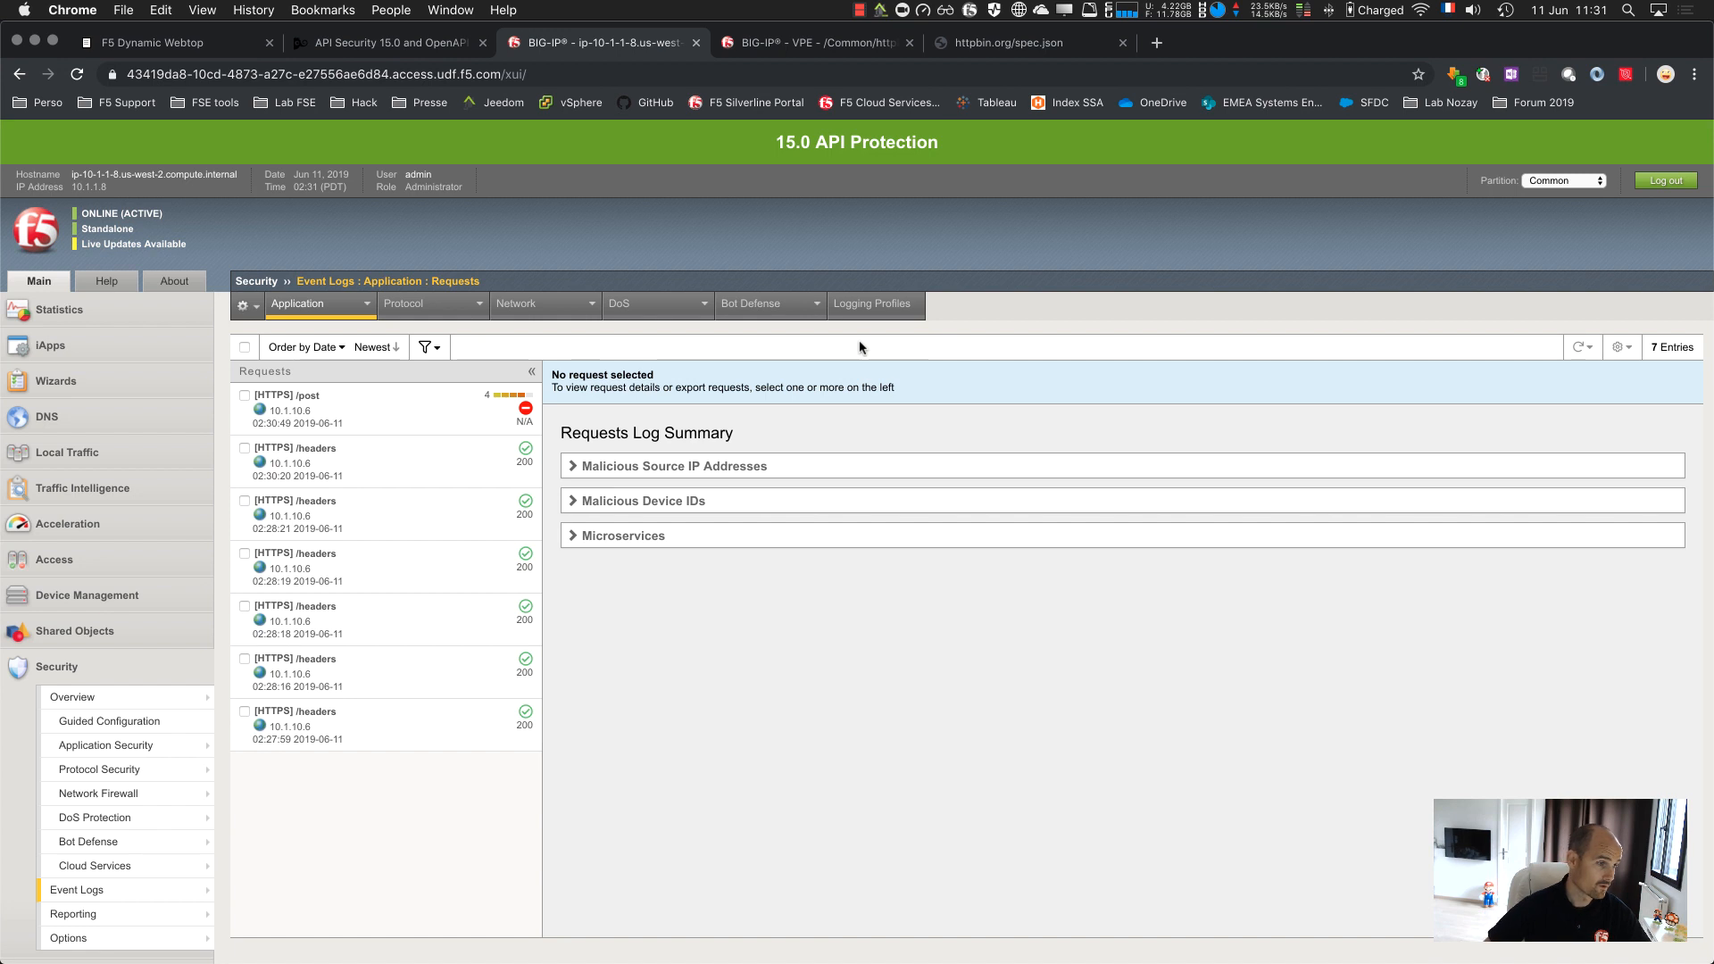
{"action": "mouse_move", "coordinate": [328, 477]}
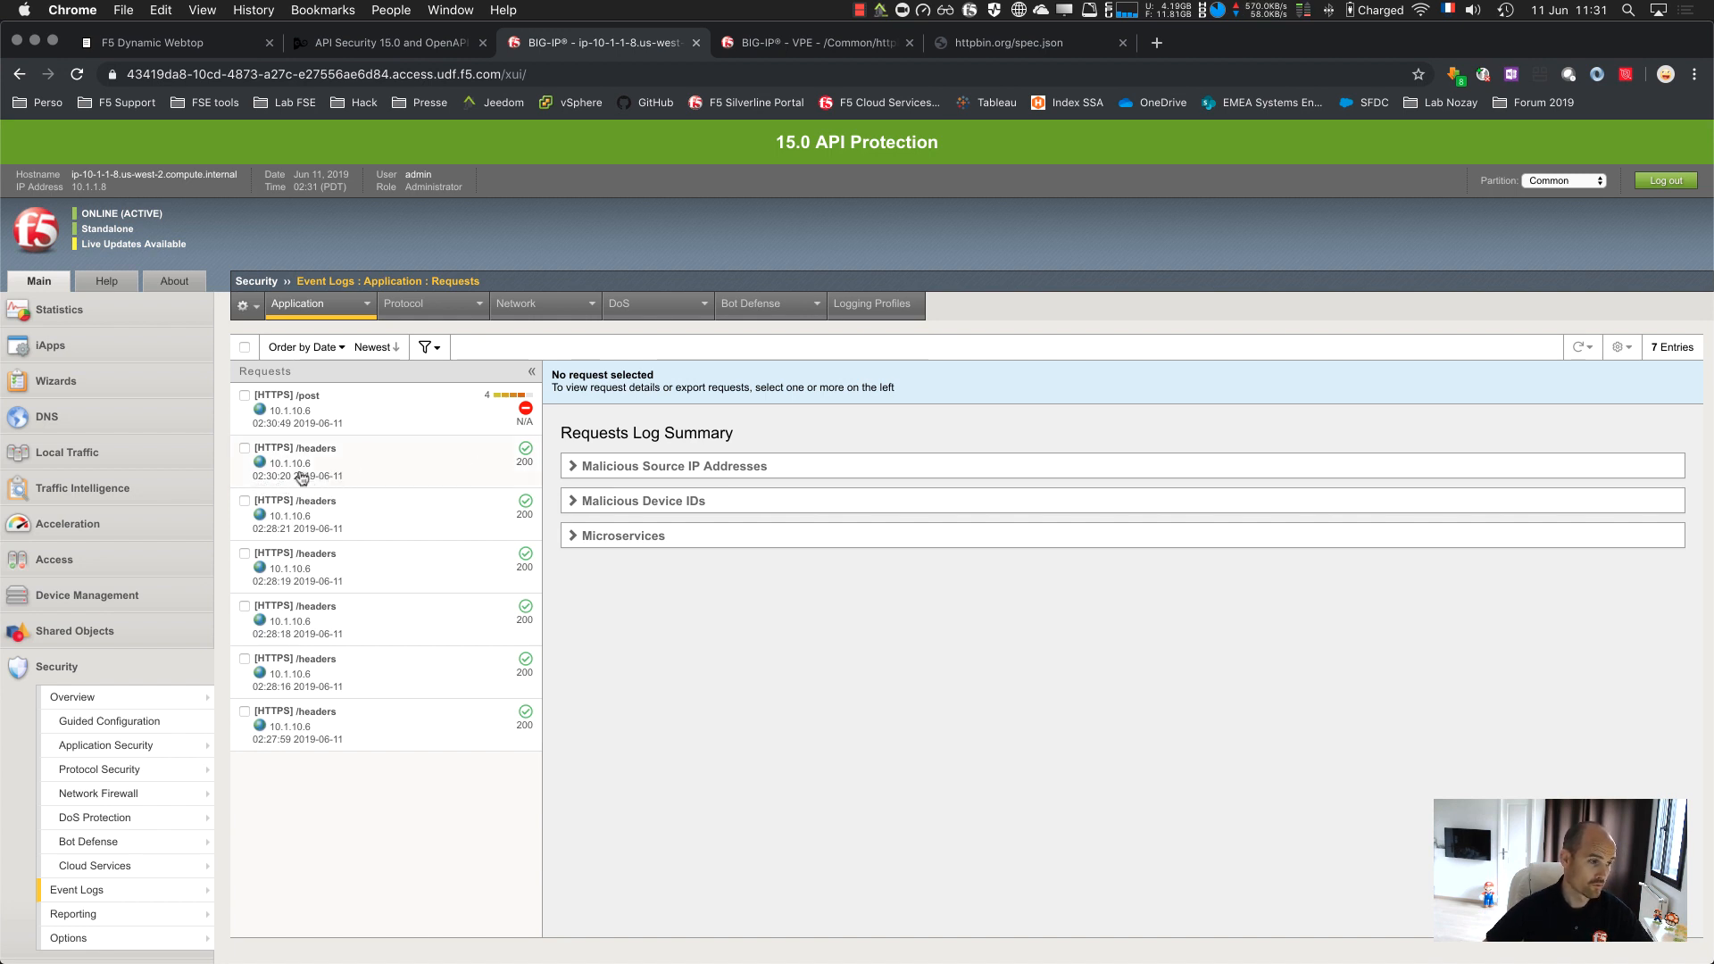
Inspect the /headers and blocked /post request log entries, then open the Dashboard
{"action": "left_click", "coordinate": [295, 448]}
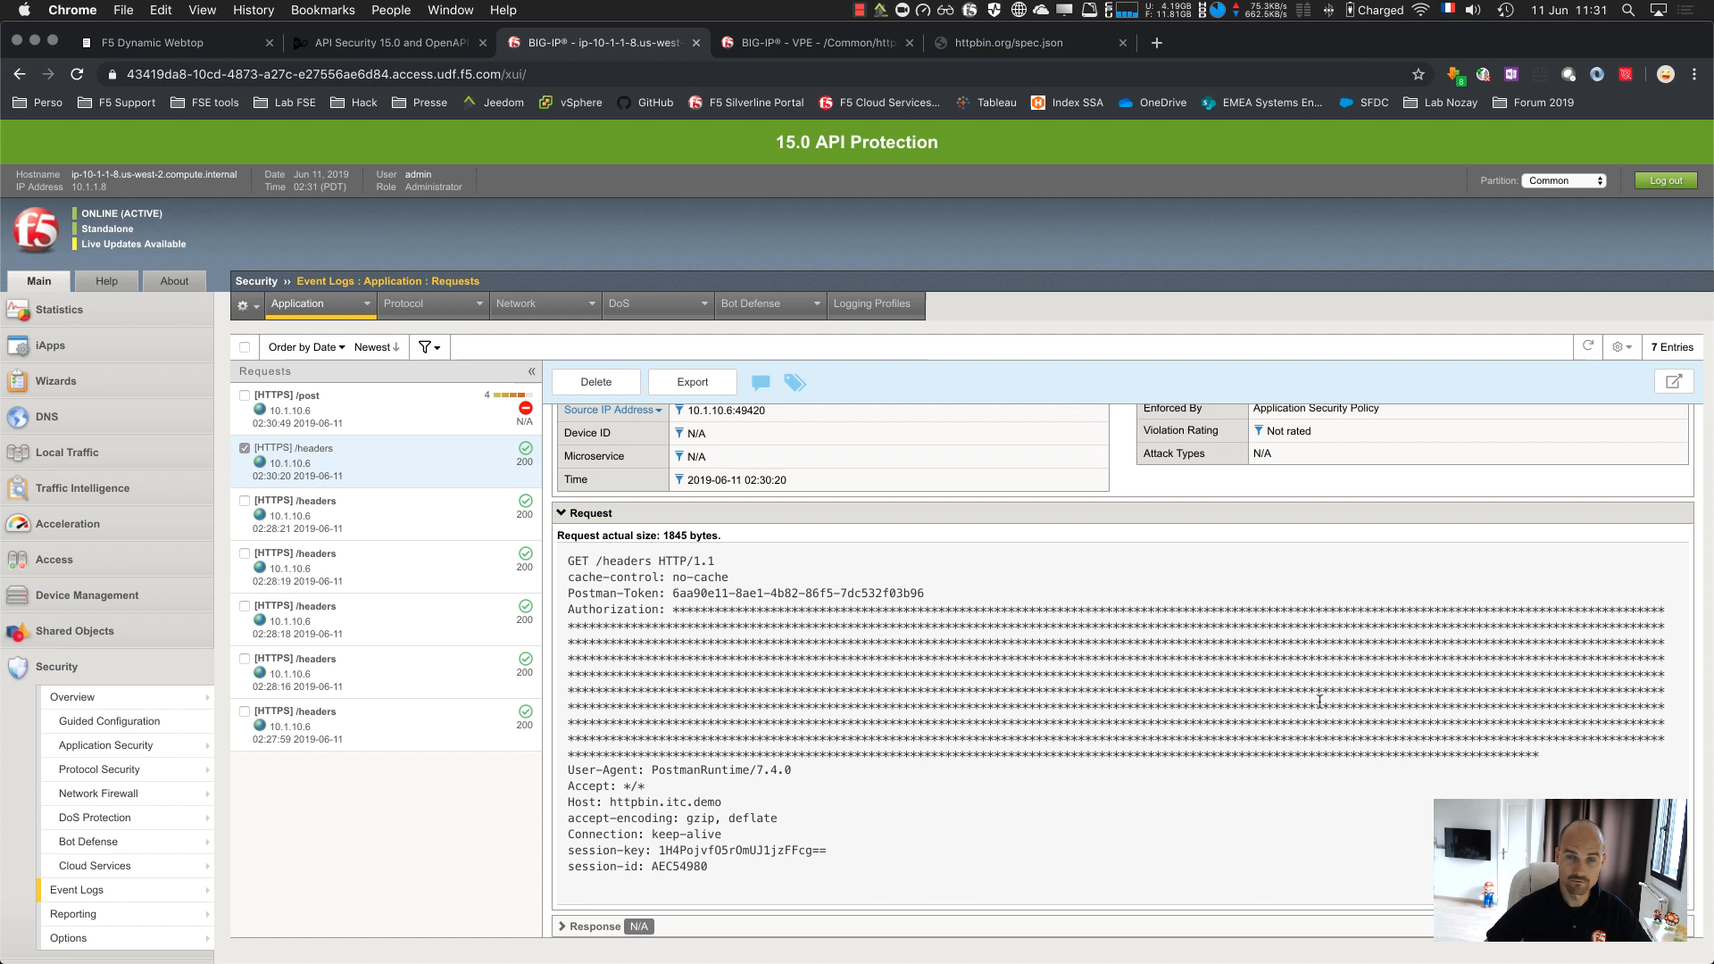
{"action": "left_click", "coordinate": [328, 394]}
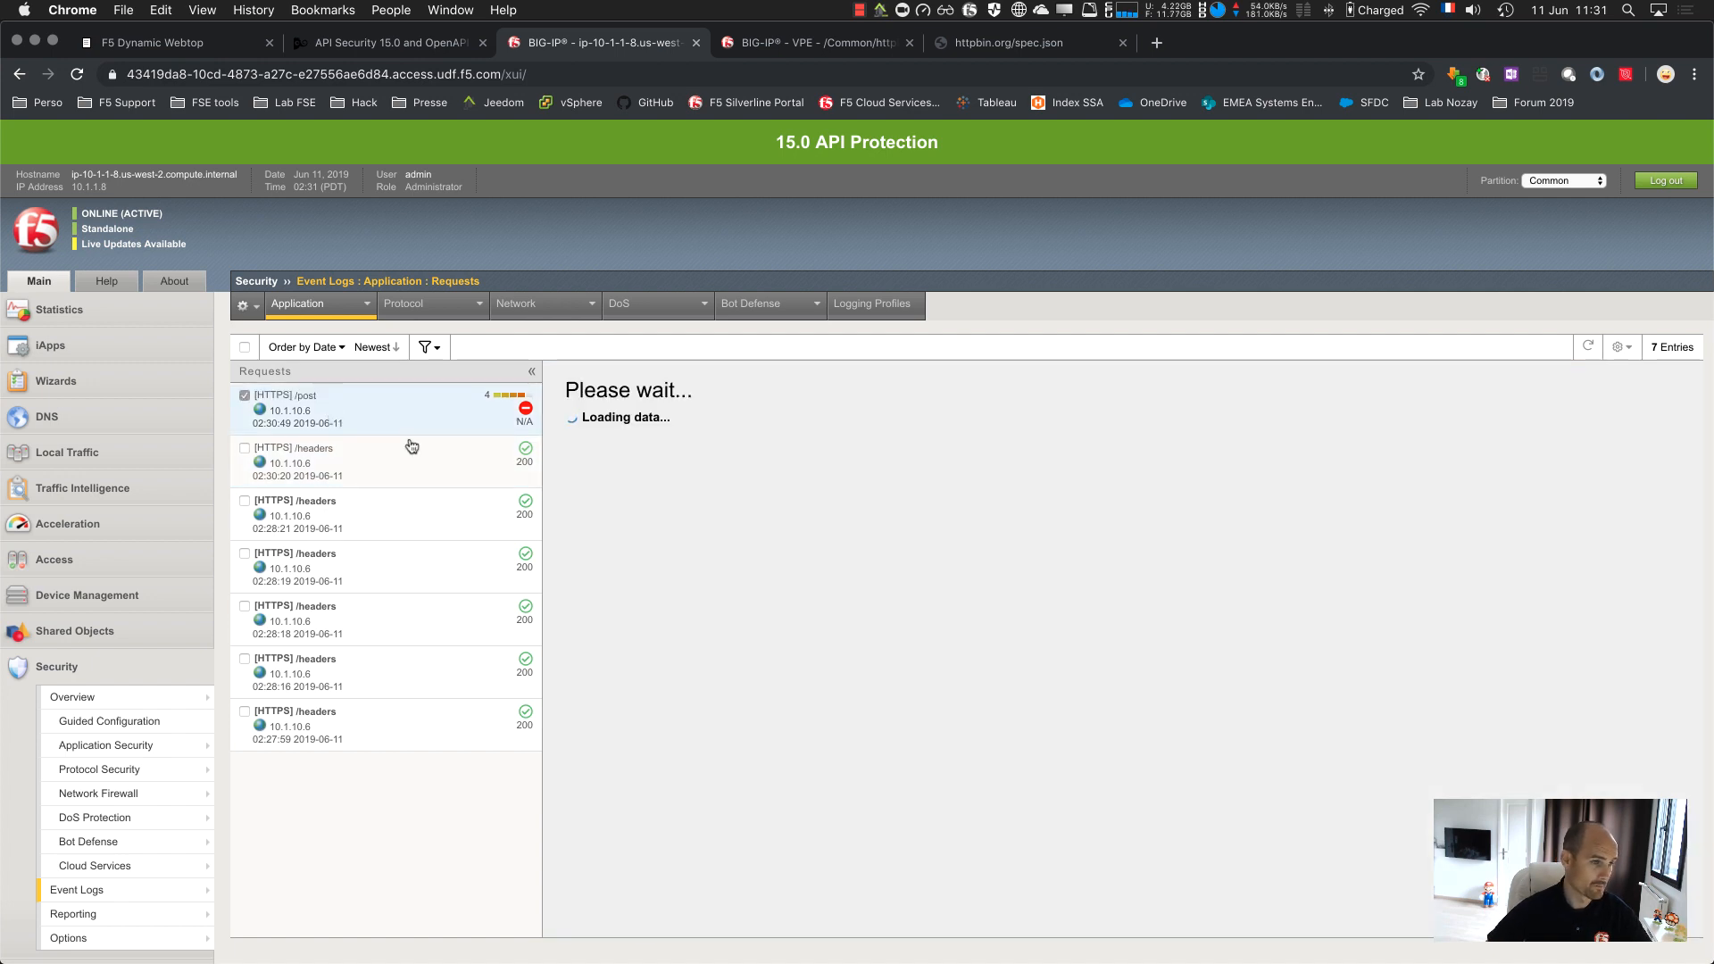
{"action": "left_click", "coordinate": [284, 410]}
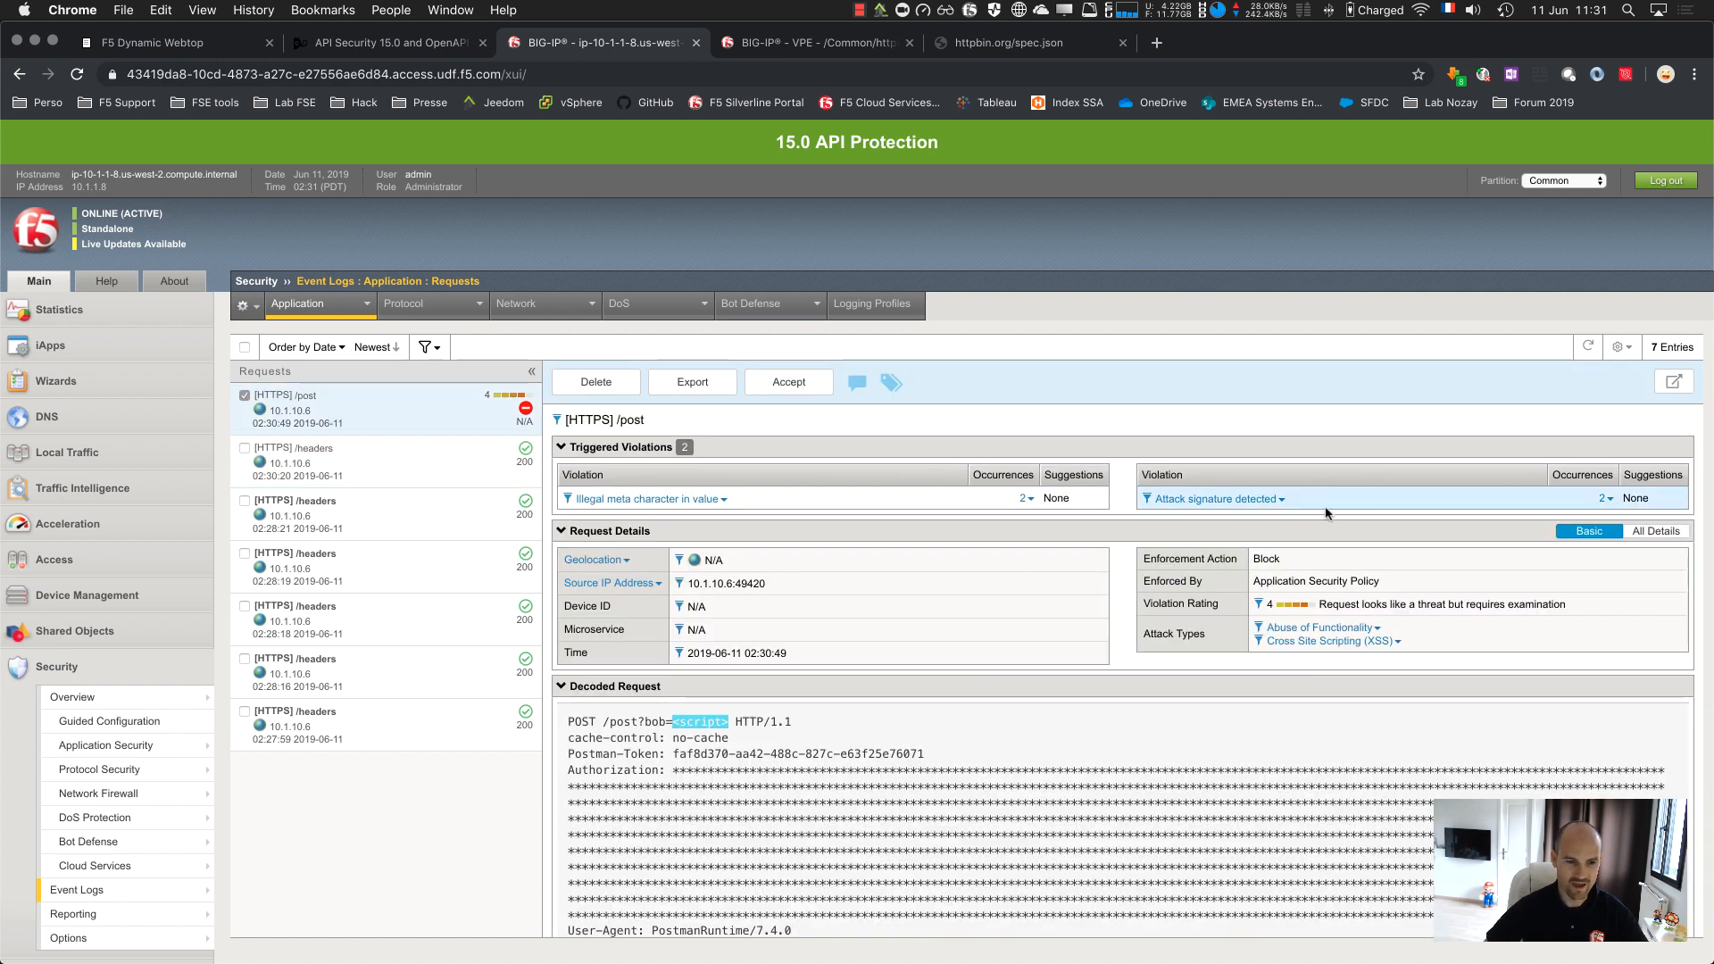
{"action": "left_click", "coordinate": [1213, 499]}
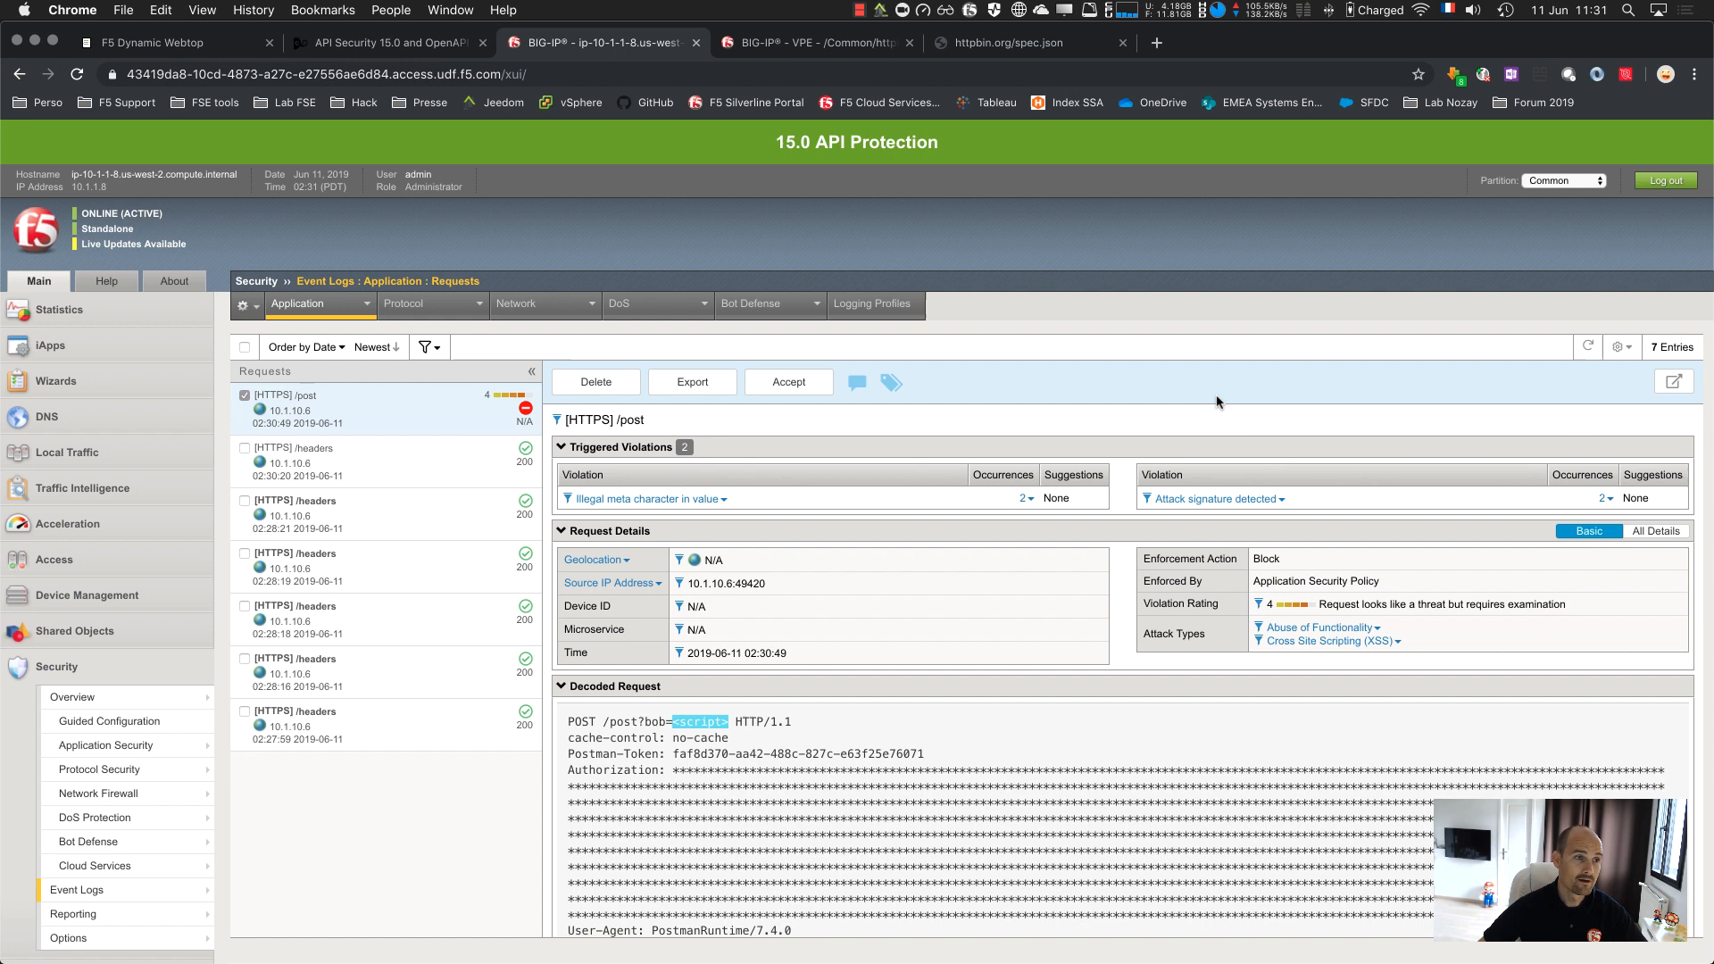
{"action": "left_click", "coordinate": [57, 310]}
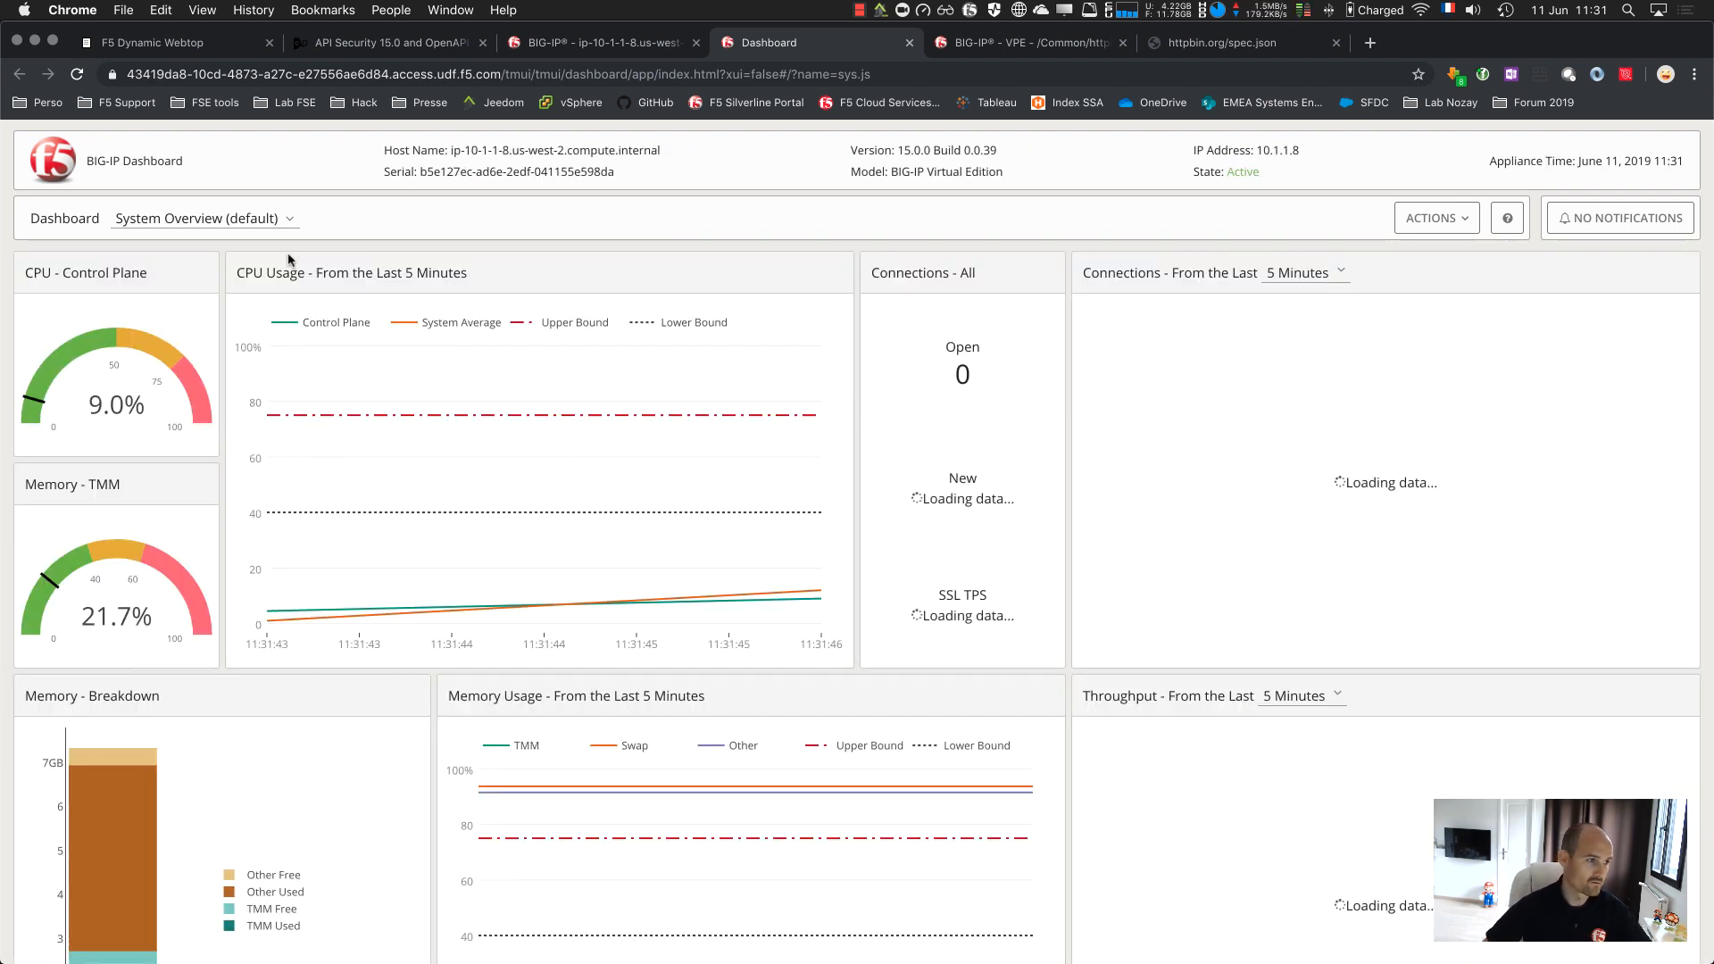
Switch to the API Protection dashboard and select the /Common/httpbin.app/httpbin profile
{"action": "left_click", "coordinate": [203, 219]}
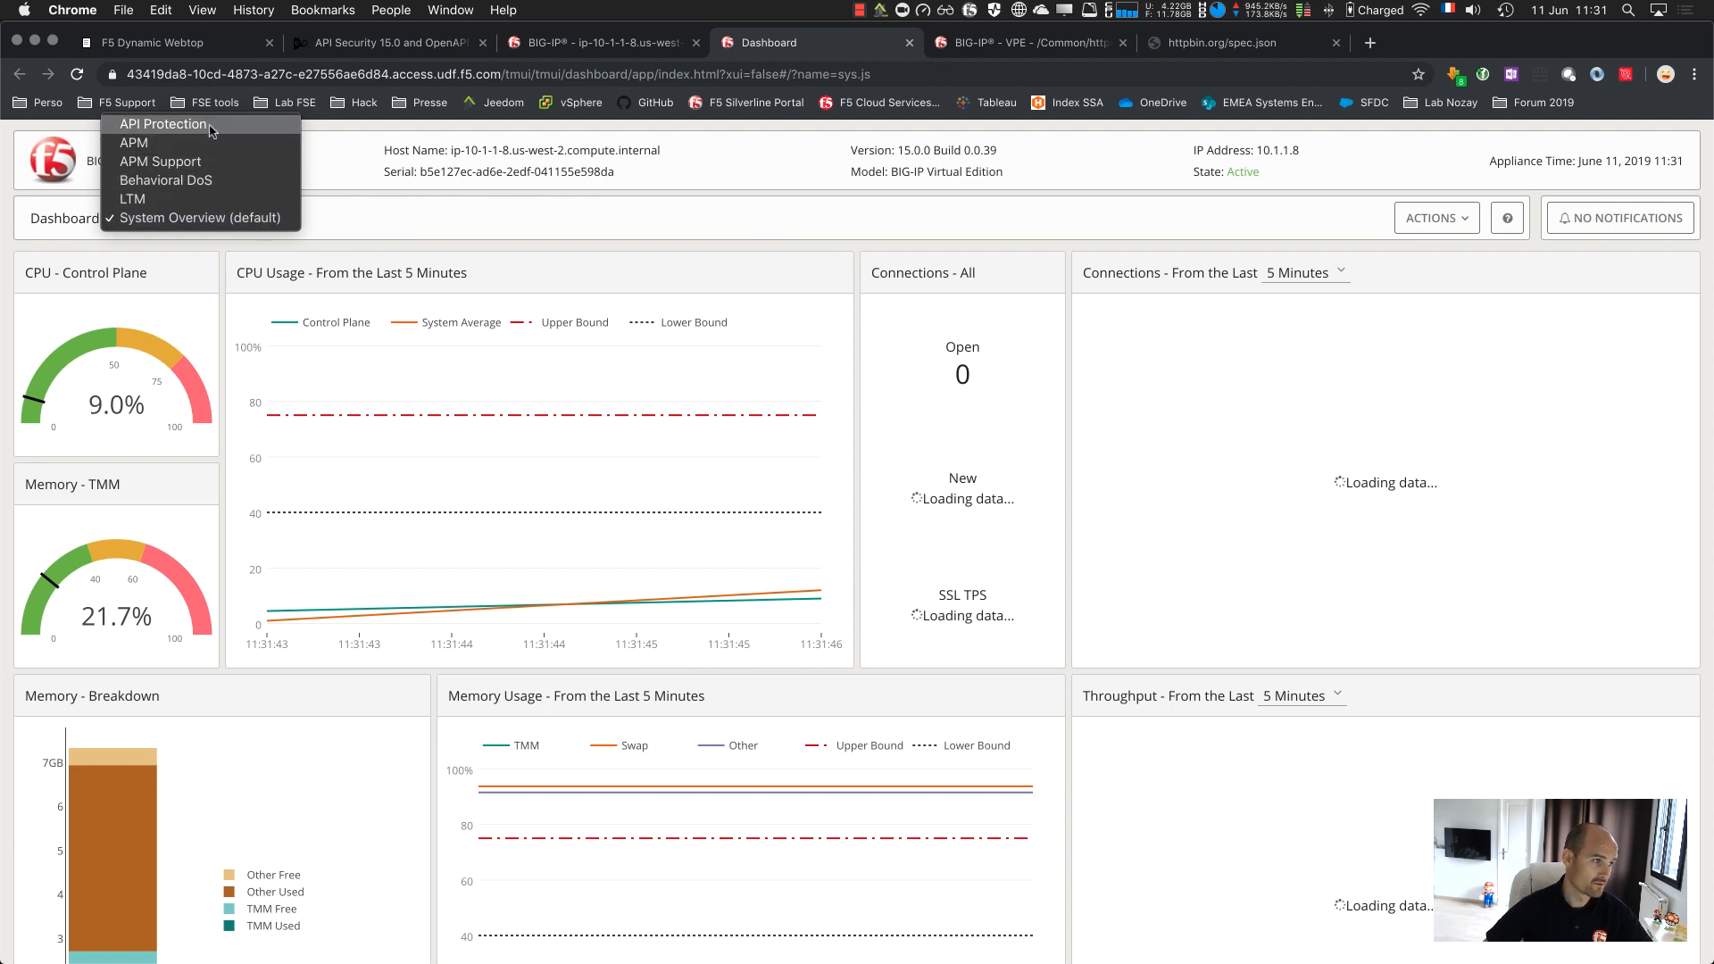
{"action": "left_click", "coordinate": [162, 124]}
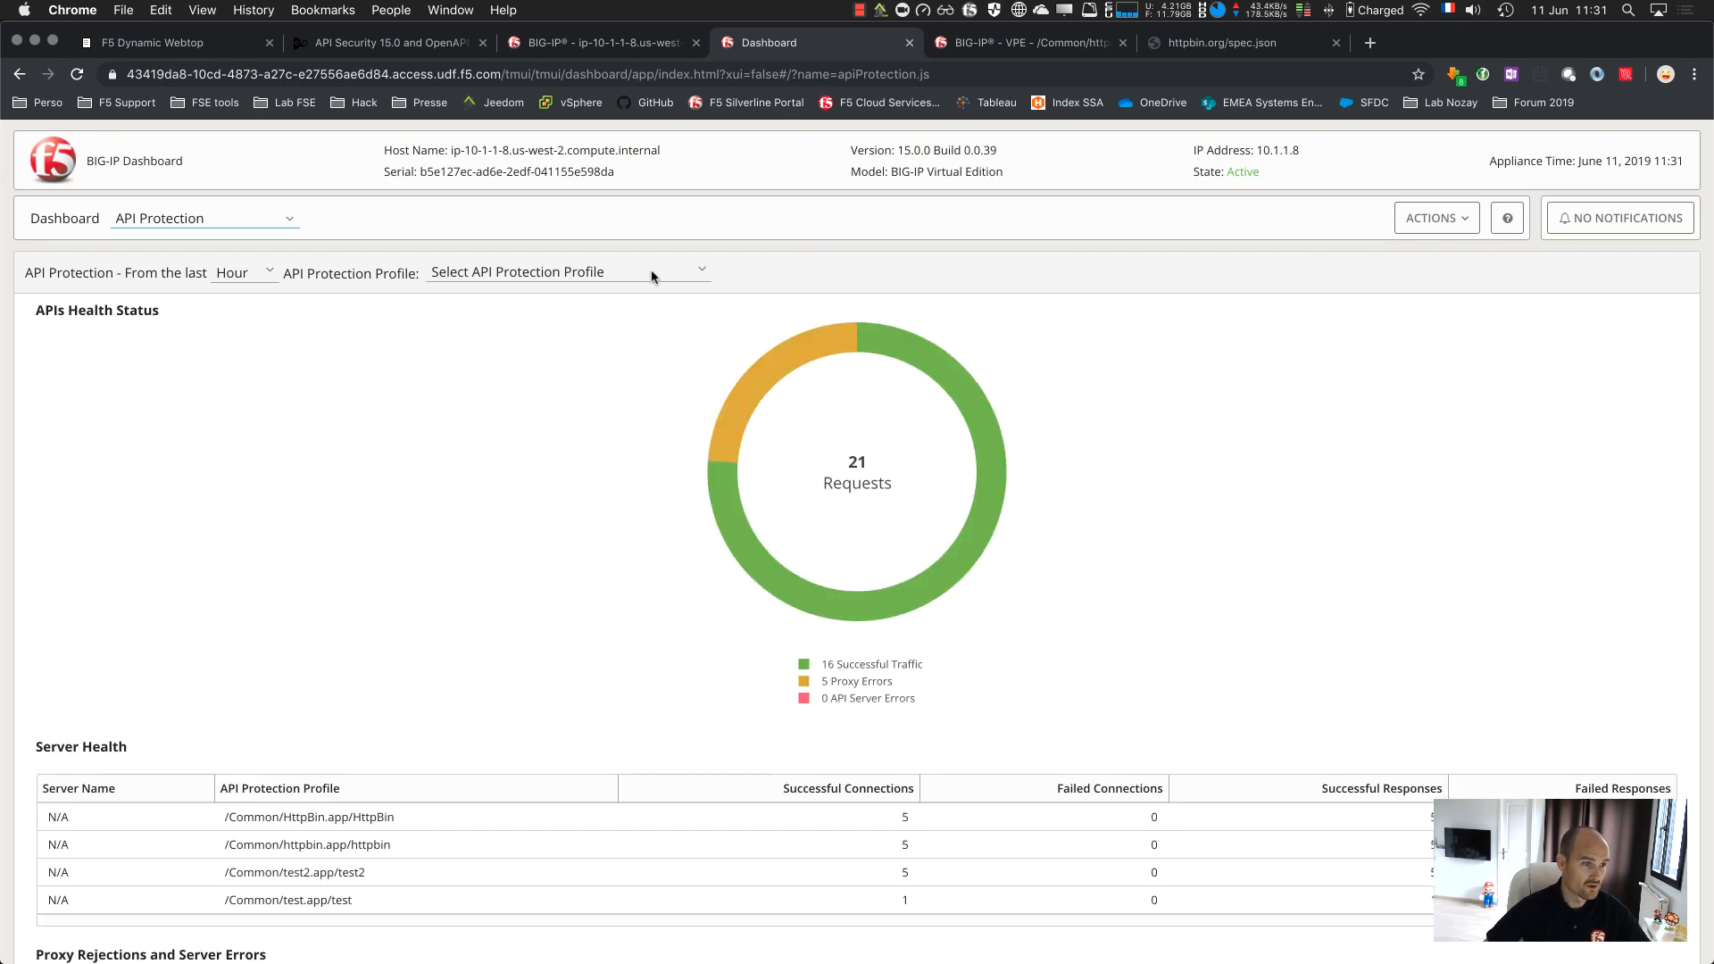
{"action": "scroll", "scroll_direction": "down", "scroll_amount": 3}
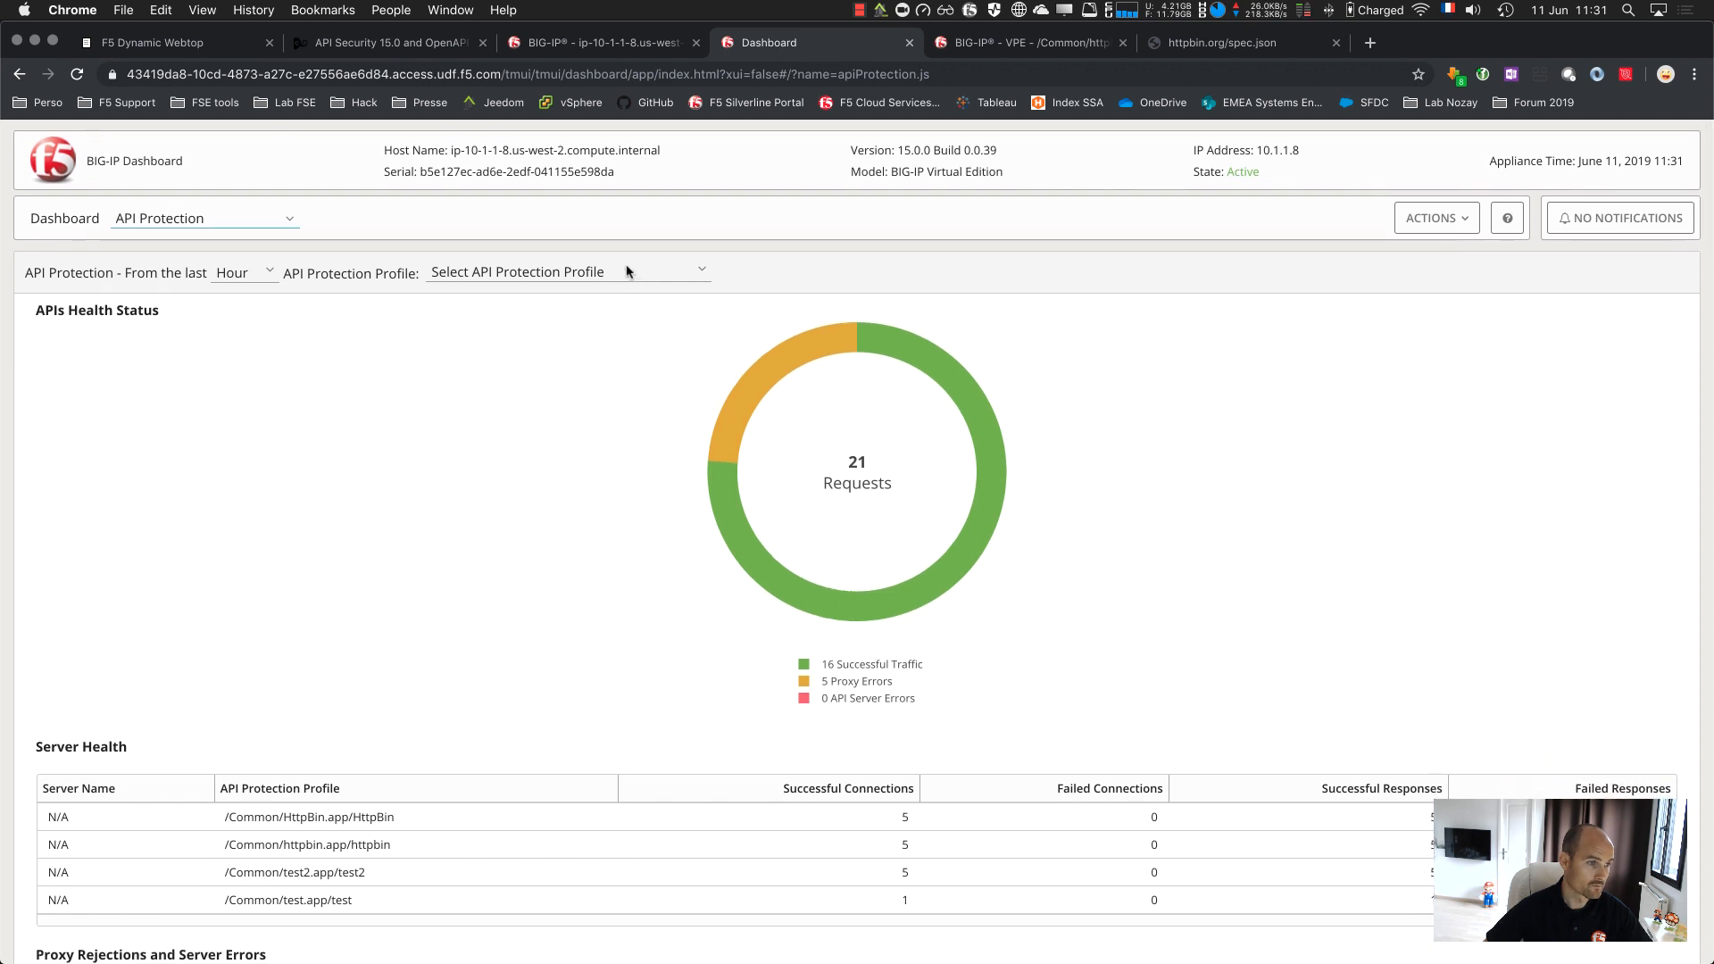
{"action": "left_click", "coordinate": [566, 271]}
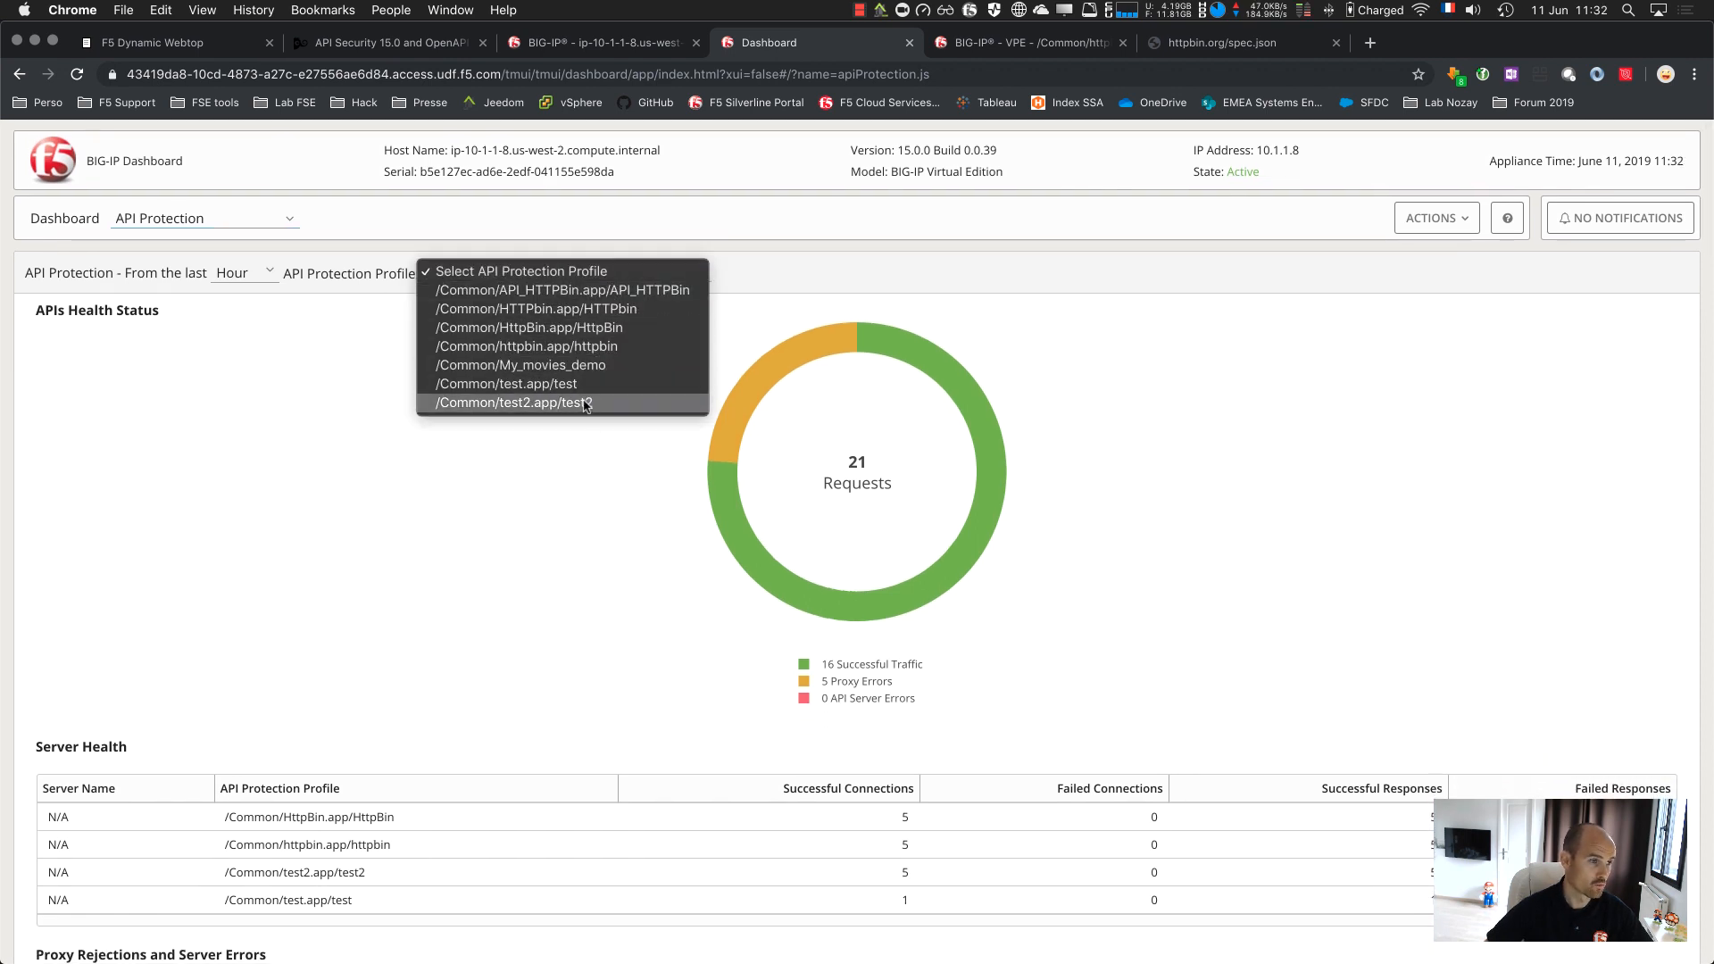
{"action": "left_click", "coordinate": [526, 327]}
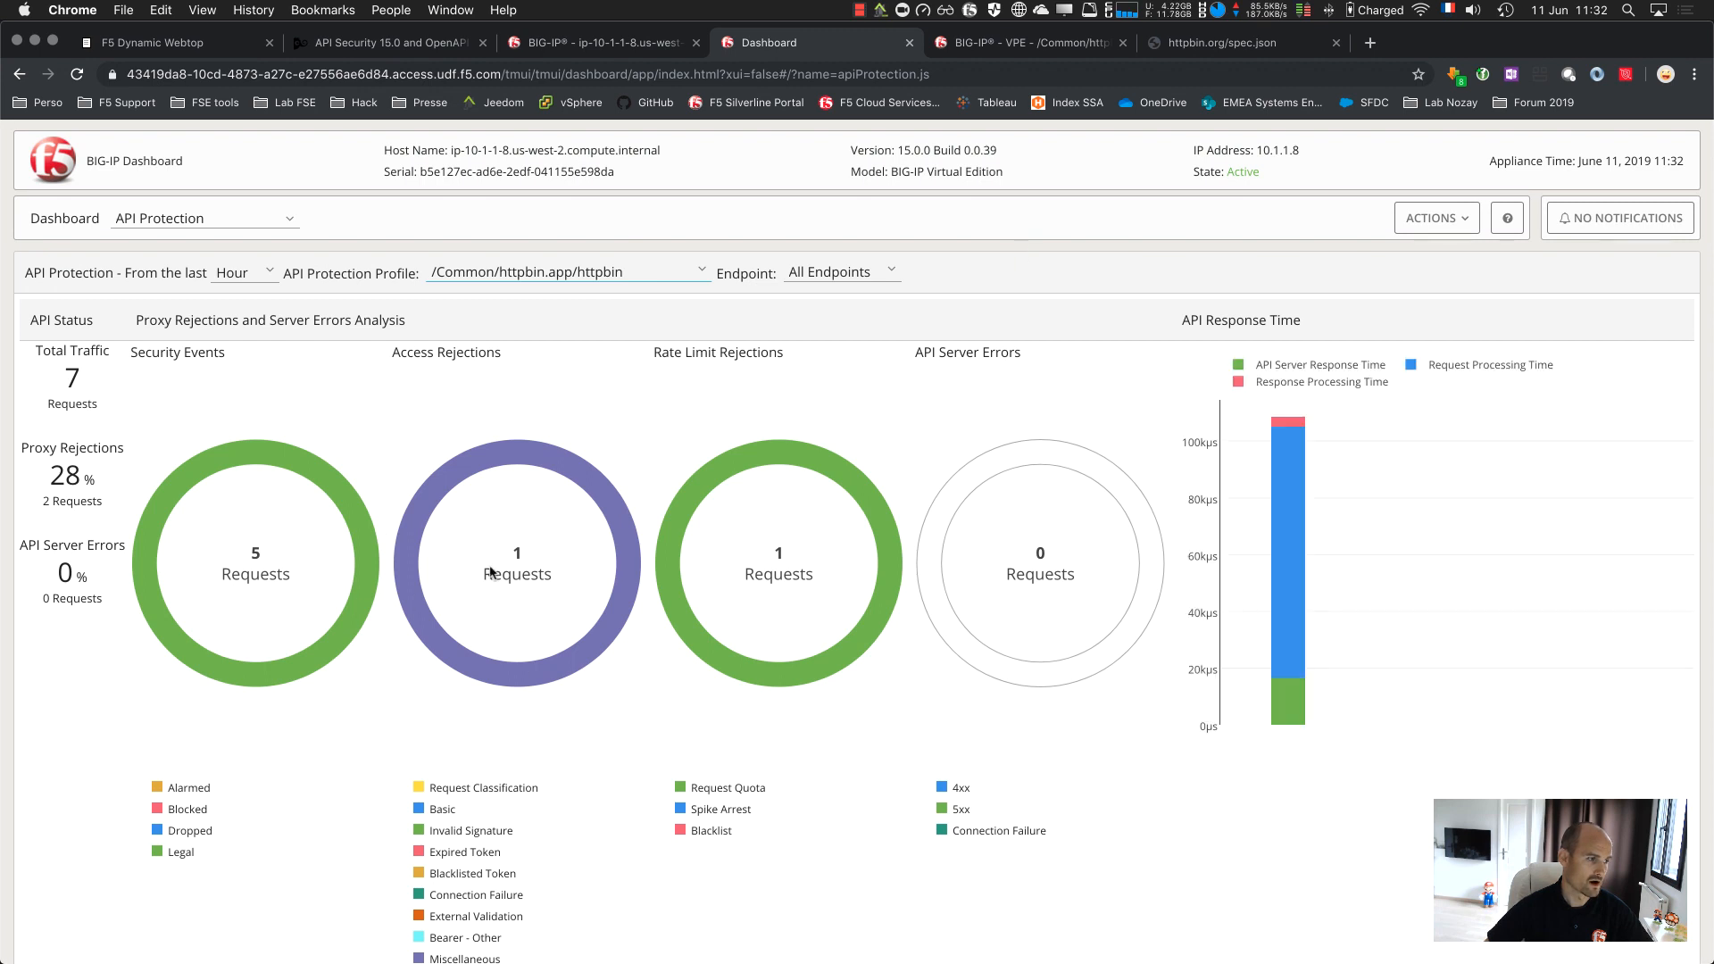
{"action": "mouse_move", "coordinate": [214, 489]}
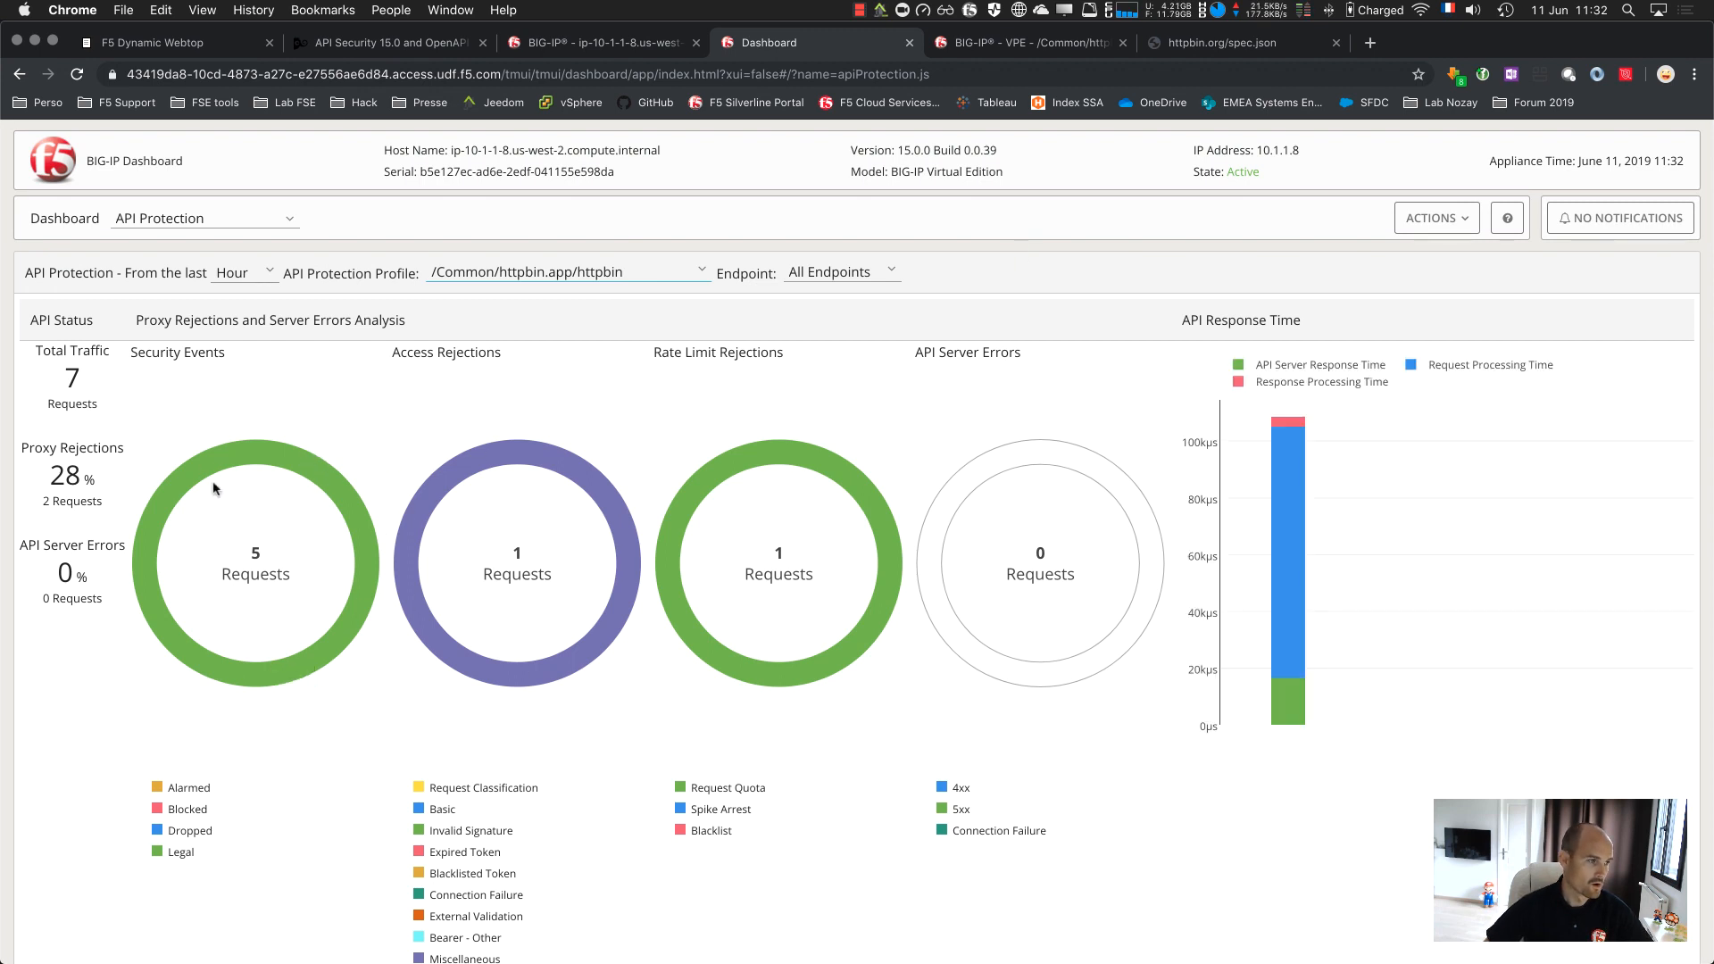
{"action": "mouse_move", "coordinate": [554, 462]}
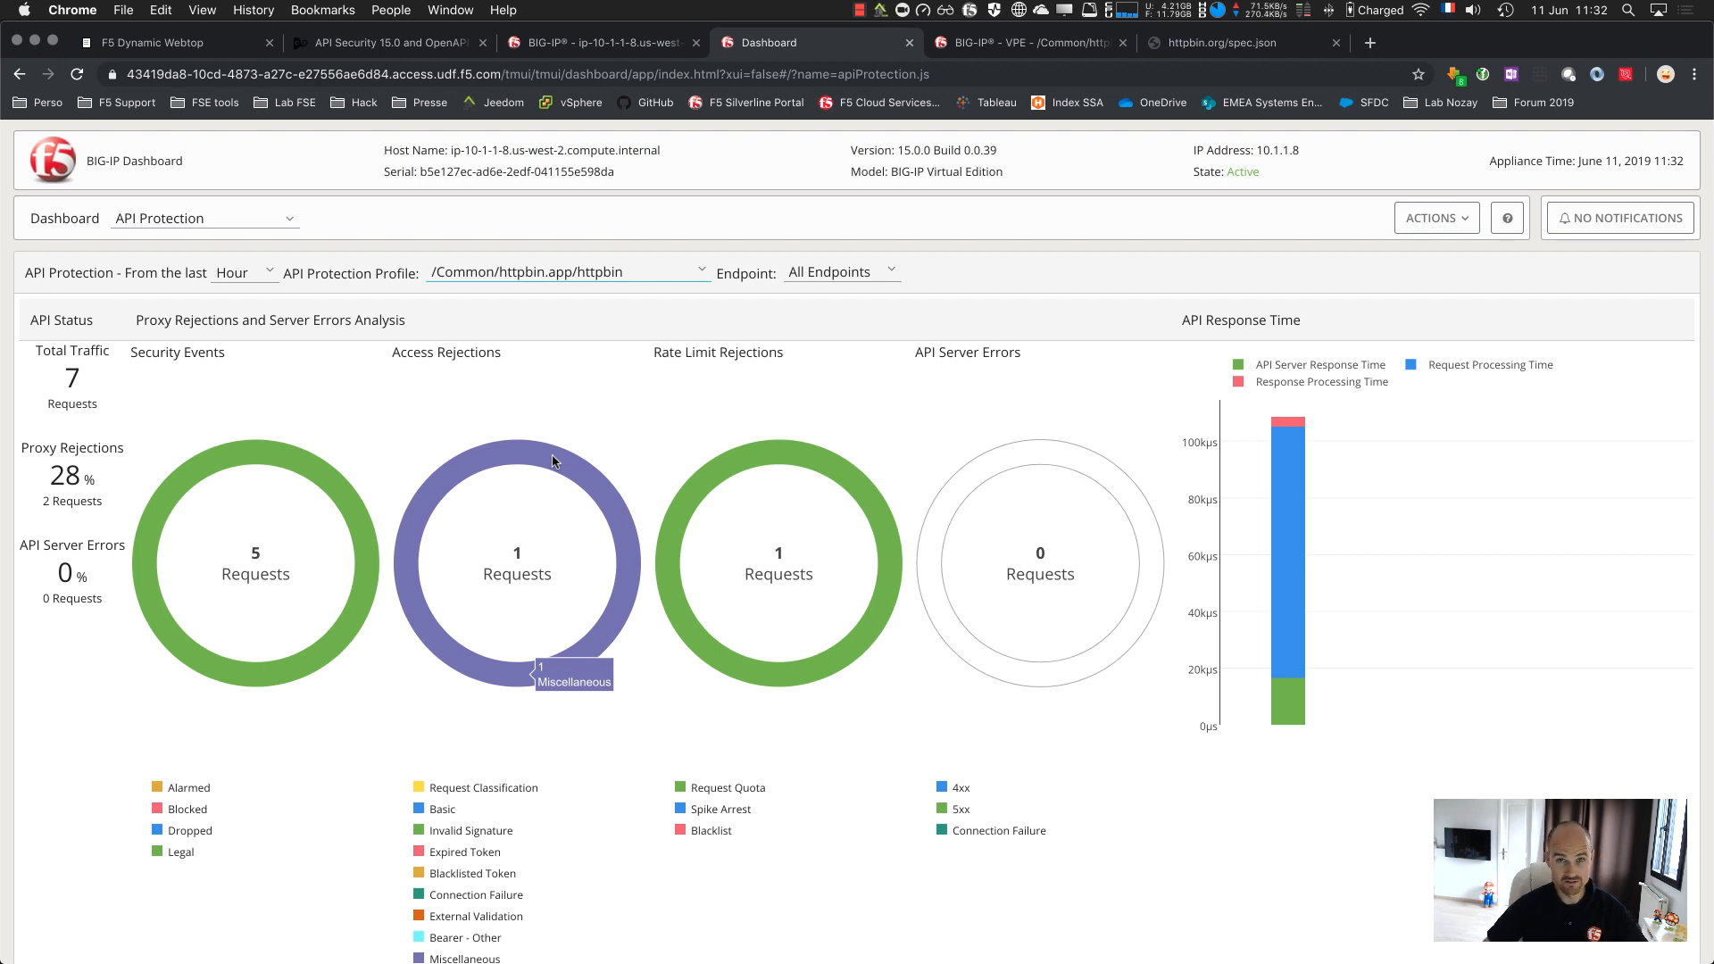
{"action": "mouse_move", "coordinate": [538, 426]}
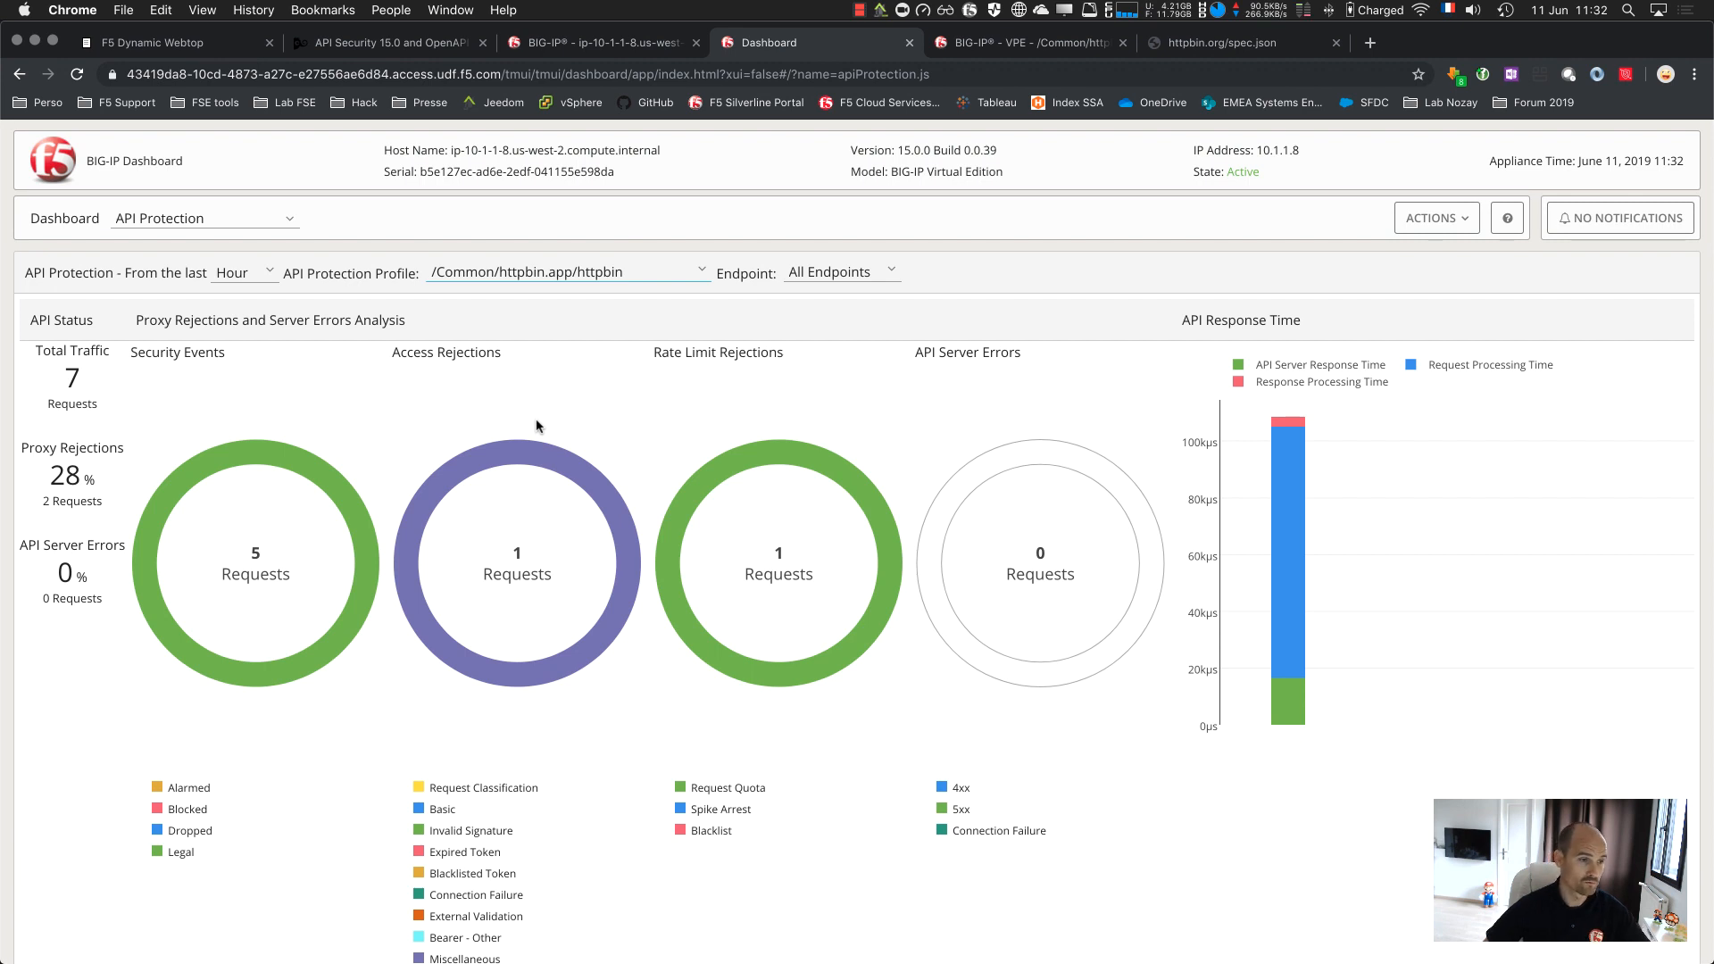
Scroll through the charts: 7 requests, 28% proxy rejections, six GET /headers calls
{"action": "scroll", "scroll_direction": "down", "scroll_amount": 3}
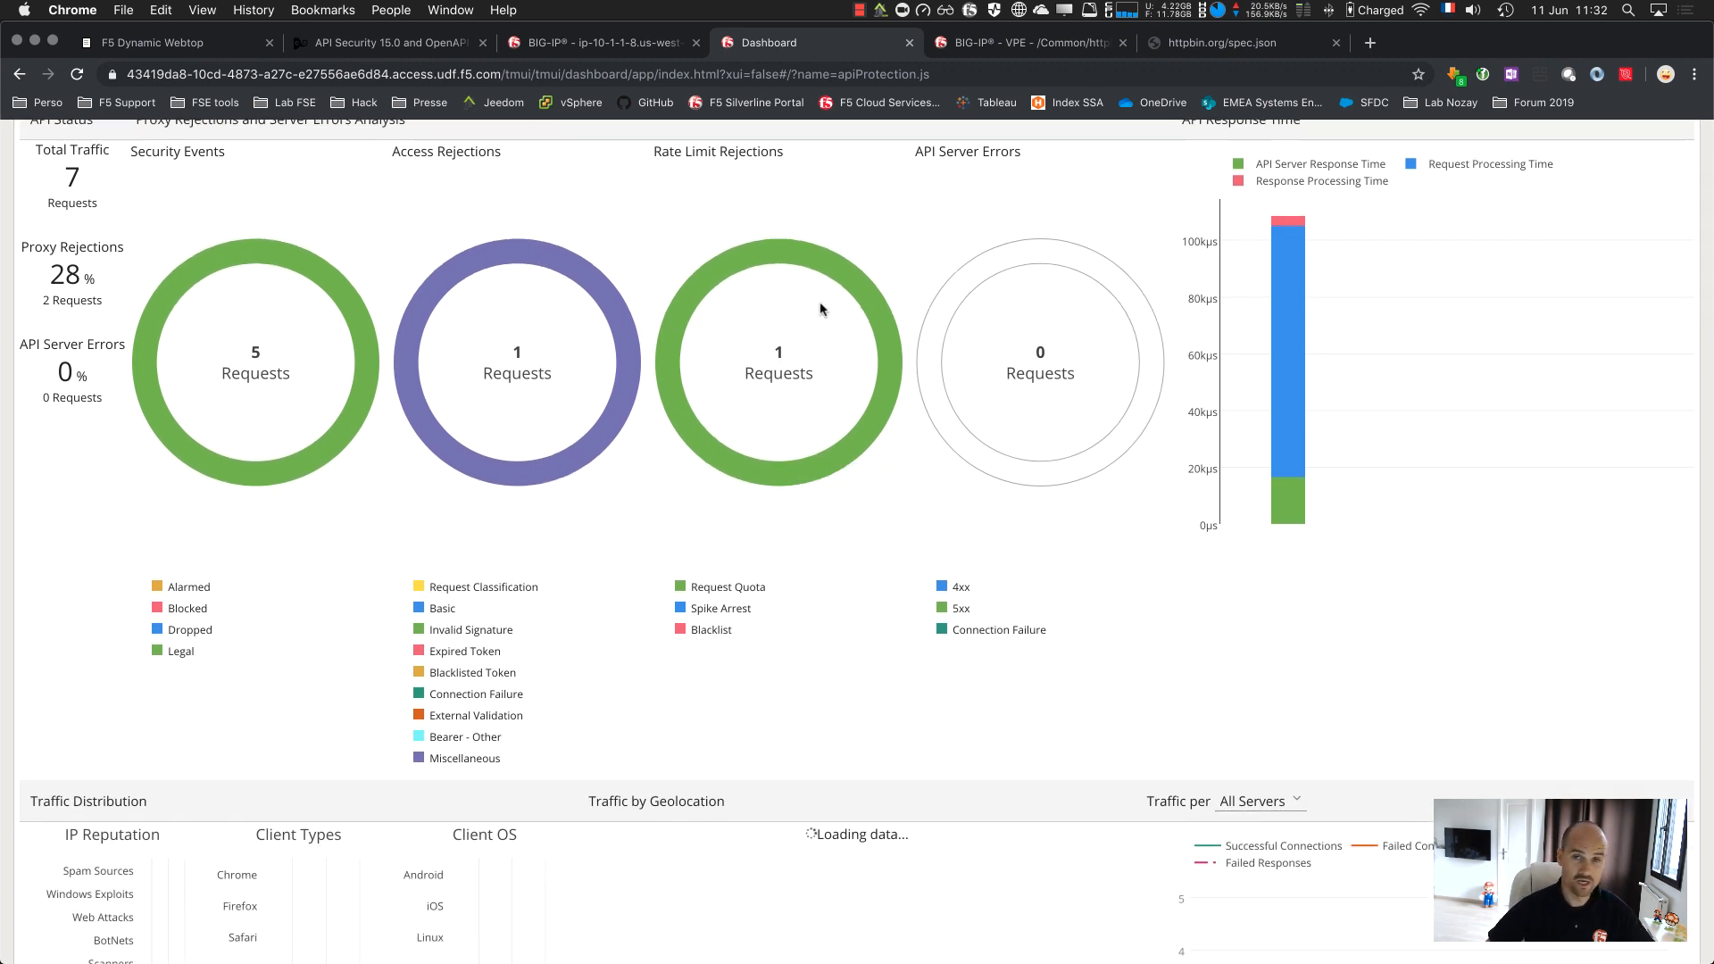
{"action": "mouse_move", "coordinate": [726, 596]}
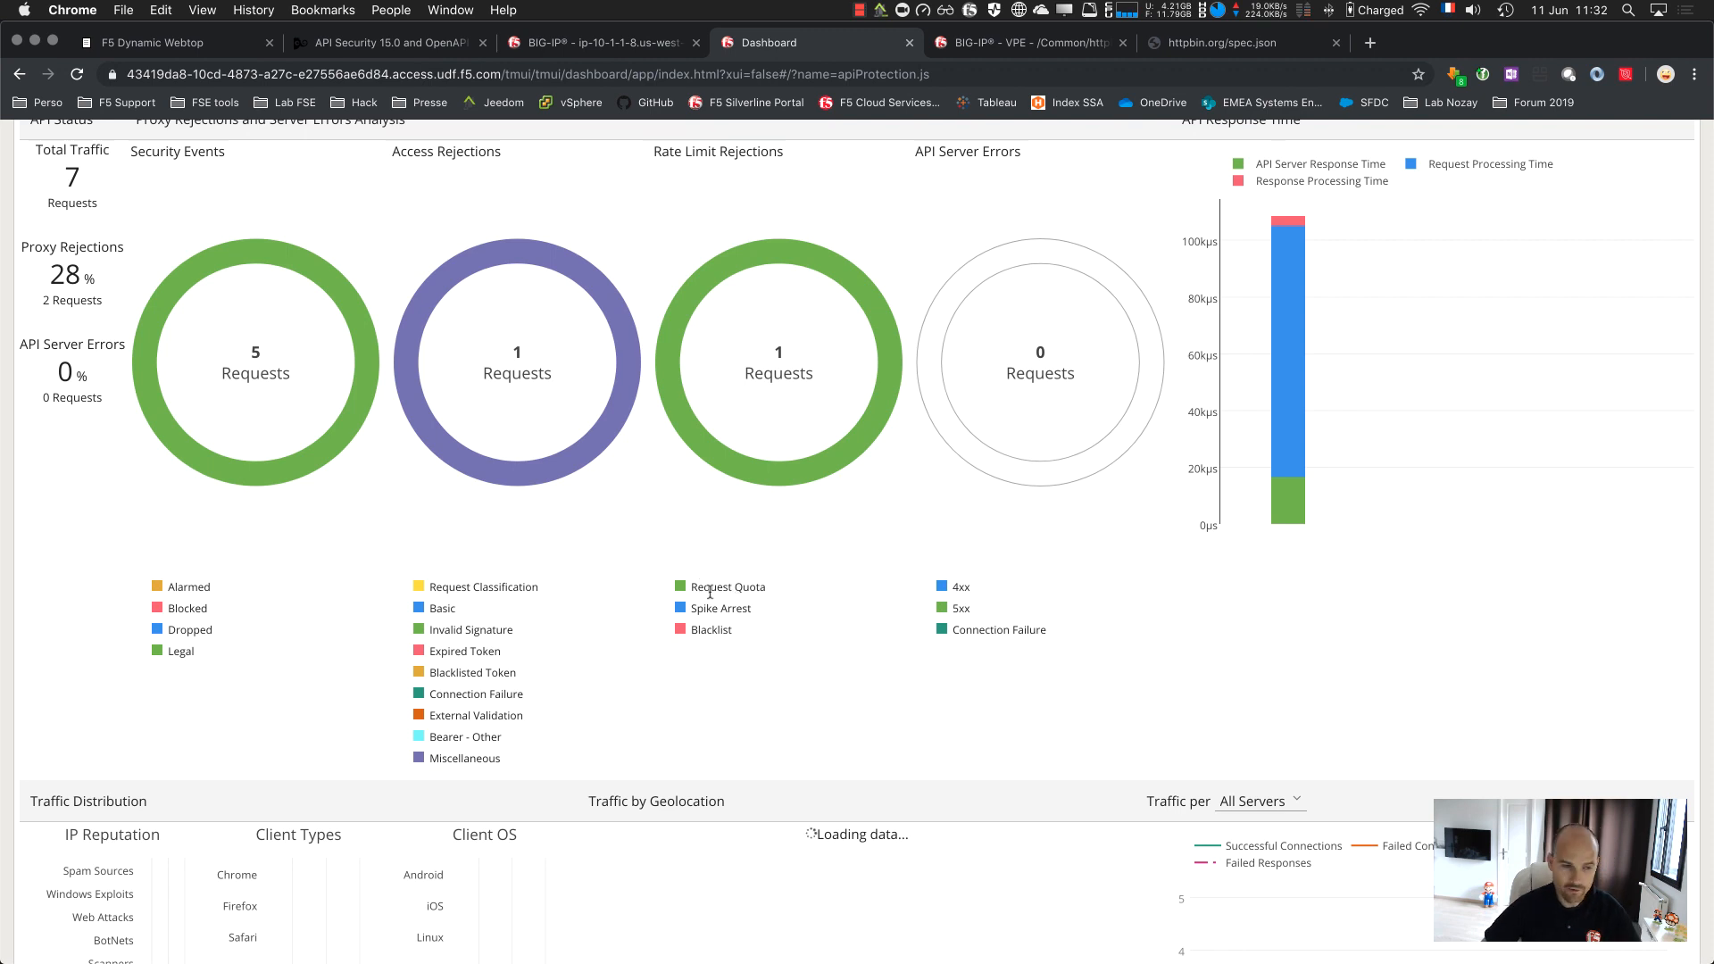
{"action": "scroll", "scroll_direction": "down", "scroll_amount": 3}
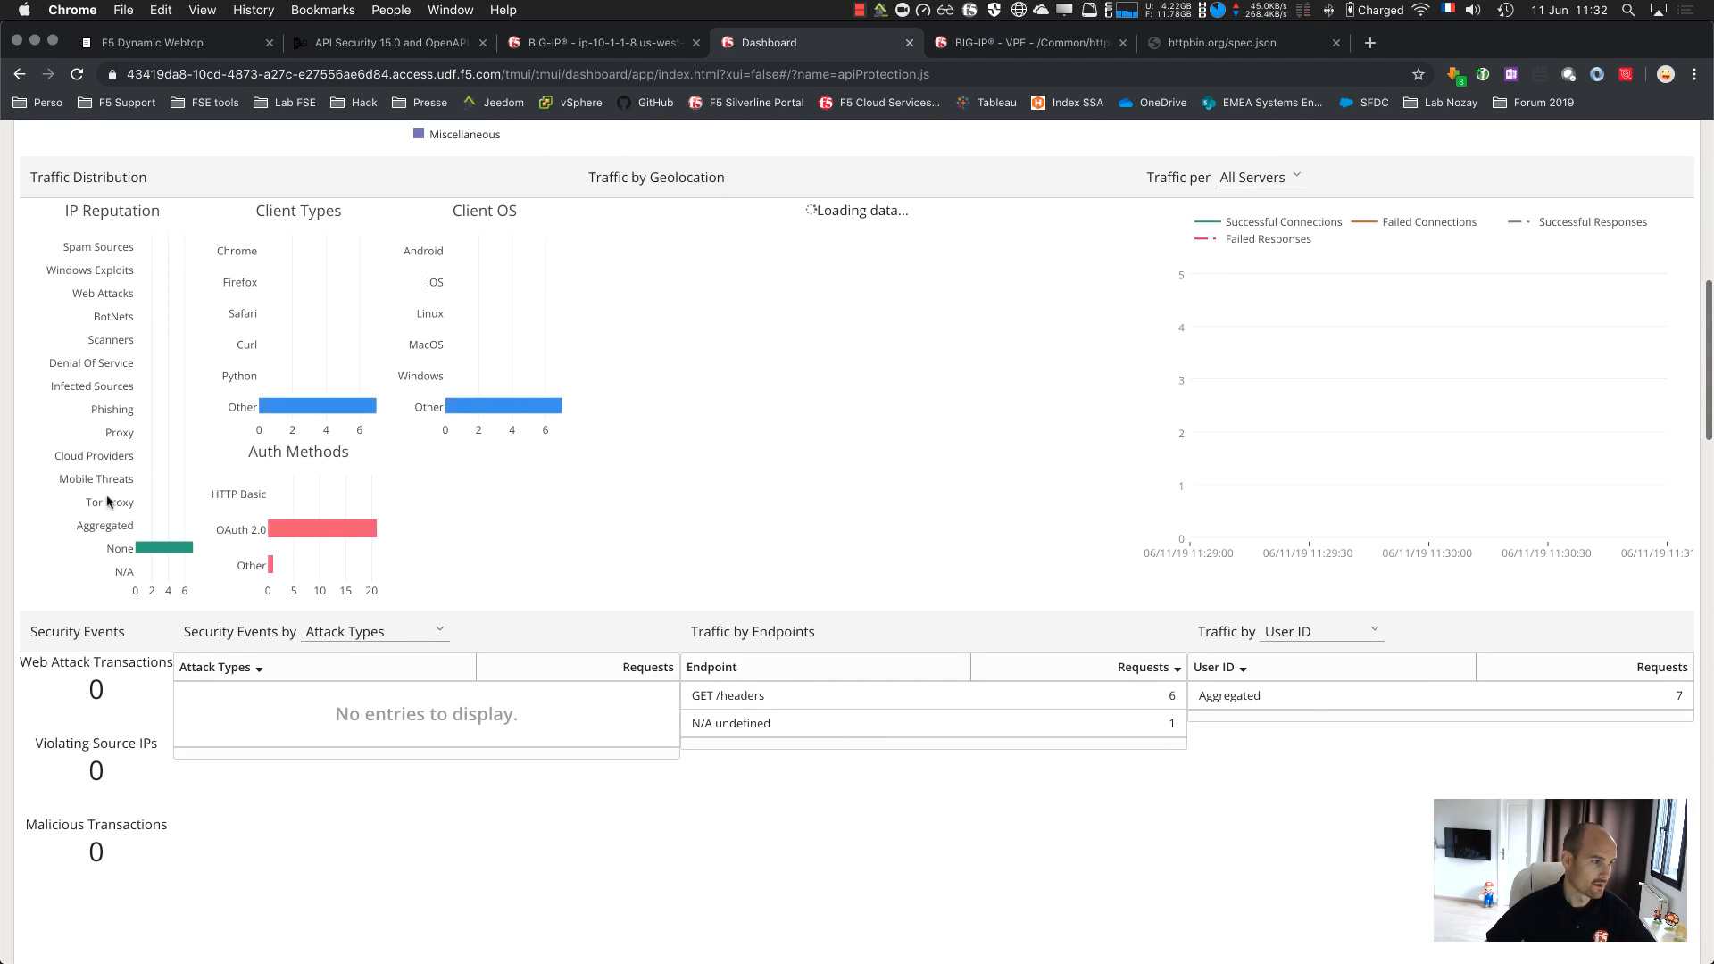
{"action": "mouse_move", "coordinate": [785, 468]}
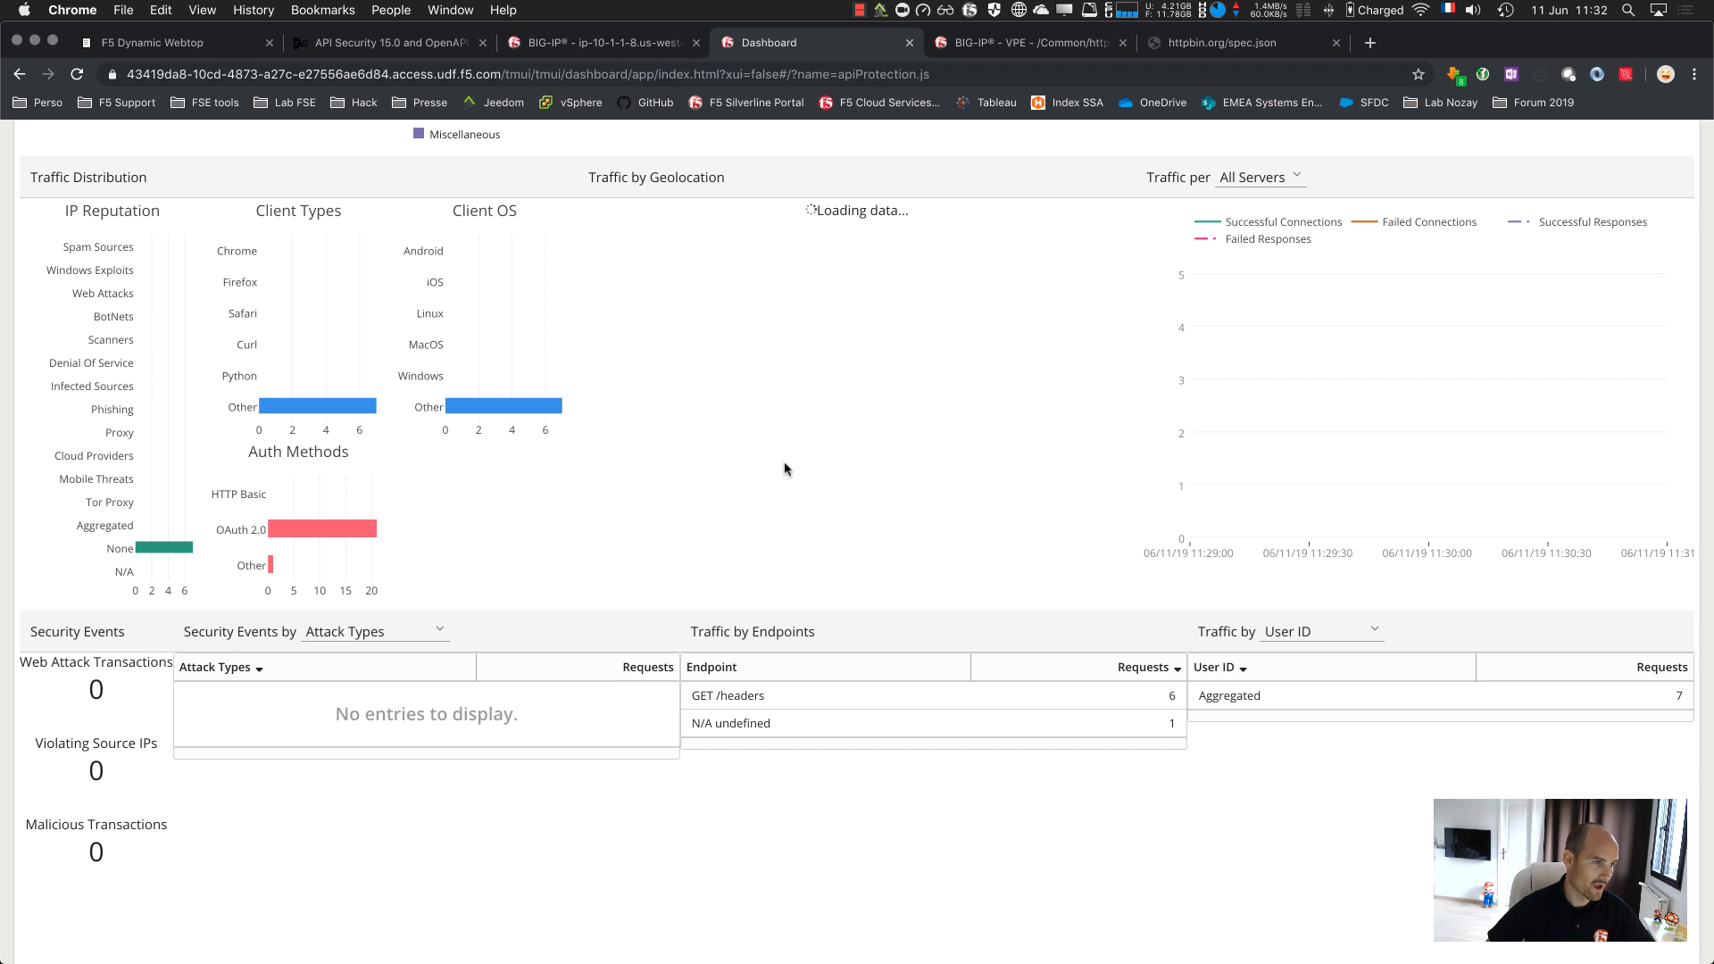
{"action": "mouse_move", "coordinate": [120, 505]}
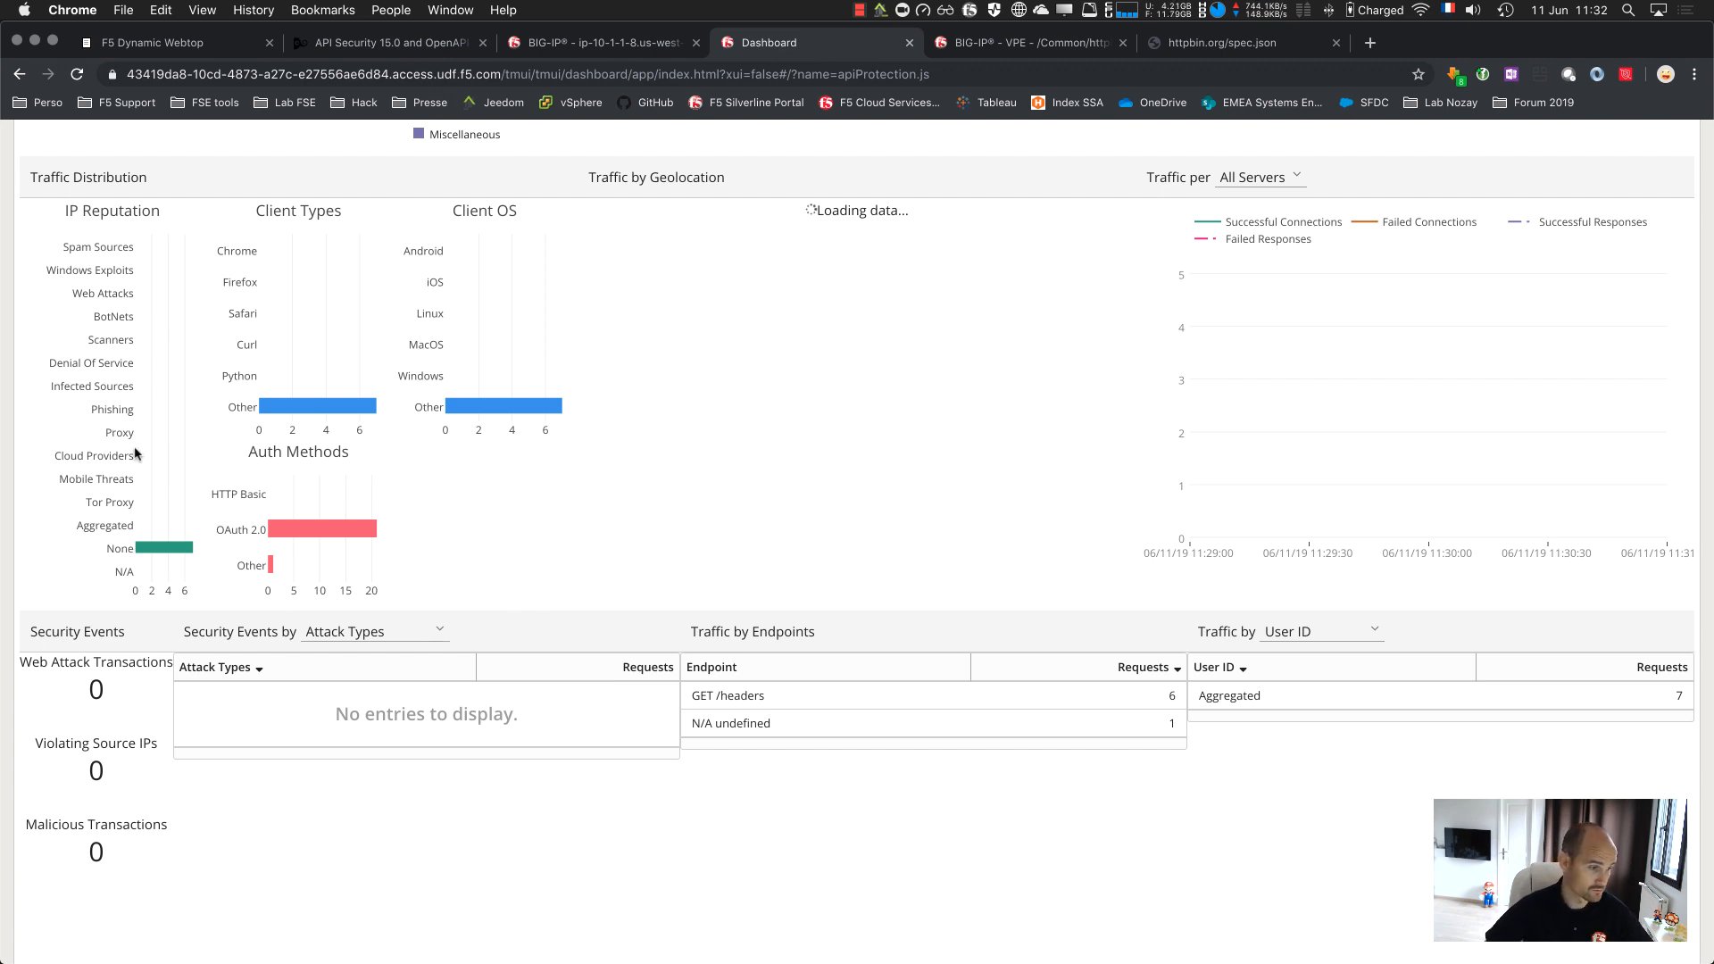
{"action": "scroll", "scroll_direction": "down", "scroll_amount": 3}
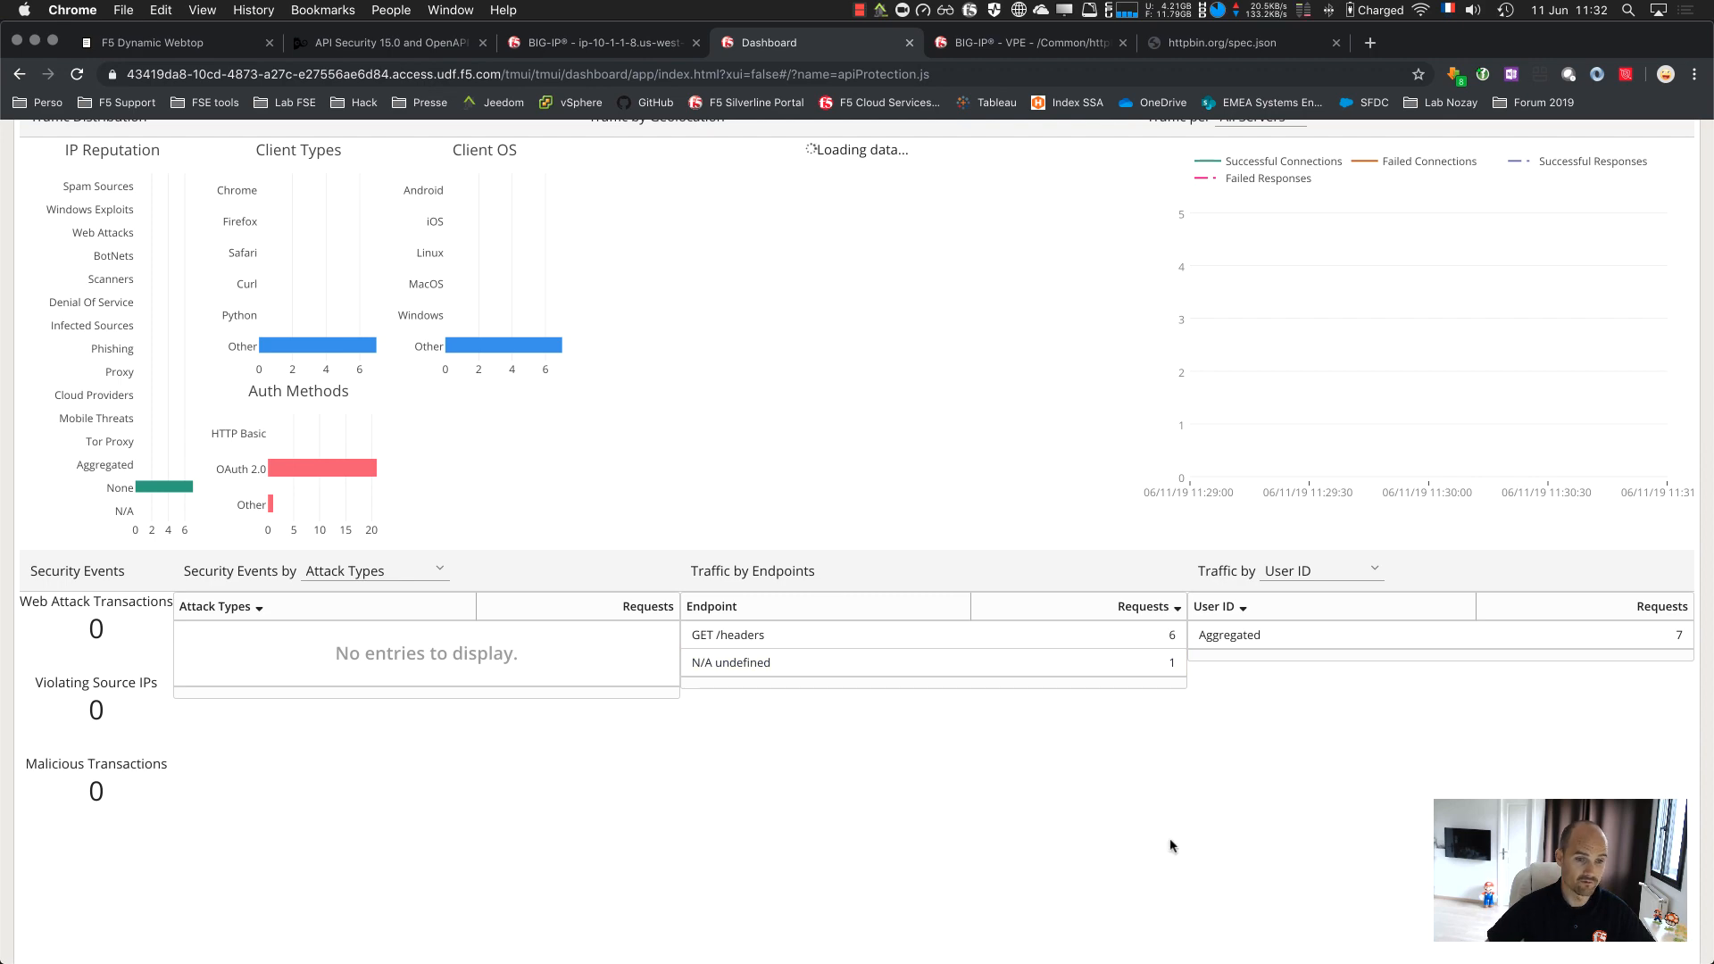